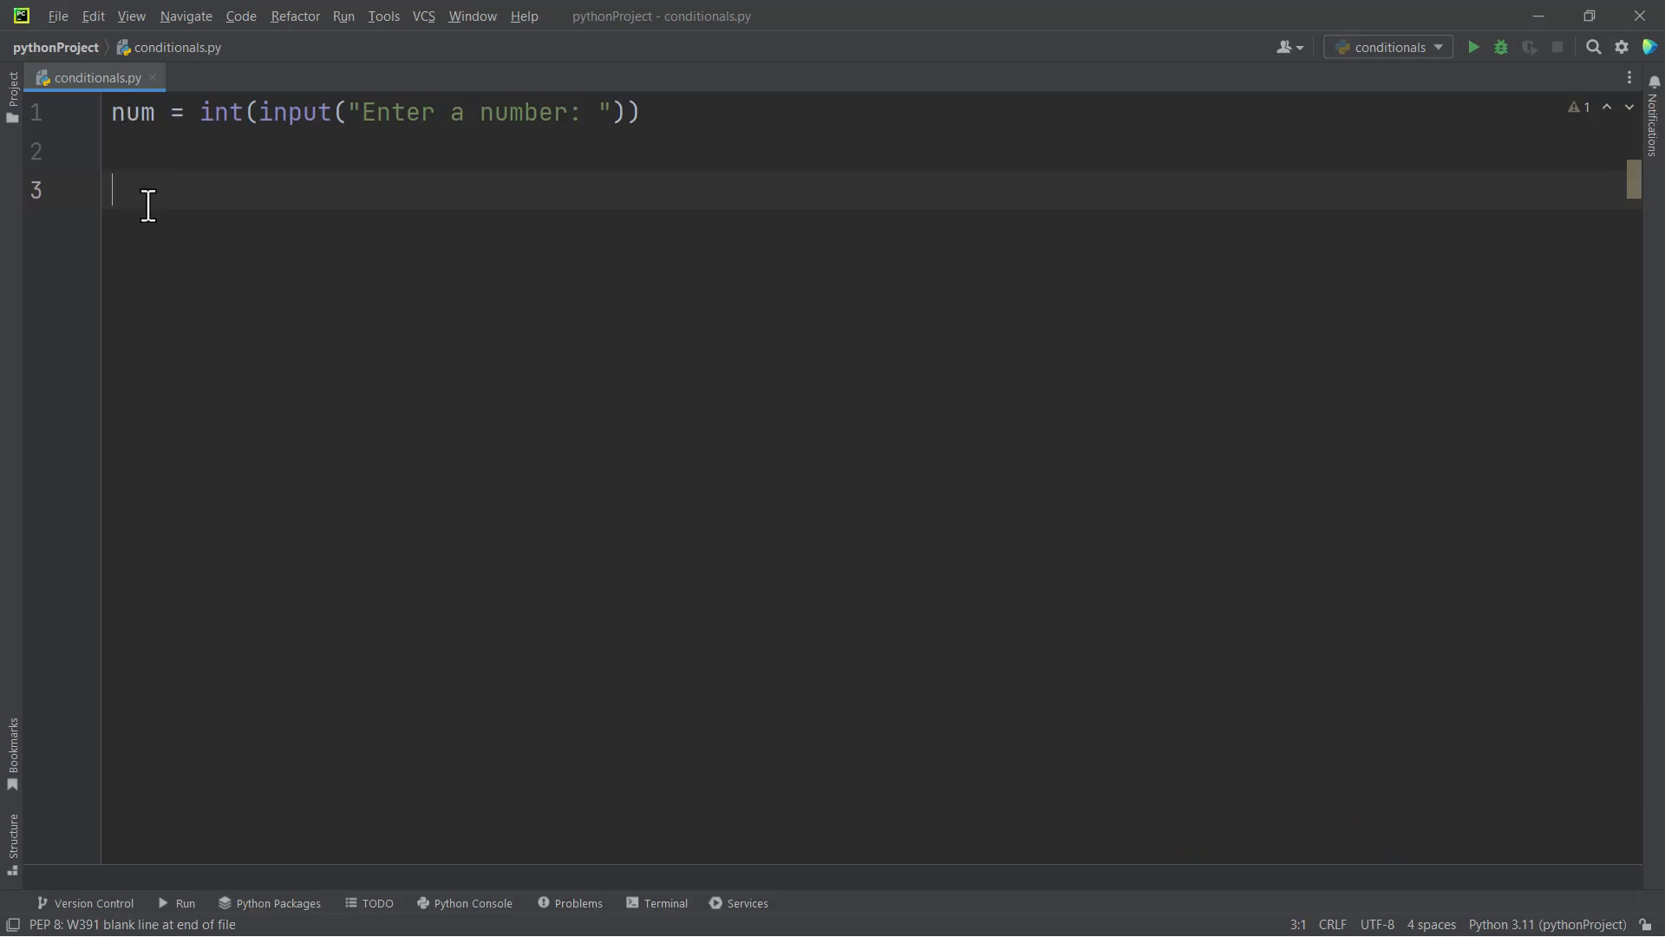
Write the condition 'if num % 2 == 0:' under the input line
{"action": "type", "text": "if"}
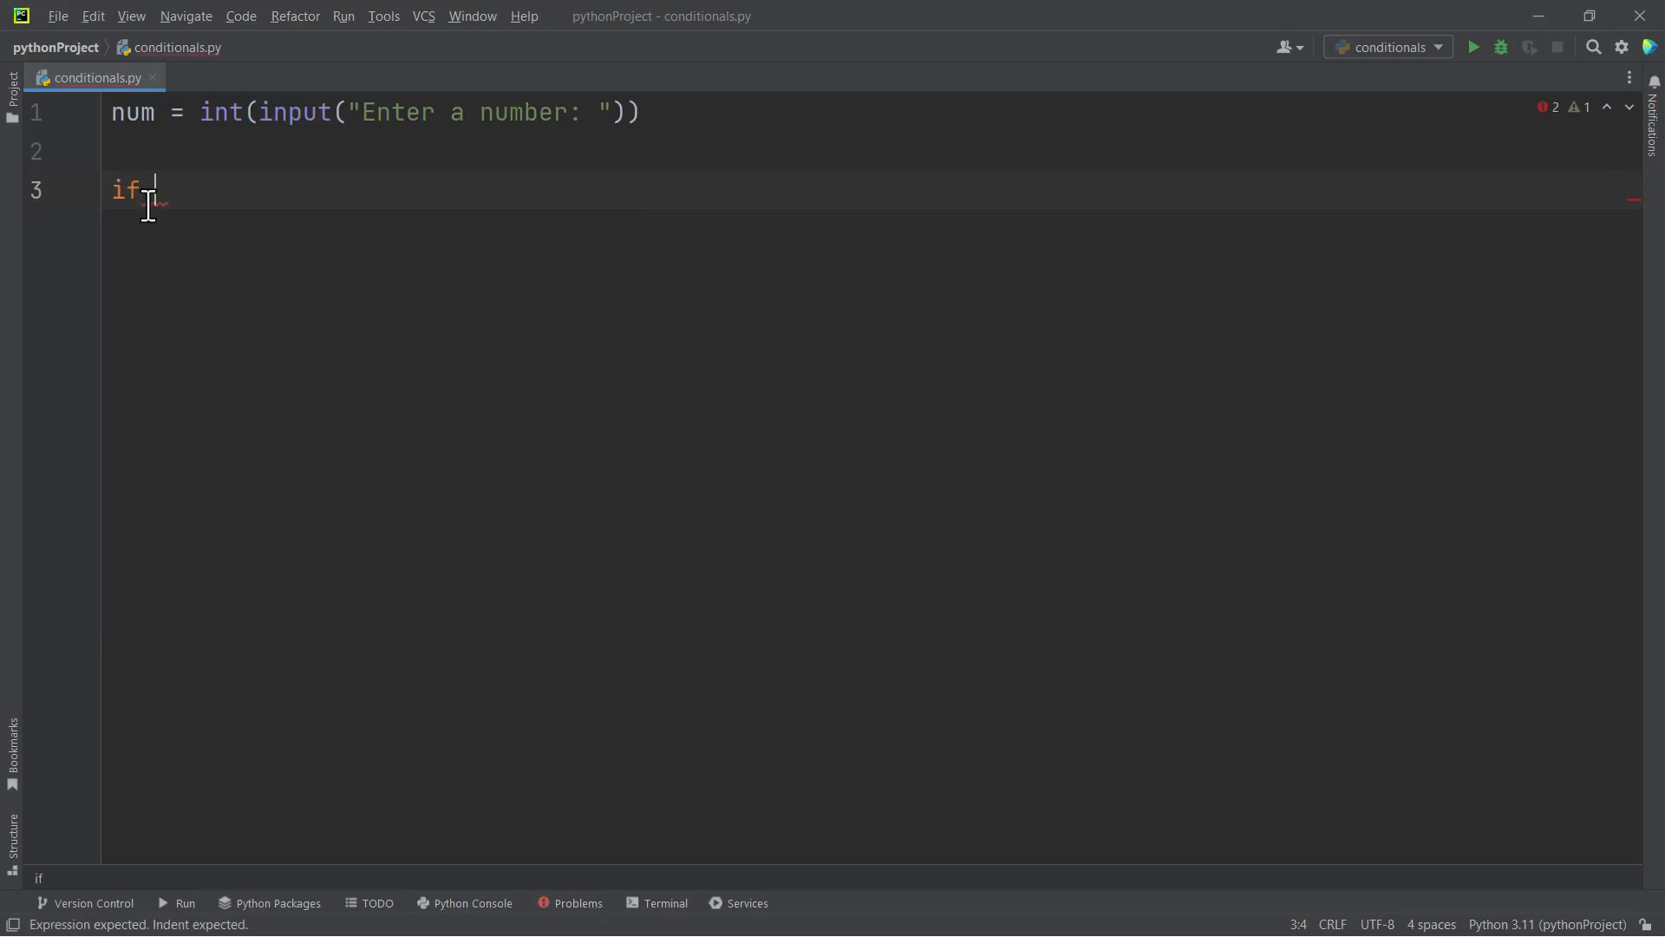
{"action": "type", "text": "num"}
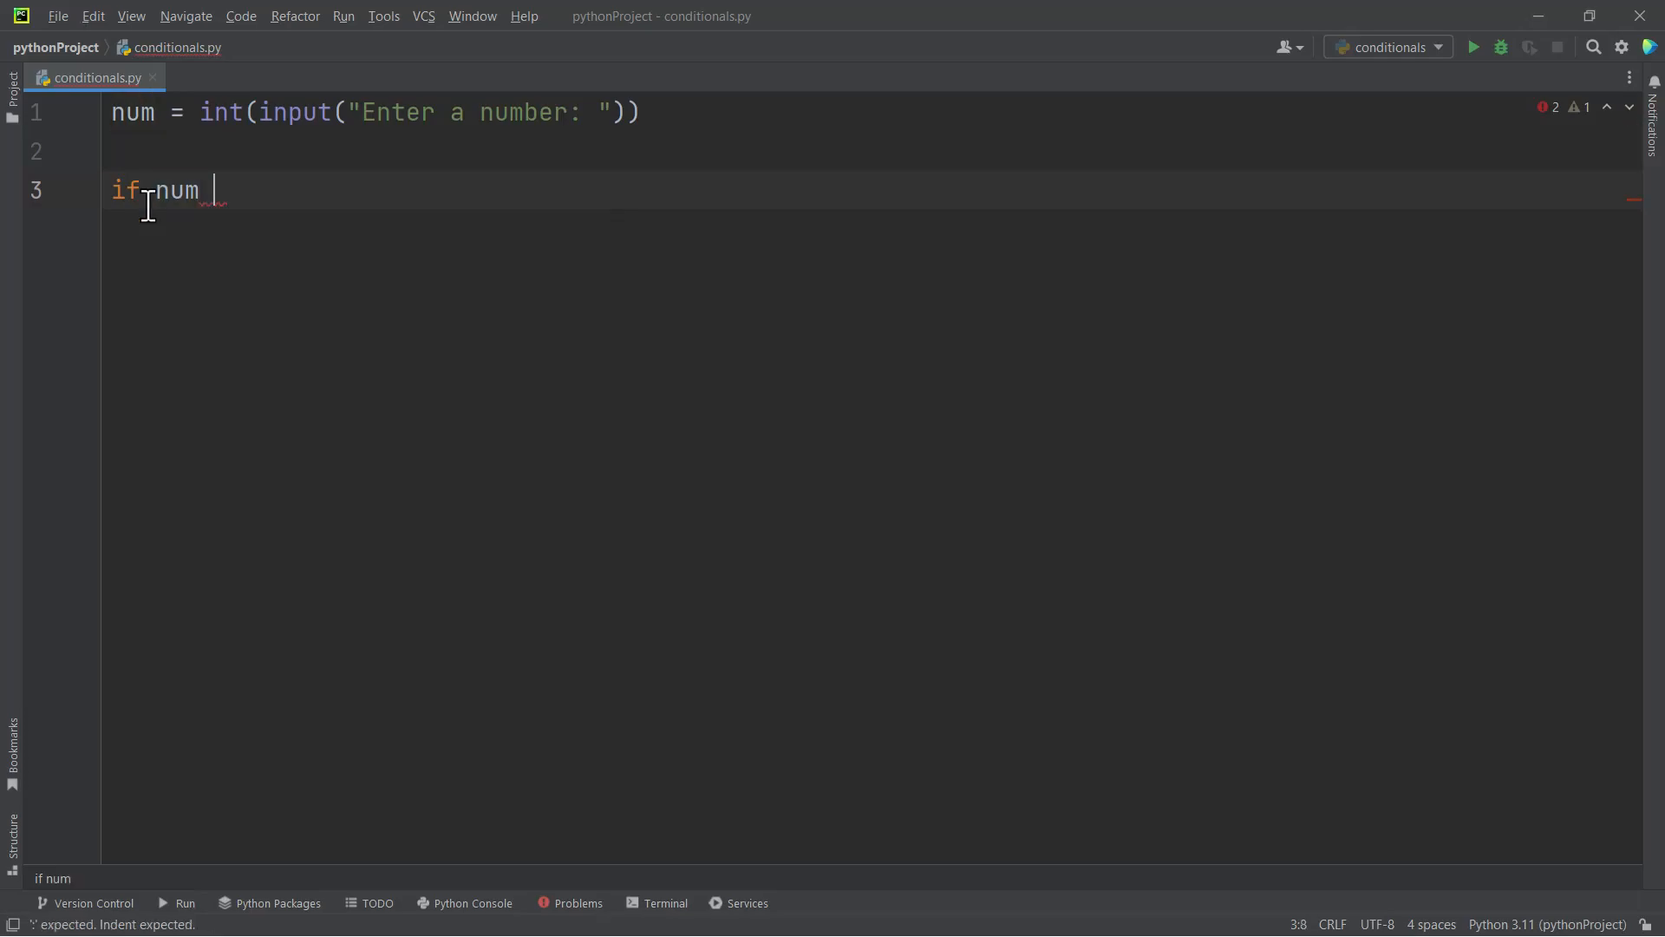
{"action": "type", "text": "% 2 =="}
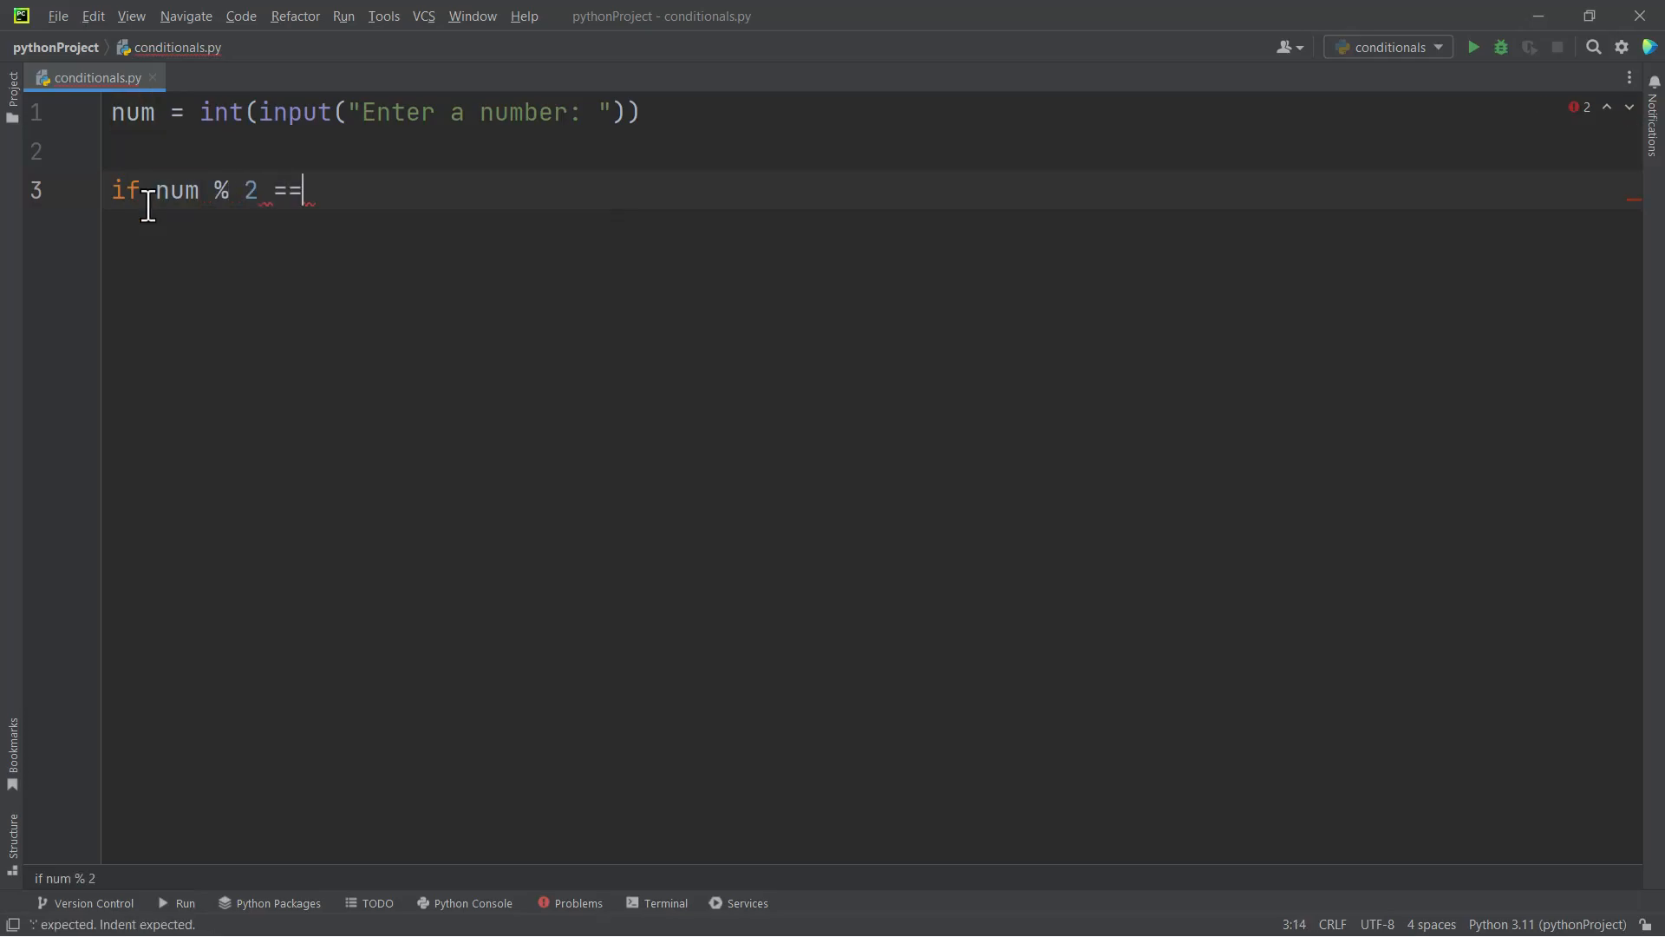
{"action": "type", "text": "0"}
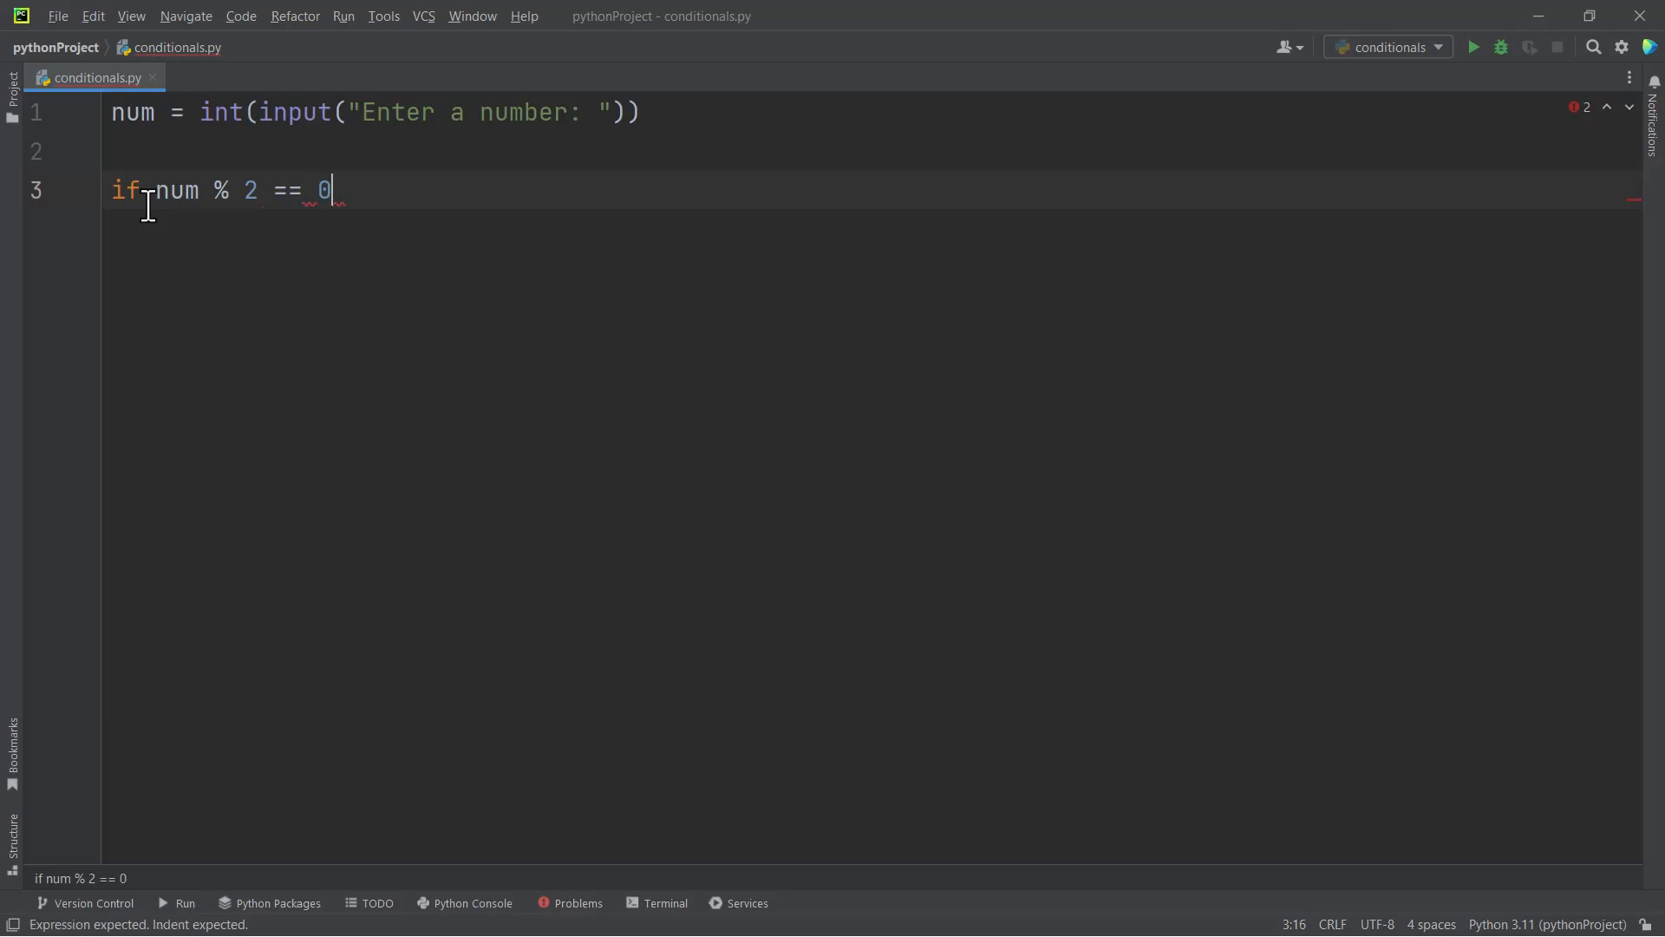
{"action": "type", "text": ":"}
{"action": "type", "text": "print("}
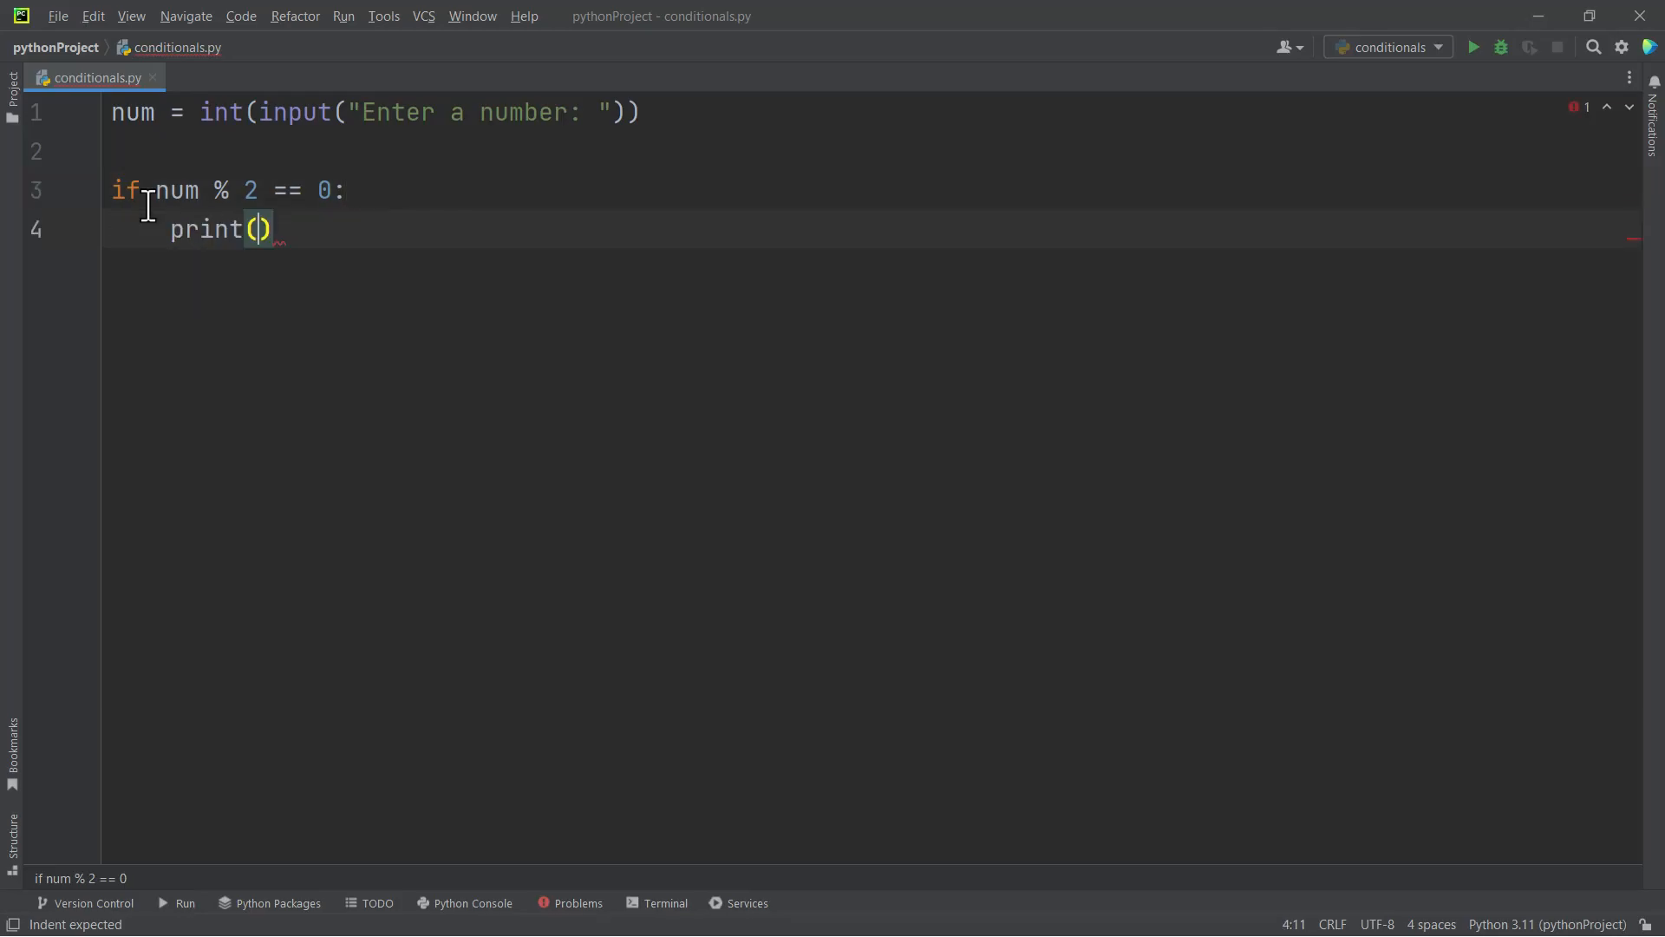
Add the indented print(f"{num} is an even number") line
{"action": "type", "text": "f"}
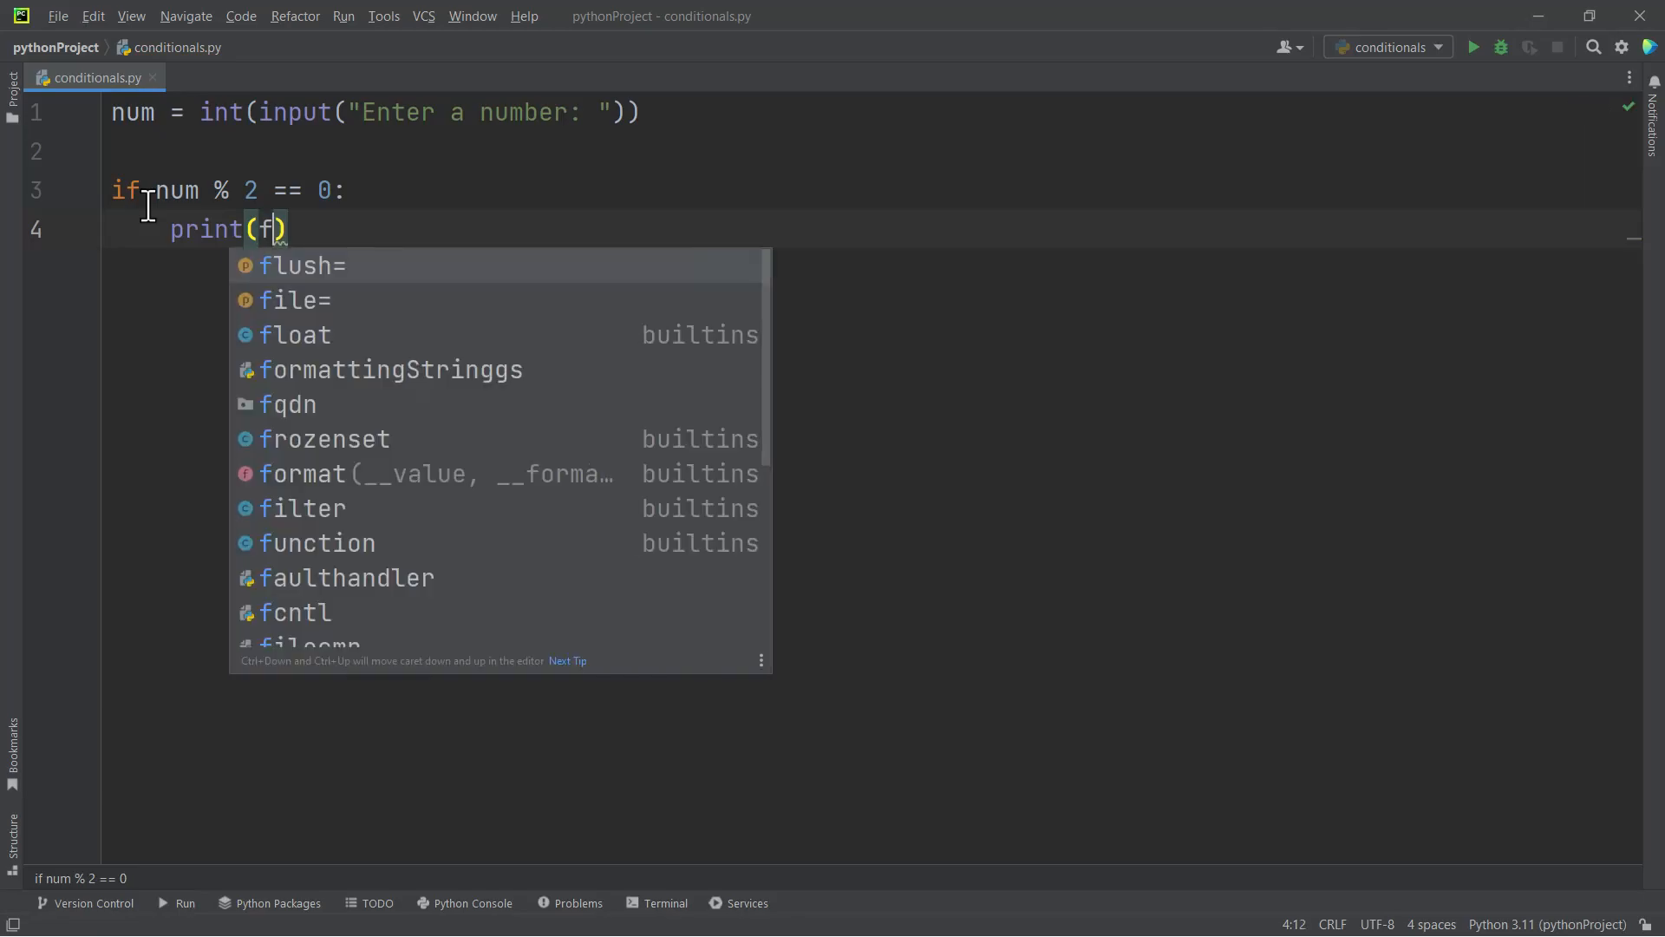
{"action": "type", "text": "\"\""}
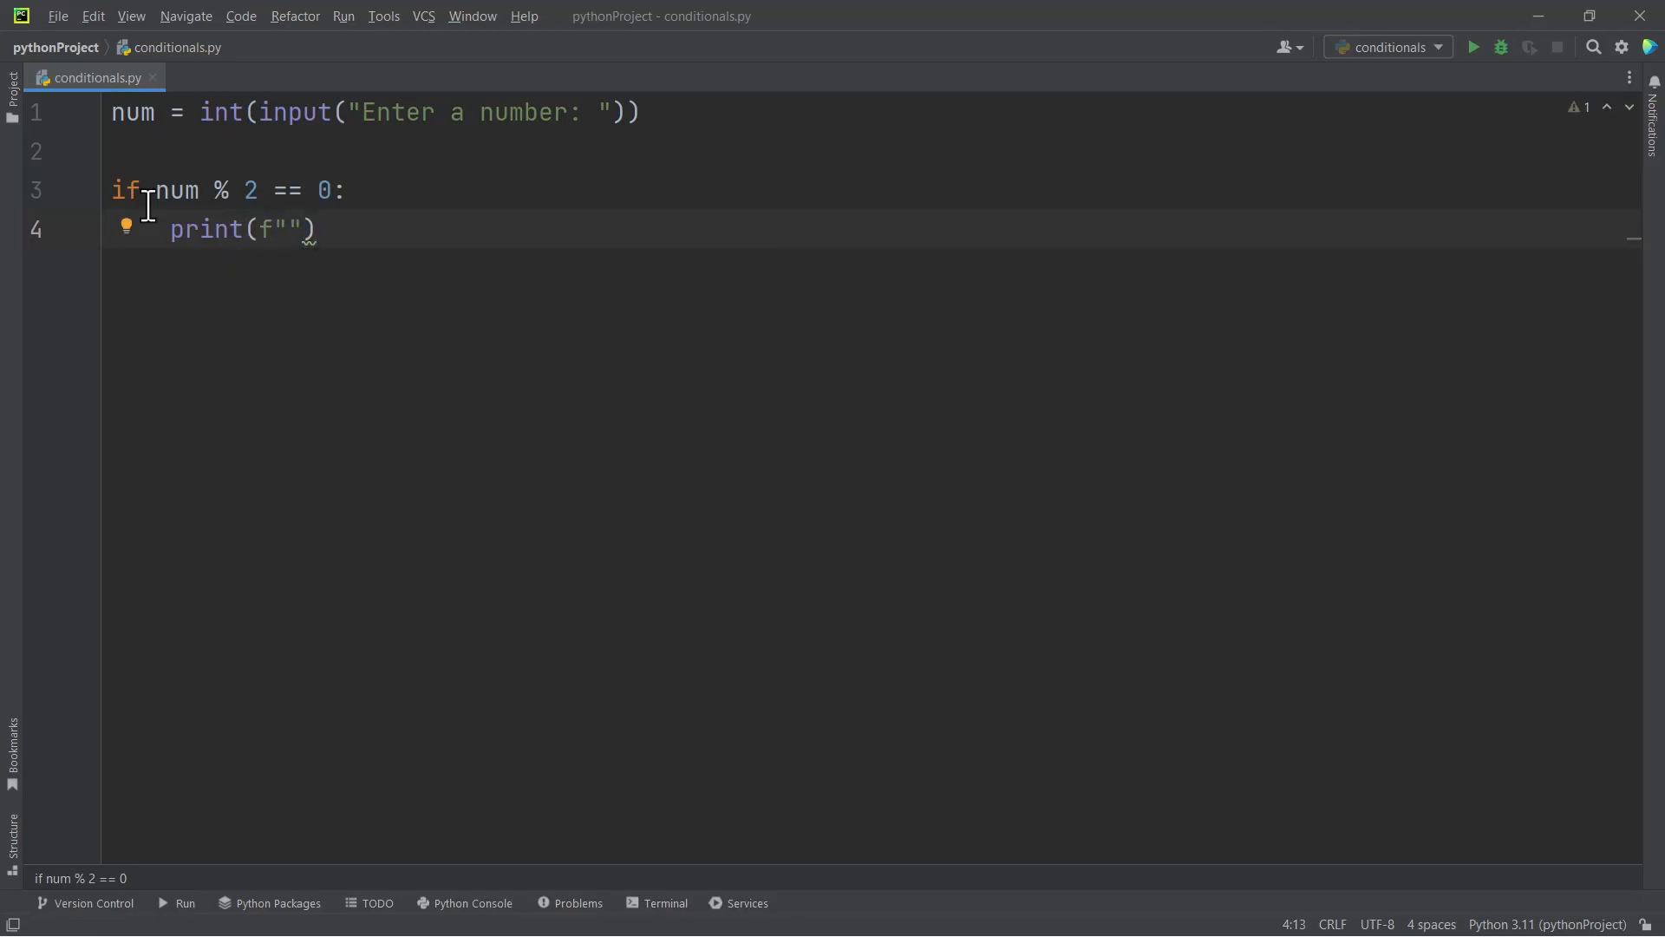
{"action": "type", "text": "{num}"}
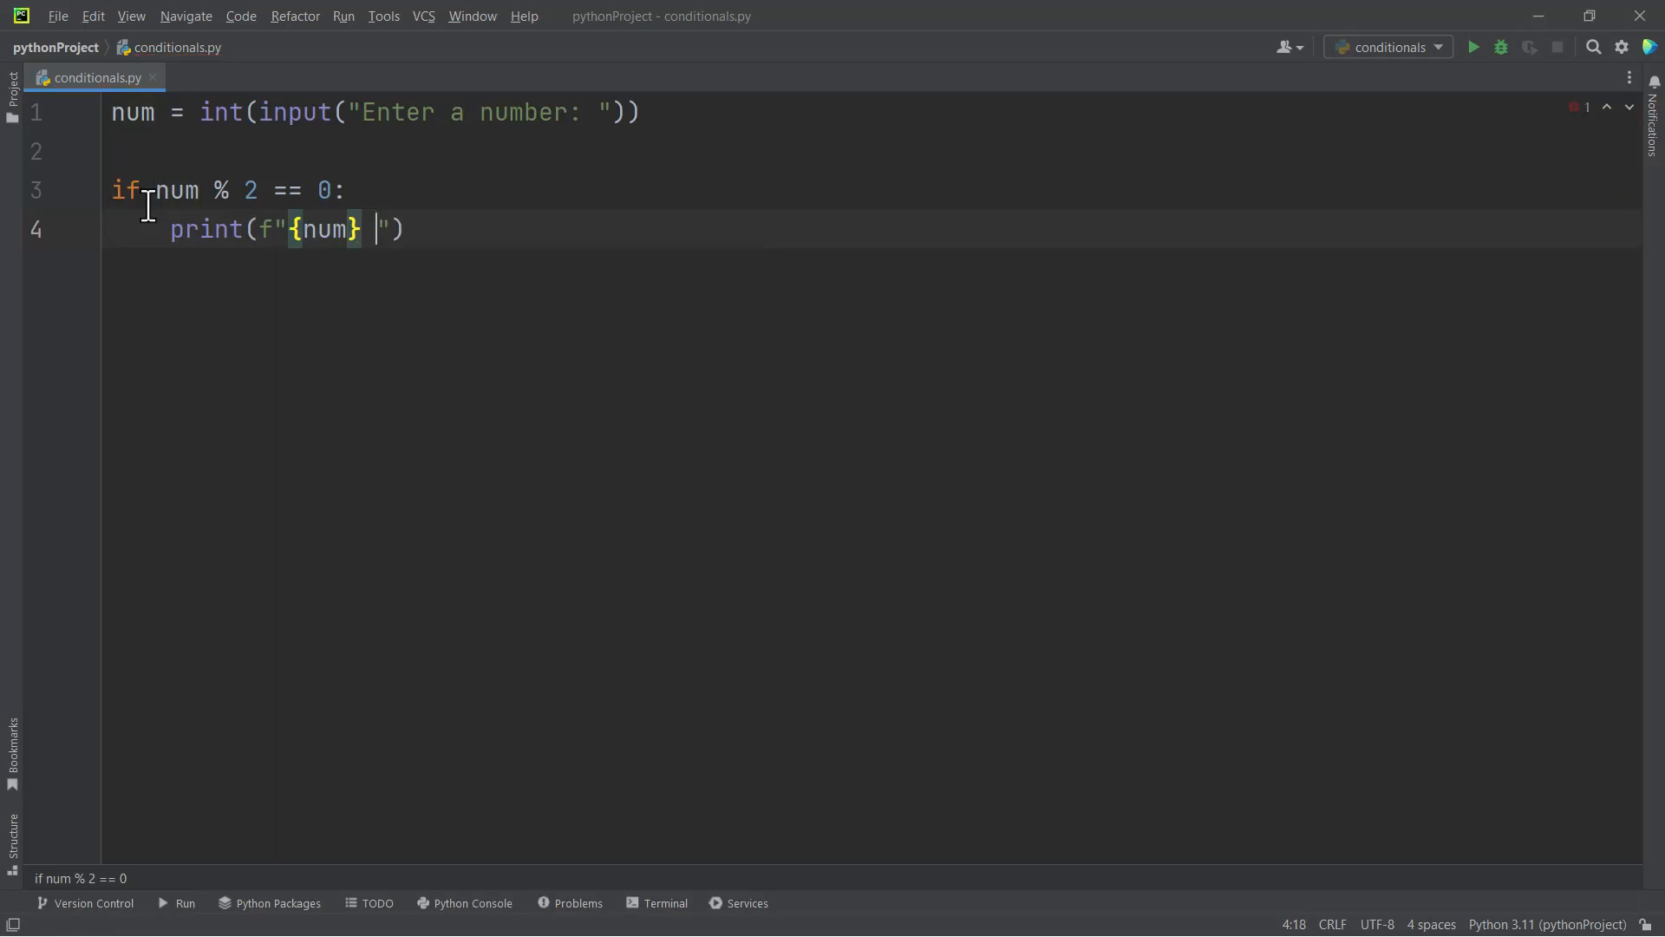
{"action": "type", "text": "is an"}
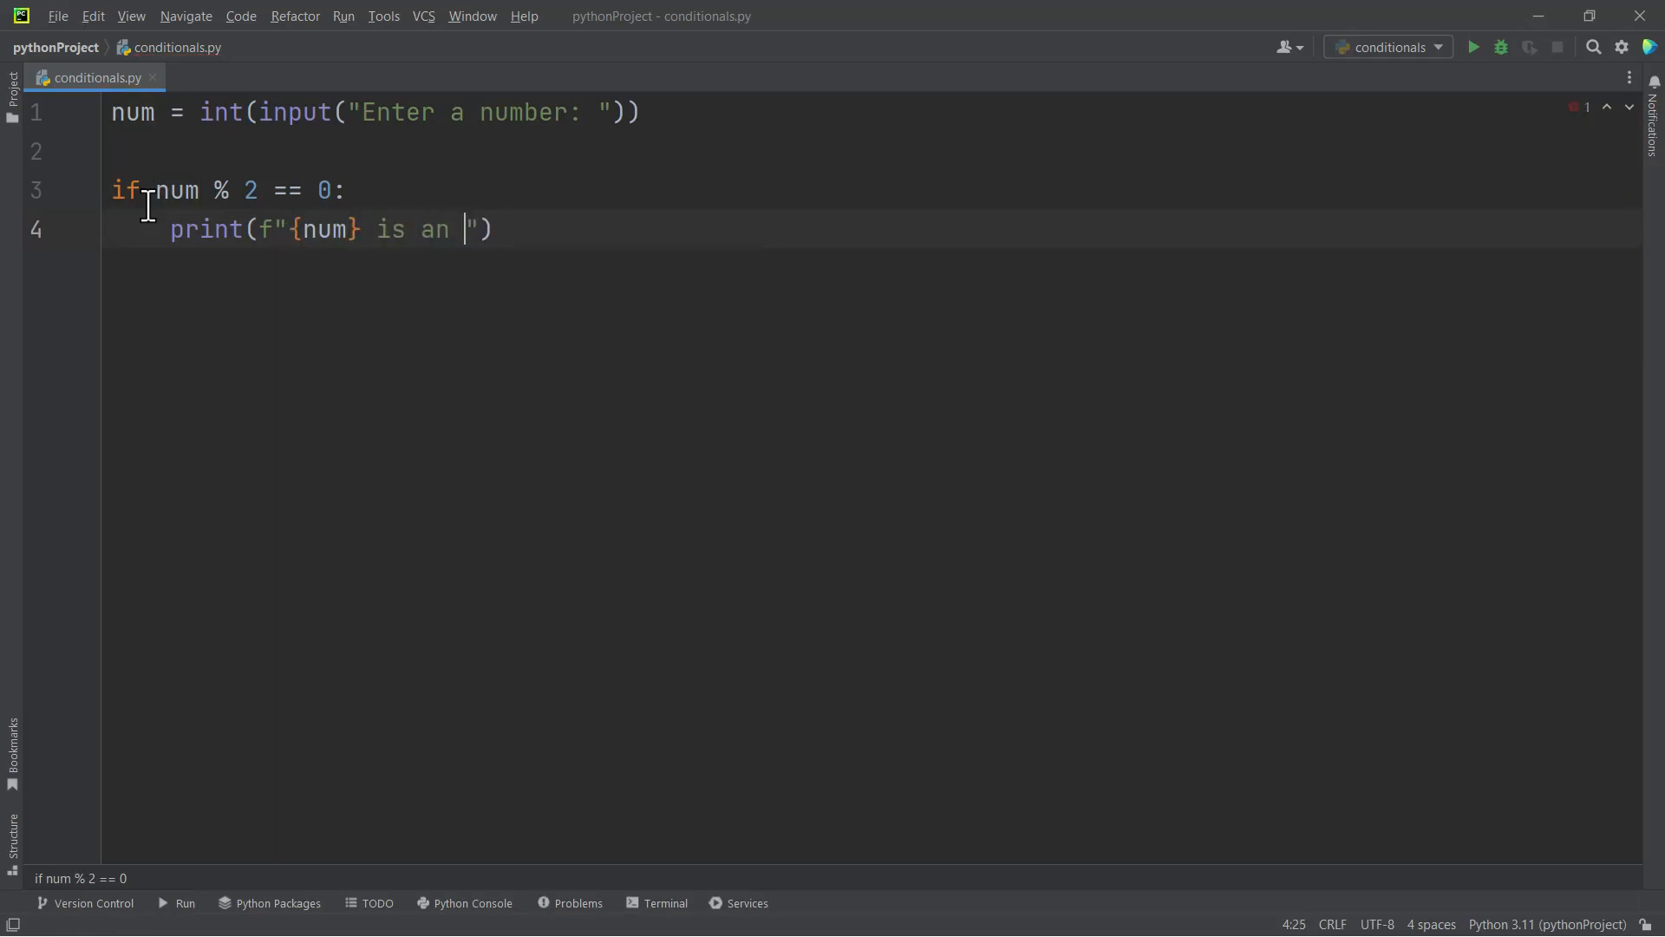
{"action": "type", "text": "even number"}
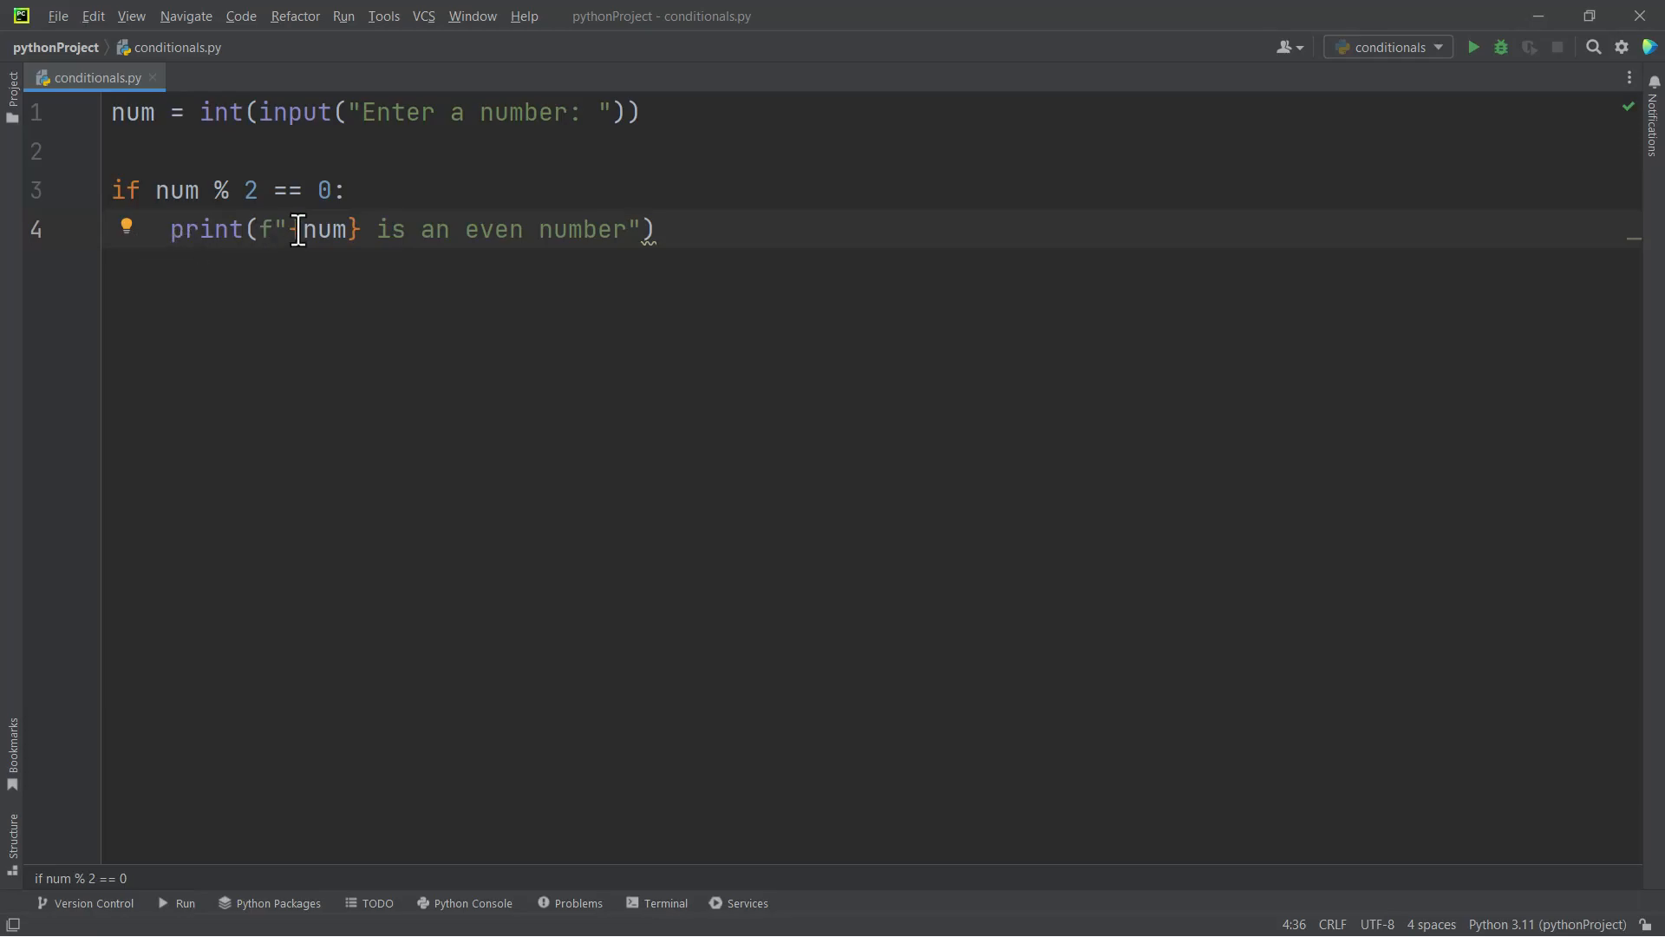
{"action": "mouse_move", "coordinate": [180, 191]}
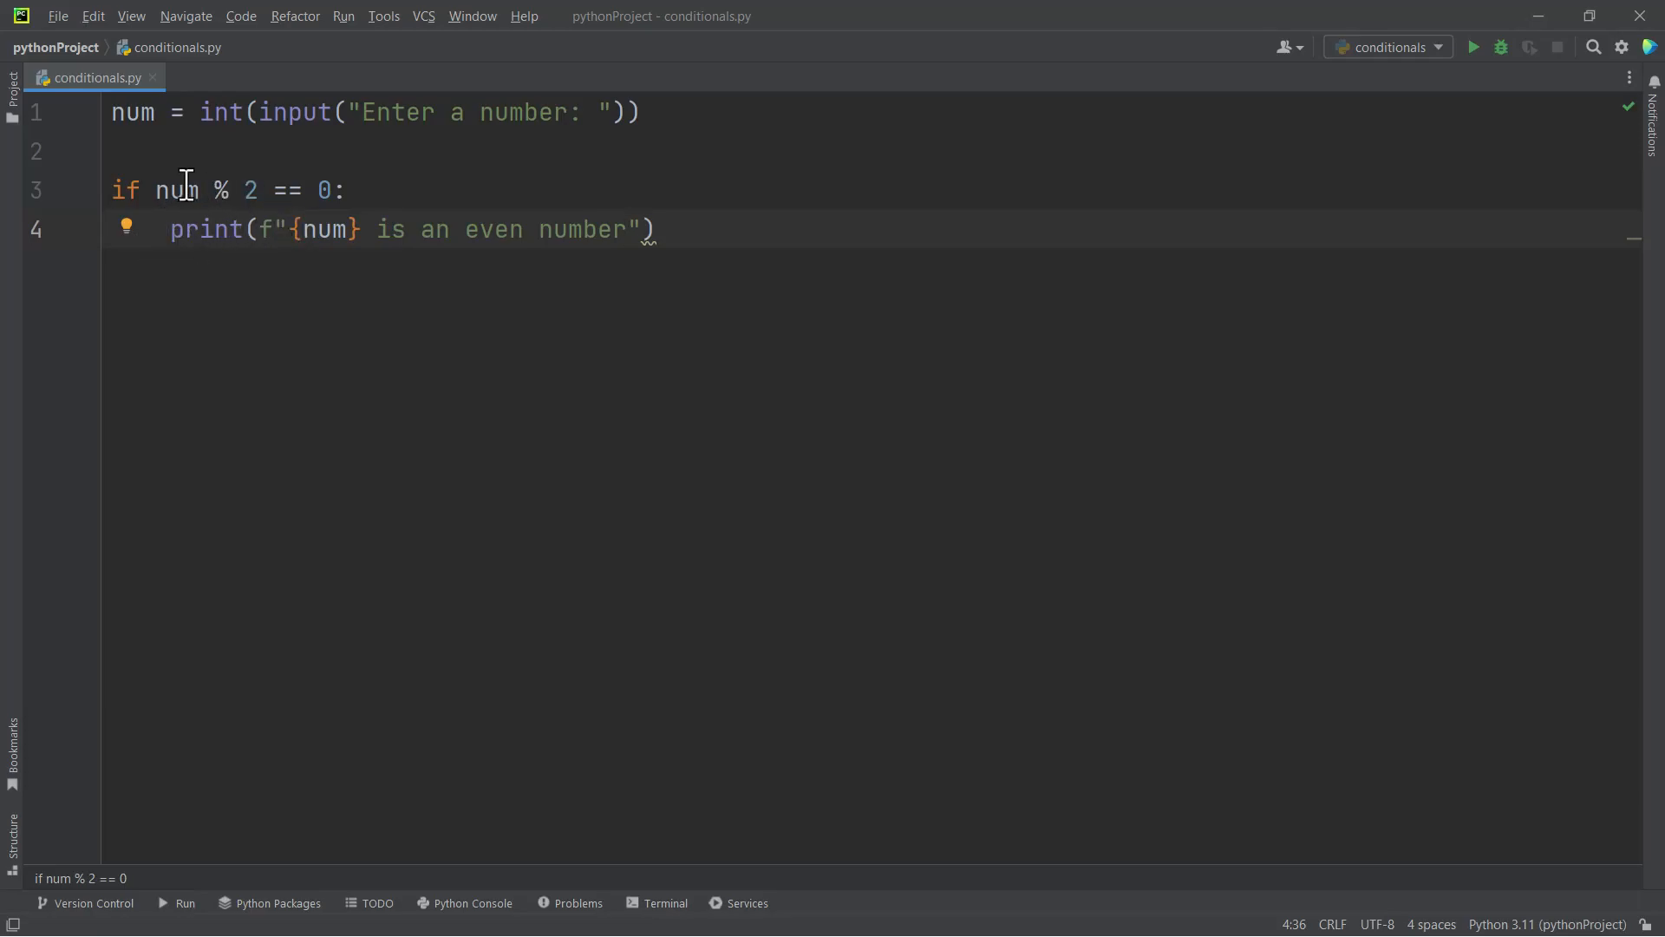
{"action": "mouse_move", "coordinate": [249, 191]}
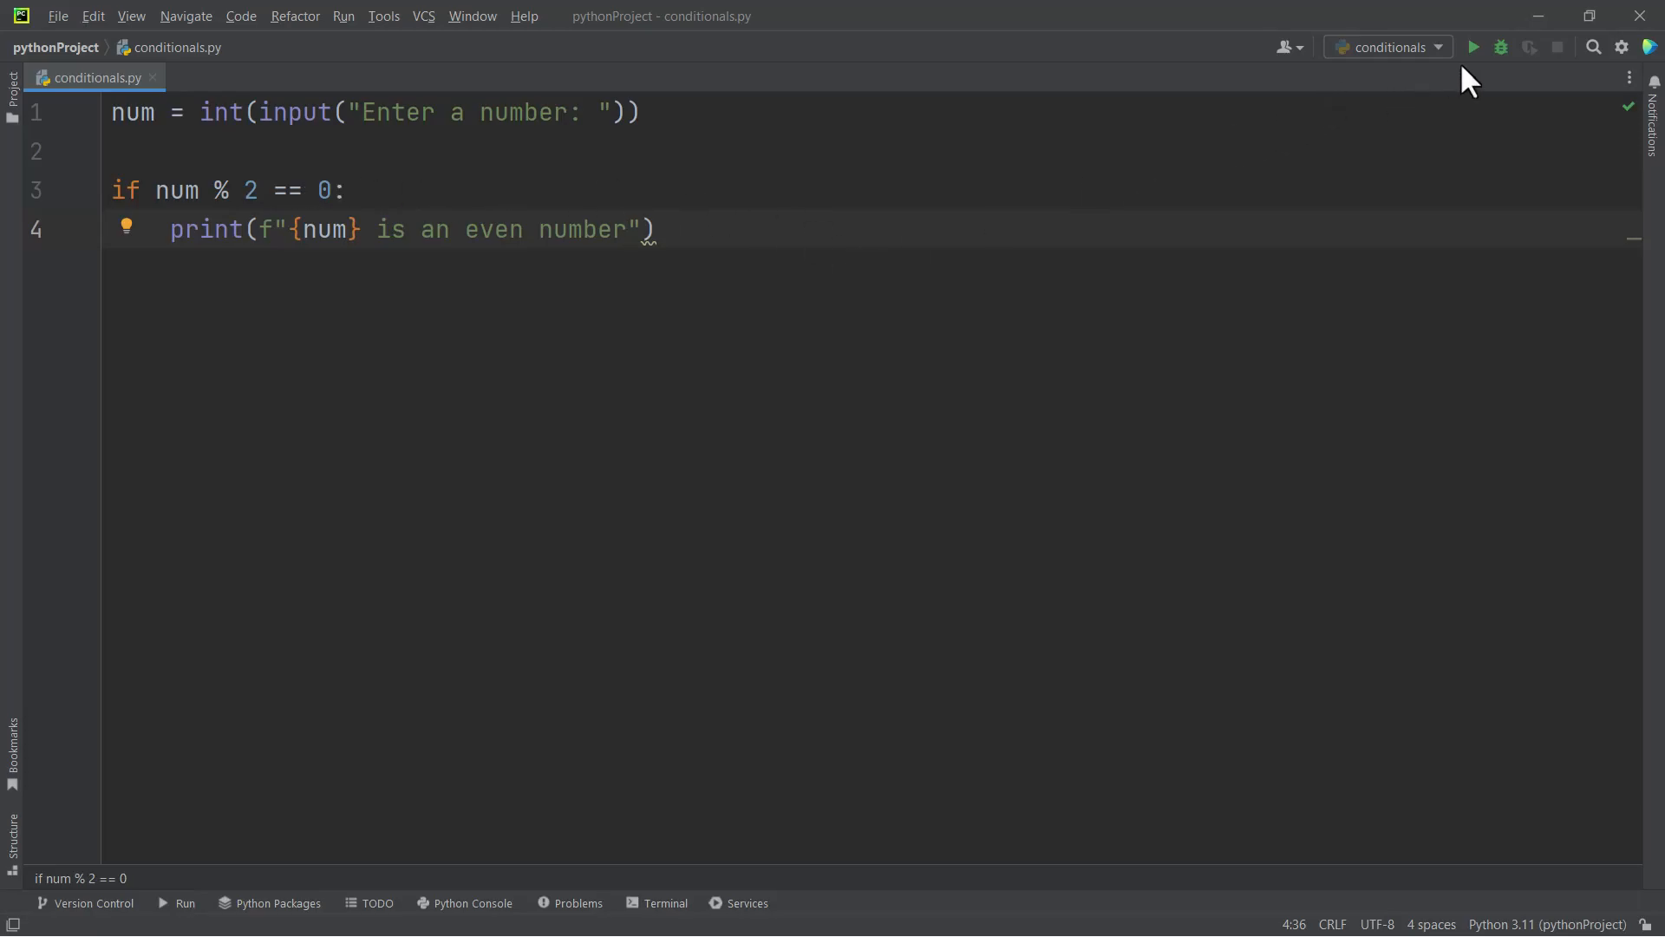
Run the script with 12 (reported even) and 13 (no message), then return to the print line
{"action": "left_click", "coordinate": [1473, 45]}
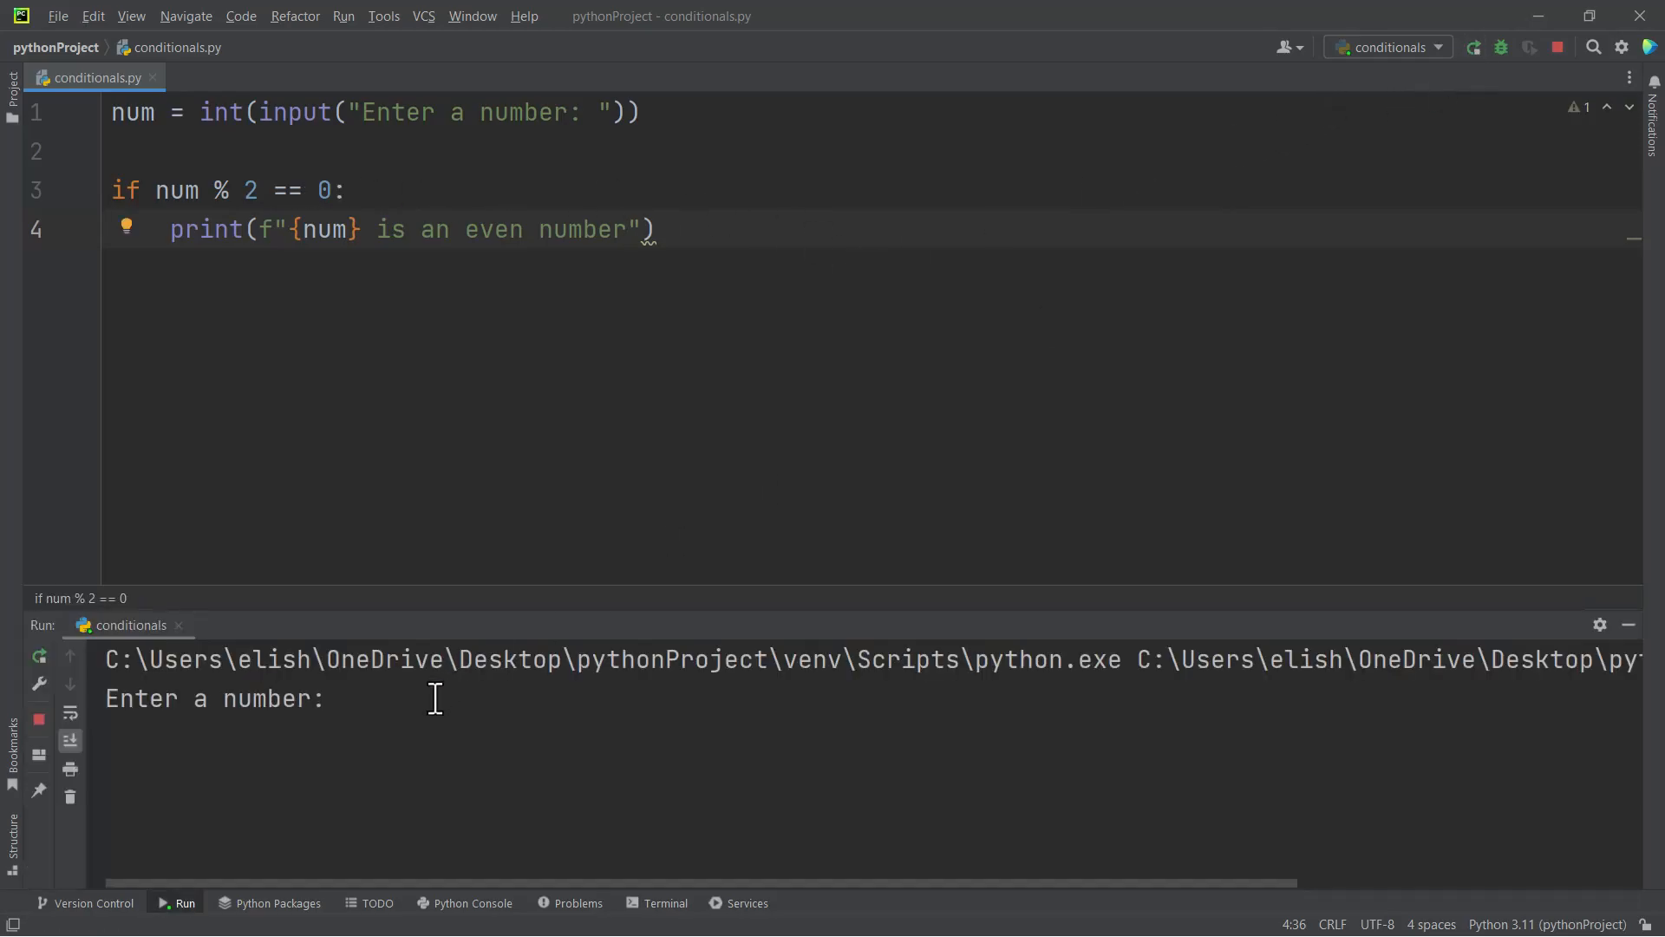
{"action": "type", "text": "12"}
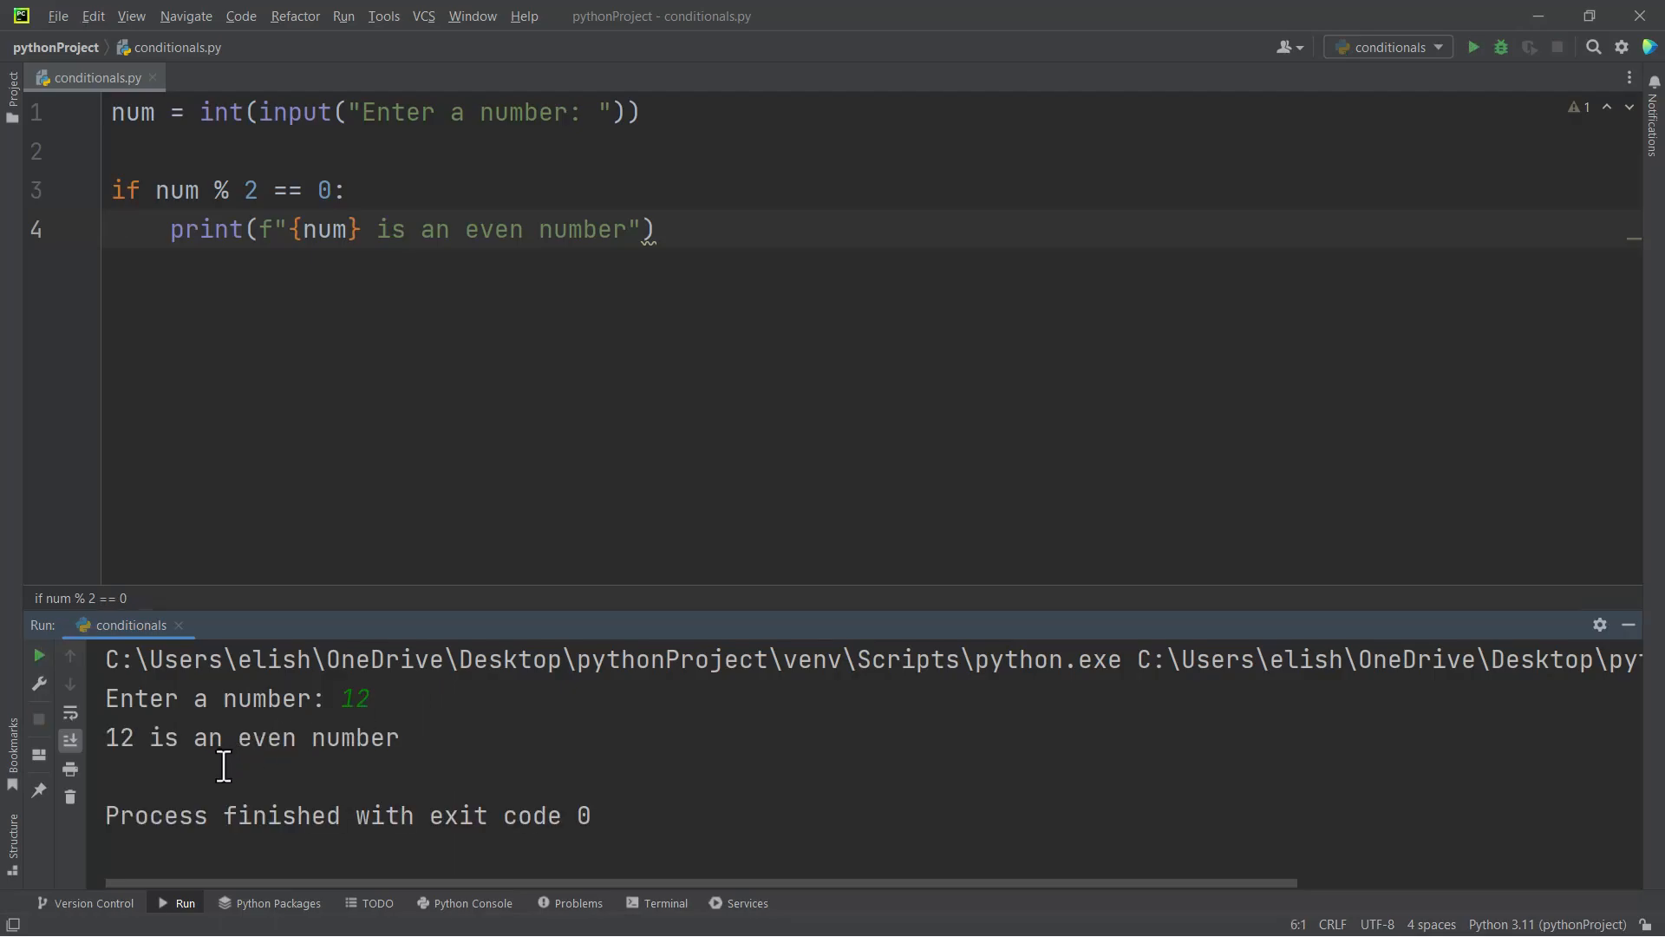
{"action": "mouse_move", "coordinate": [1524, 96]}
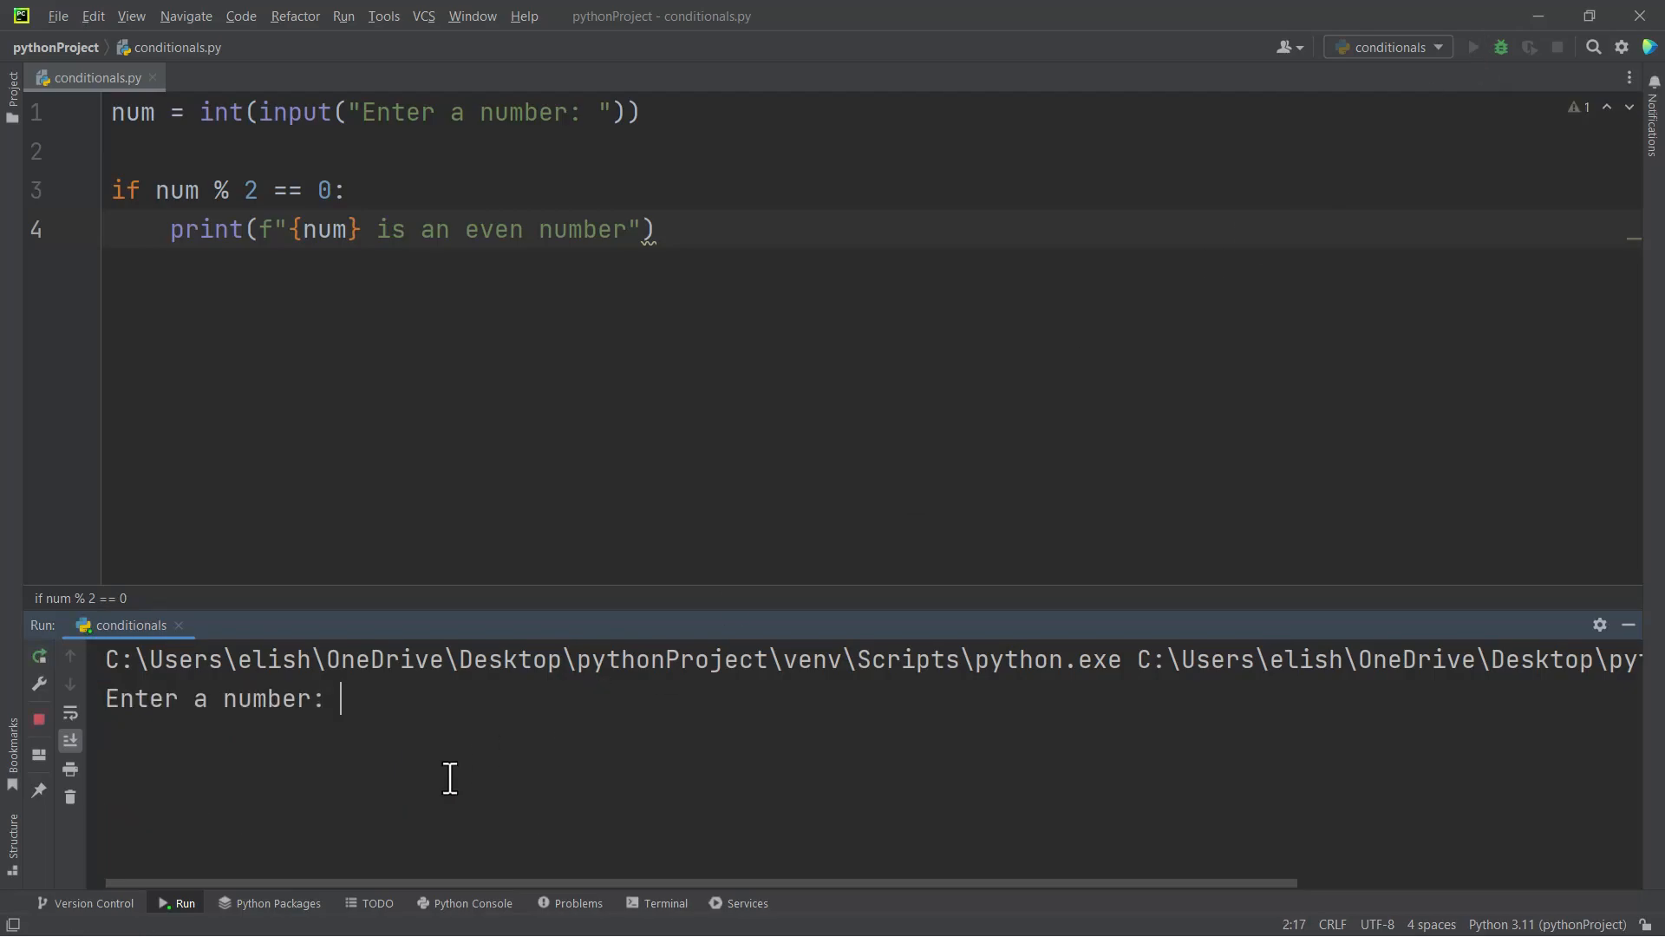
{"action": "type", "text": "13"}
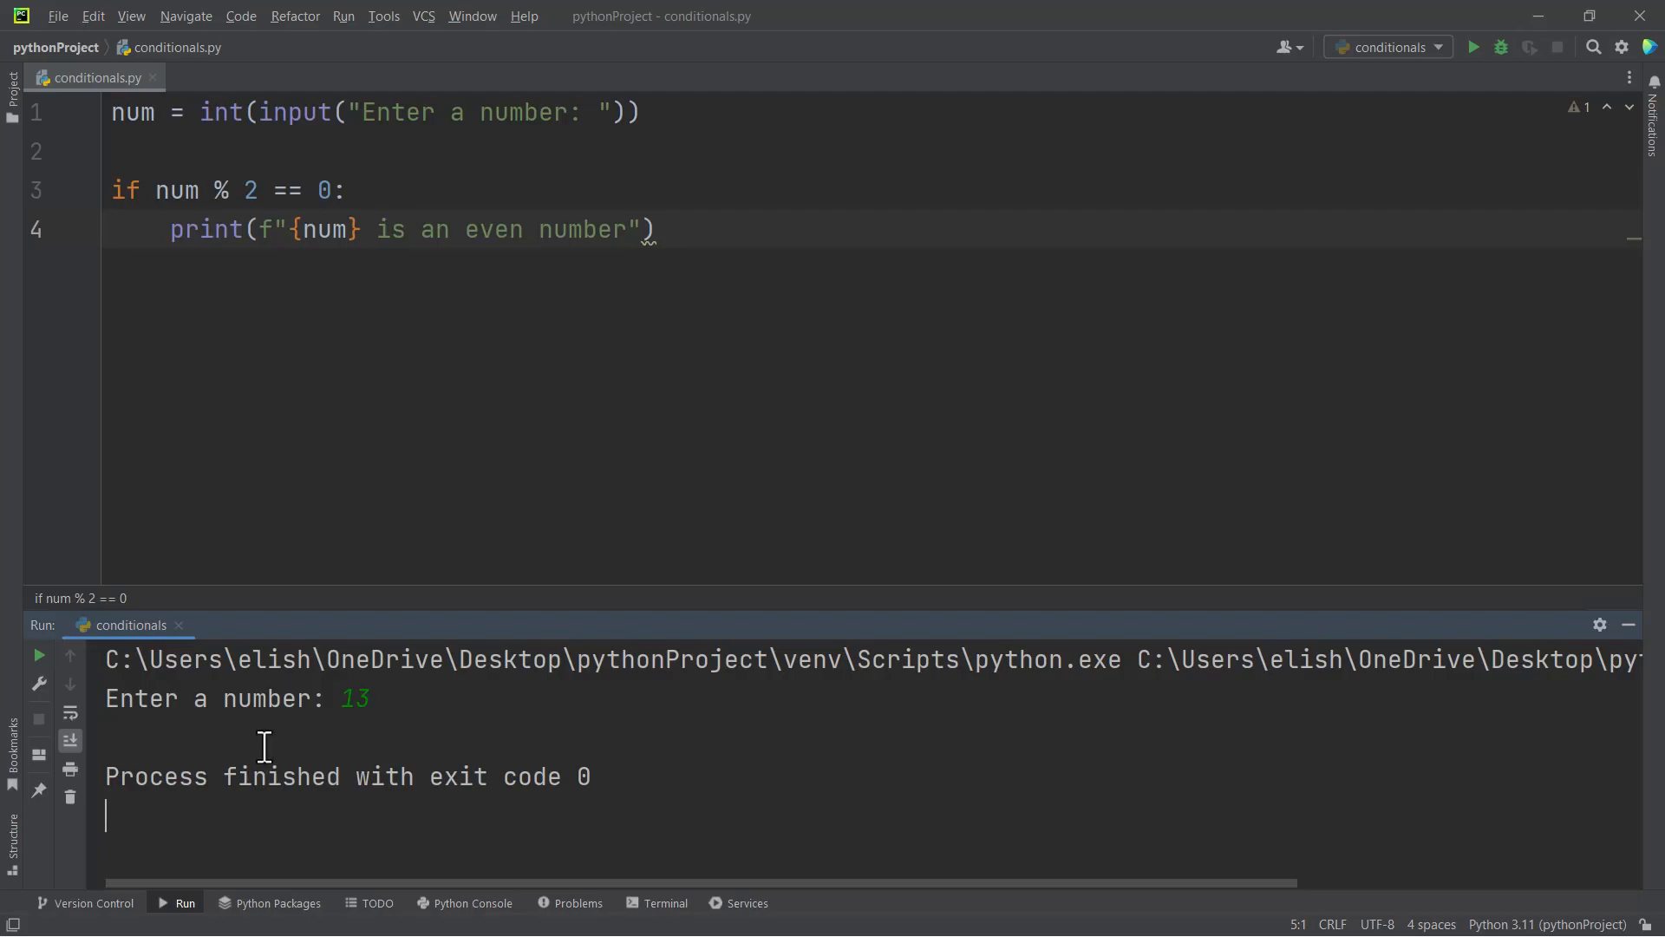
{"action": "mouse_move", "coordinate": [271, 159]}
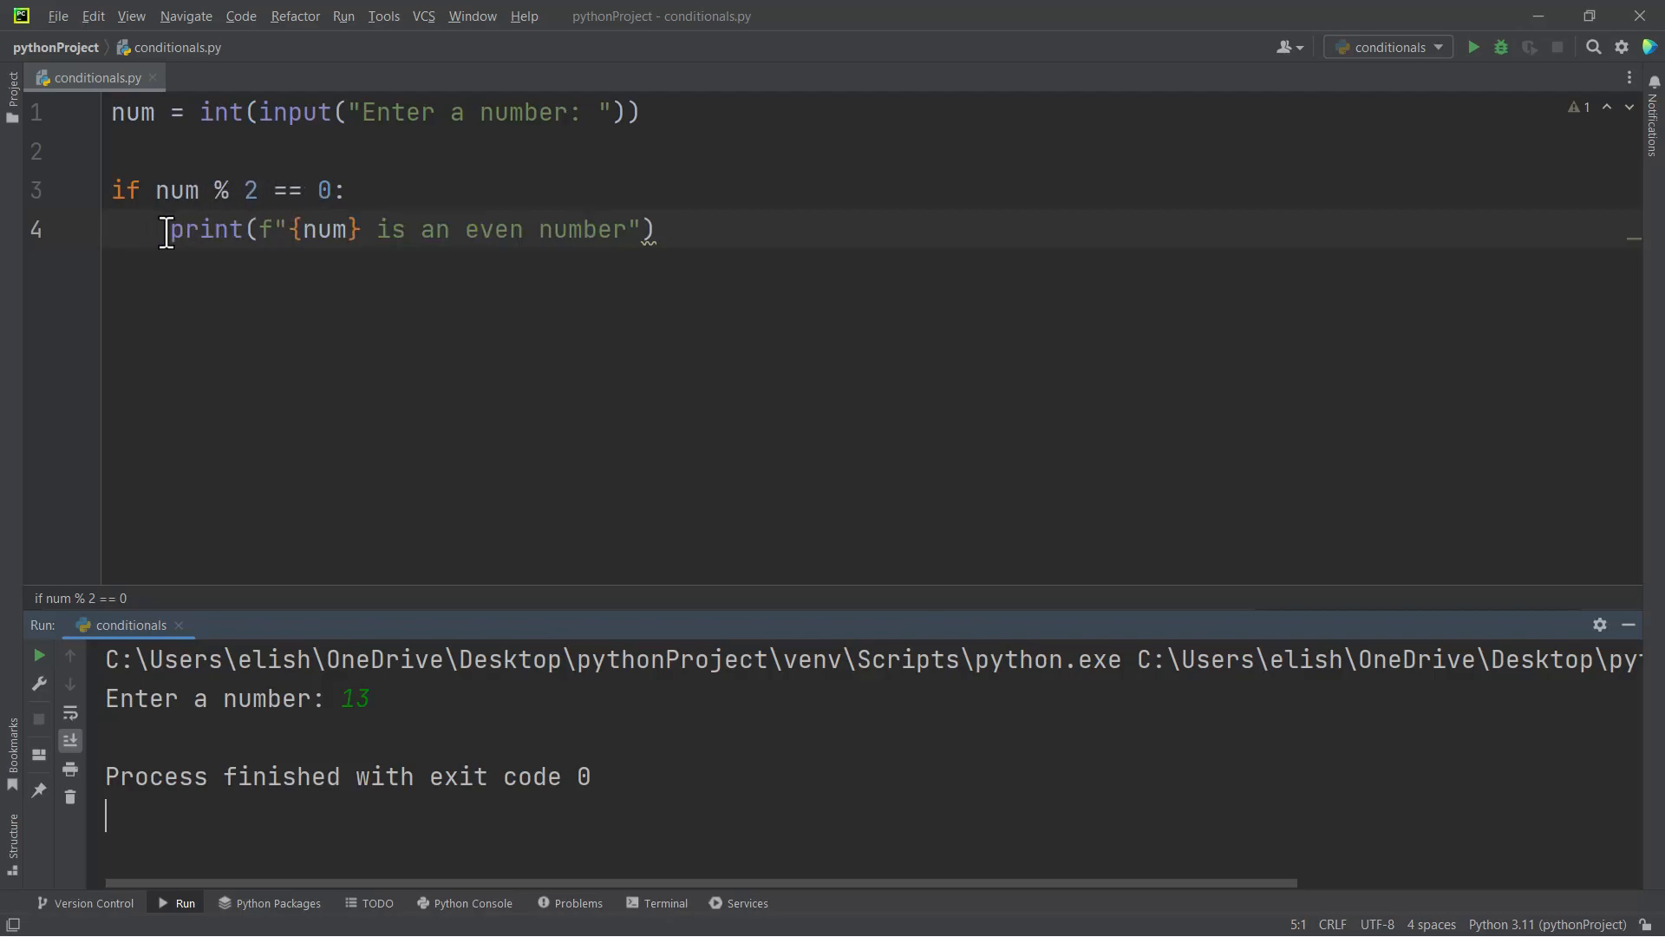
{"action": "left_click", "coordinate": [659, 229]}
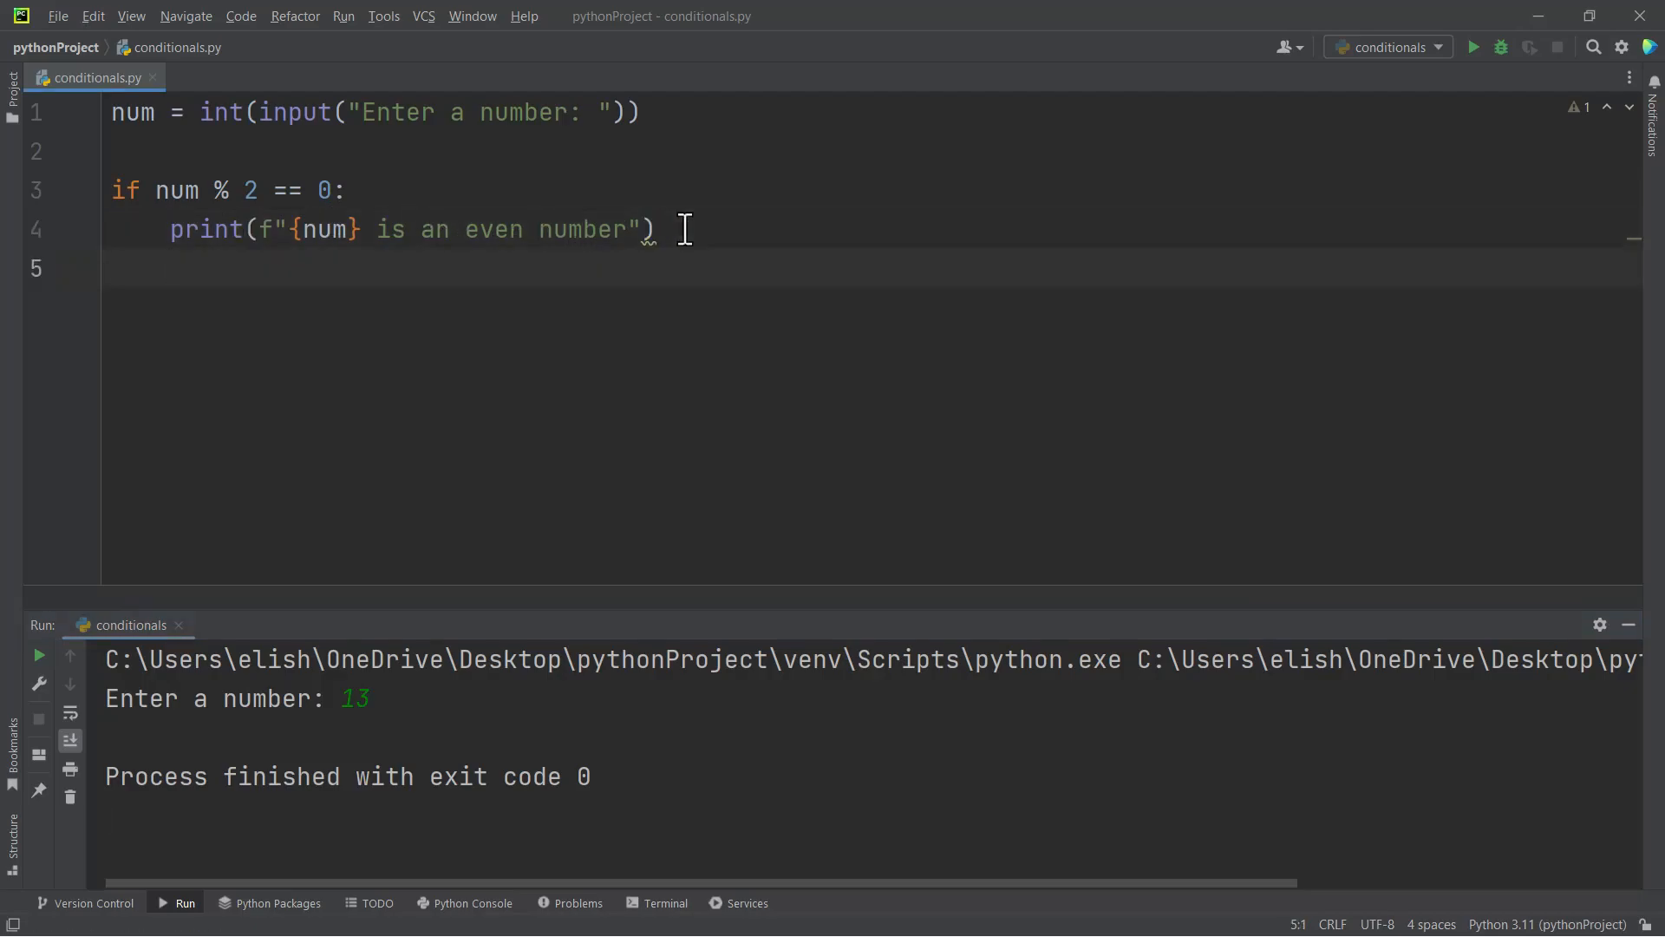
Add an else branch printing f"{num} is an odd number" by reusing the even-number line
{"action": "type", "text": "else:"}
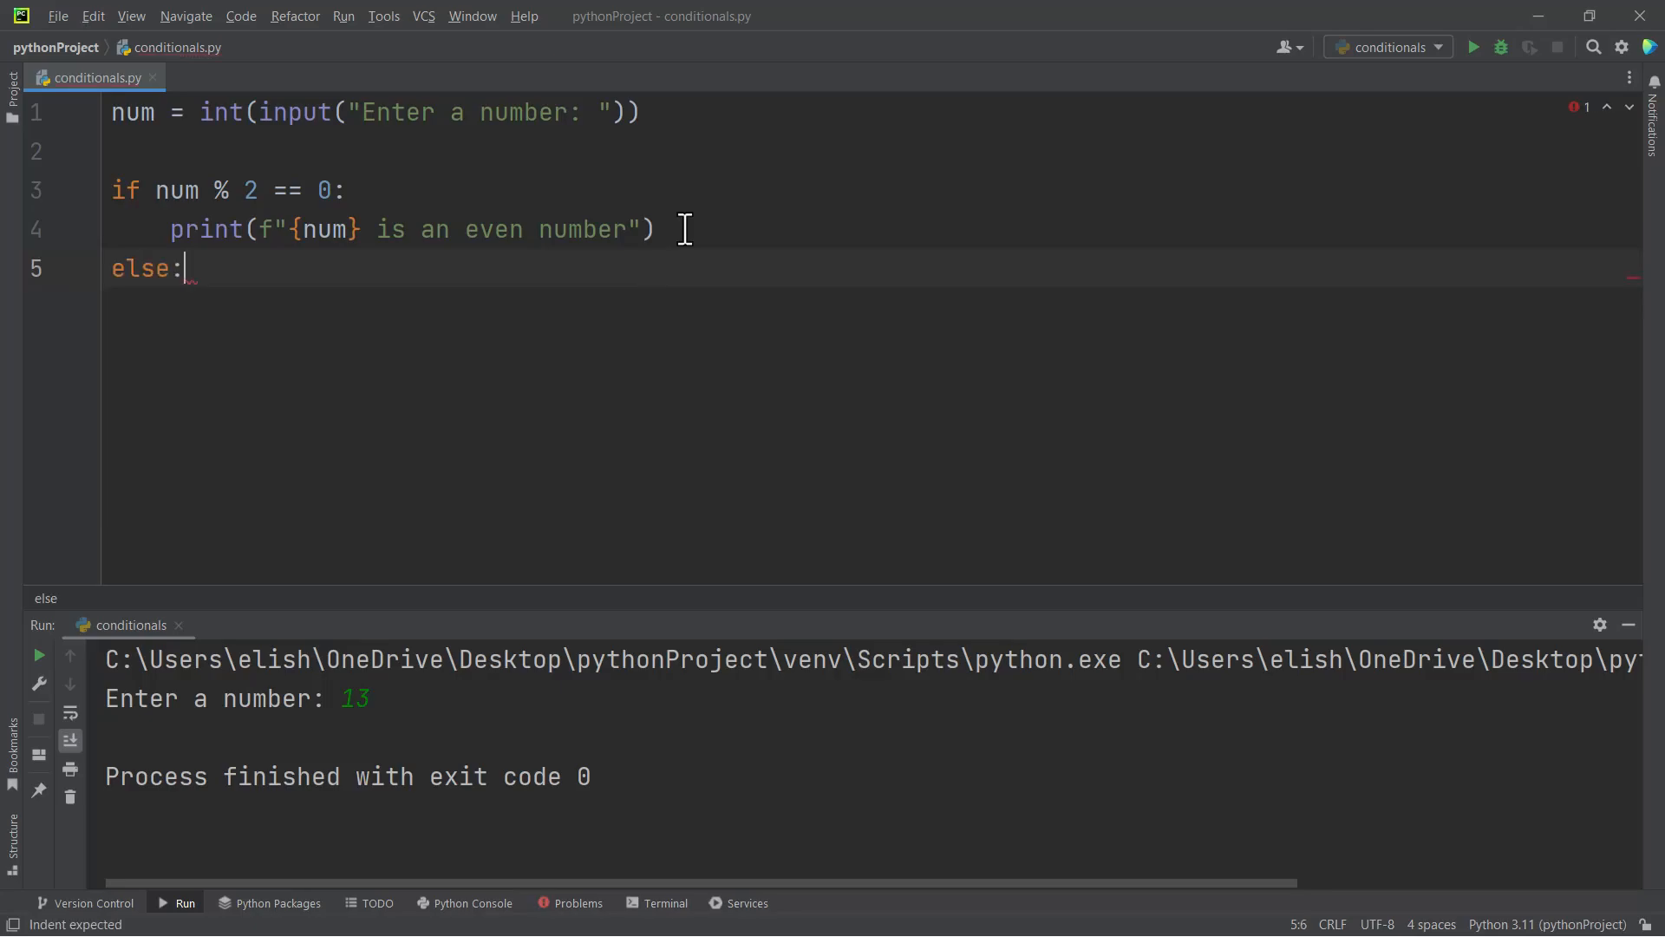
{"action": "left_click", "coordinate": [659, 229]}
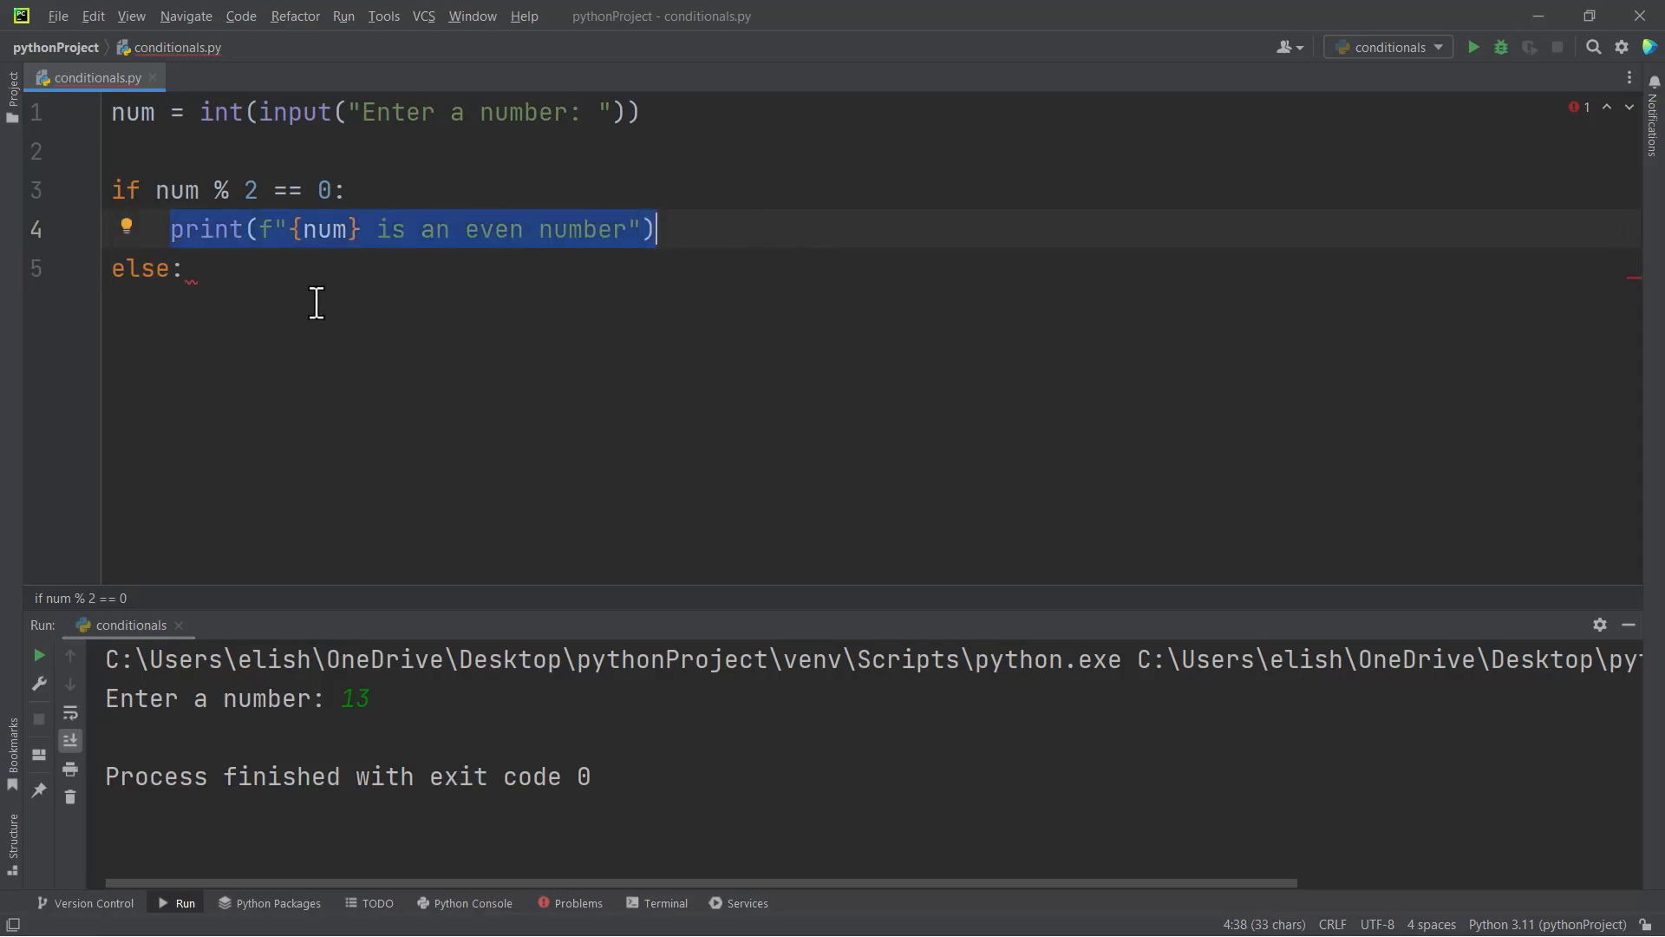
{"action": "key", "text": "Return"}
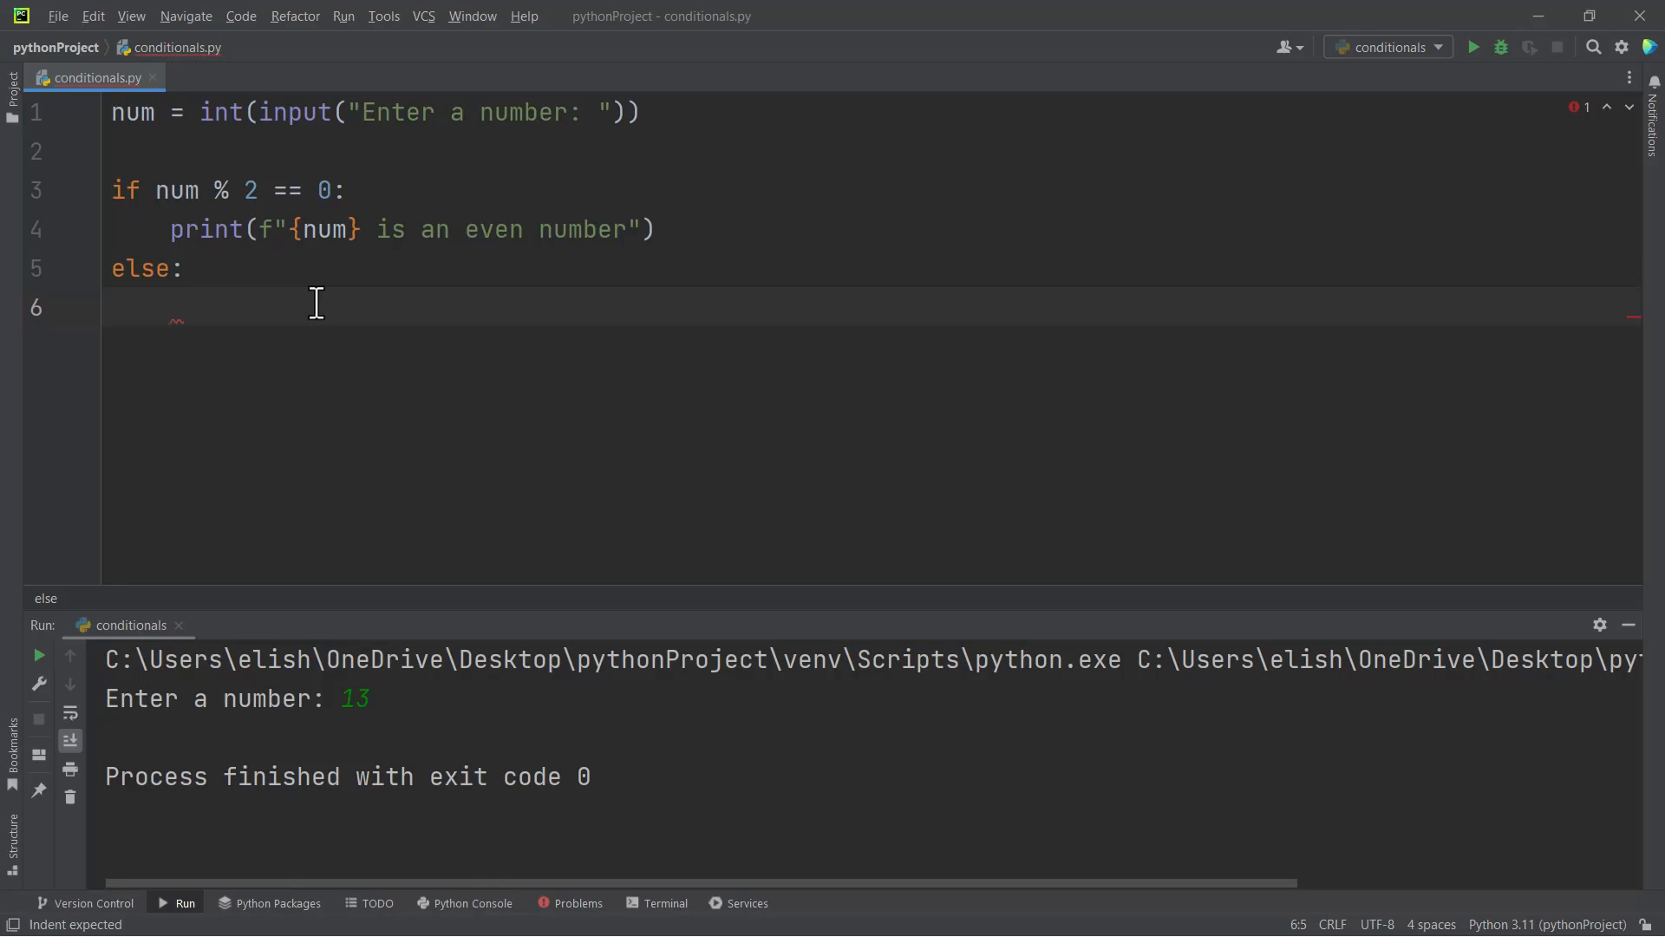
{"action": "type", "text": "print(f\"{num} is an even number\")"}
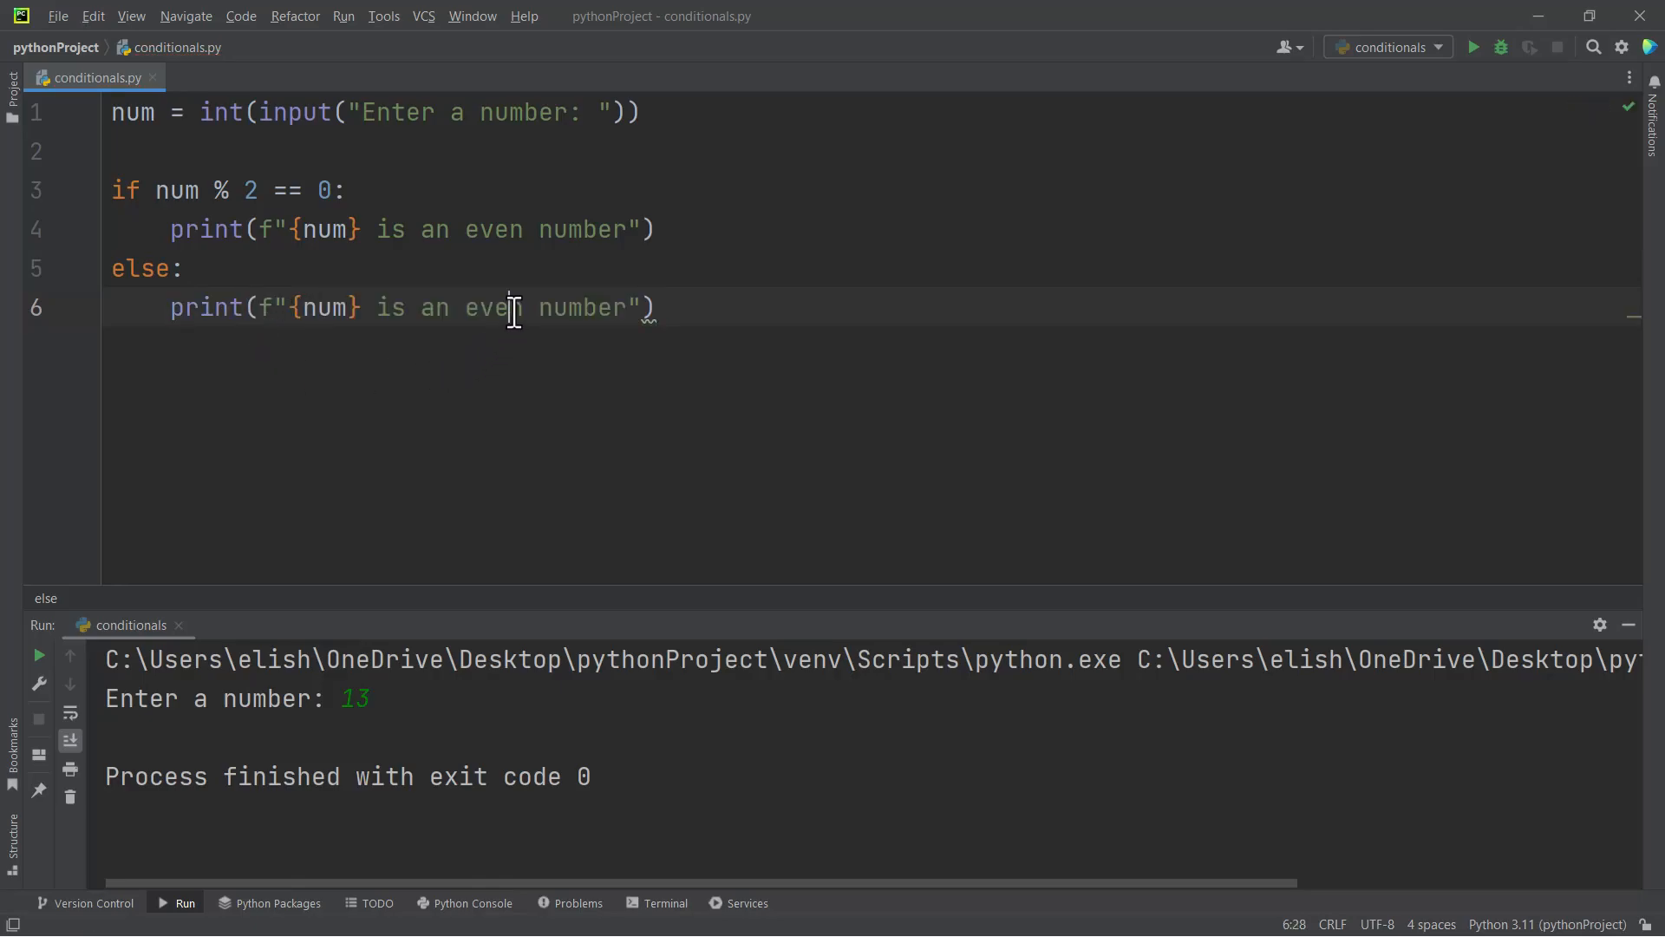
{"action": "type", "text": "odd"}
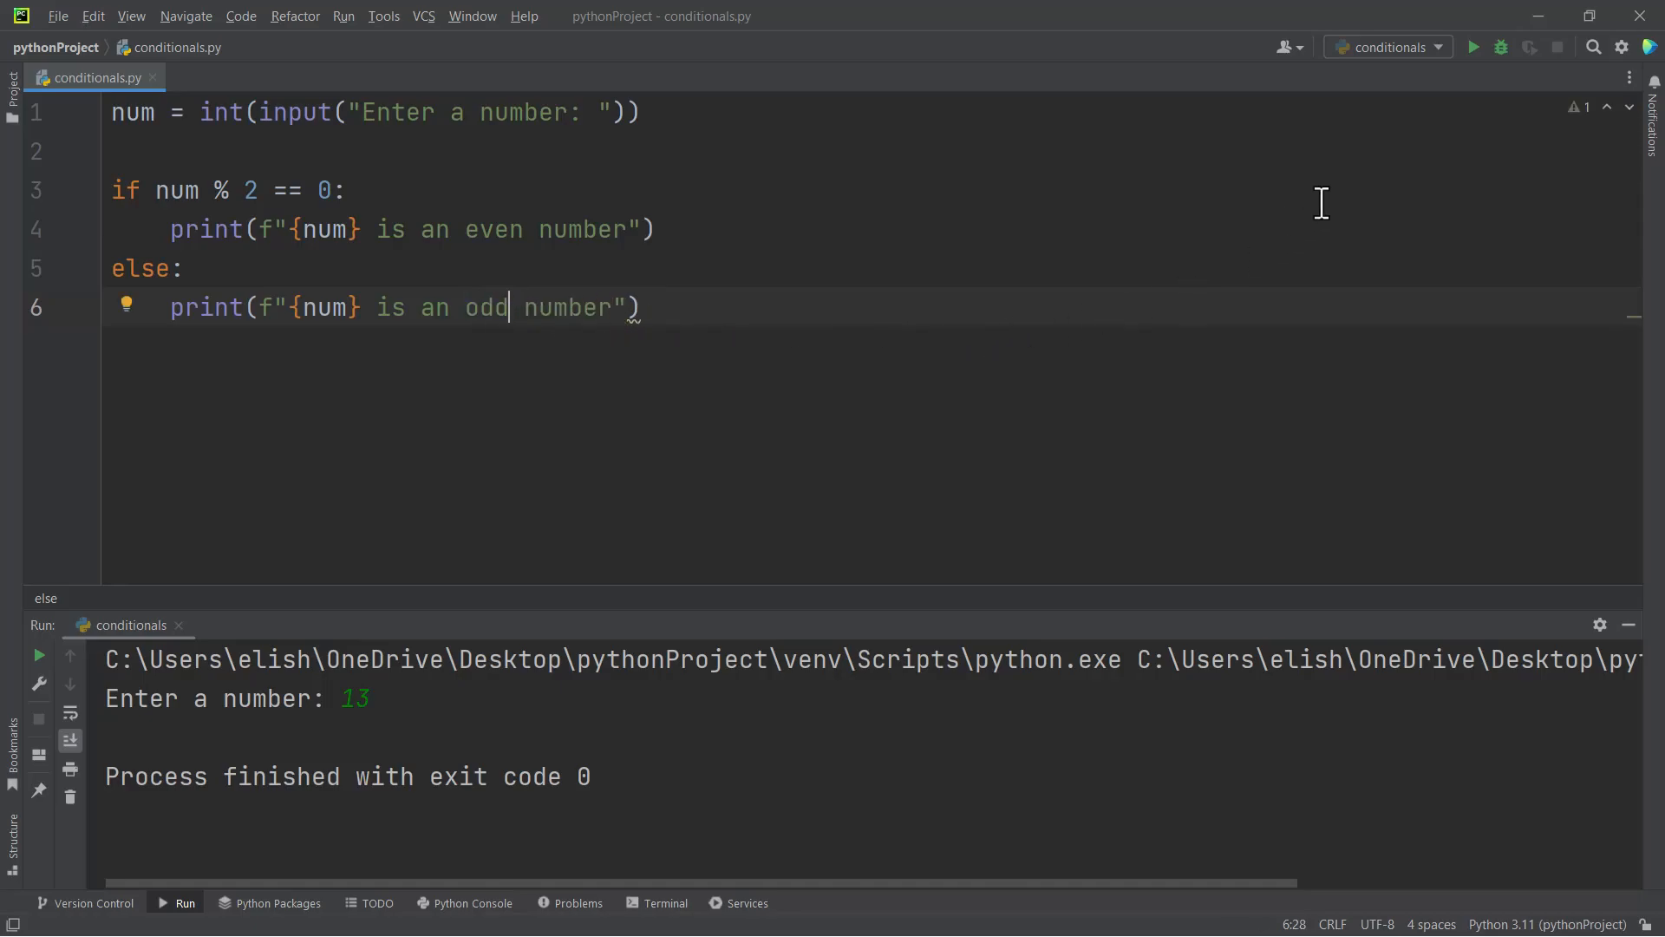
{"action": "mouse_move", "coordinate": [1475, 47]}
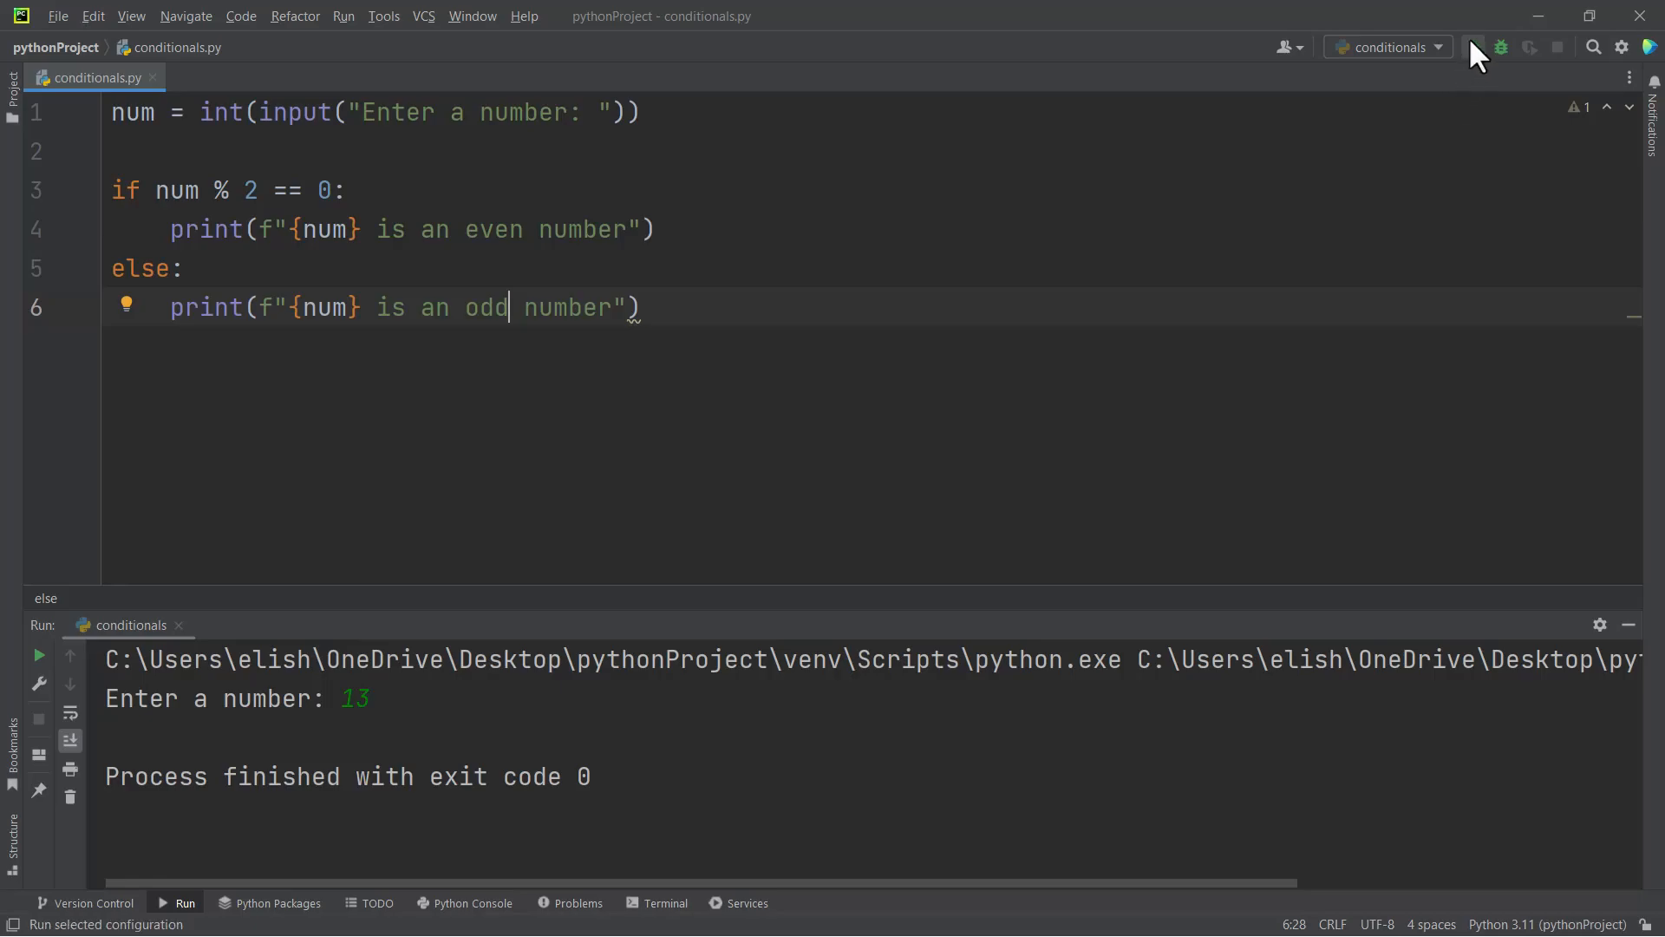
Rerun the program entering 13, which is reported as an odd number, and run again
{"action": "left_click", "coordinate": [1475, 47]}
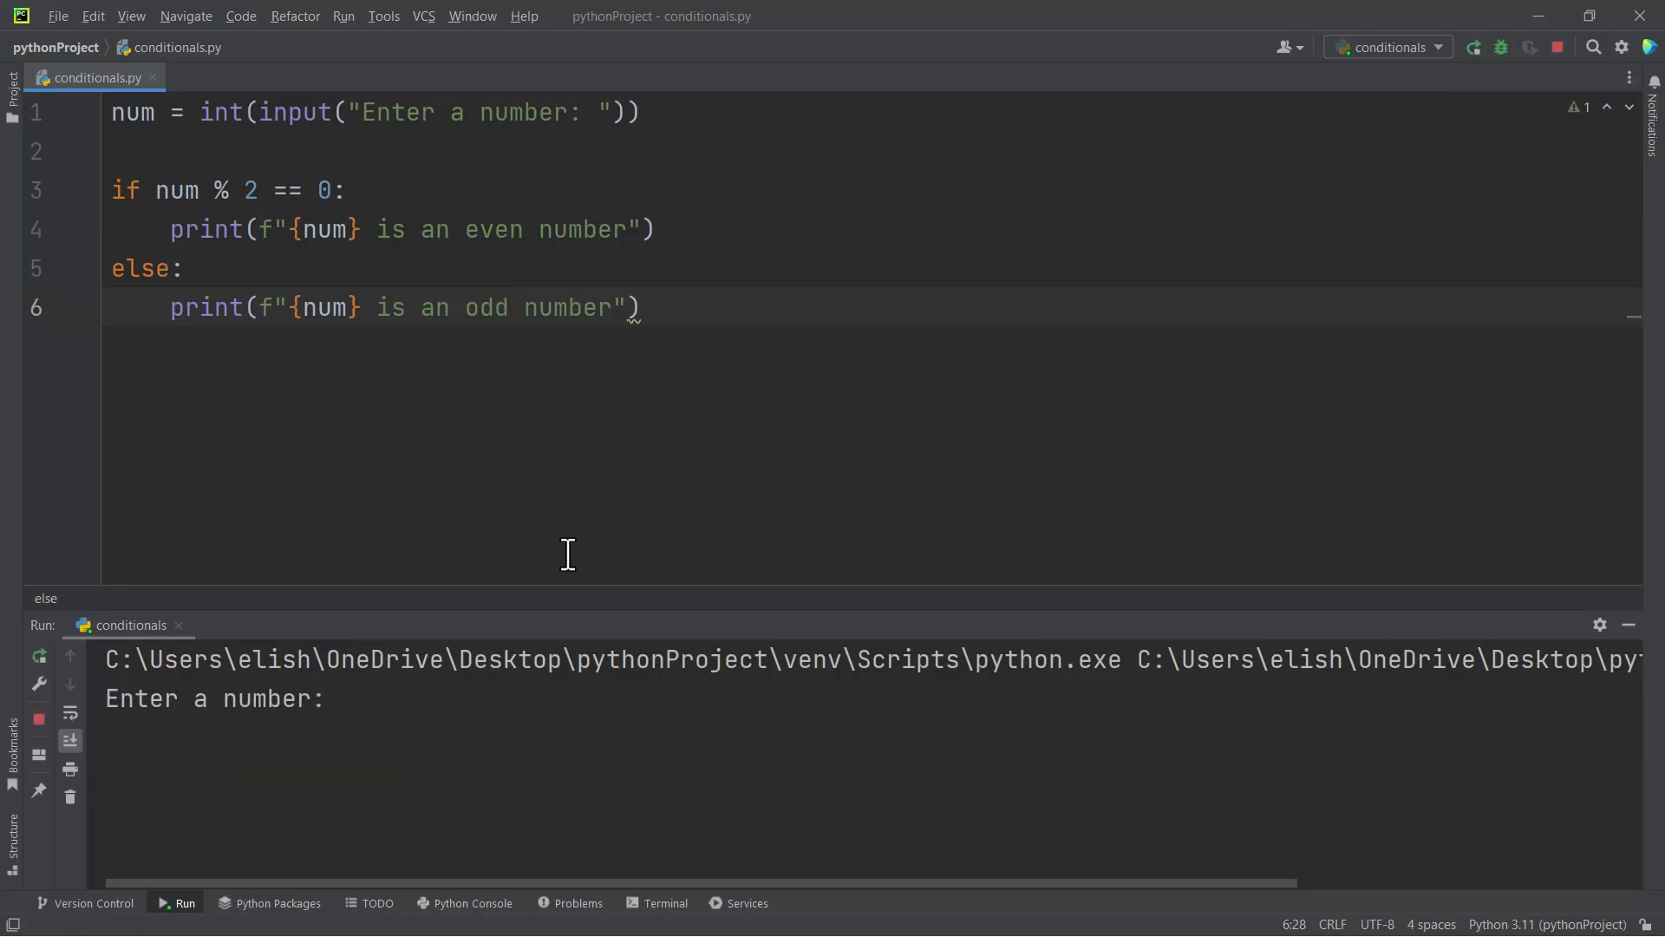
{"action": "left_click", "coordinate": [340, 697]}
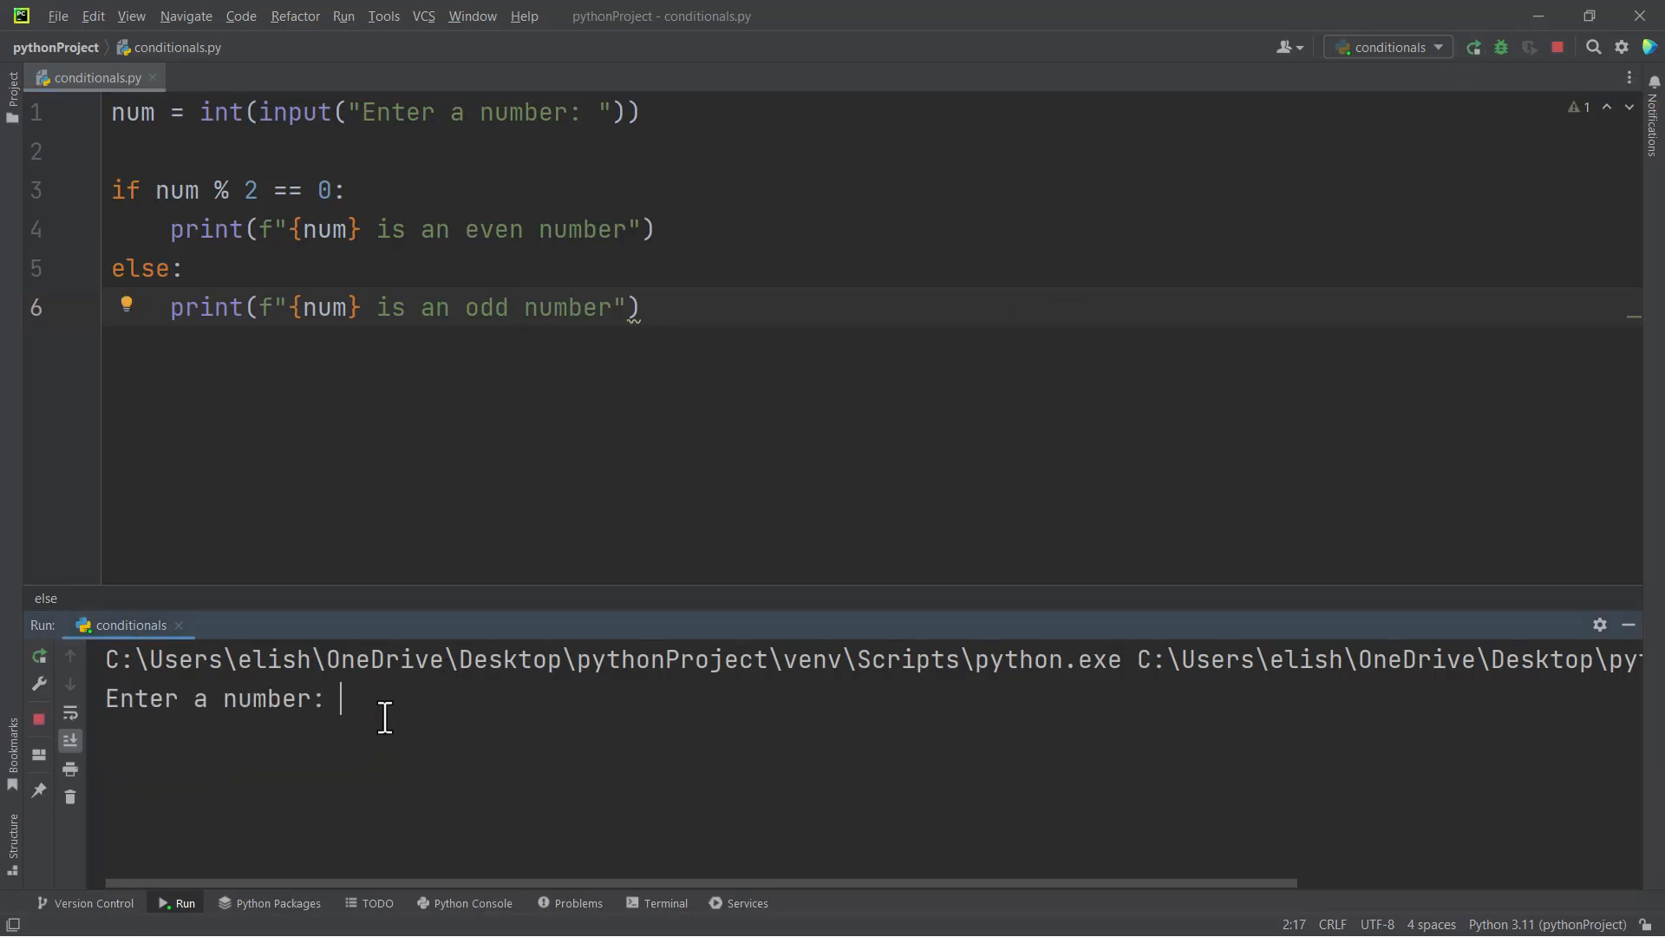
{"action": "type", "text": "1t"}
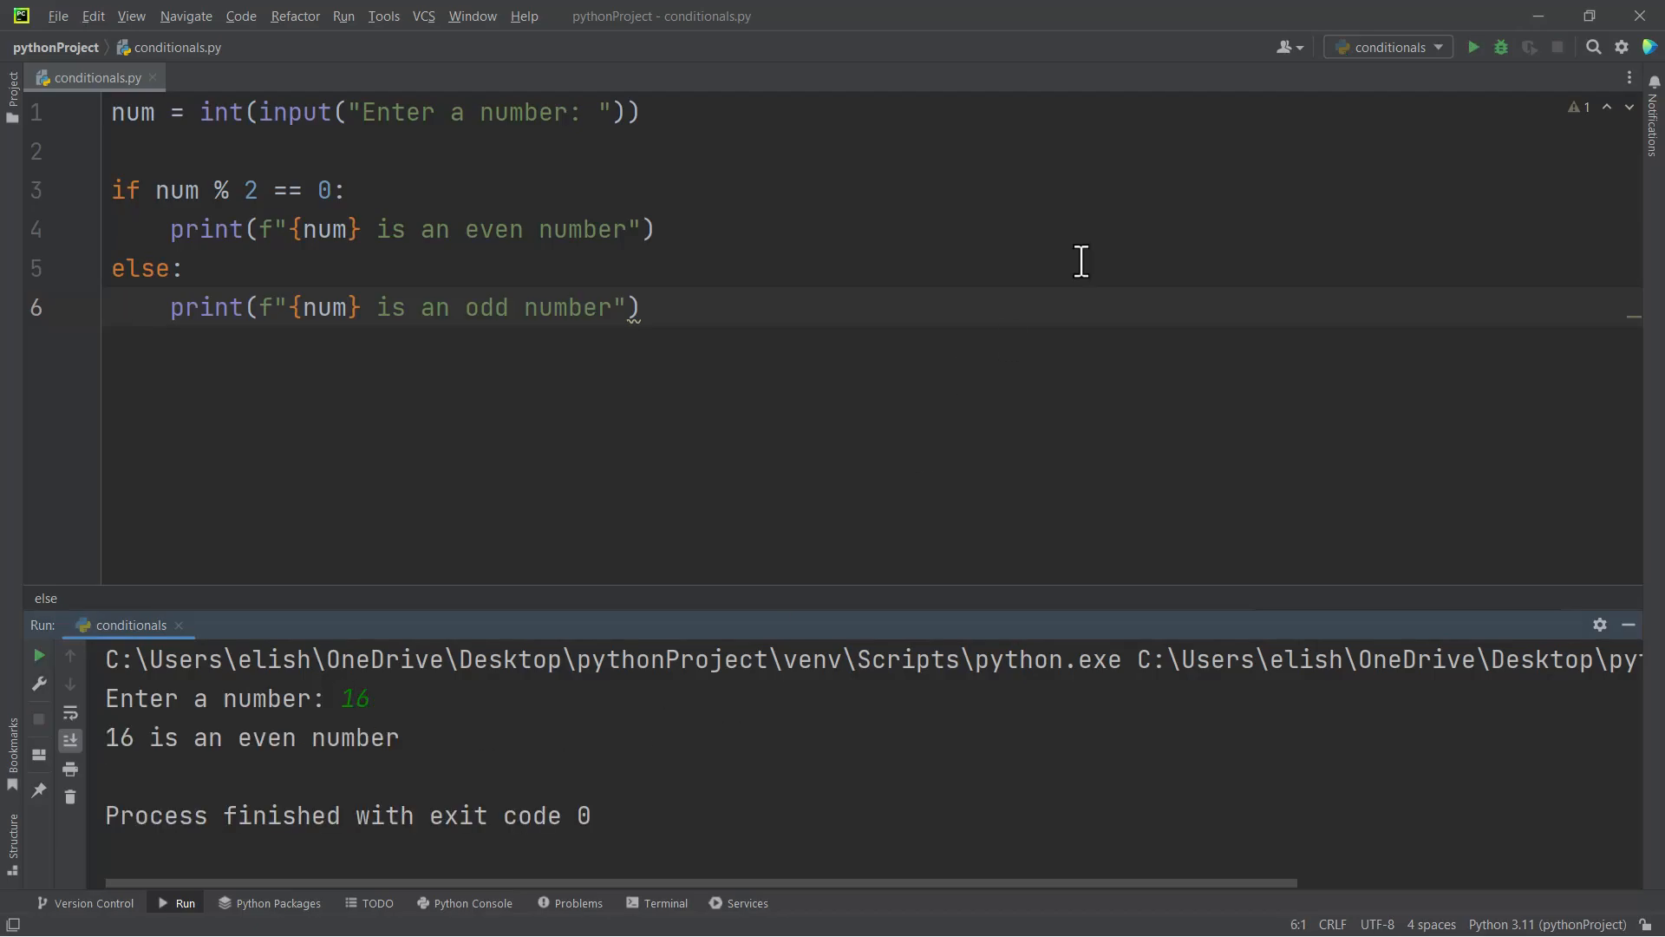
{"action": "mouse_move", "coordinate": [1466, 56]}
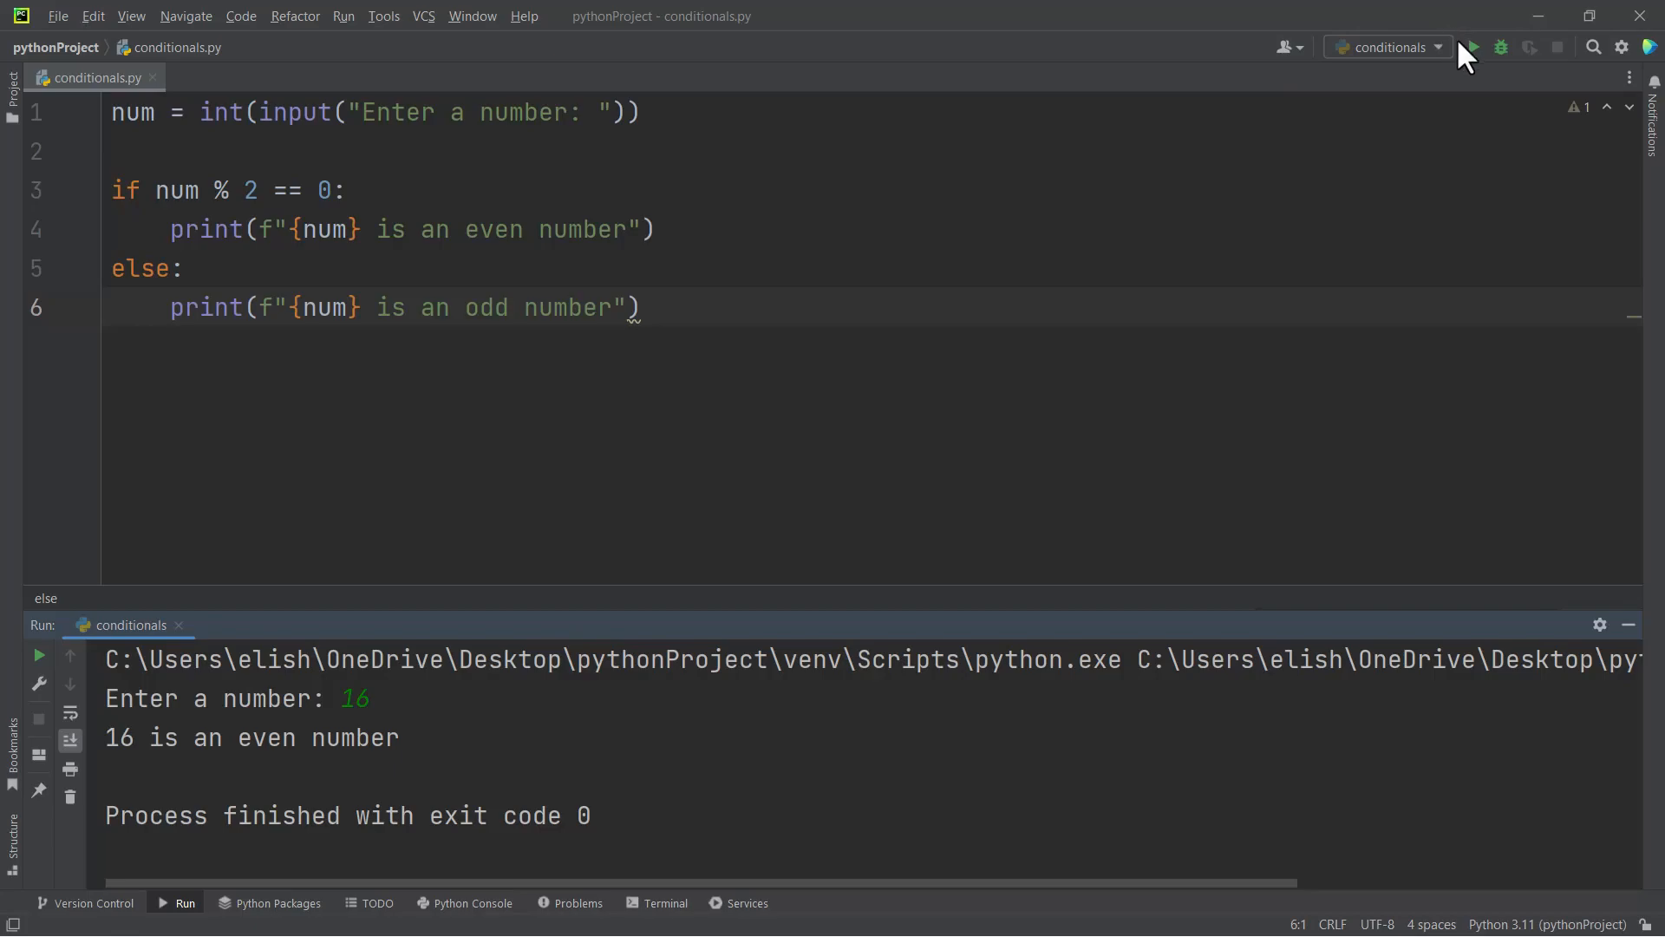
{"action": "left_click", "coordinate": [1472, 46]}
{"action": "type", "text": "13"}
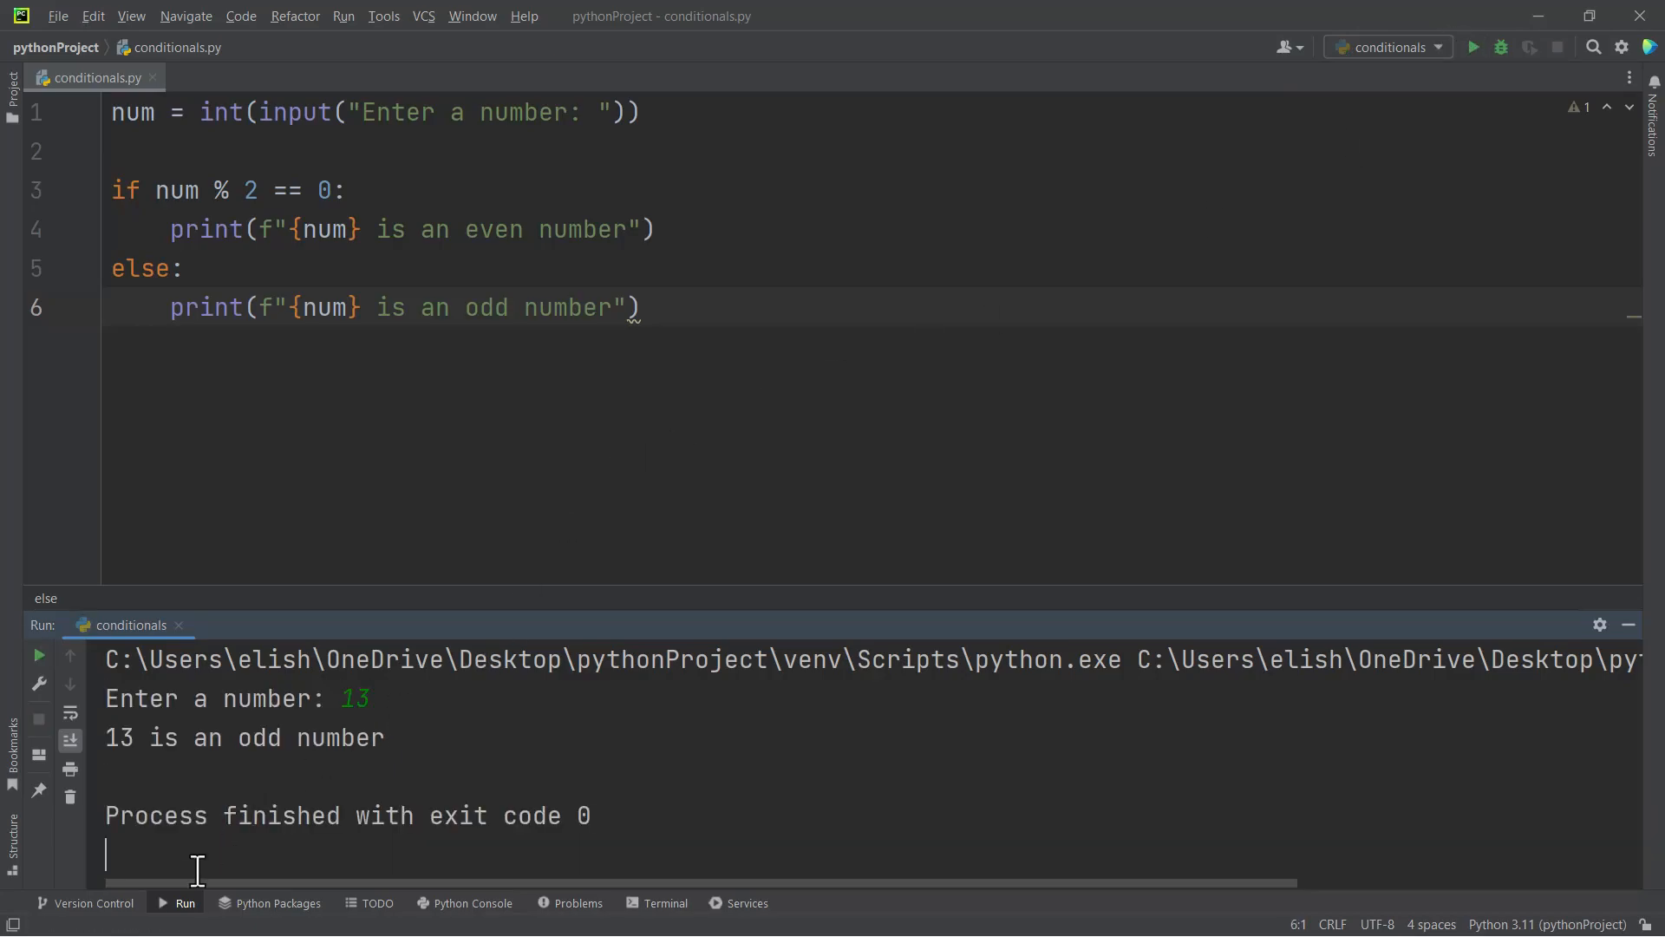
{"action": "mouse_move", "coordinate": [704, 489]}
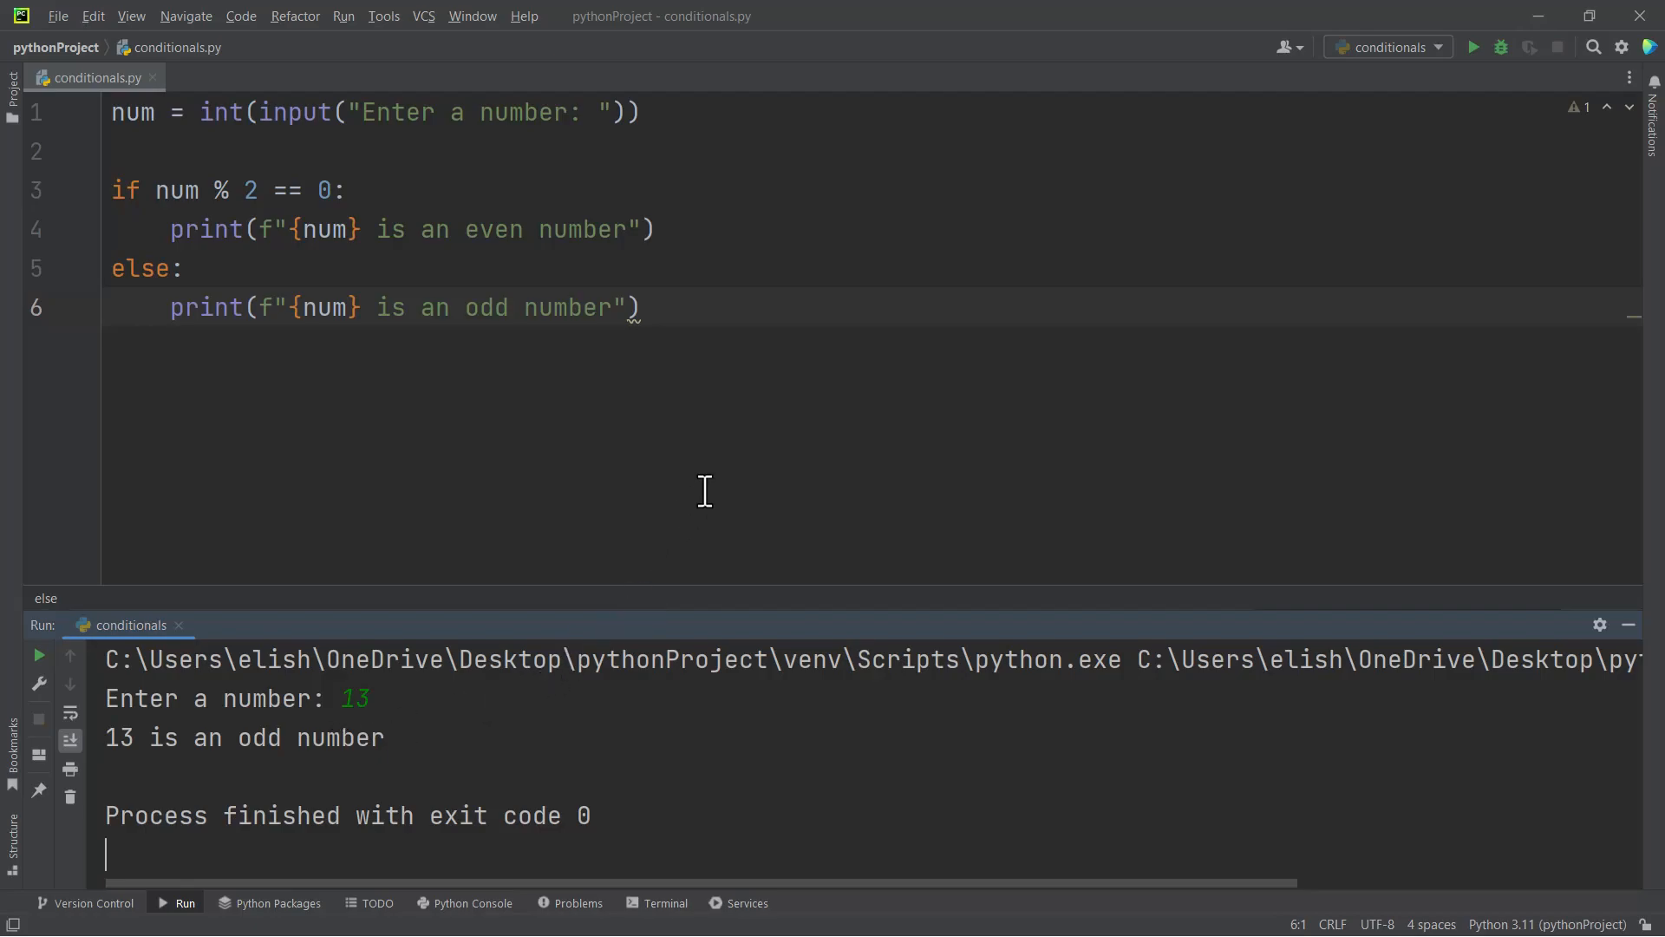
{"action": "mouse_move", "coordinate": [281, 205]}
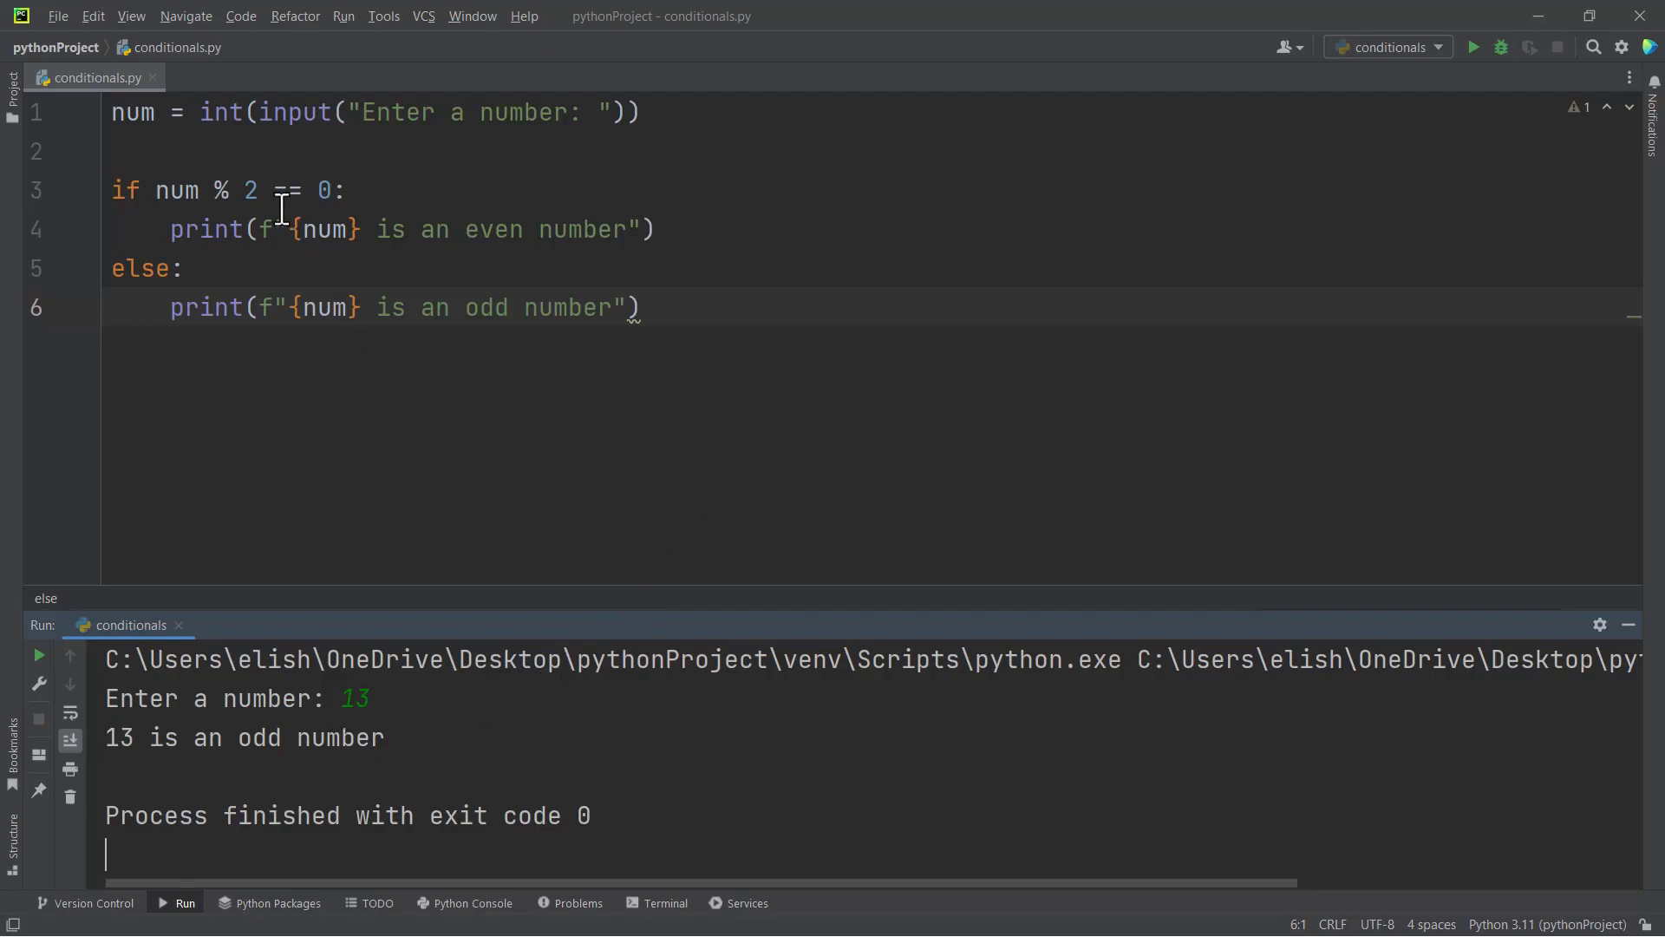
{"action": "mouse_move", "coordinate": [697, 420]}
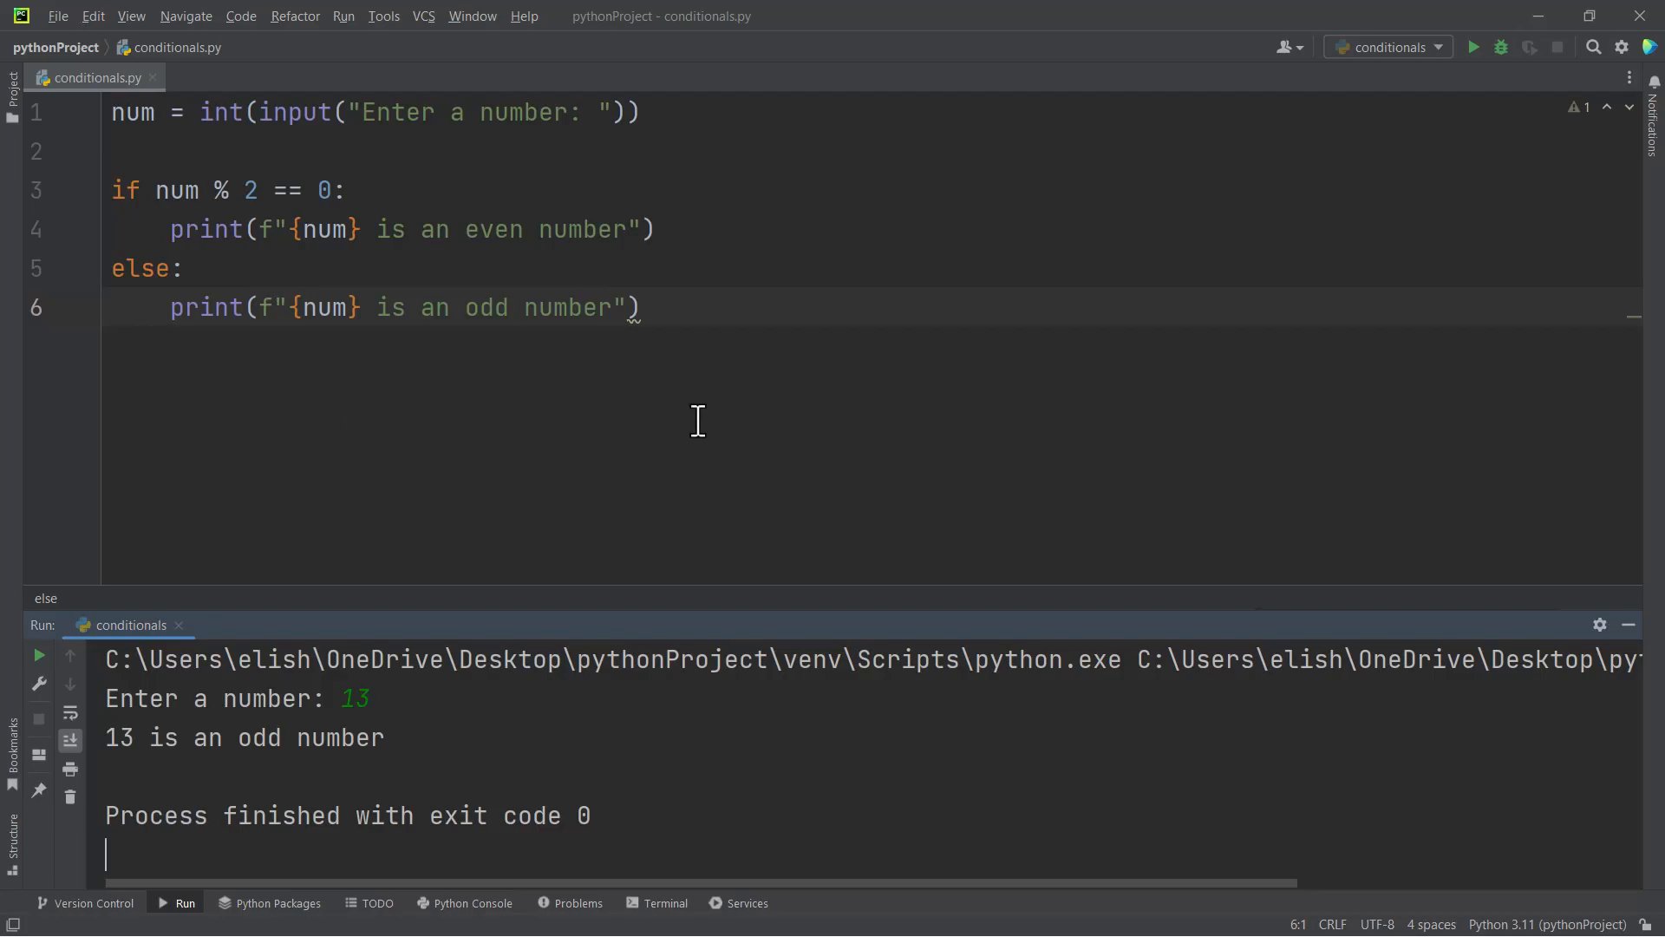
{"action": "mouse_move", "coordinate": [678, 395]}
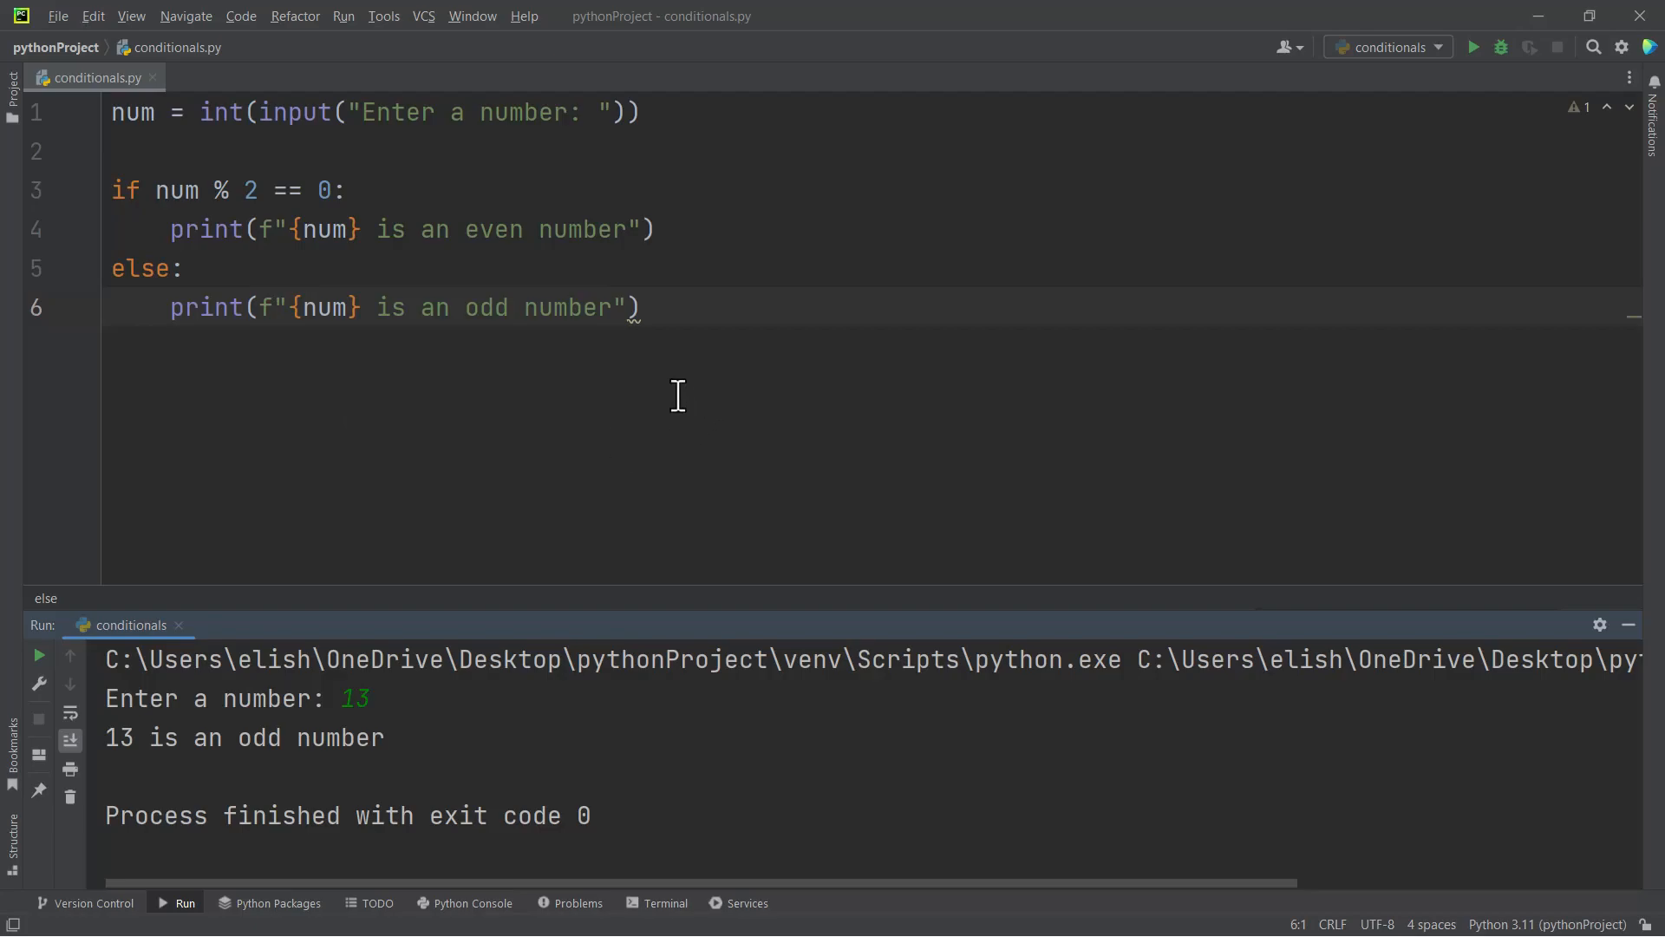
{"action": "left_click", "coordinate": [340, 190]}
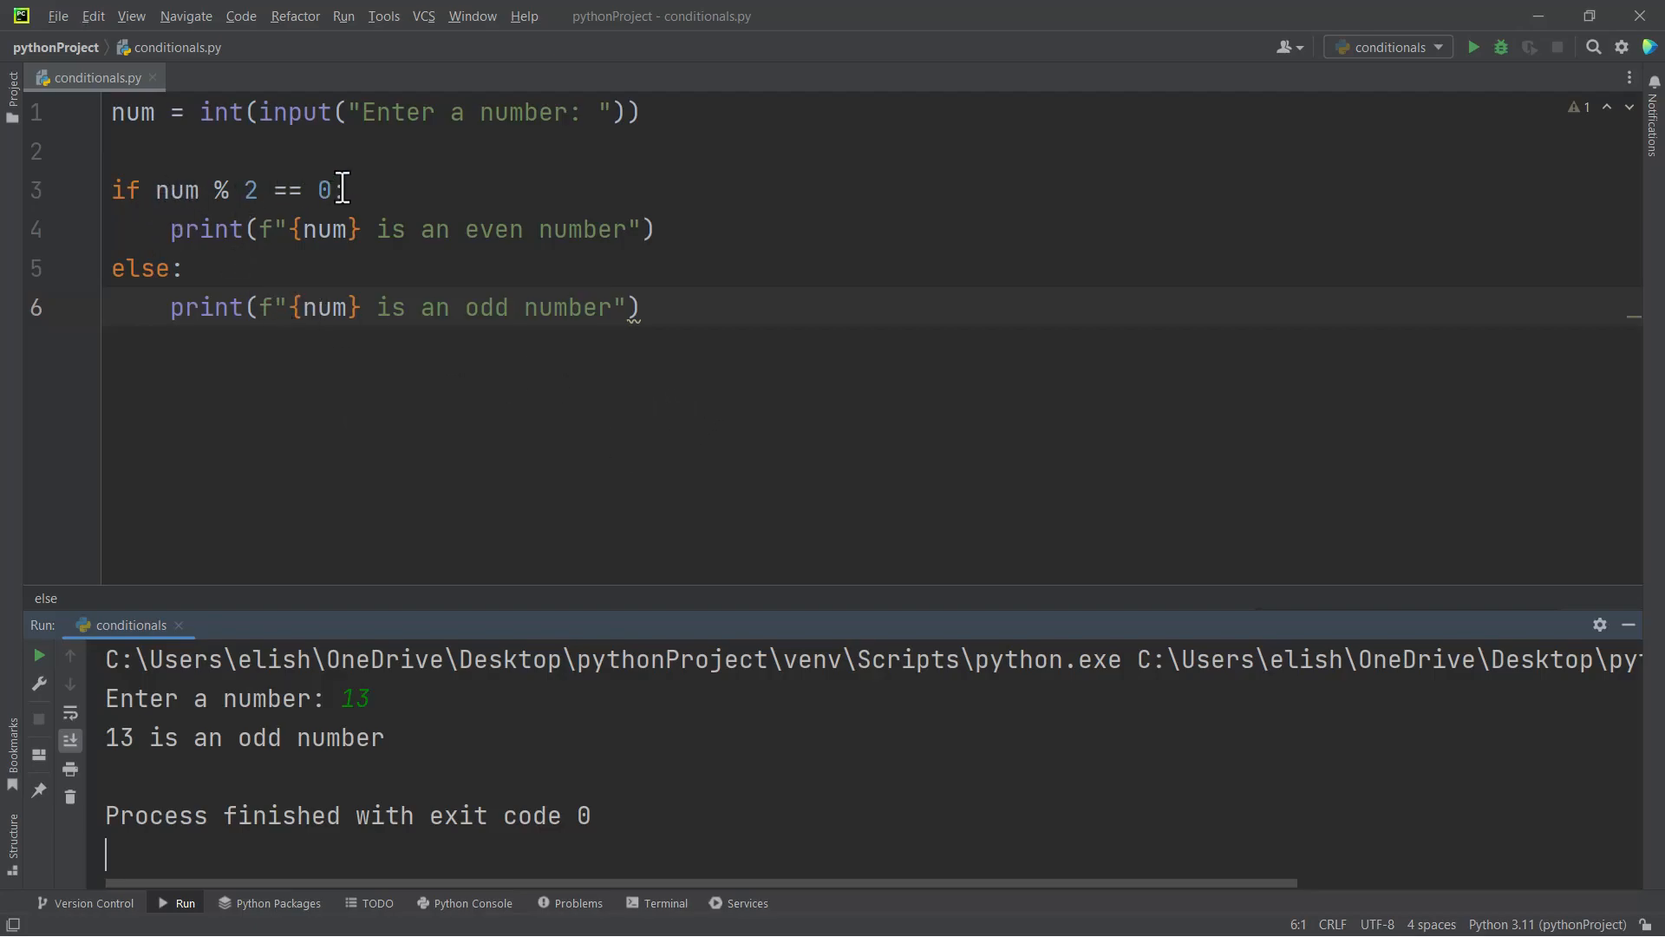
{"action": "mouse_move", "coordinate": [265, 253]}
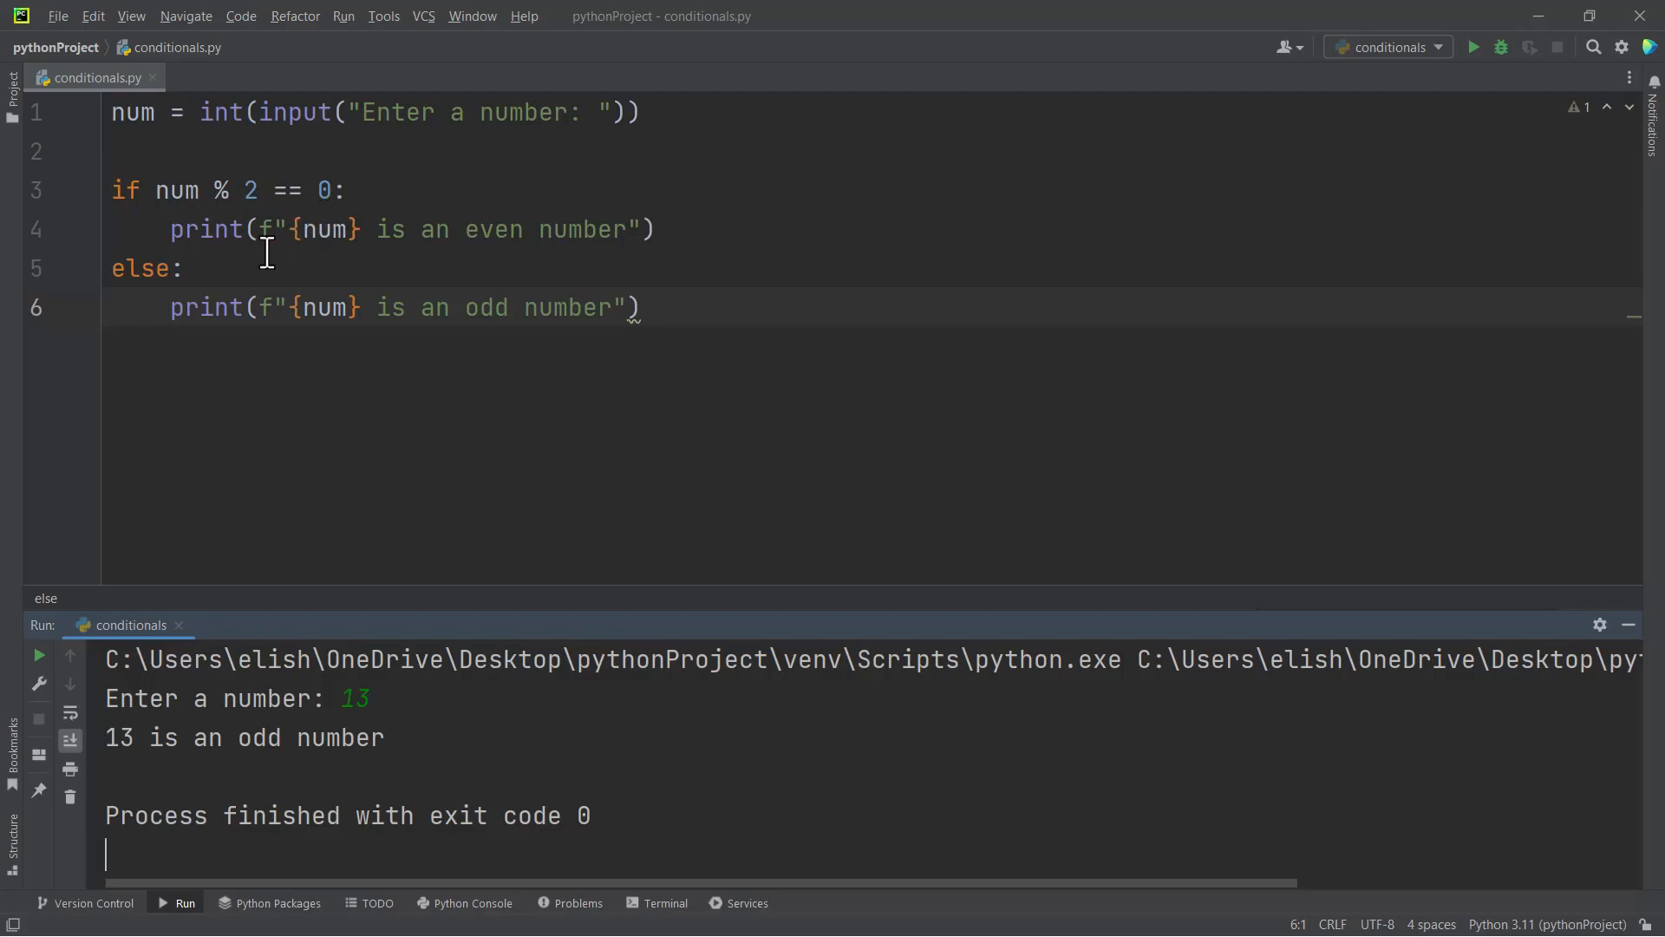
{"action": "mouse_move", "coordinate": [197, 241]}
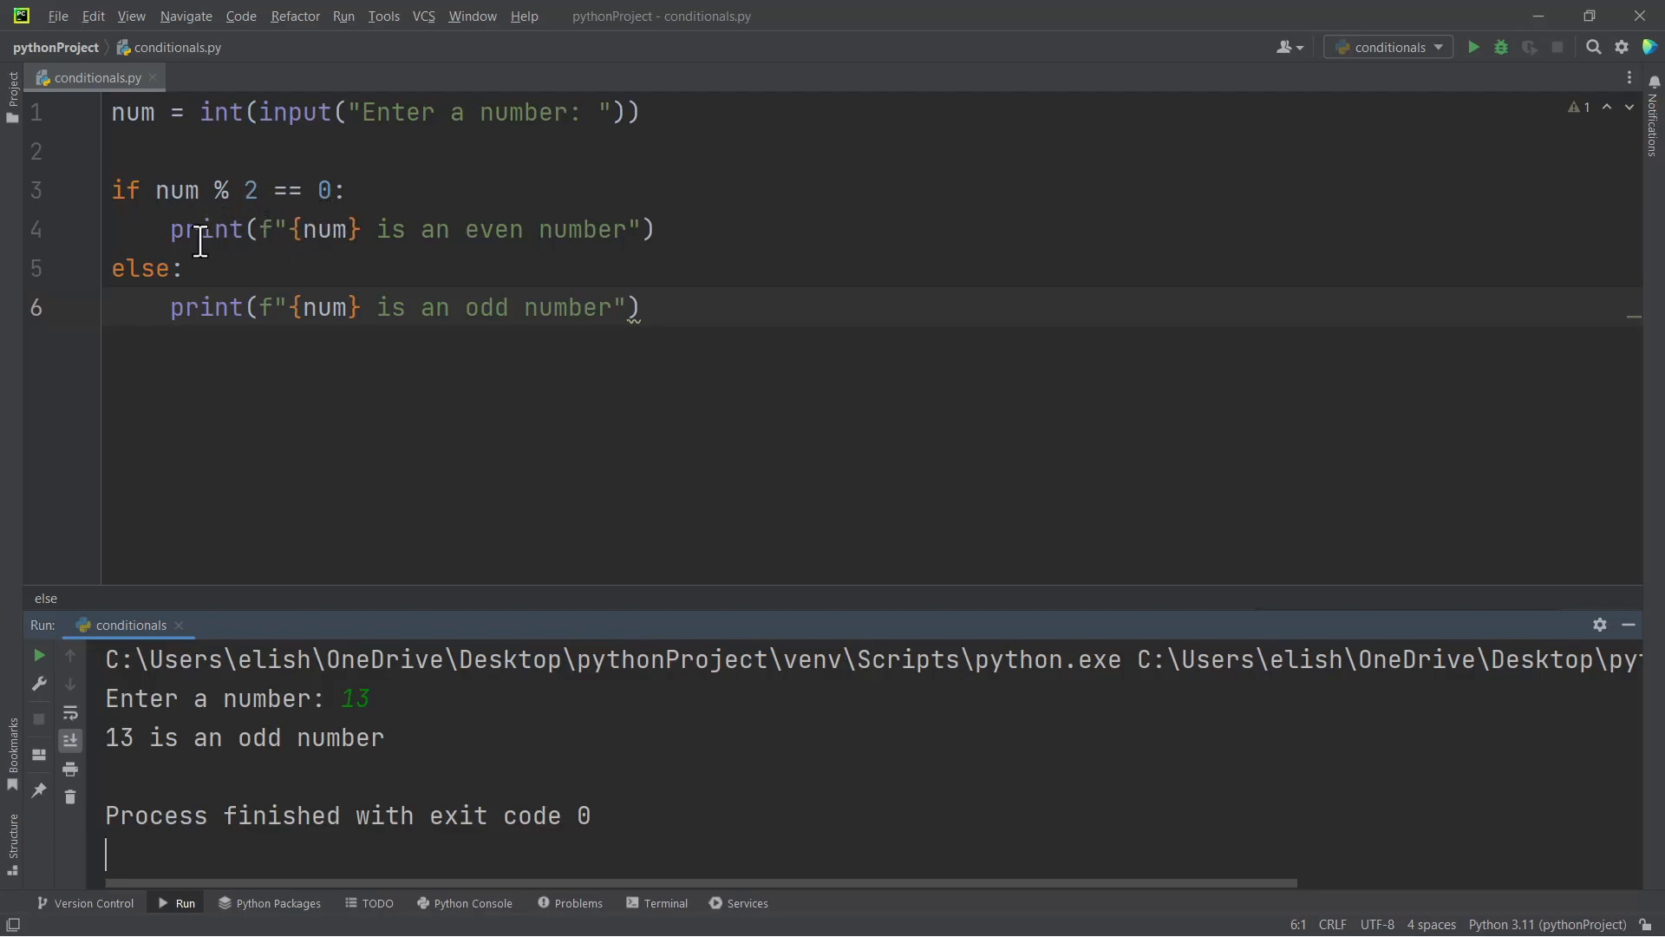
{"action": "mouse_move", "coordinate": [180, 220]}
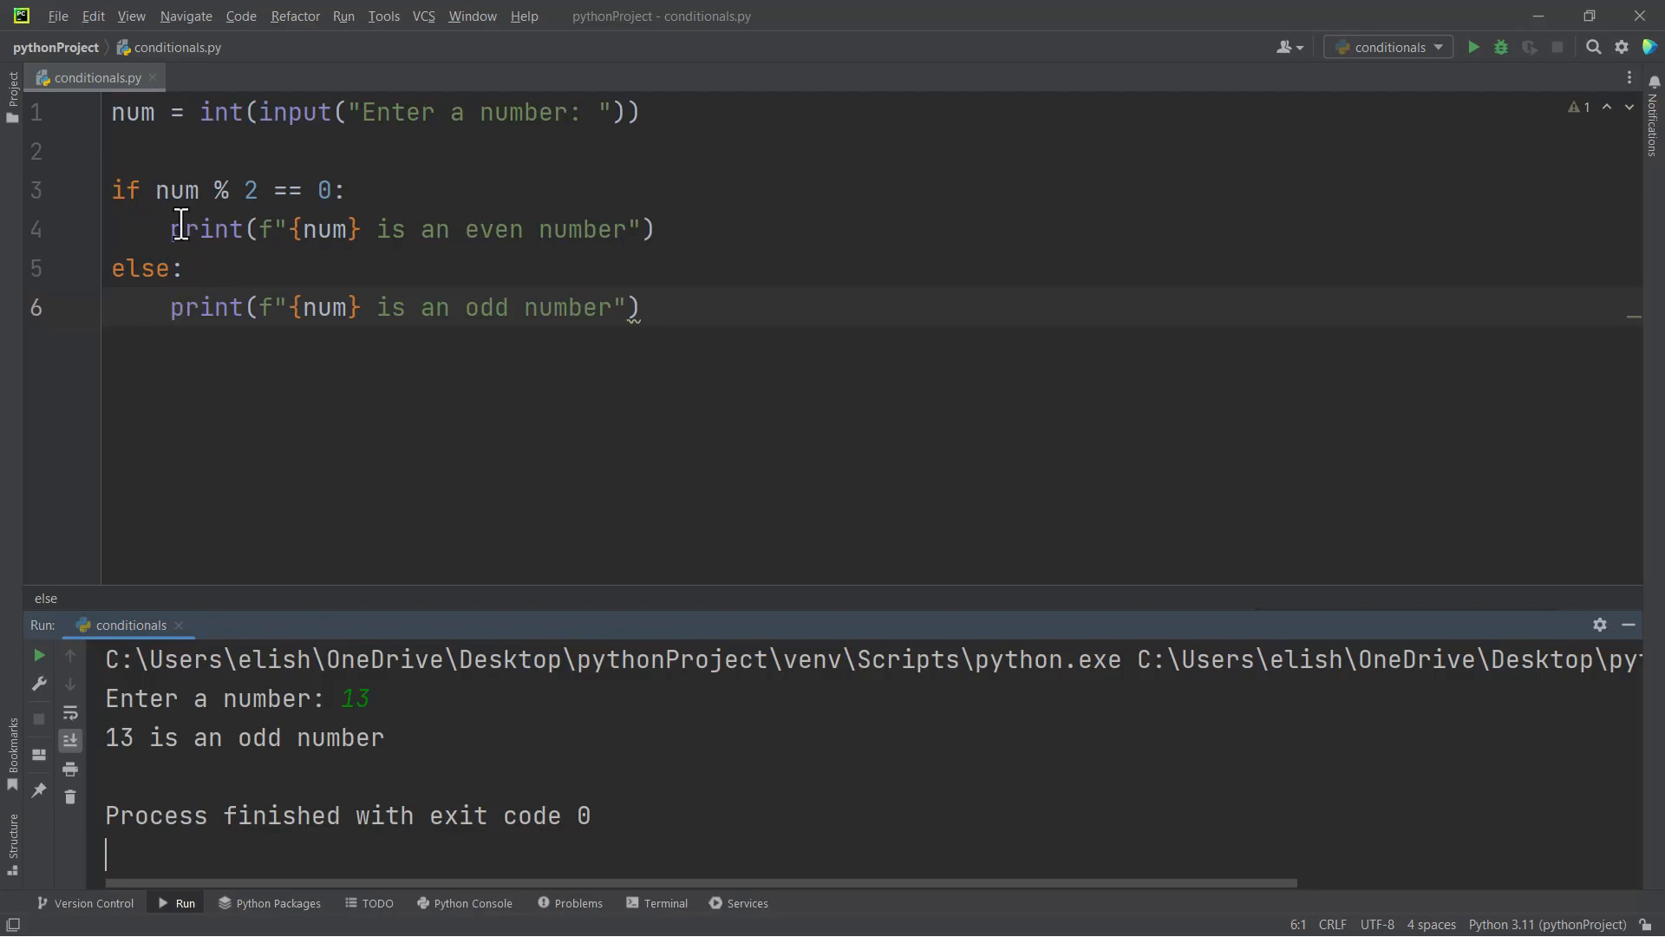
{"action": "mouse_move", "coordinate": [161, 190]}
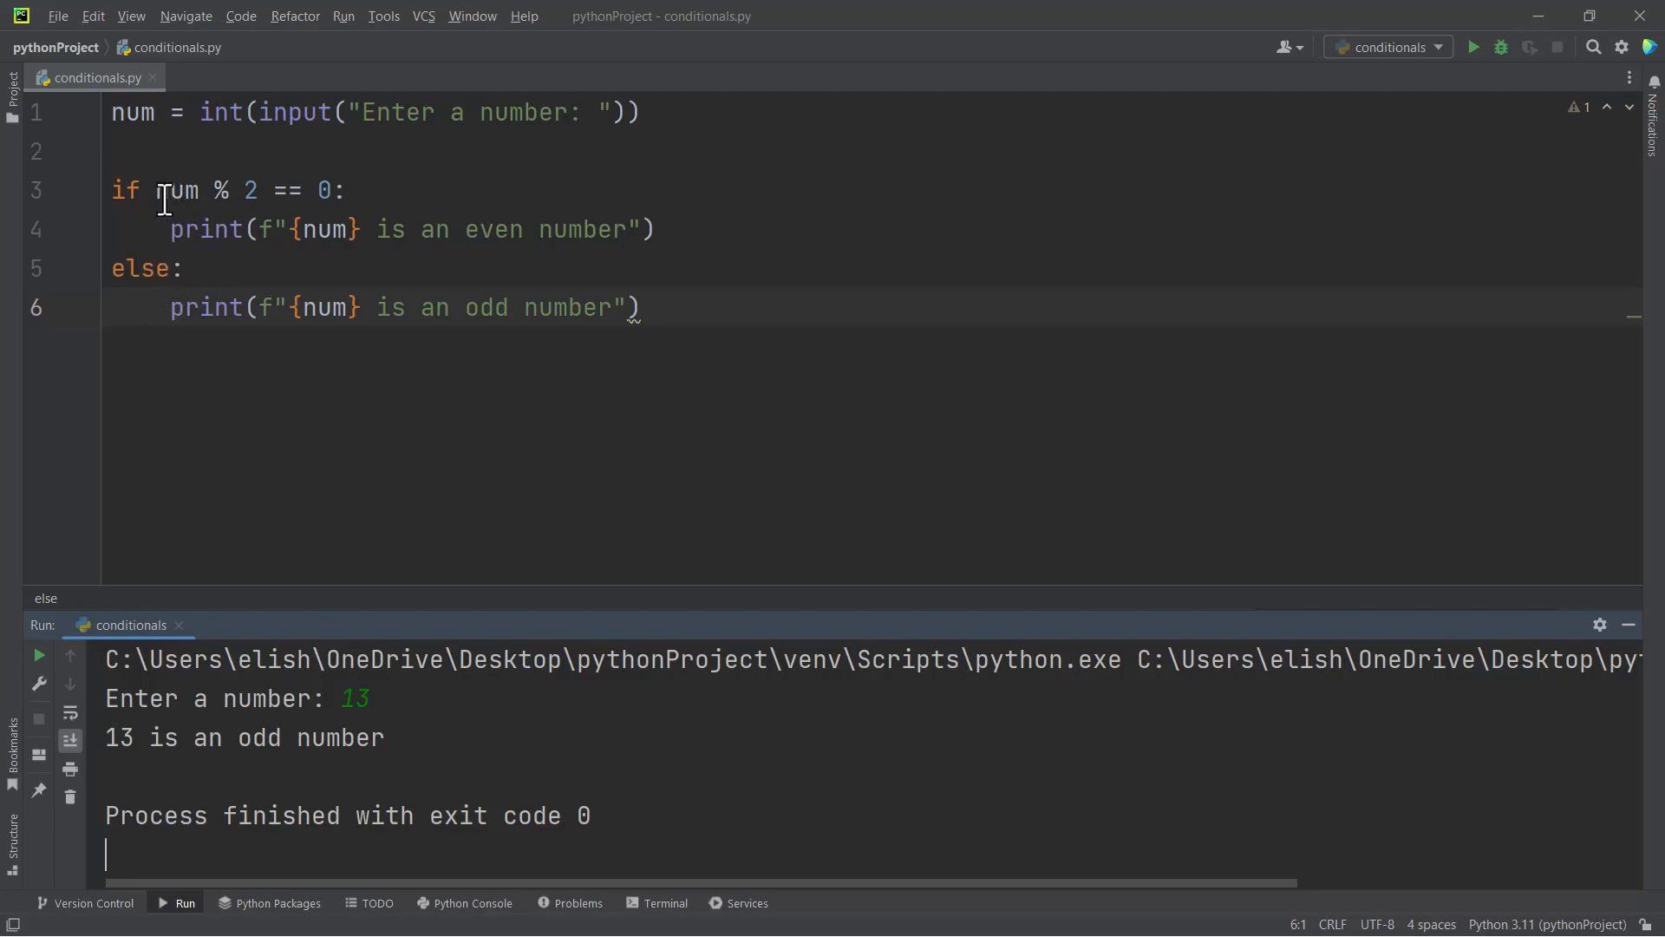
{"action": "mouse_move", "coordinate": [155, 224]}
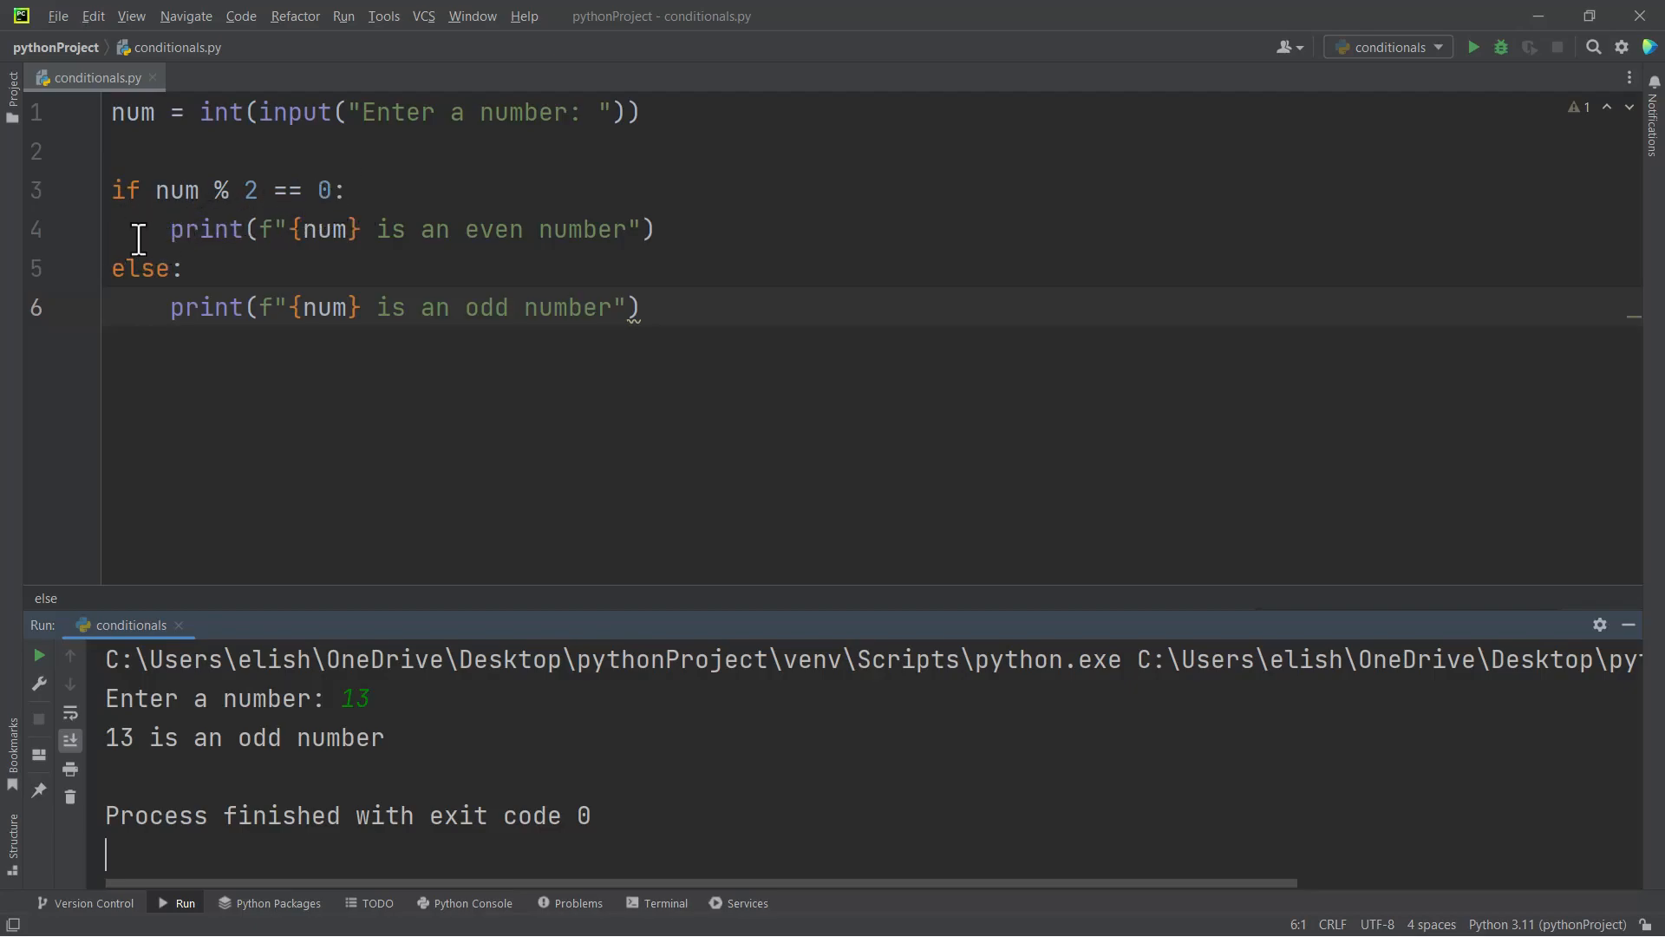
{"action": "mouse_move", "coordinate": [165, 229]}
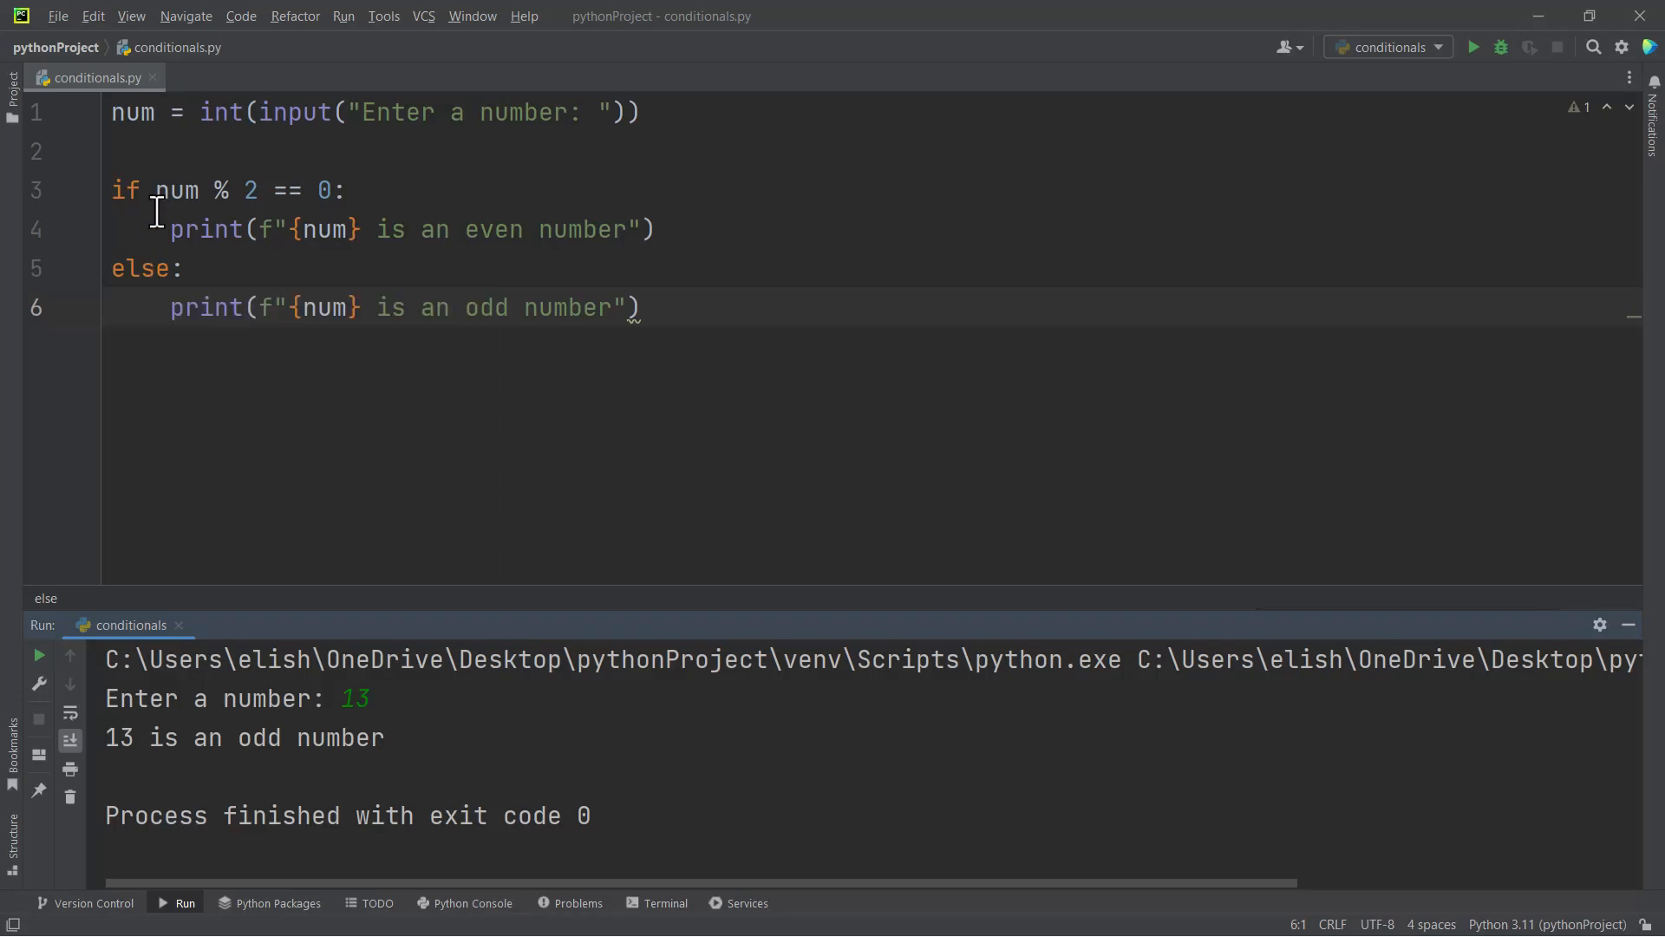
{"action": "mouse_move", "coordinate": [159, 229]}
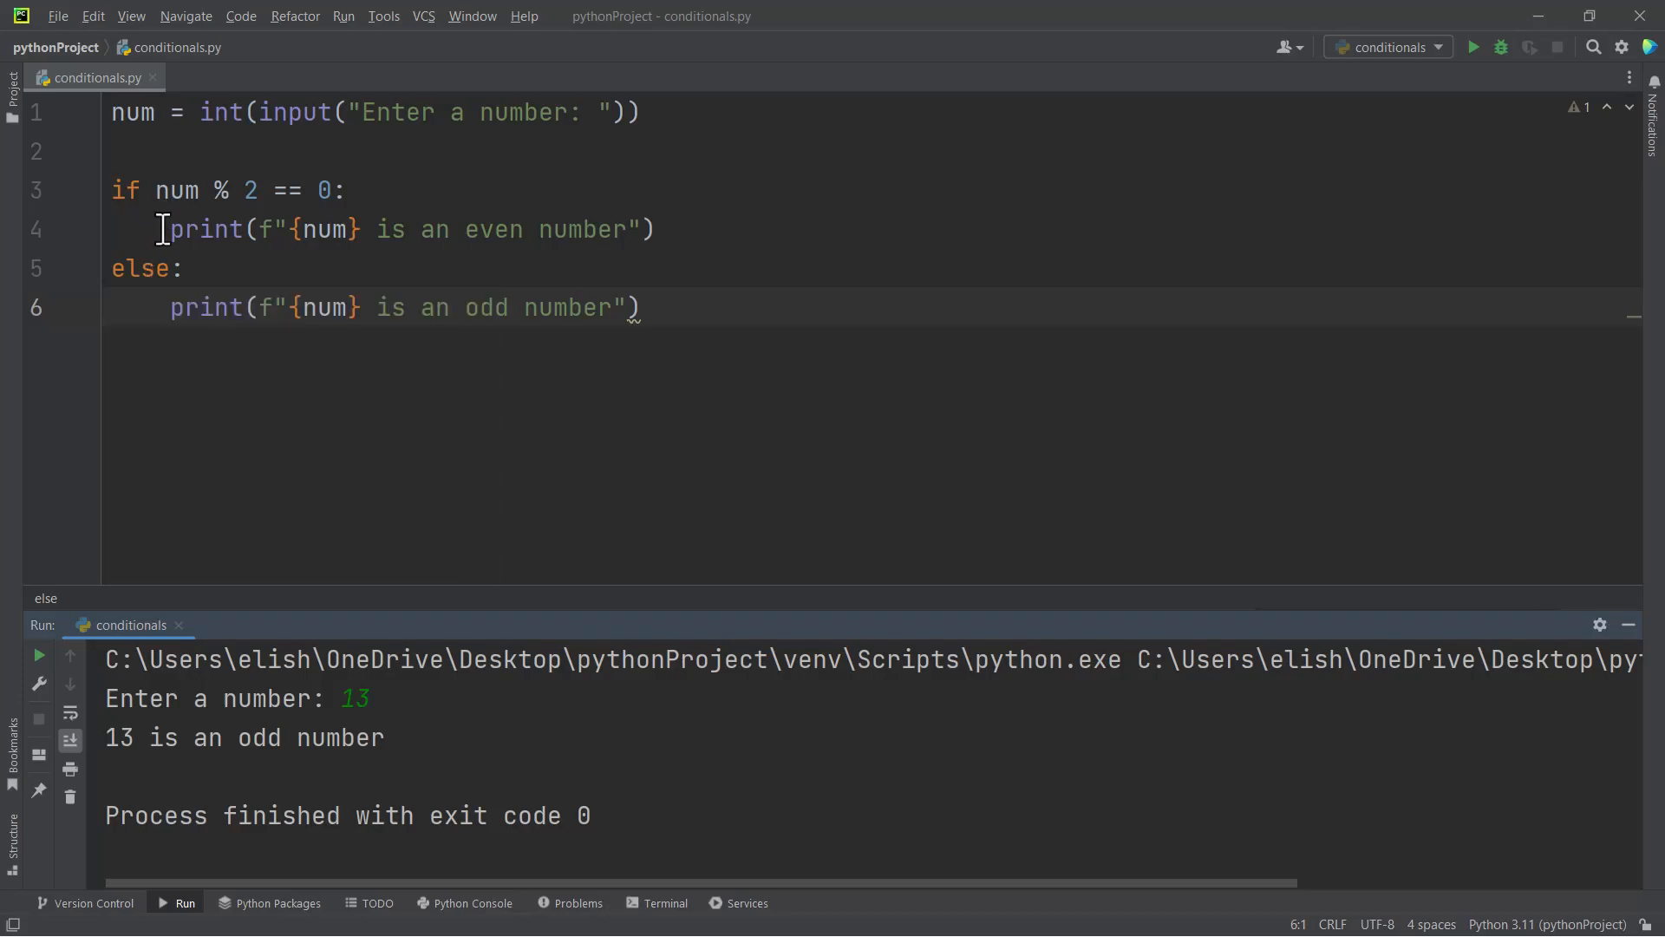
{"action": "left_click", "coordinate": [106, 855]}
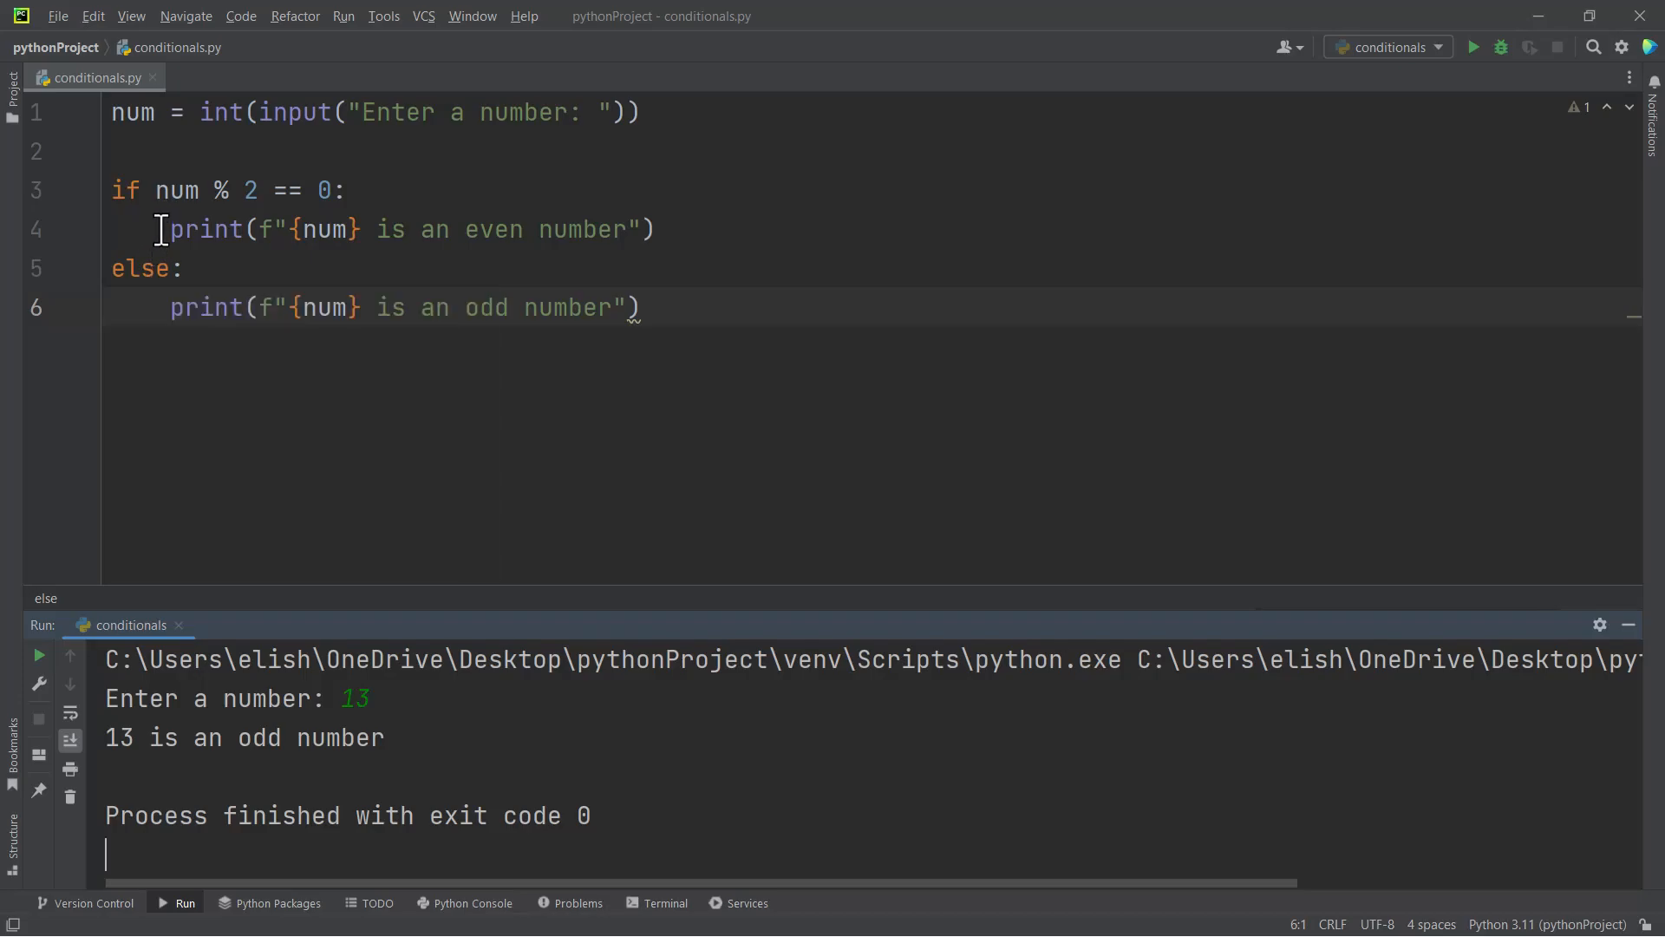
{"action": "mouse_move", "coordinate": [54, 170]}
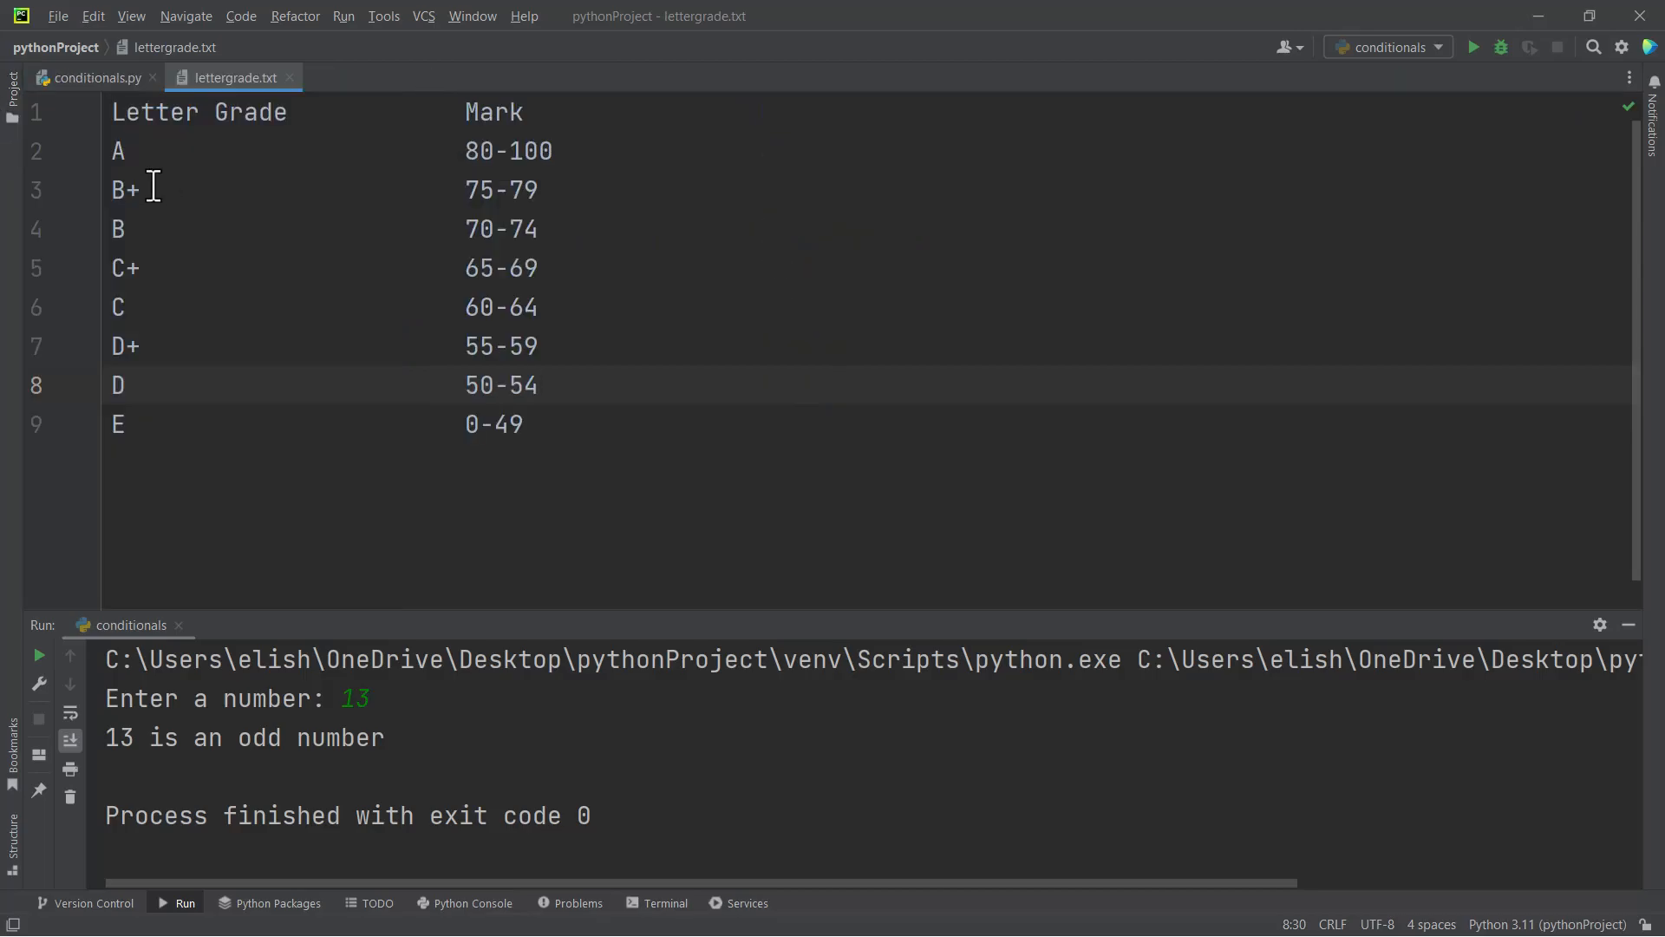
{"action": "mouse_move", "coordinate": [265, 163]}
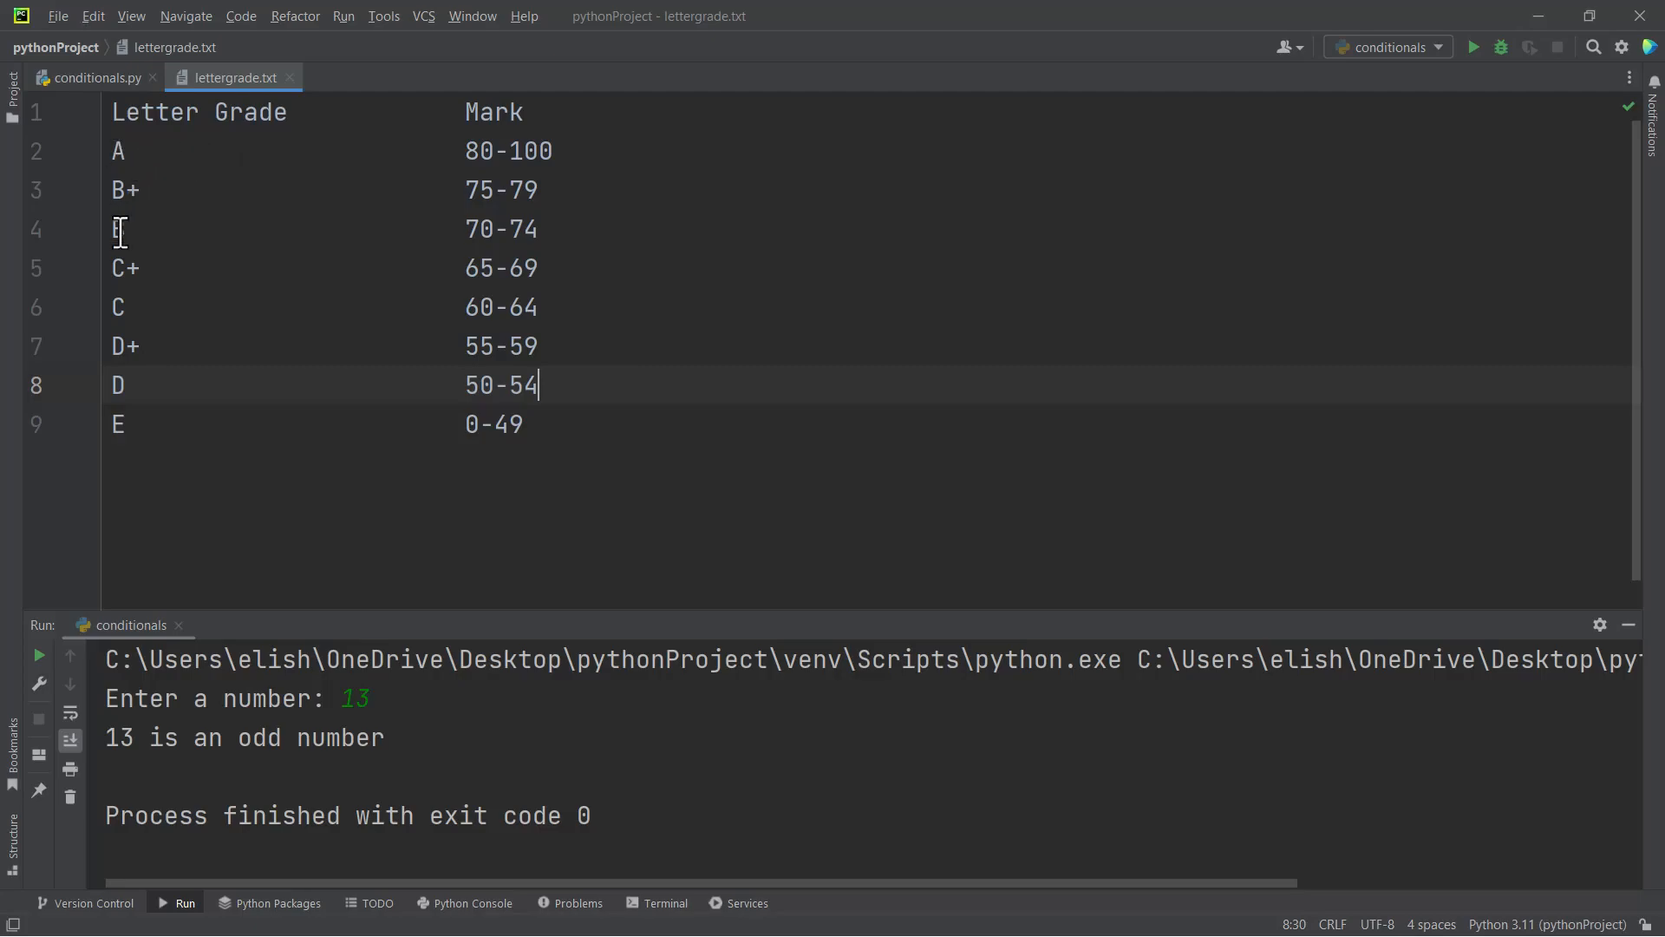
{"action": "mouse_move", "coordinate": [139, 267]}
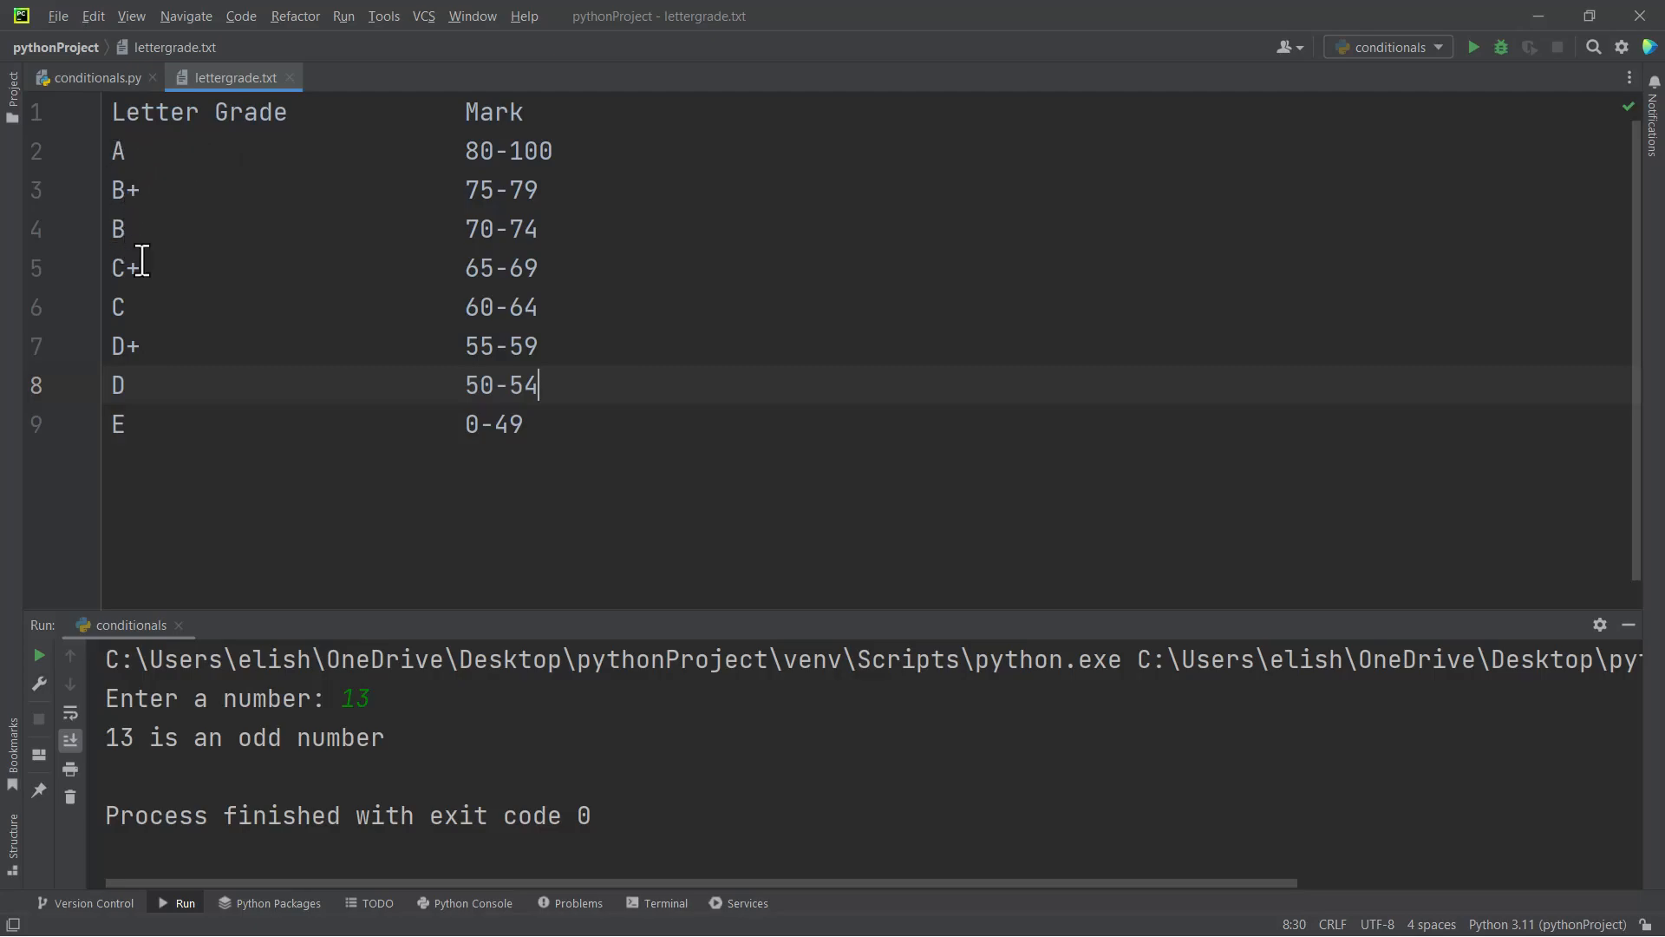
{"action": "mouse_move", "coordinate": [475, 168]}
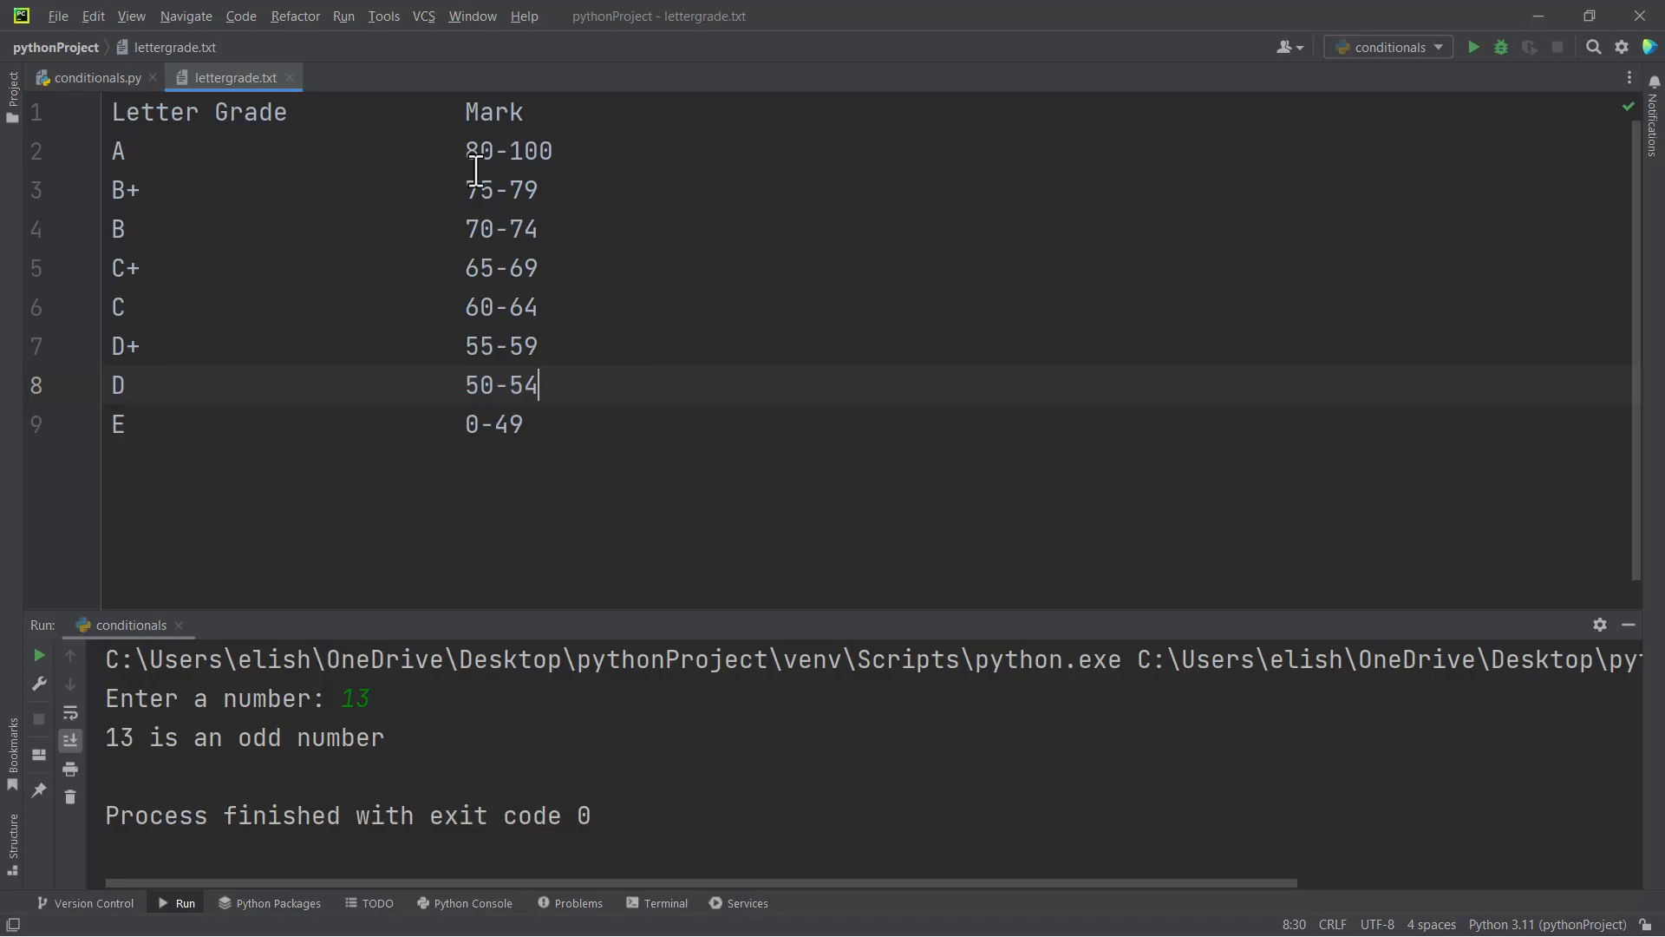
{"action": "mouse_move", "coordinate": [83, 126]}
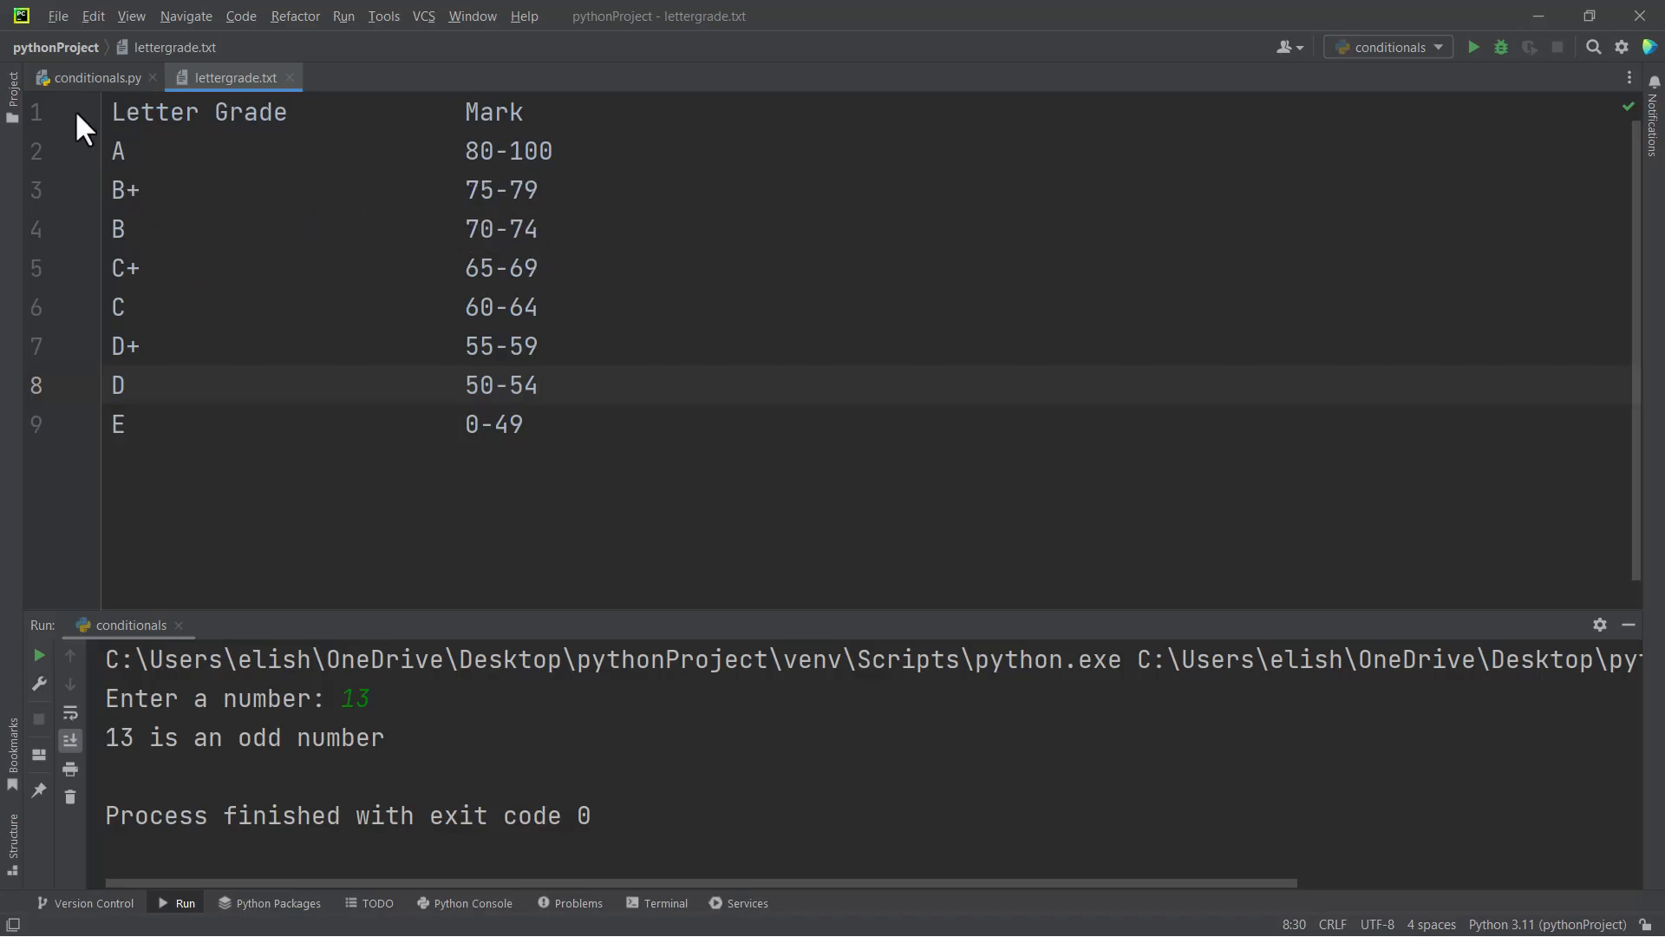
Rename num to score on line 1 and change the prompt to "Enter your score: "
{"action": "left_click", "coordinate": [93, 78]}
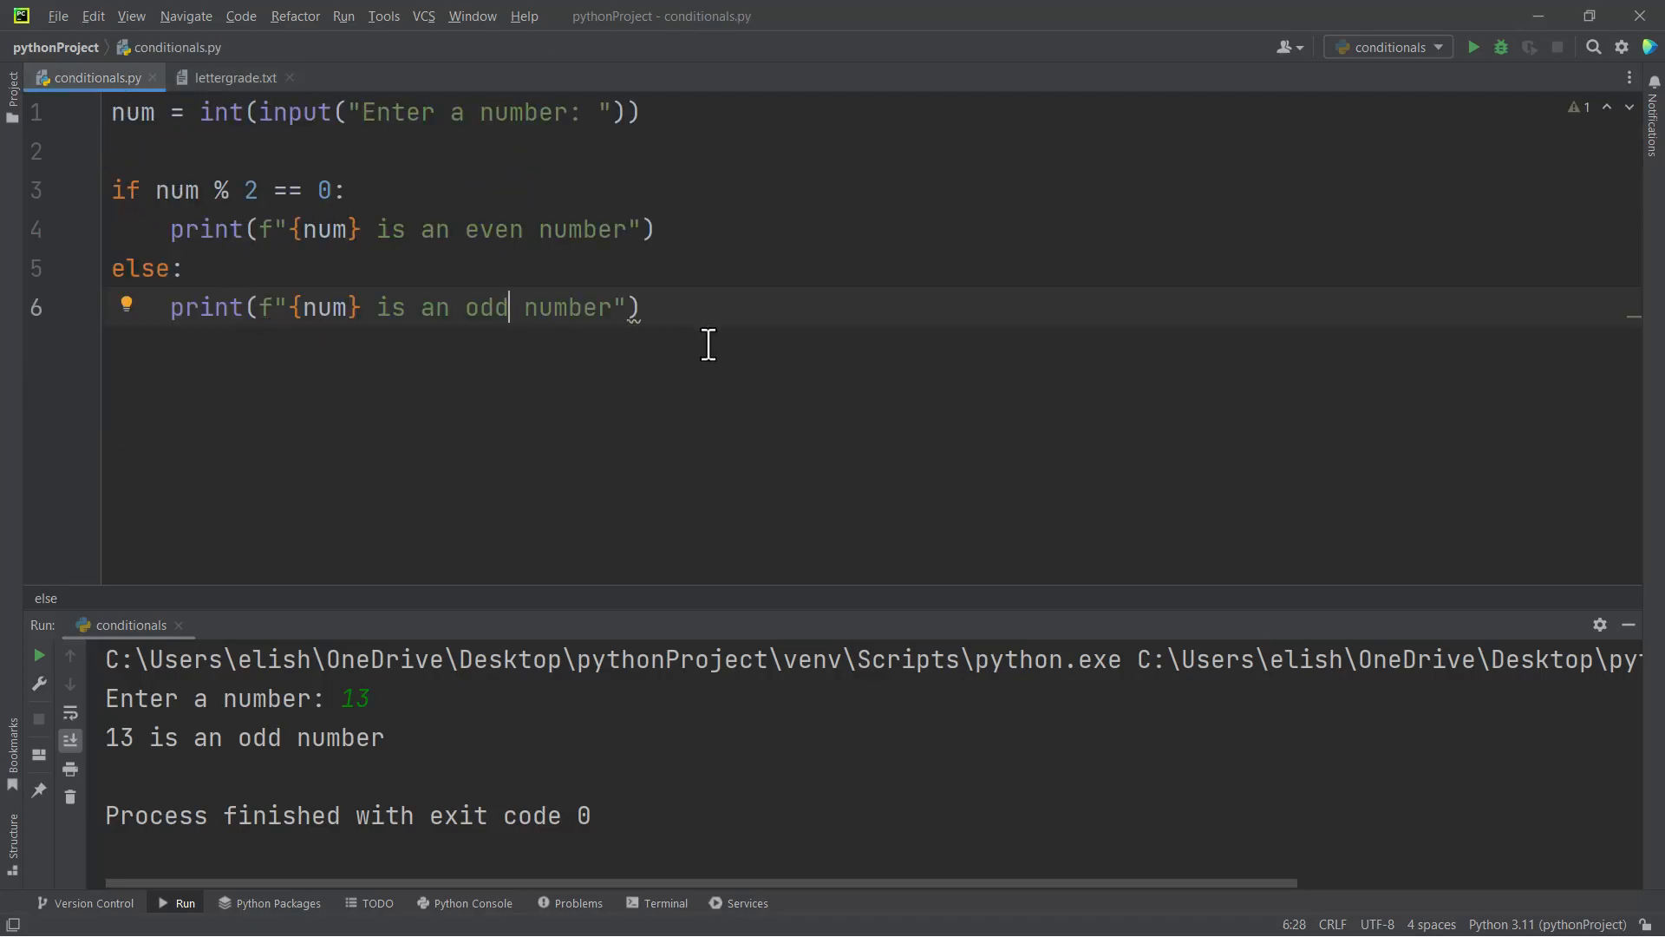
{"action": "double_click", "coordinate": [130, 111]}
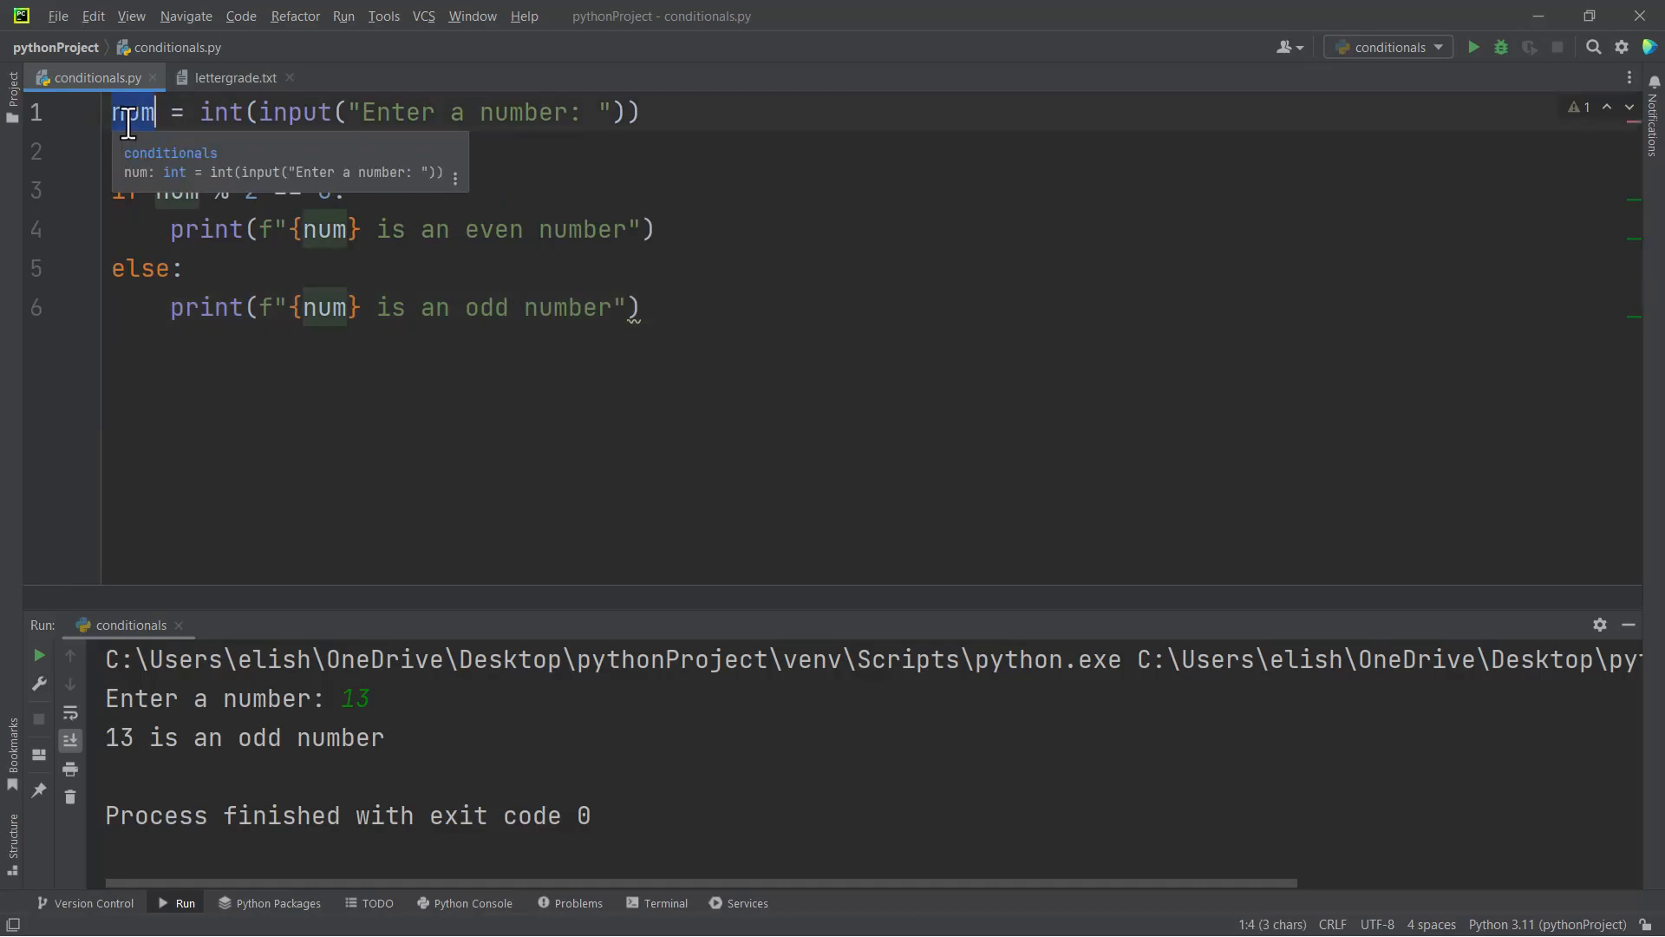
{"action": "type", "text": "score"}
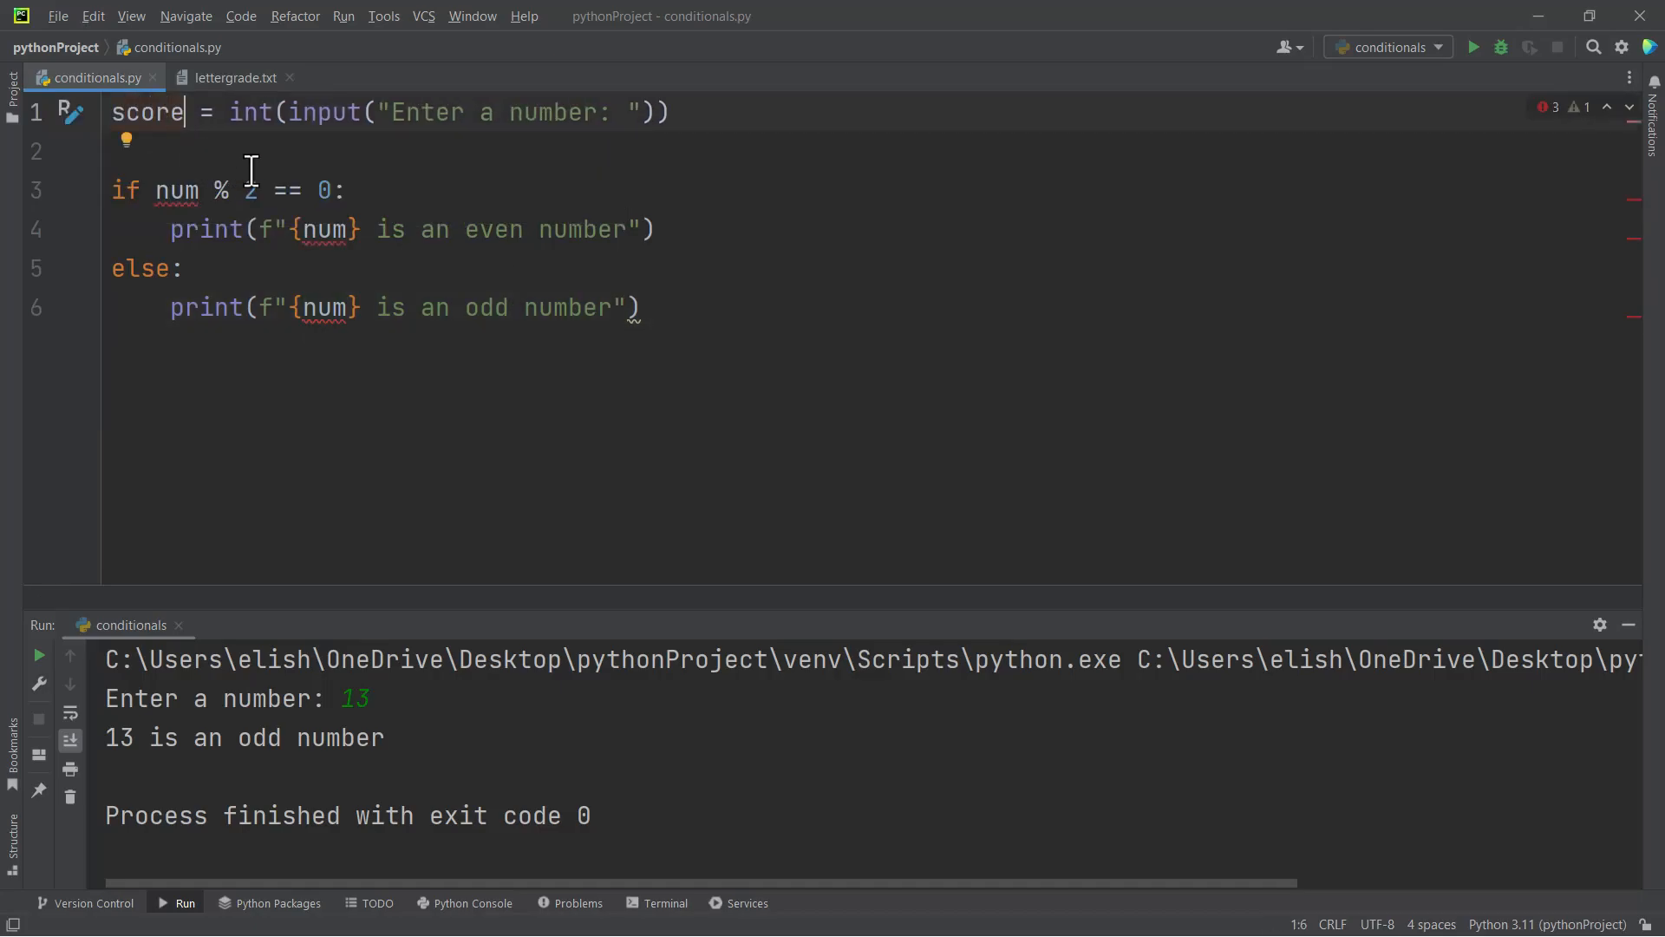
{"action": "mouse_move", "coordinate": [562, 115]}
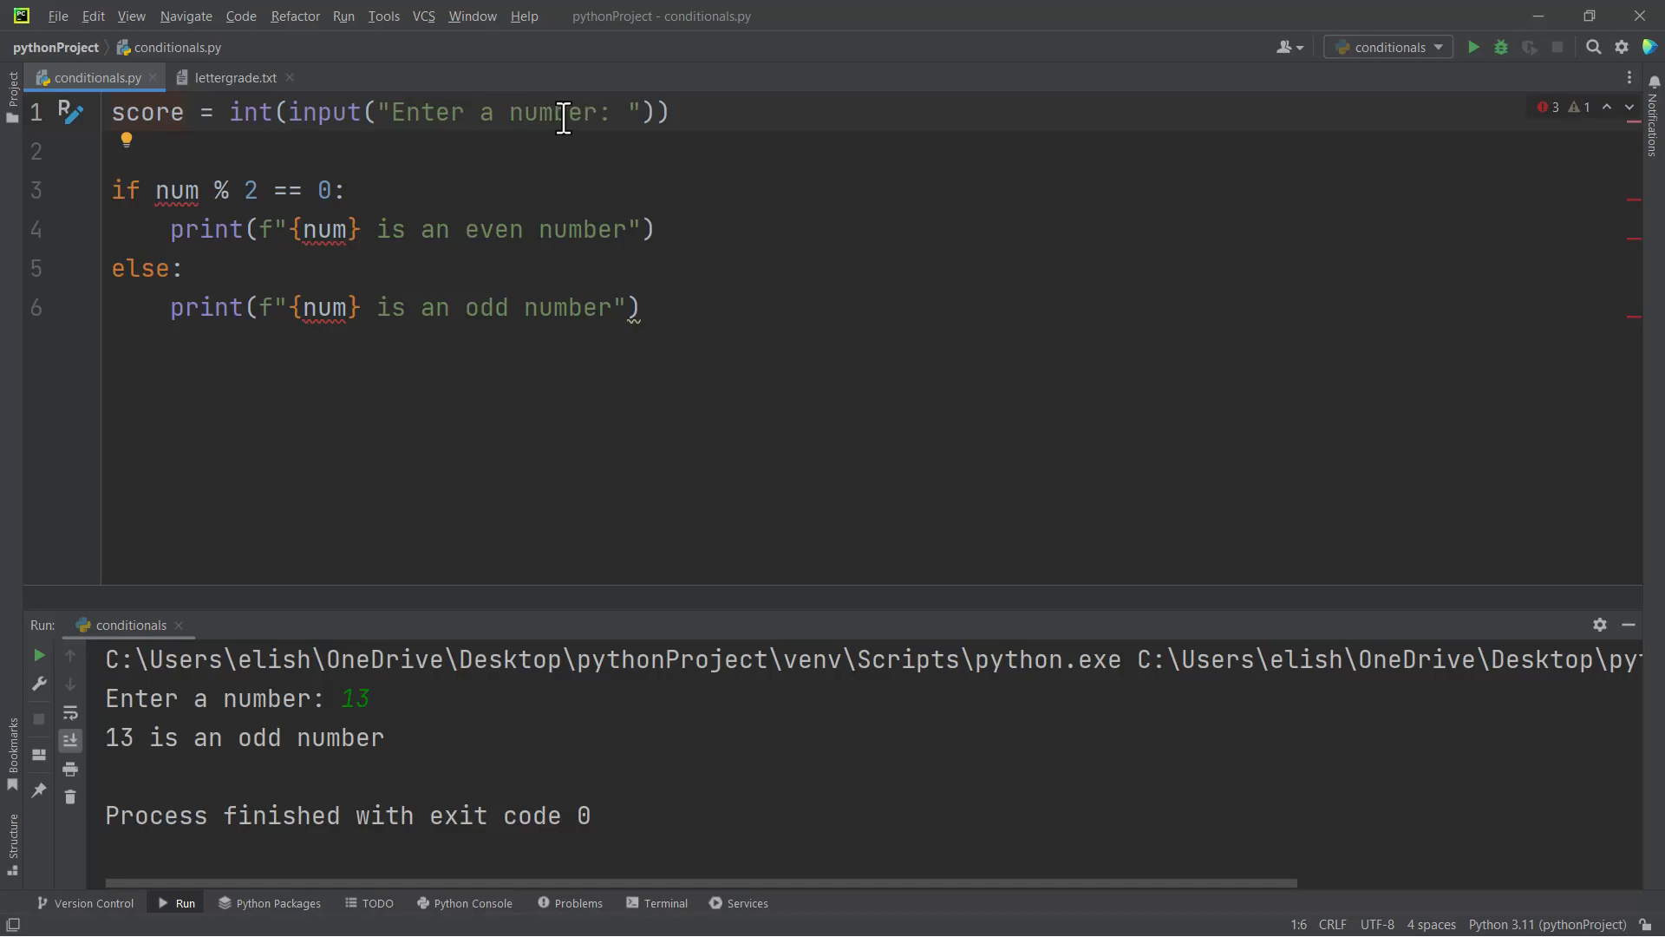
{"action": "key", "text": "Backspace"}
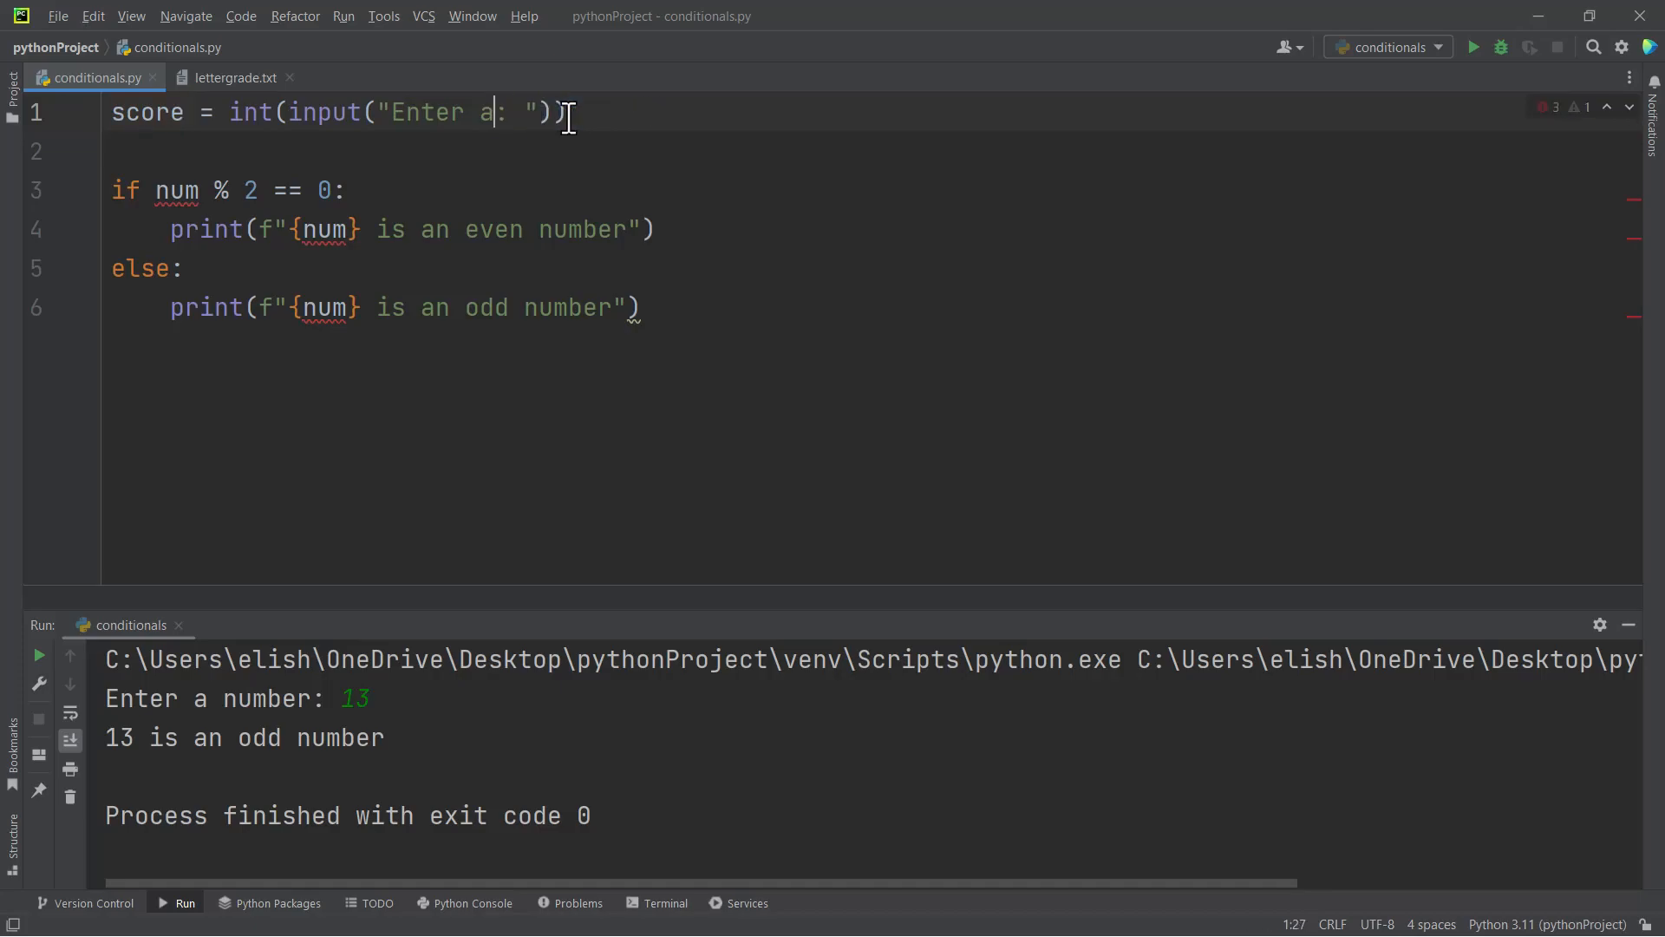
{"action": "type", "text": "your score"}
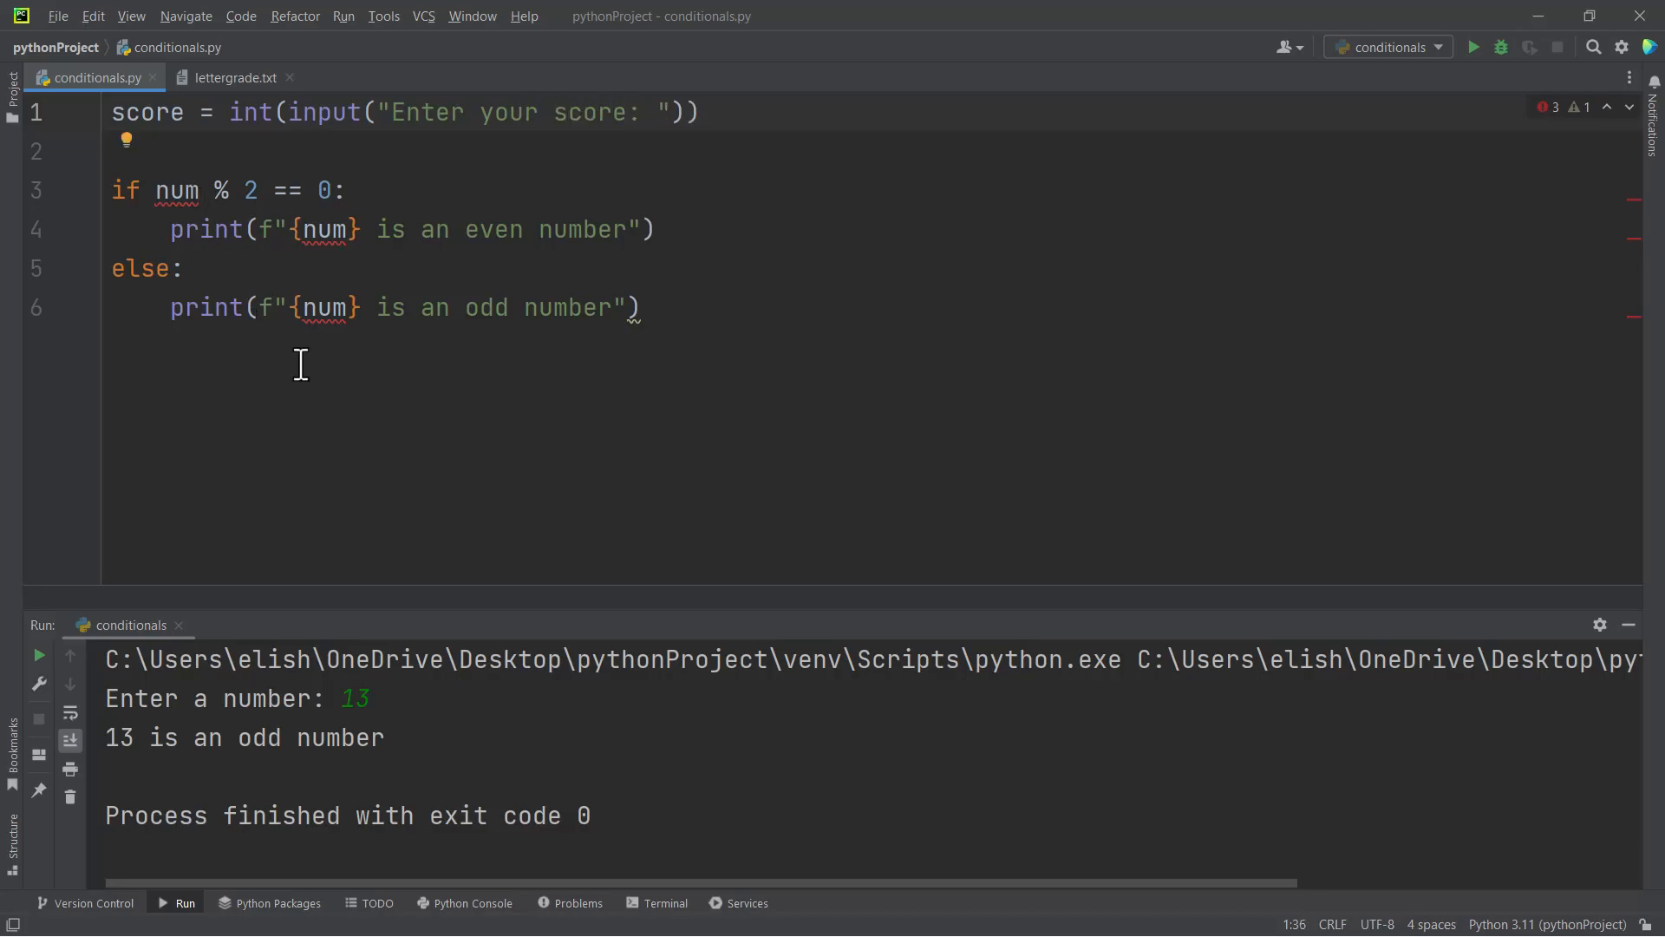
{"action": "mouse_move", "coordinate": [160, 322]}
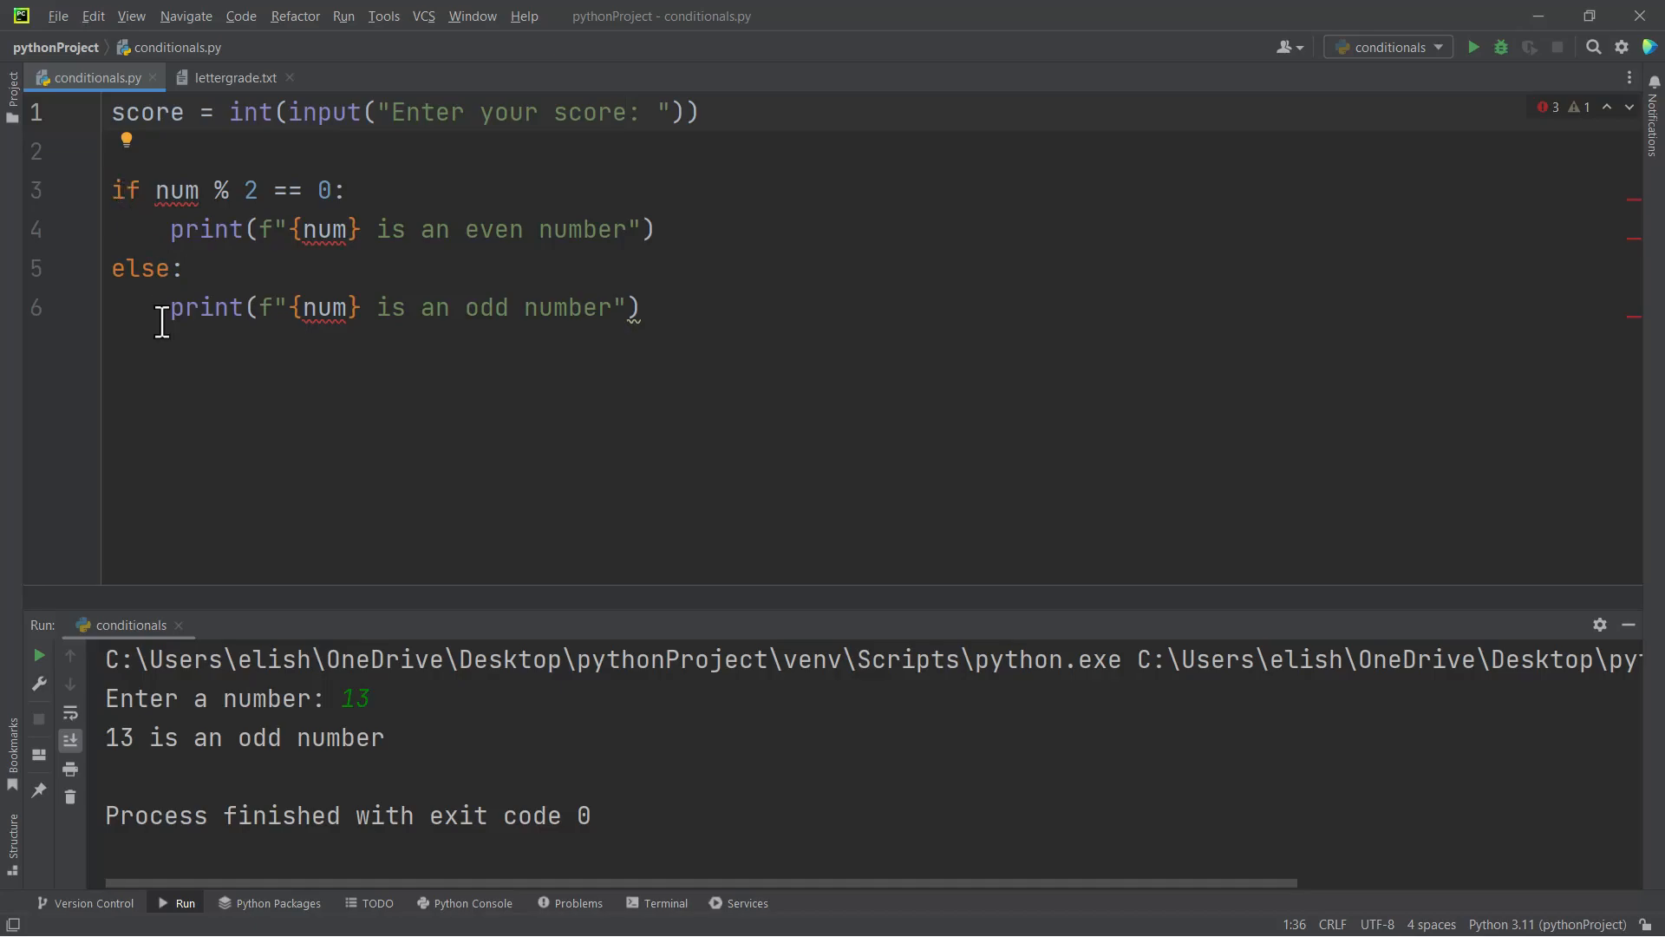
{"action": "mouse_move", "coordinate": [135, 208]}
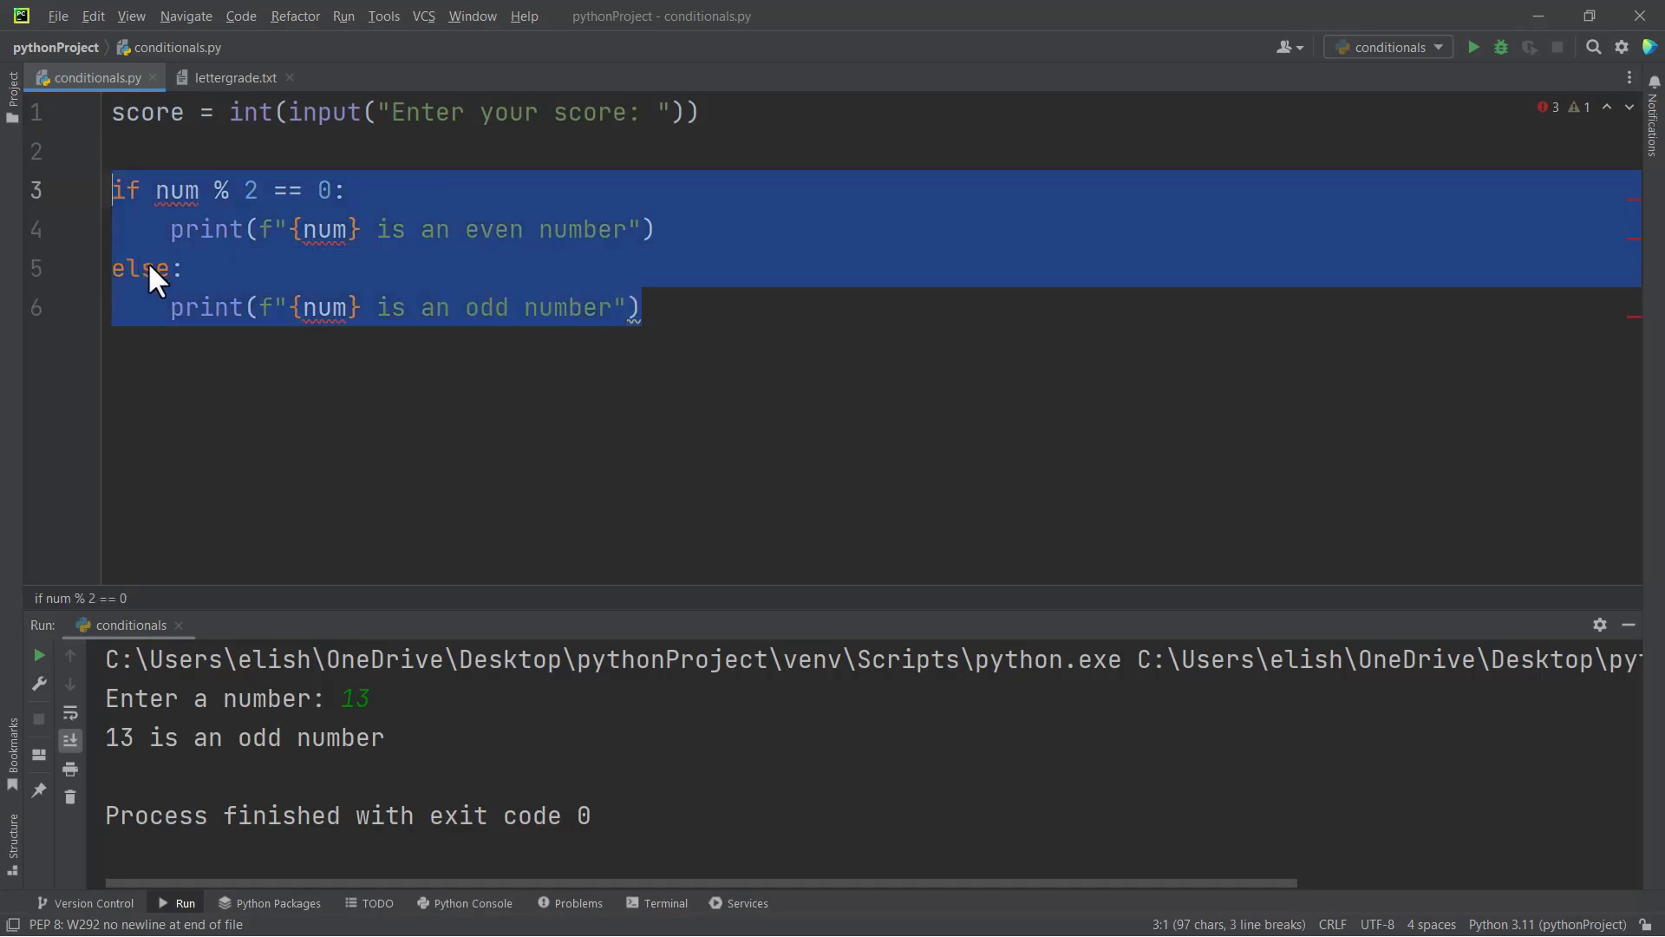
Replace the odd/even block with a partial 'if score' line, then view lettergrade.txt
{"action": "key", "text": "Delete"}
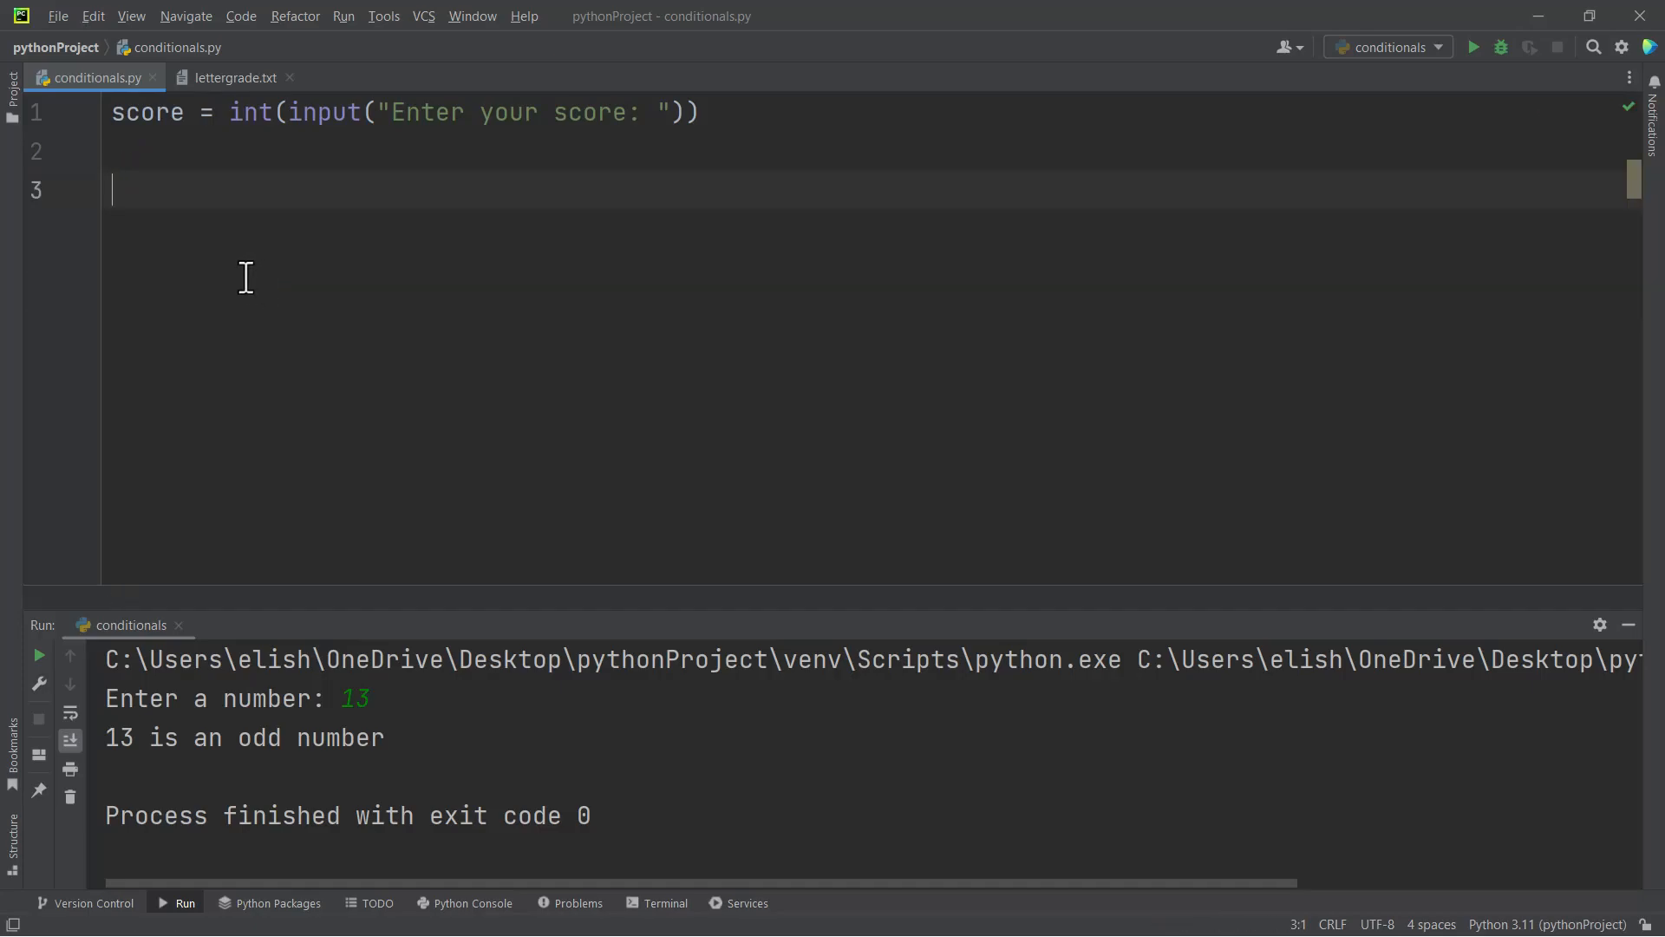
{"action": "type", "text": "if else:"}
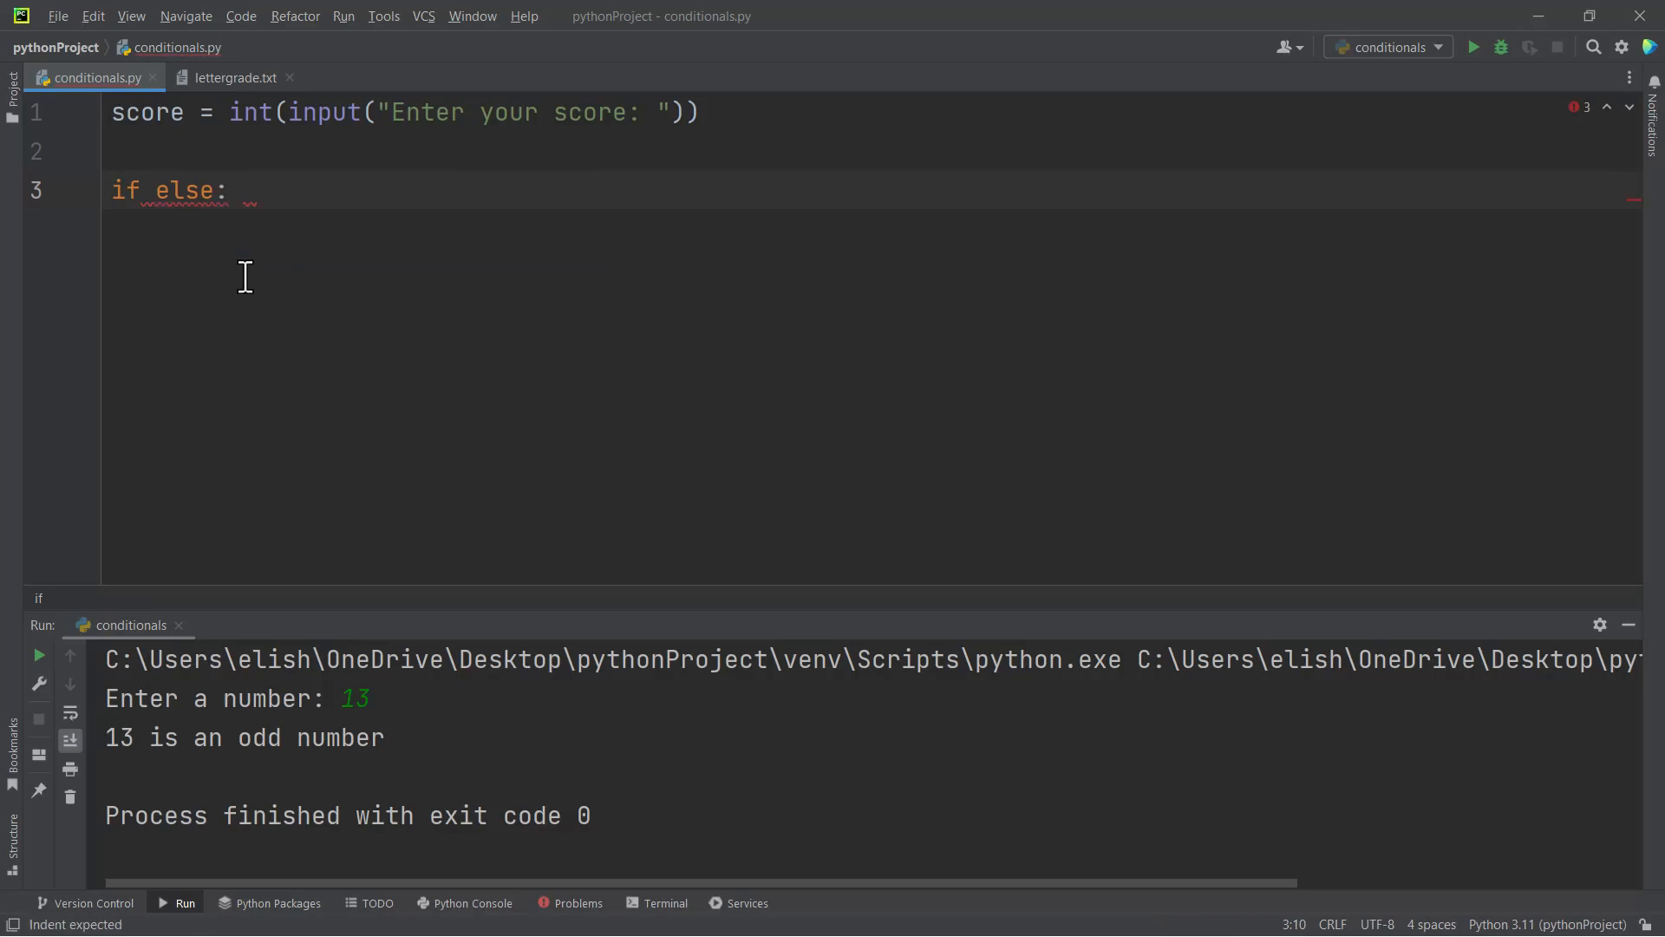
{"action": "mouse_move", "coordinate": [196, 205]}
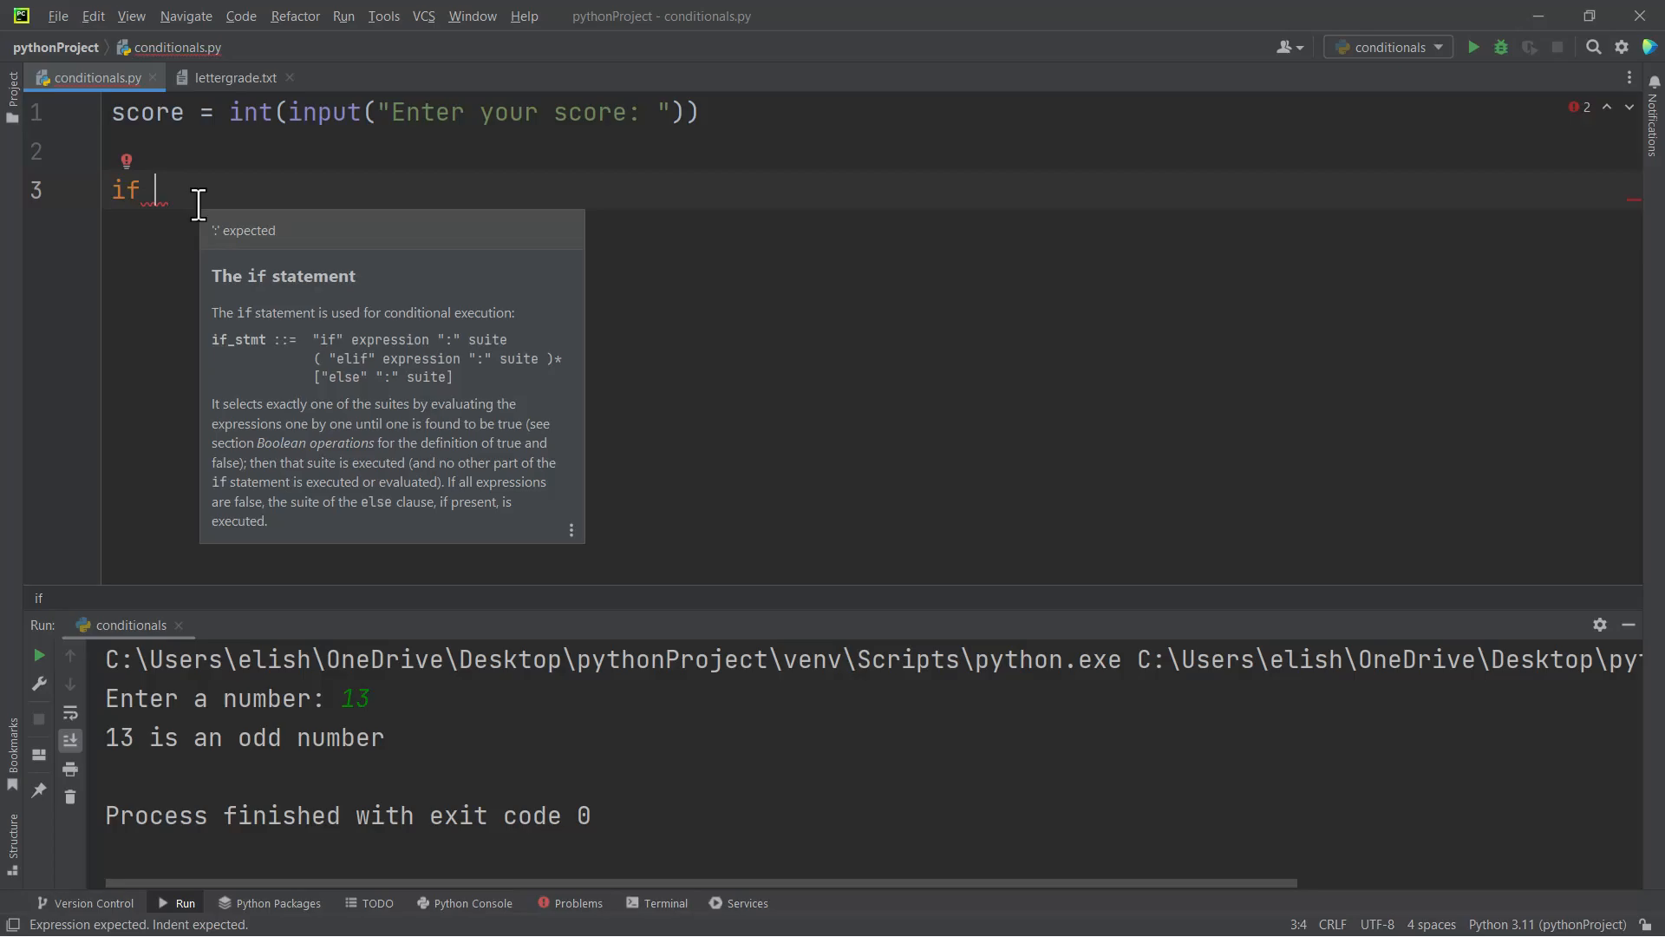
{"action": "type", "text": "score"}
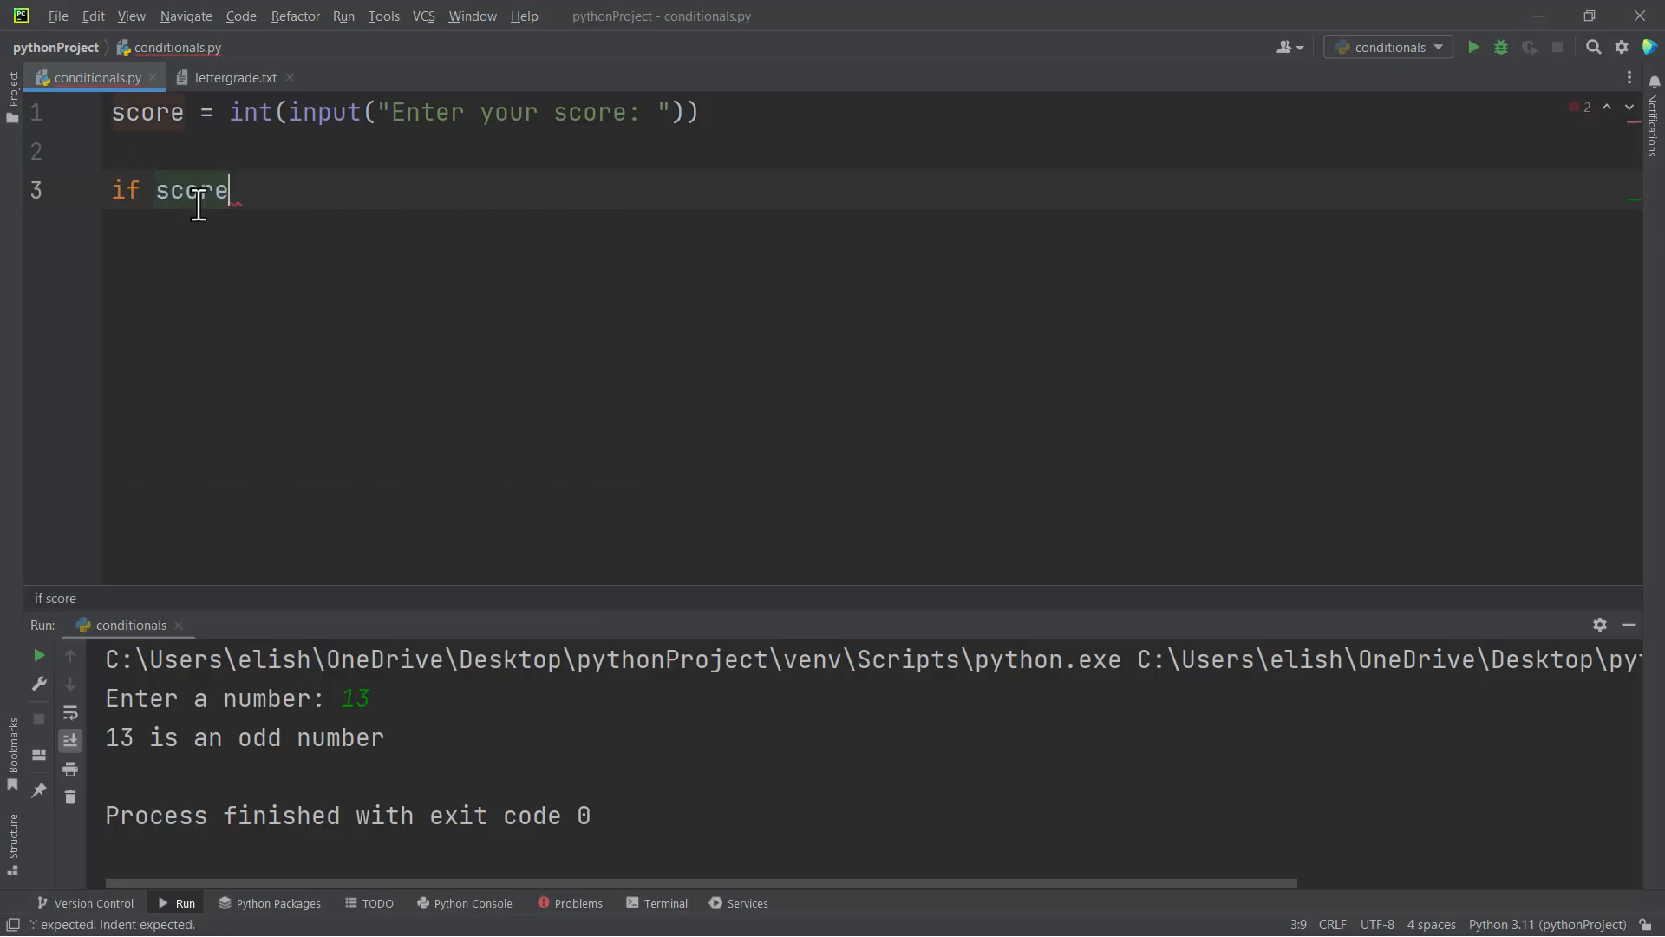
{"action": "left_click", "coordinate": [234, 78]}
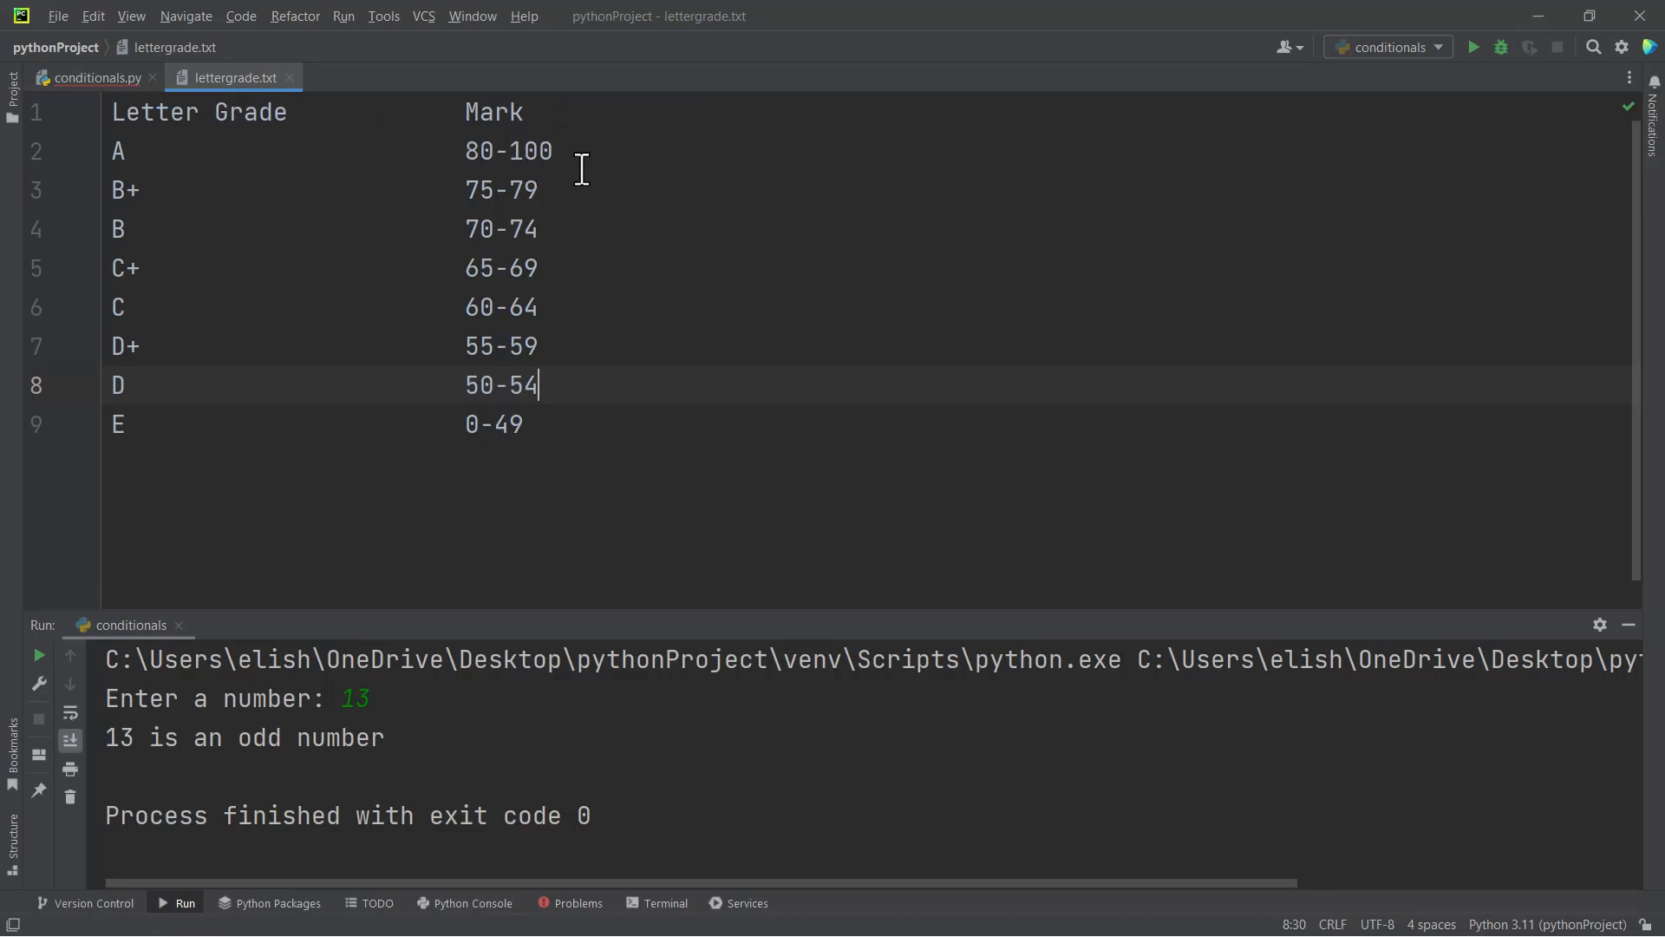
{"action": "mouse_move", "coordinate": [90, 139]}
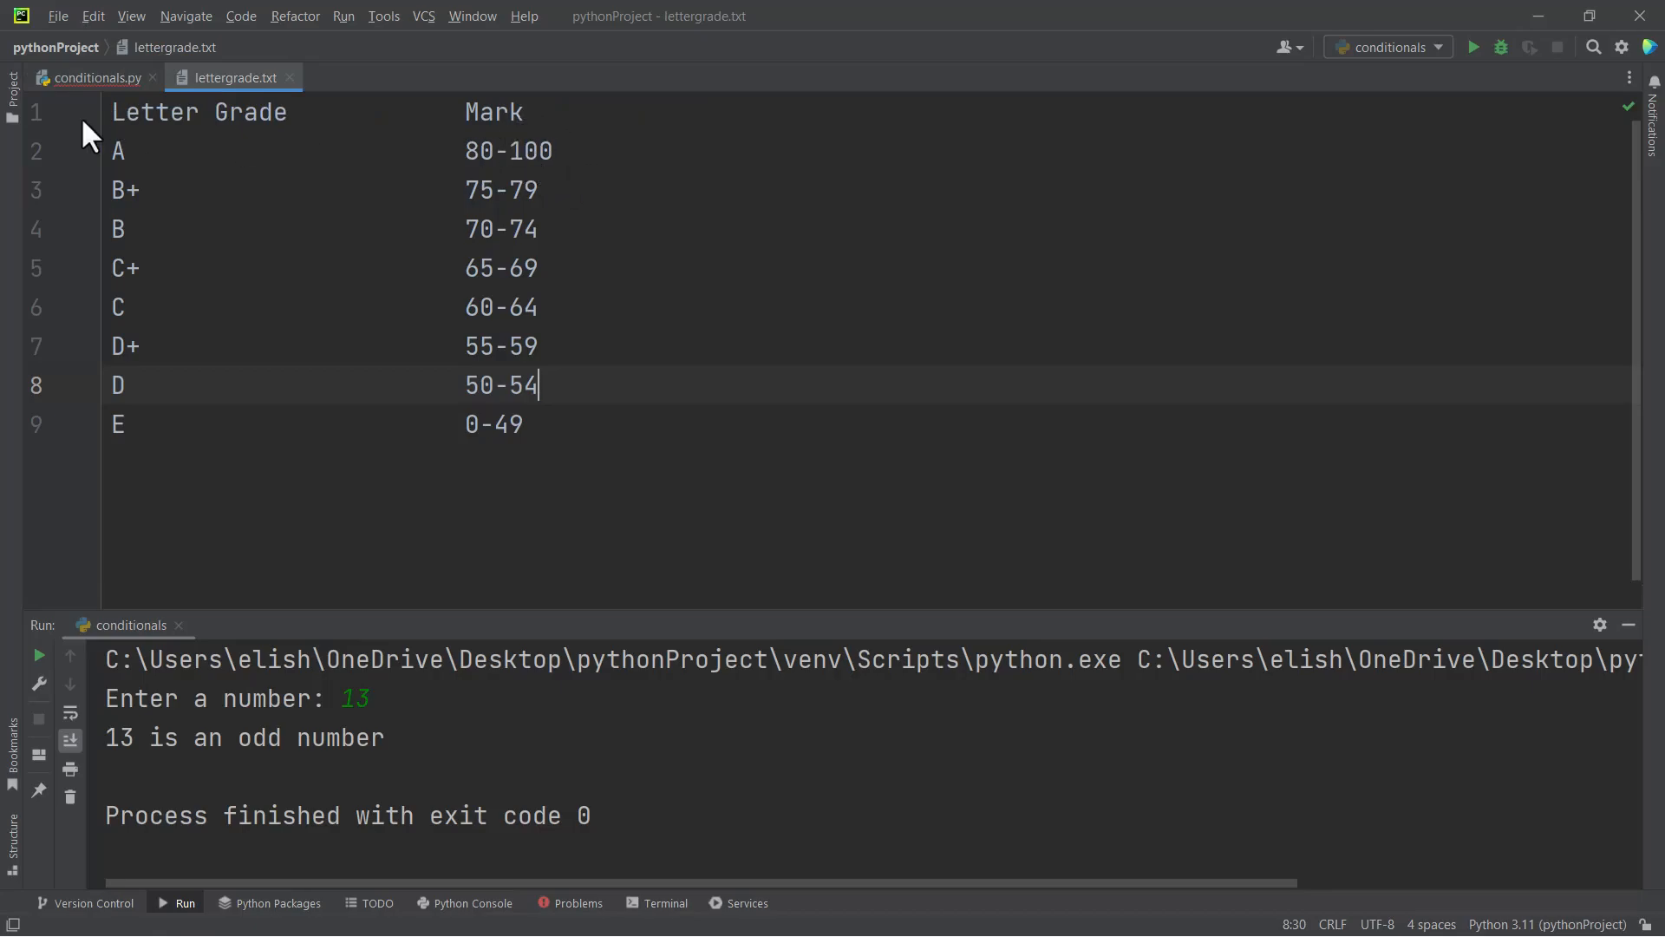
{"action": "mouse_move", "coordinate": [139, 158]}
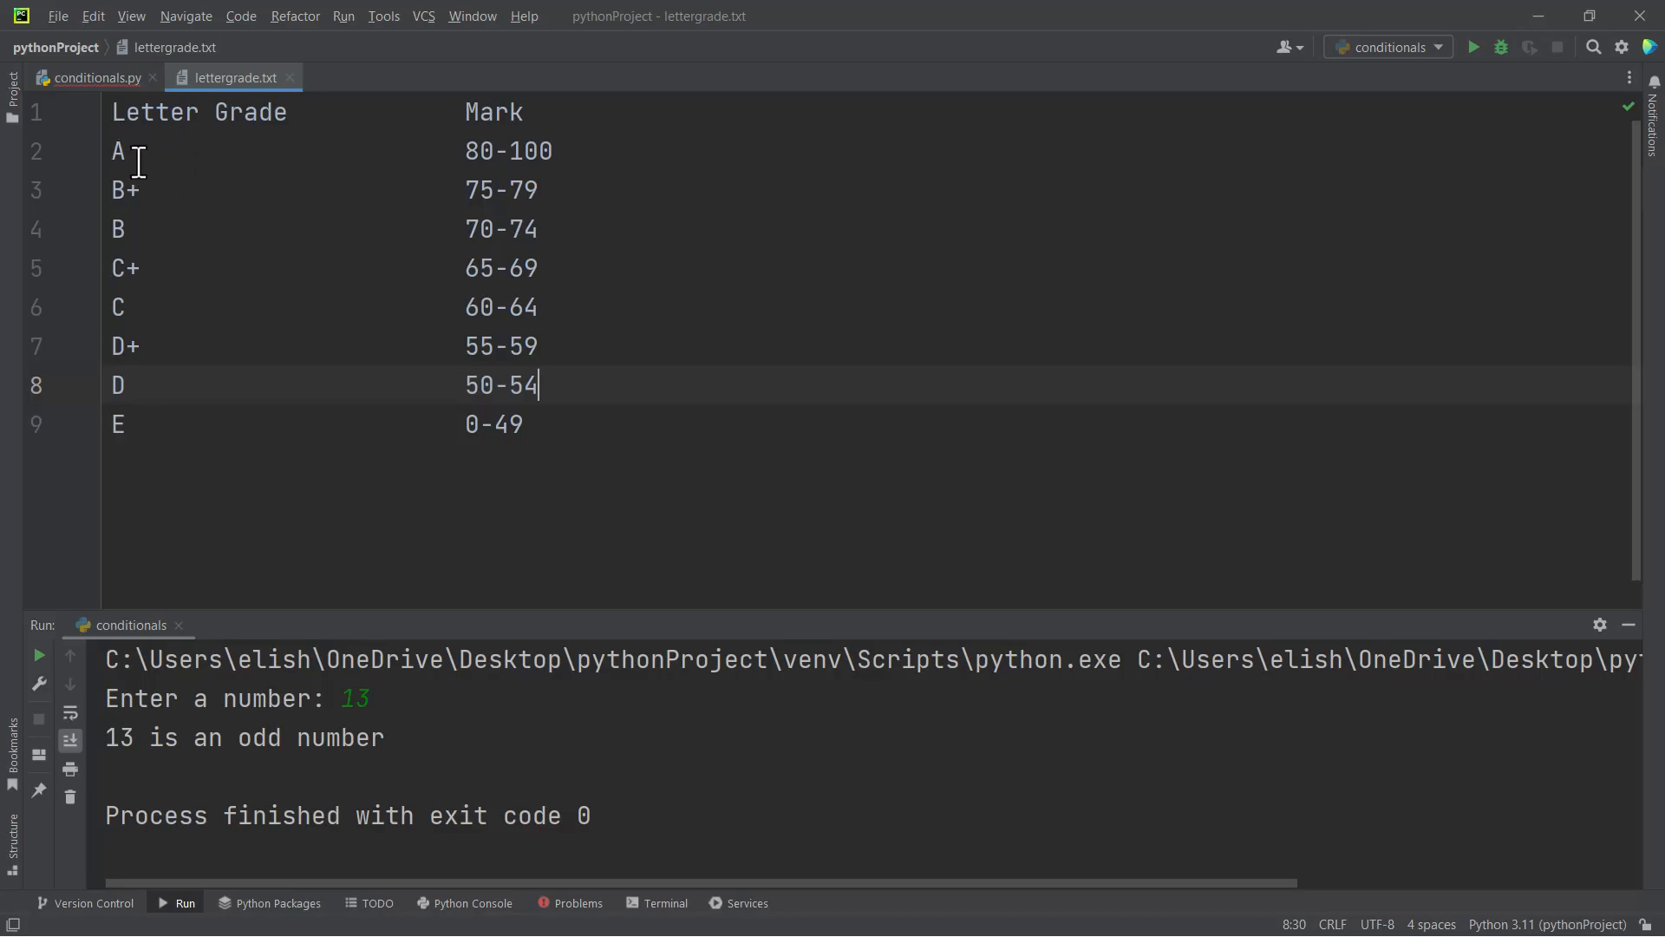
{"action": "mouse_move", "coordinate": [116, 198]}
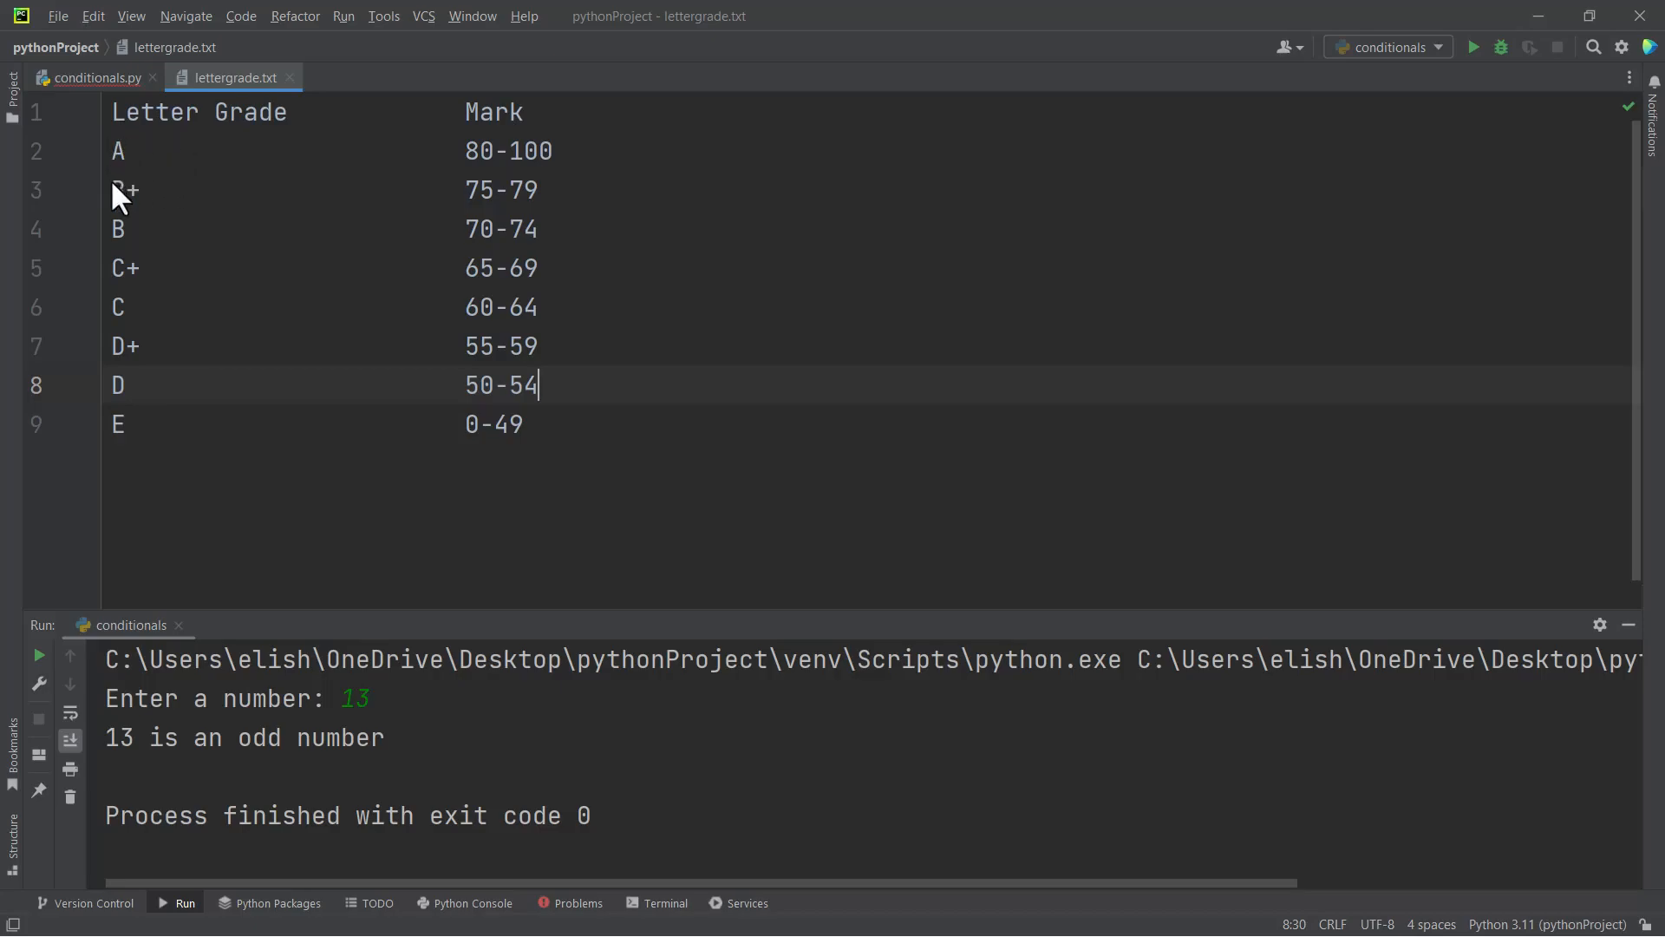
Return to the conditionals.py editor after reviewing the grade table
{"action": "left_click", "coordinate": [93, 78]}
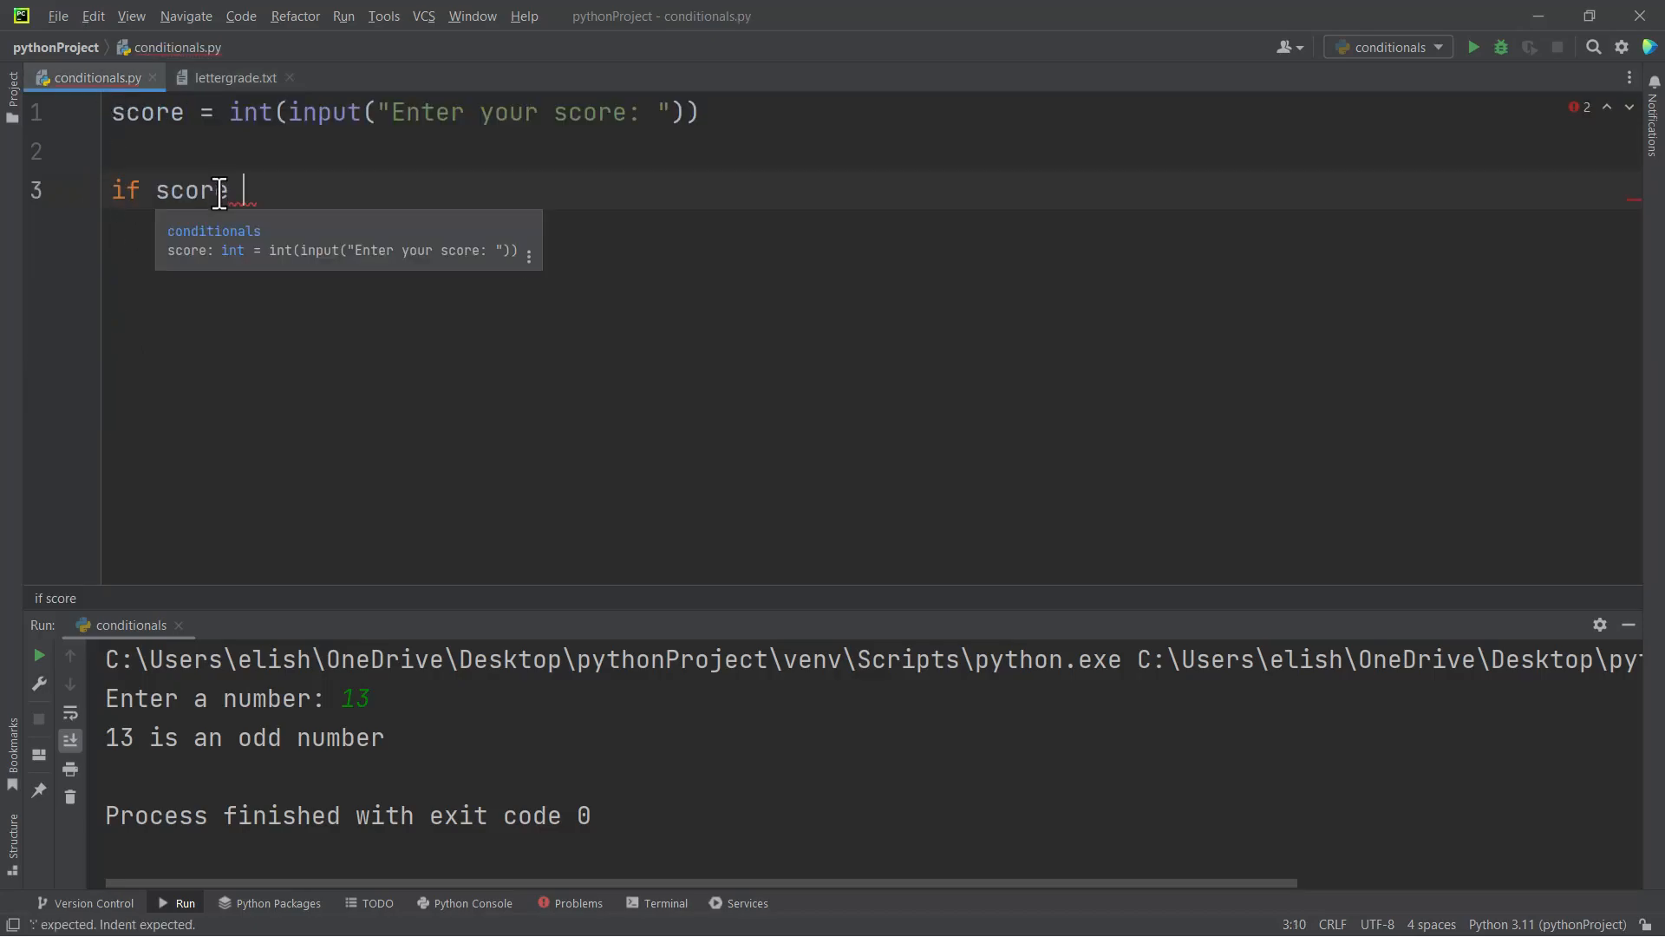
Complete the condition 'if score >= 80 and score <= 100:'
{"action": "type", "text": ">="}
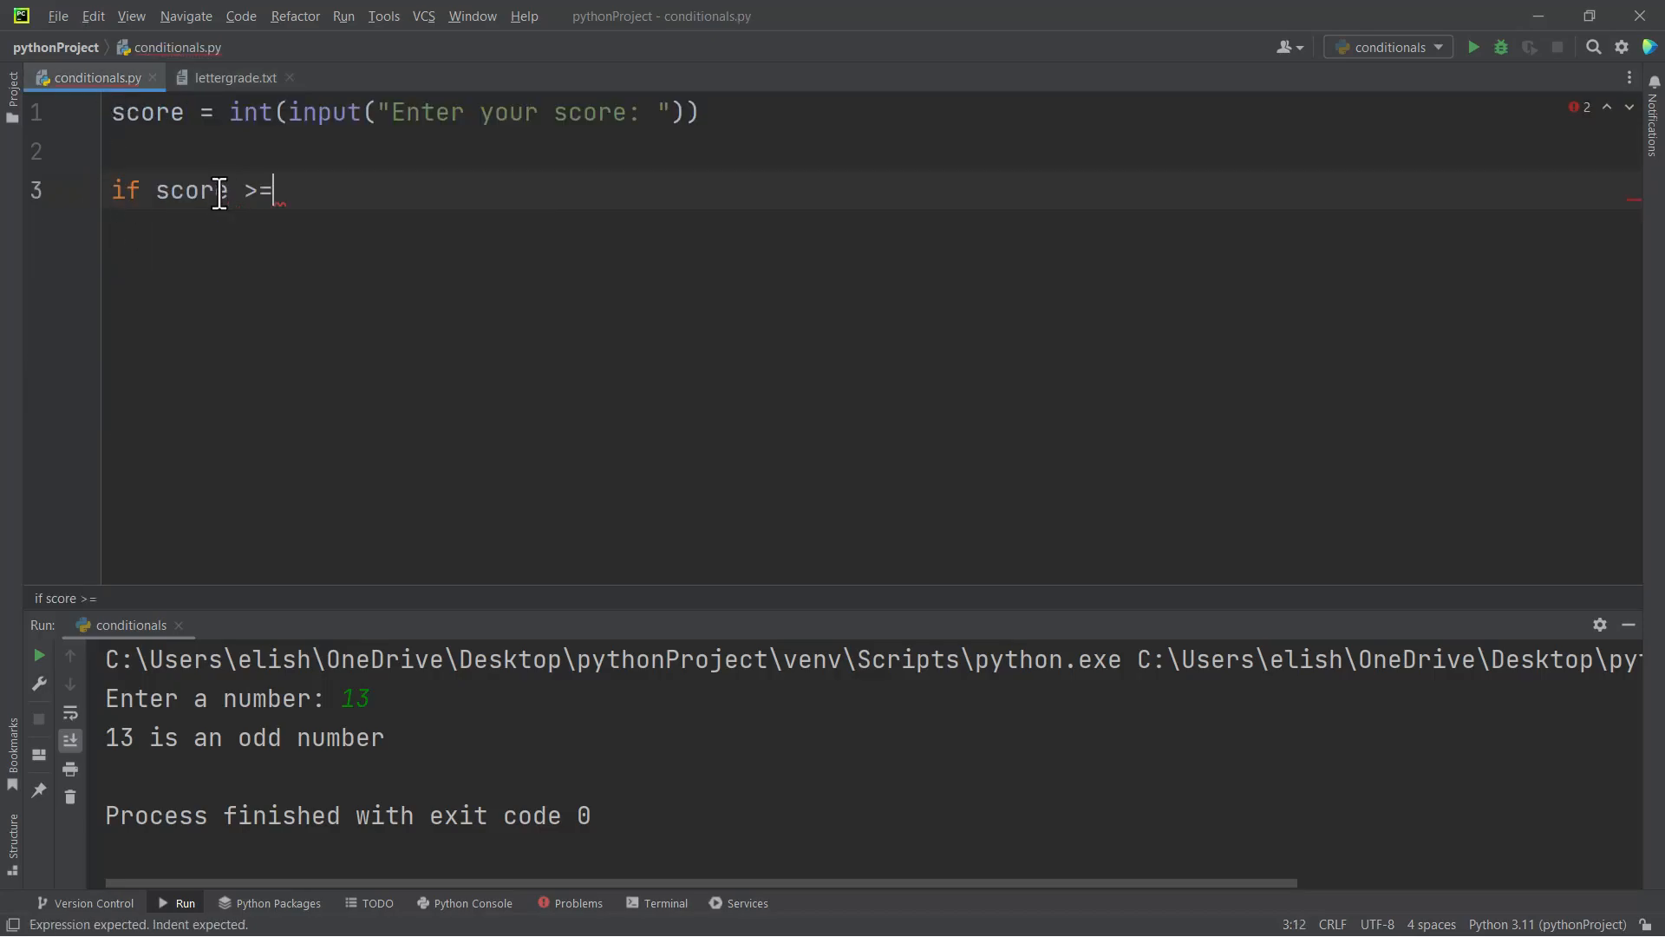
{"action": "type", "text": "8"}
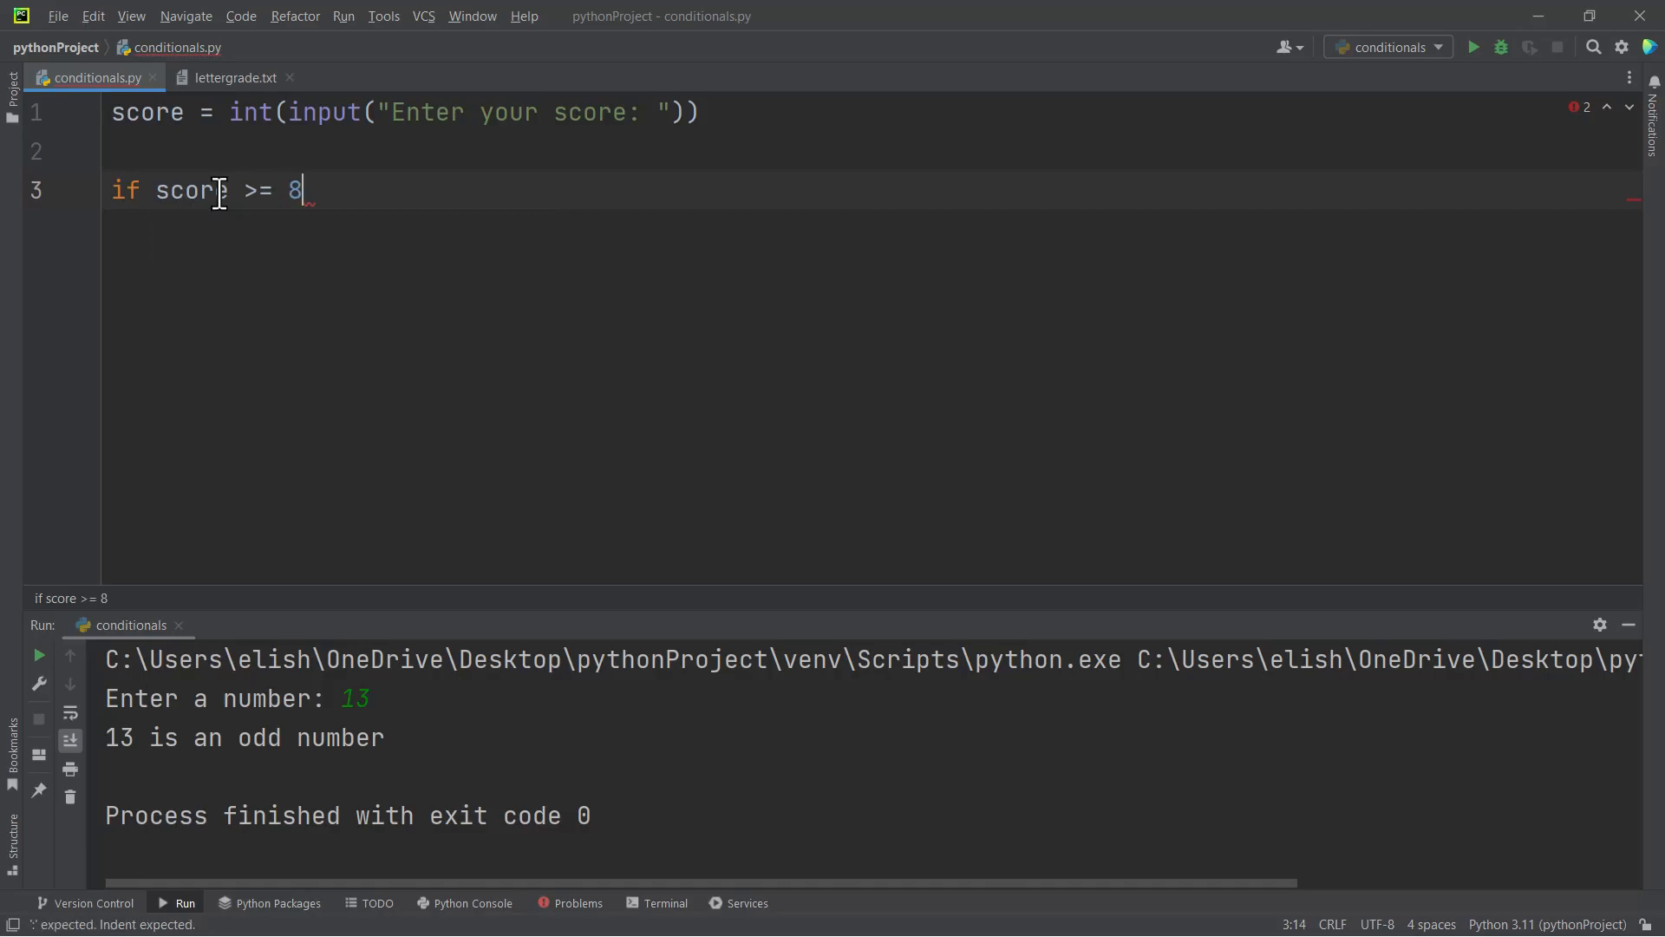
{"action": "type", "text": "0 and"}
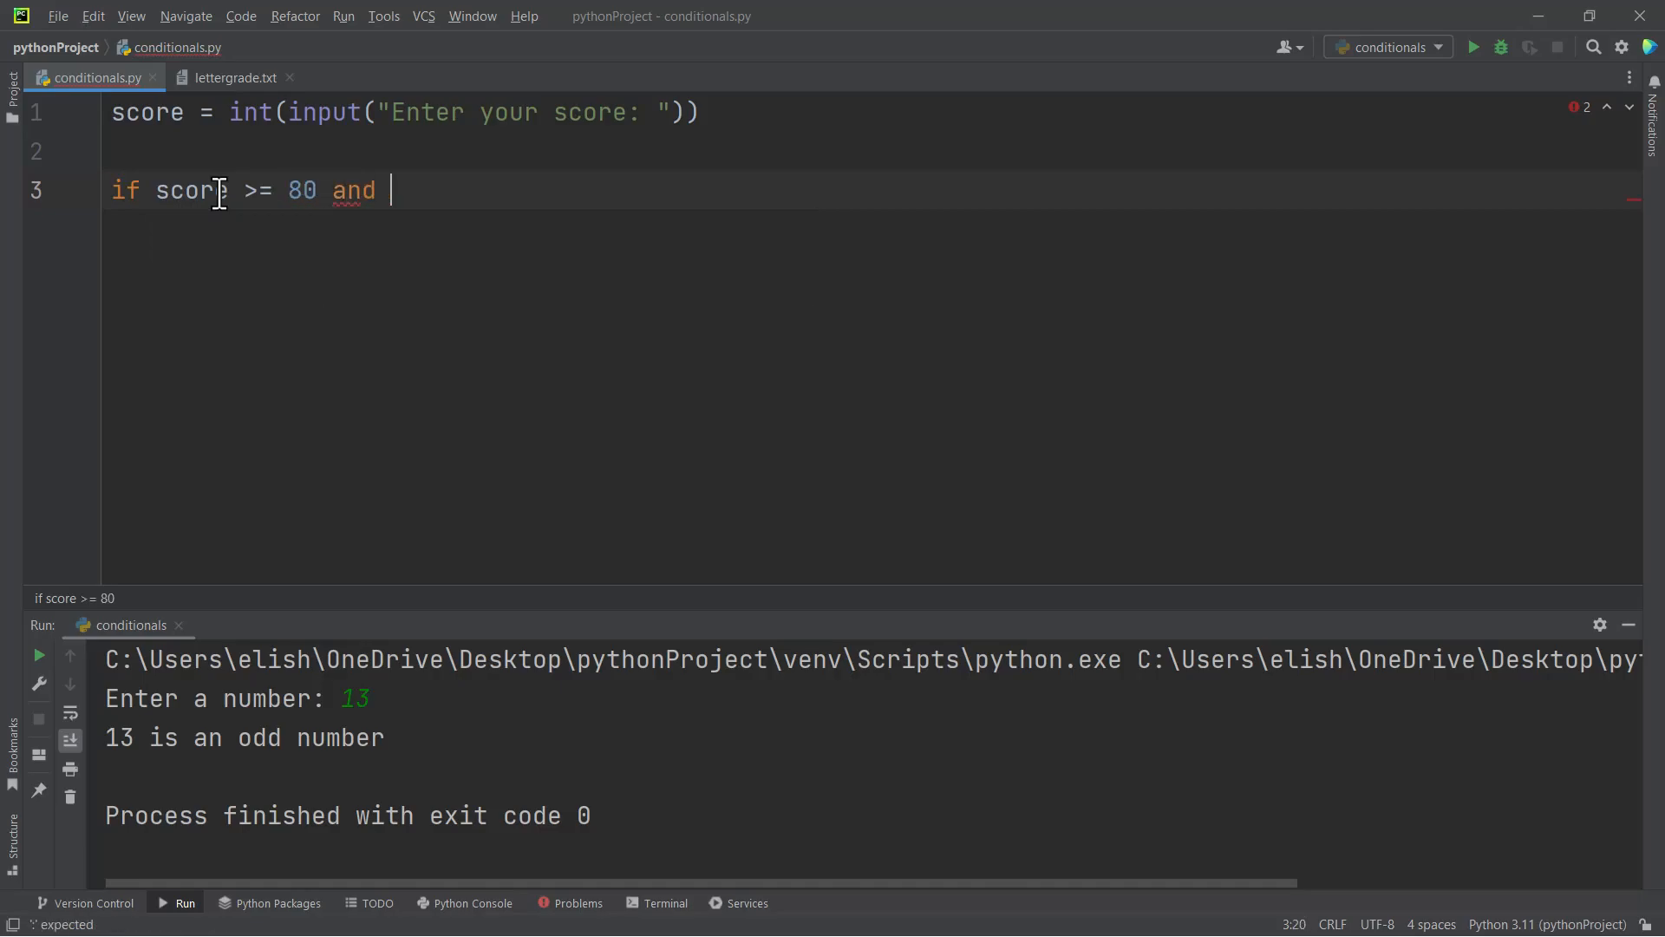
{"action": "type", "text": "score"}
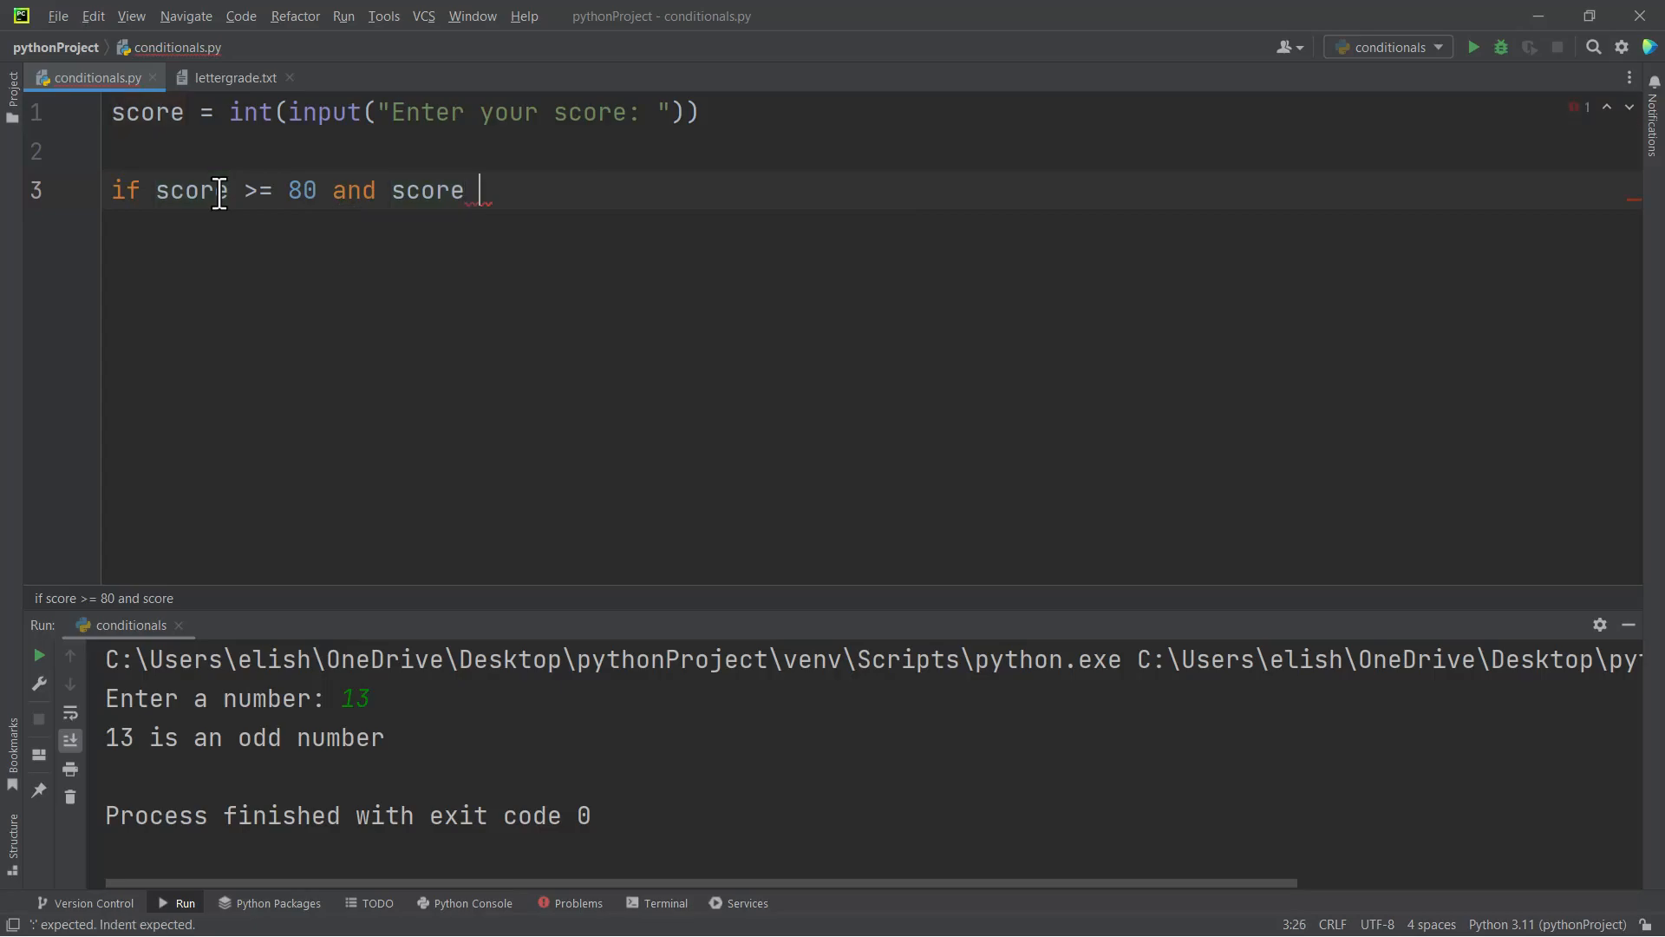
{"action": "type", "text": "<"}
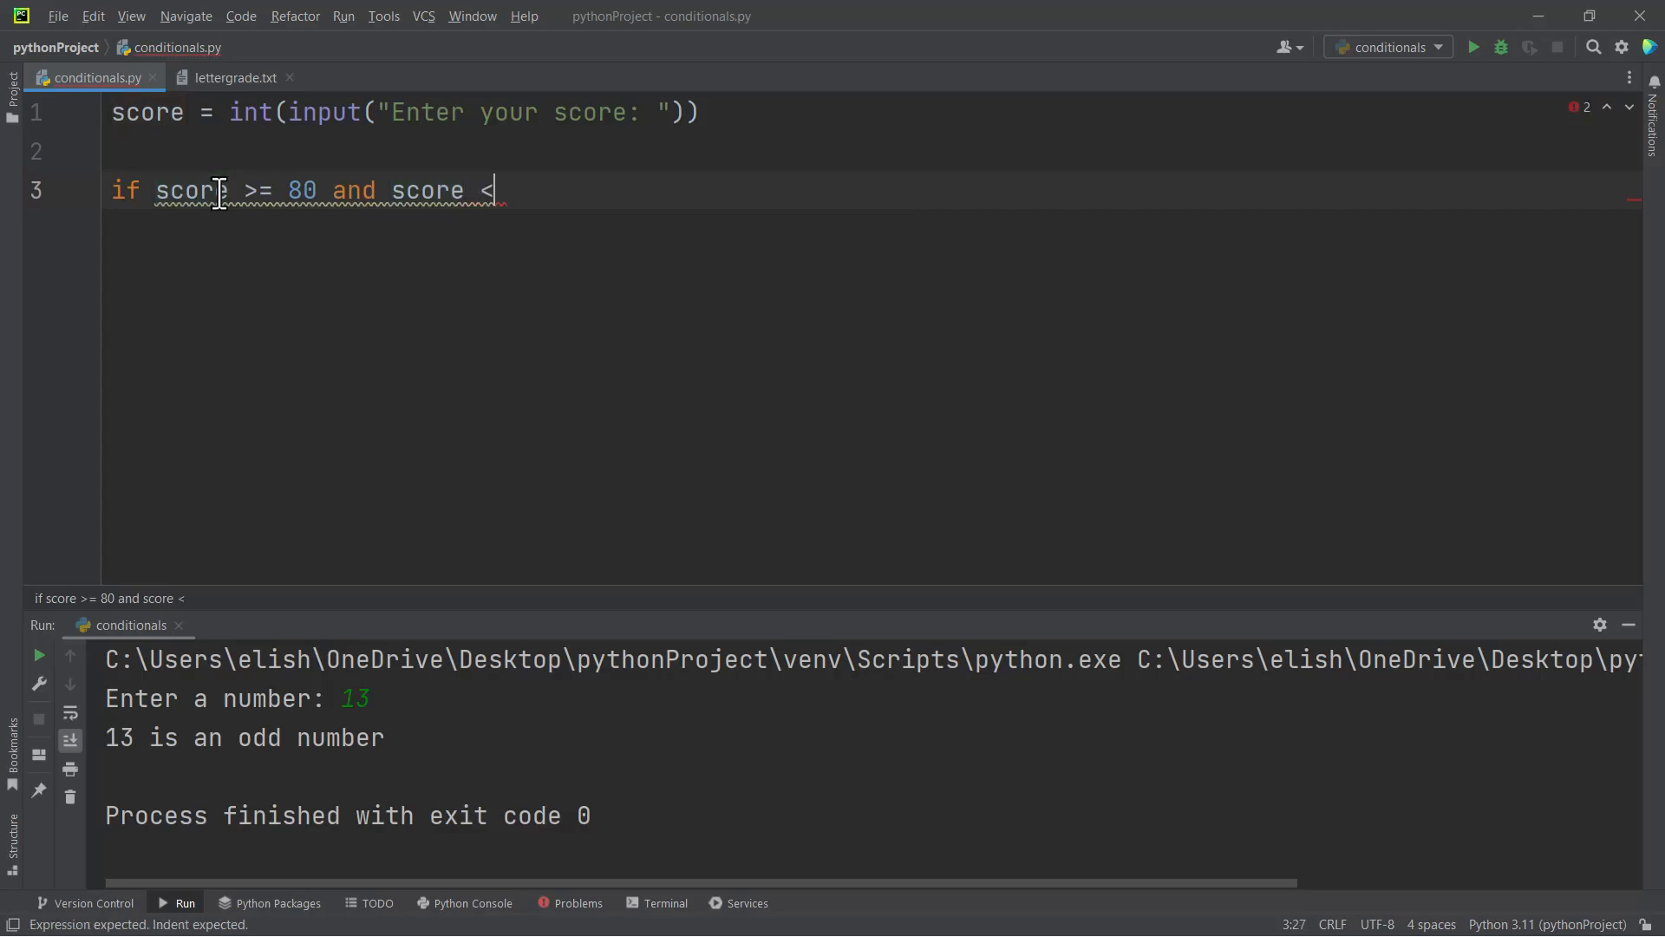
{"action": "type", "text": "= 1"}
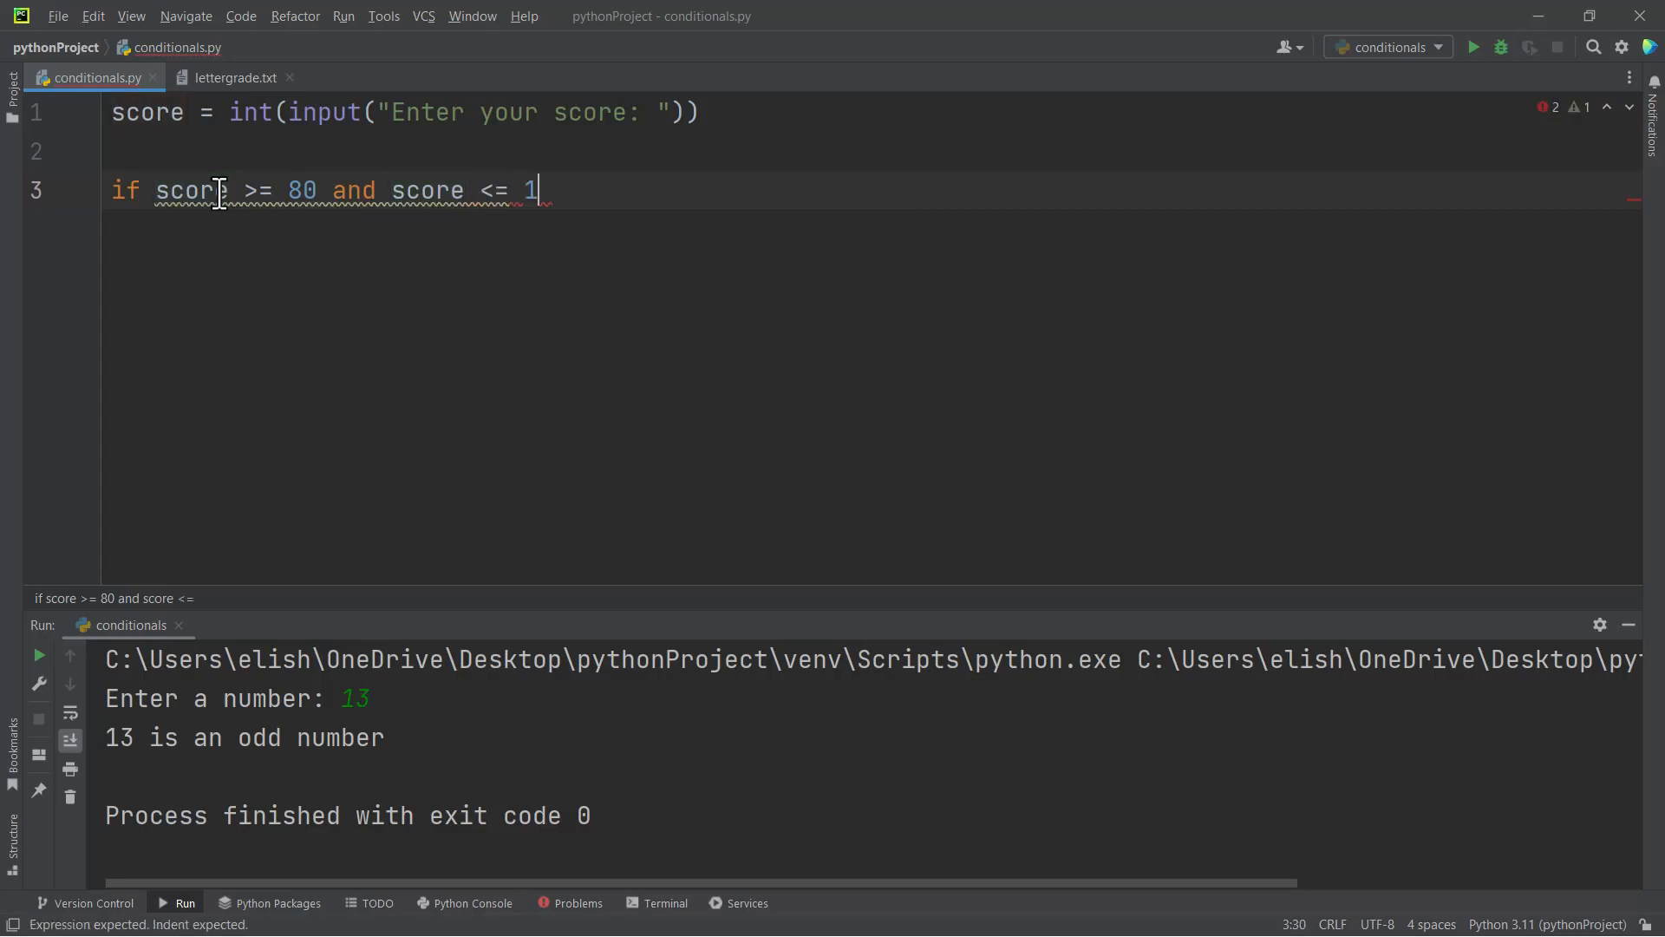
{"action": "type", "text": "00:"}
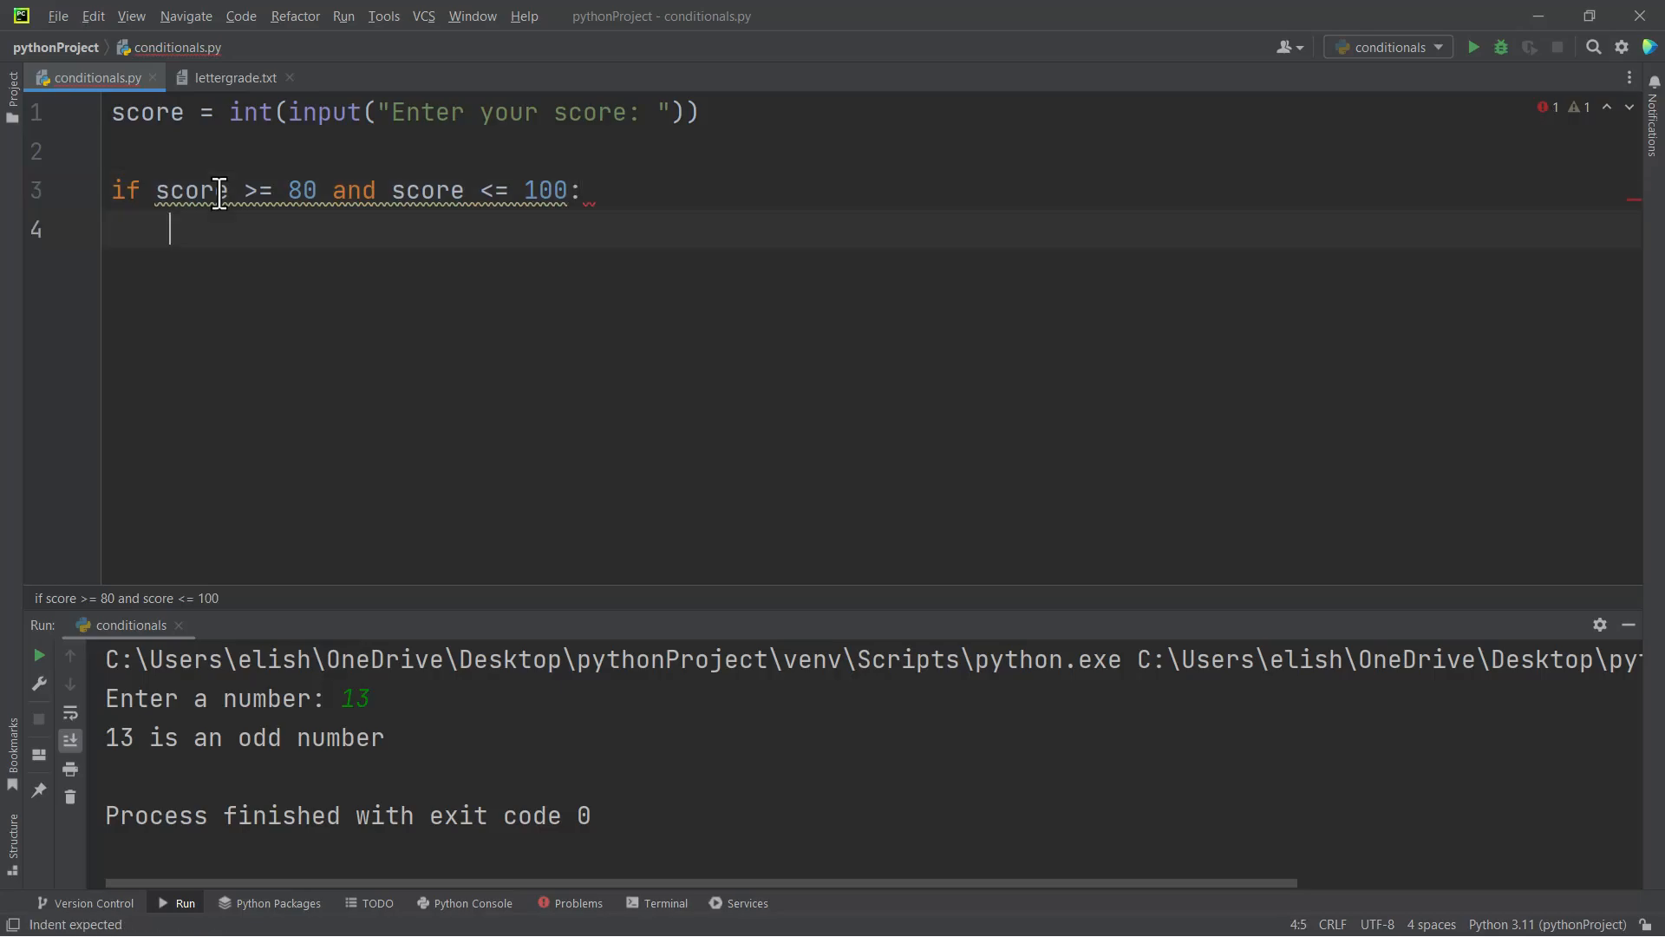
Add print("You had grade A") and leave empty lines below for more branches
{"action": "type", "text": "print(\"Yo\")"}
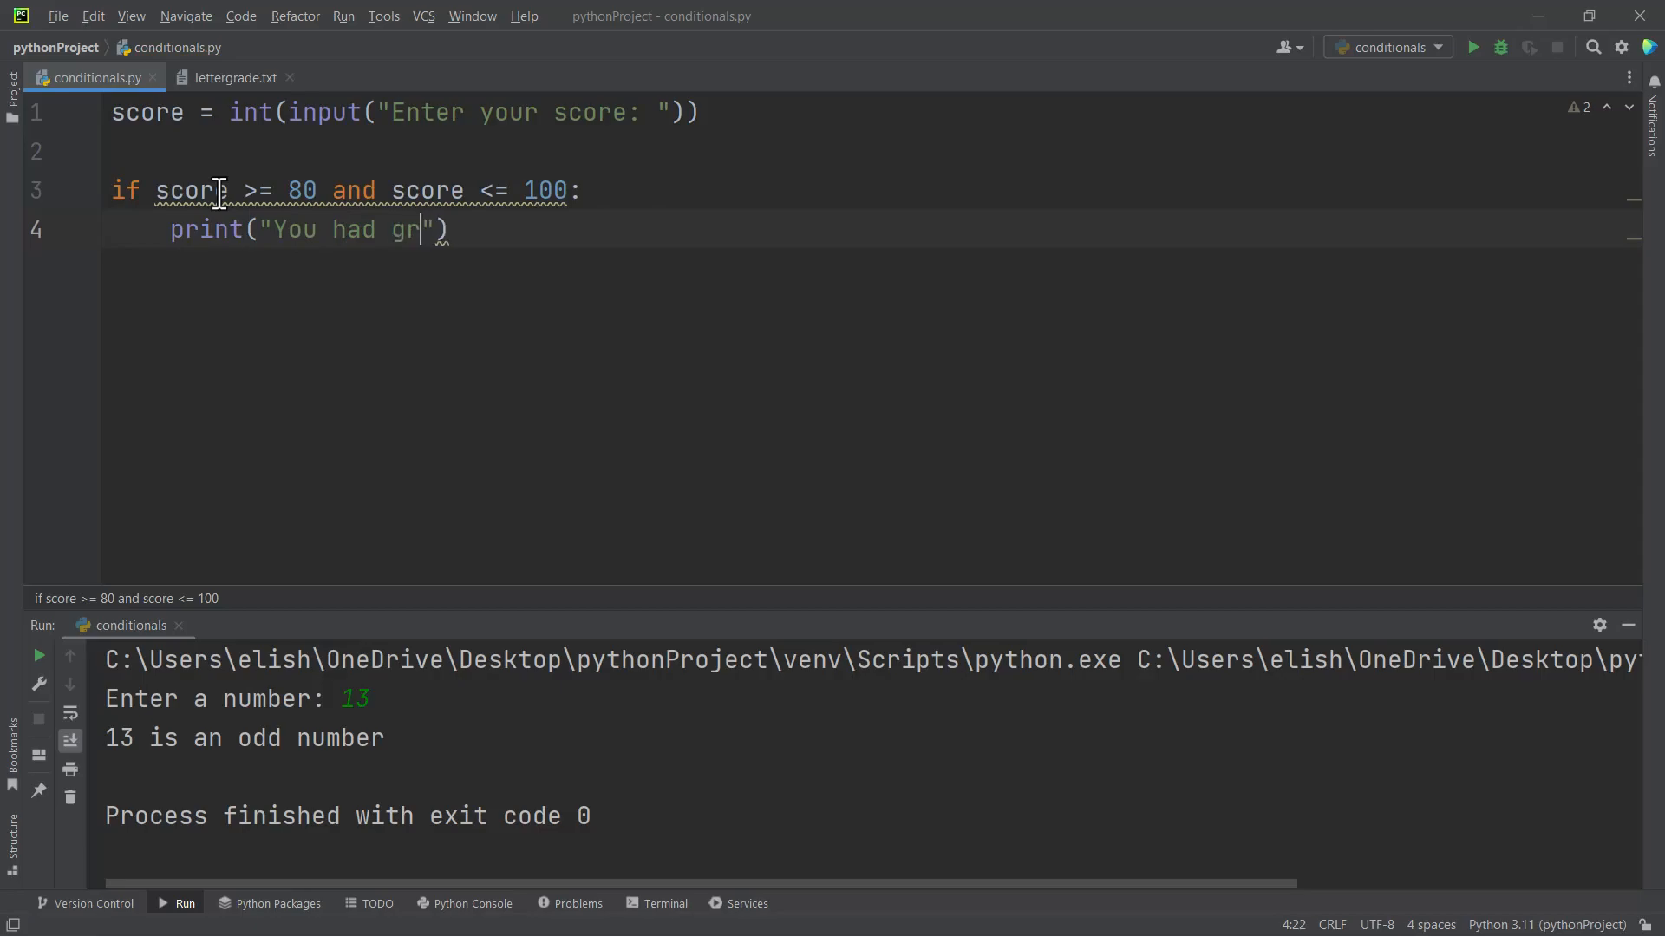
{"action": "type", "text": "ade A"}
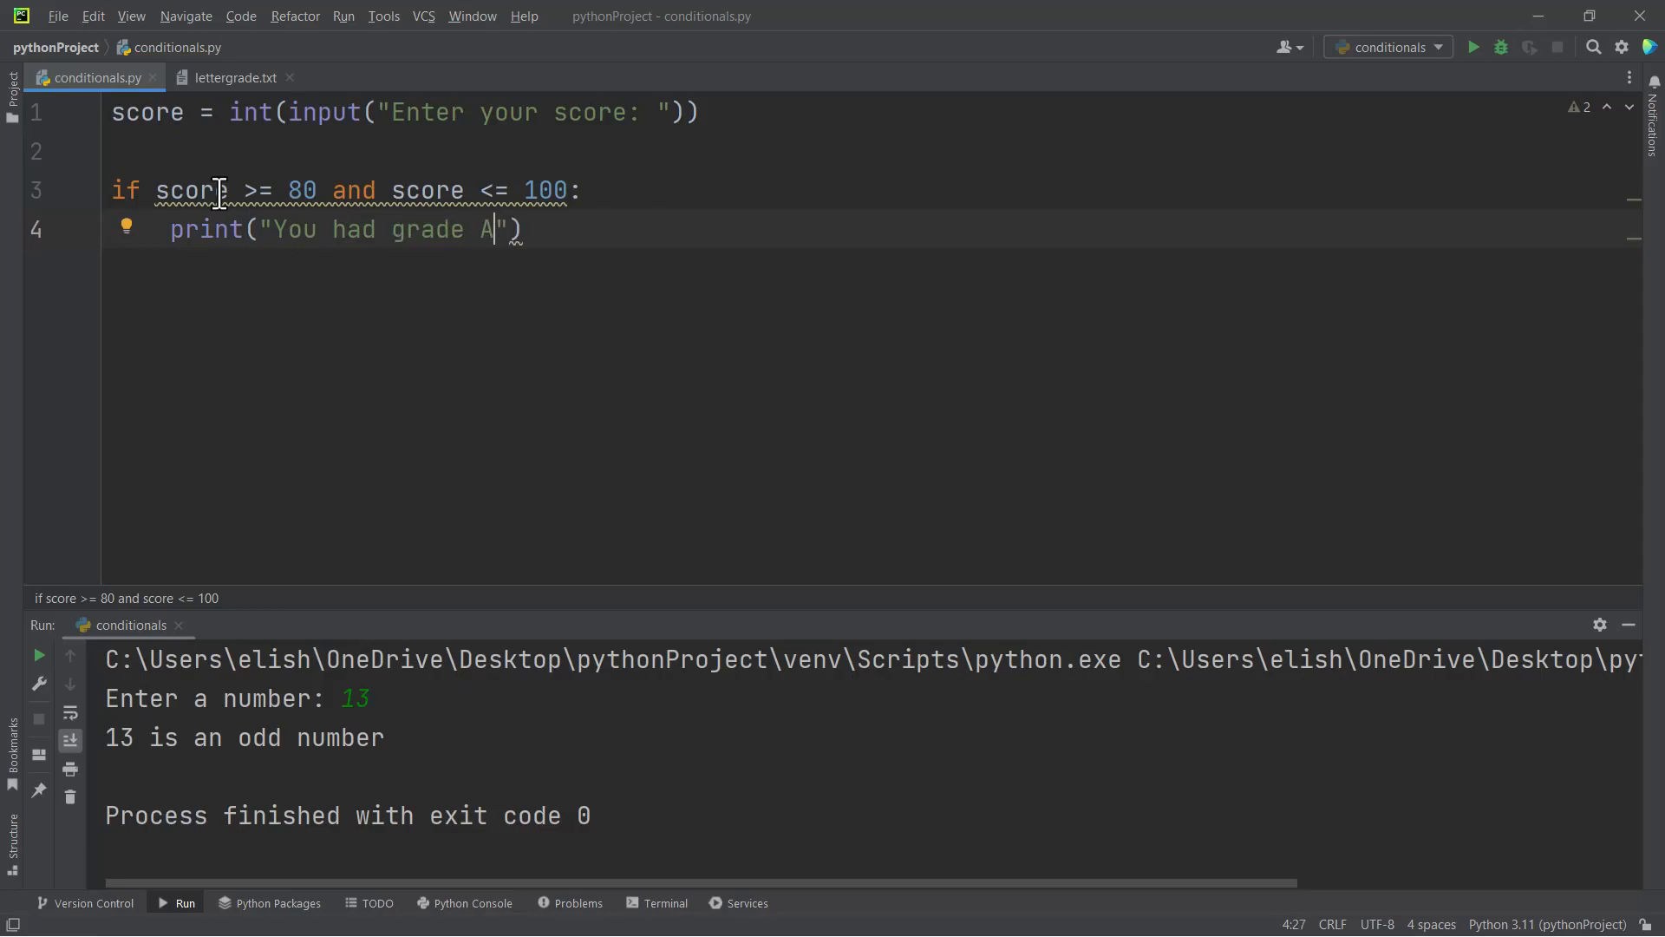
{"action": "mouse_move", "coordinate": [600, 235]}
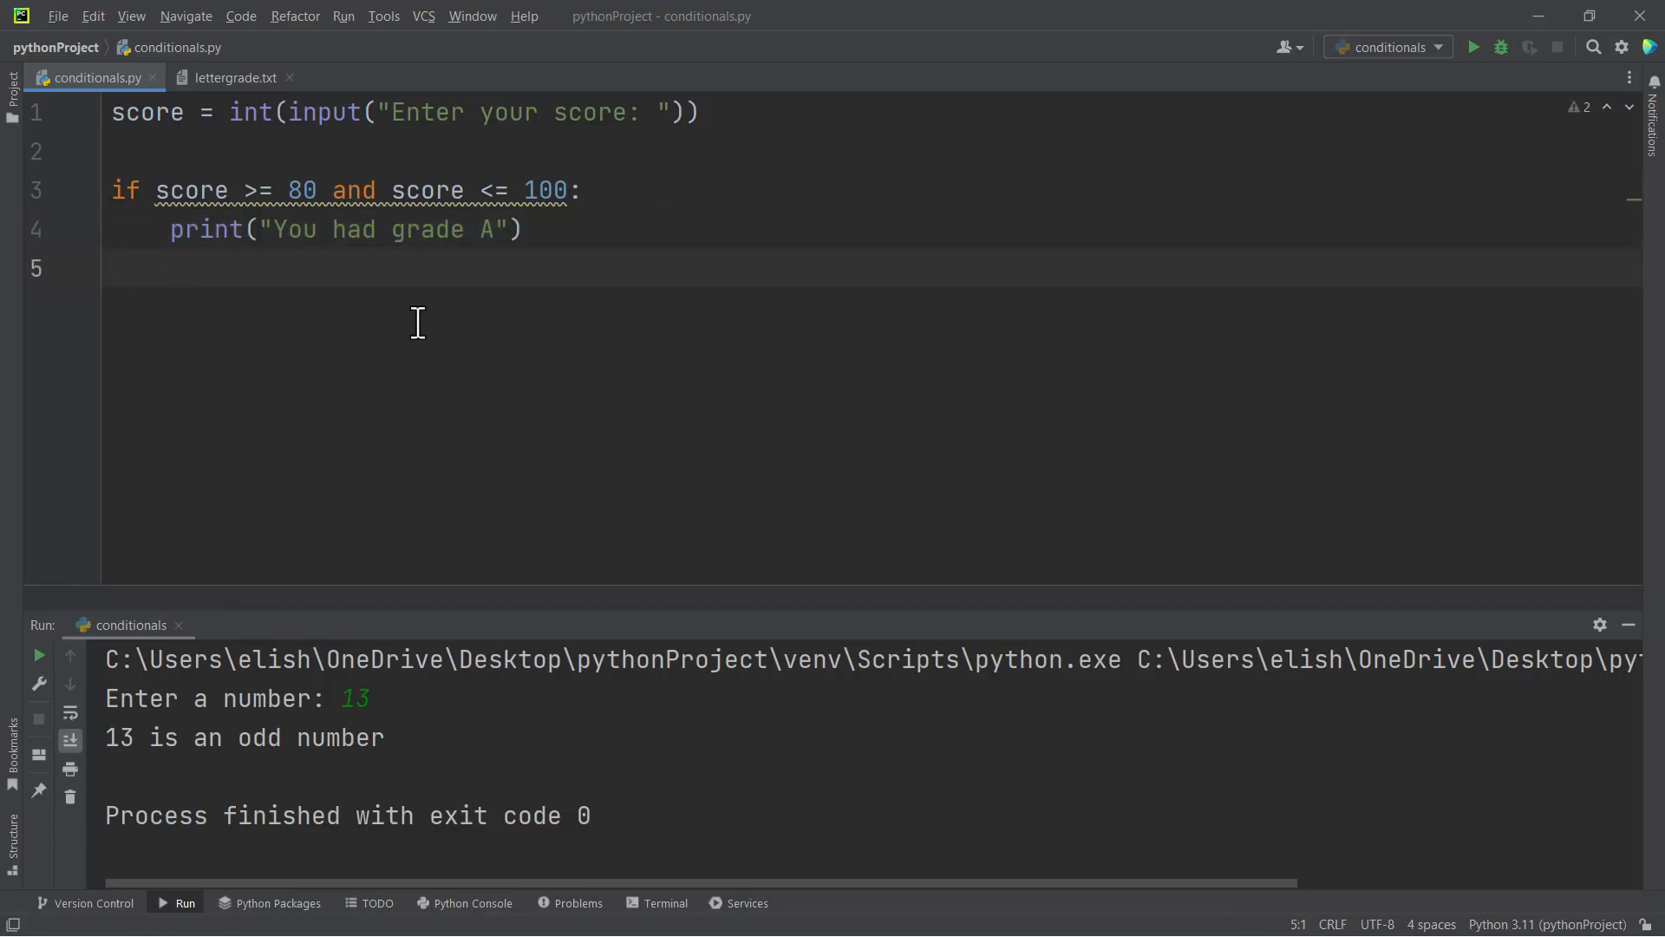
{"action": "type", "text": "if"}
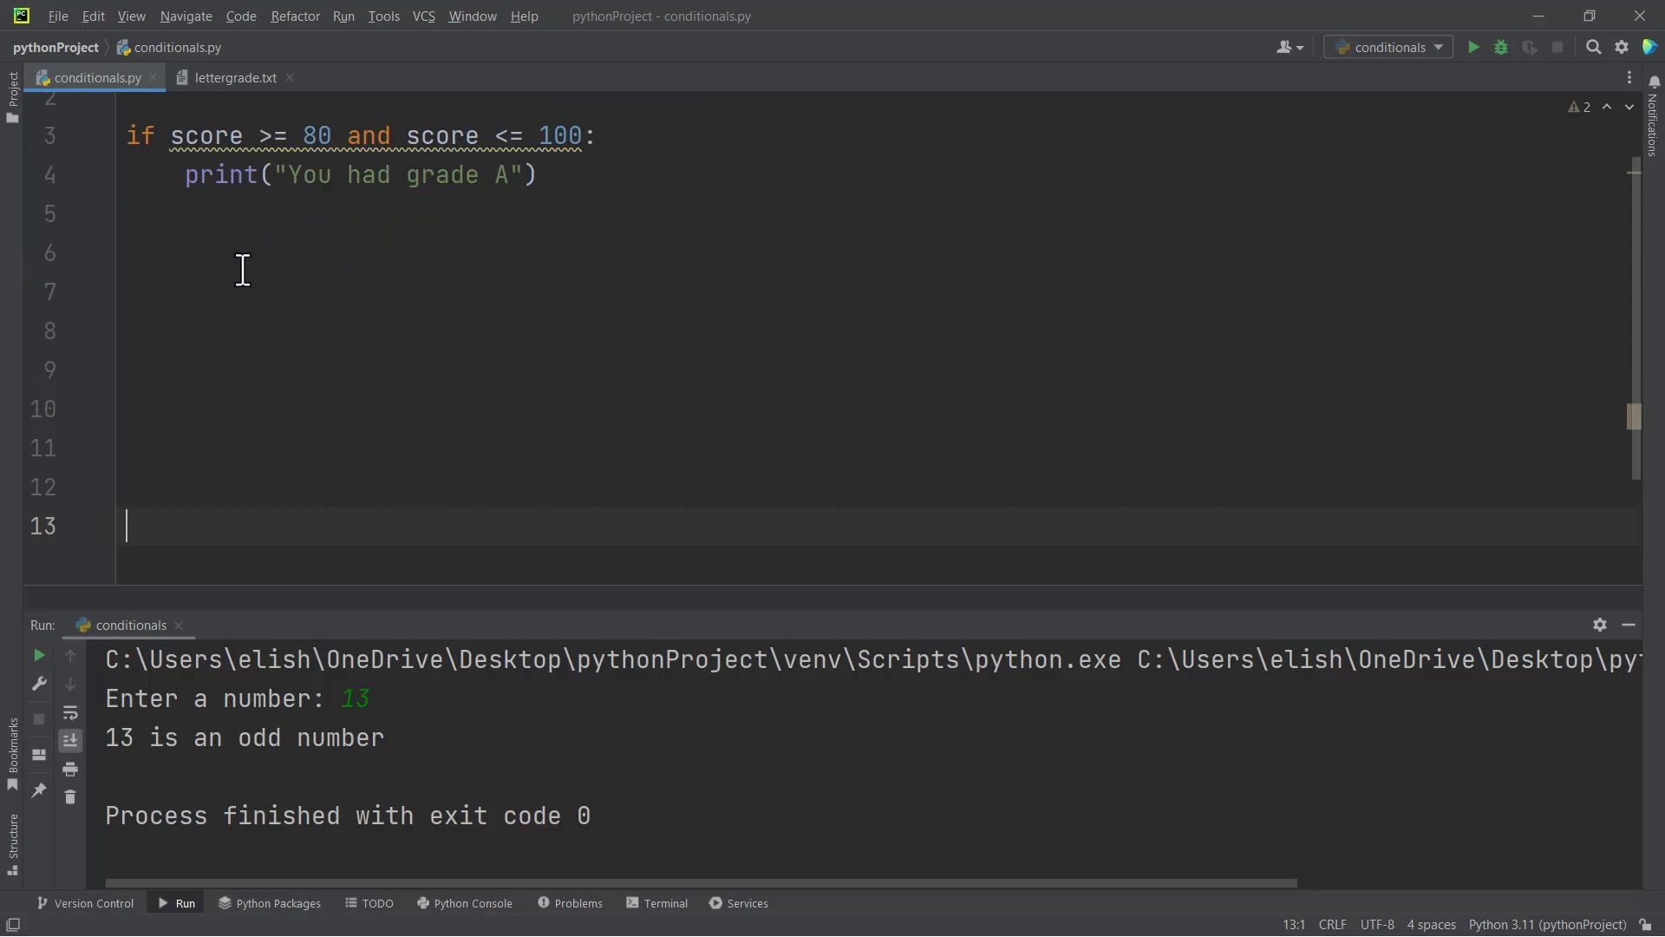
With carets on lines 5-13, write nine 'elif score >= 75 and score <= 79:' placeholder branches
{"action": "left_click", "coordinate": [126, 214]}
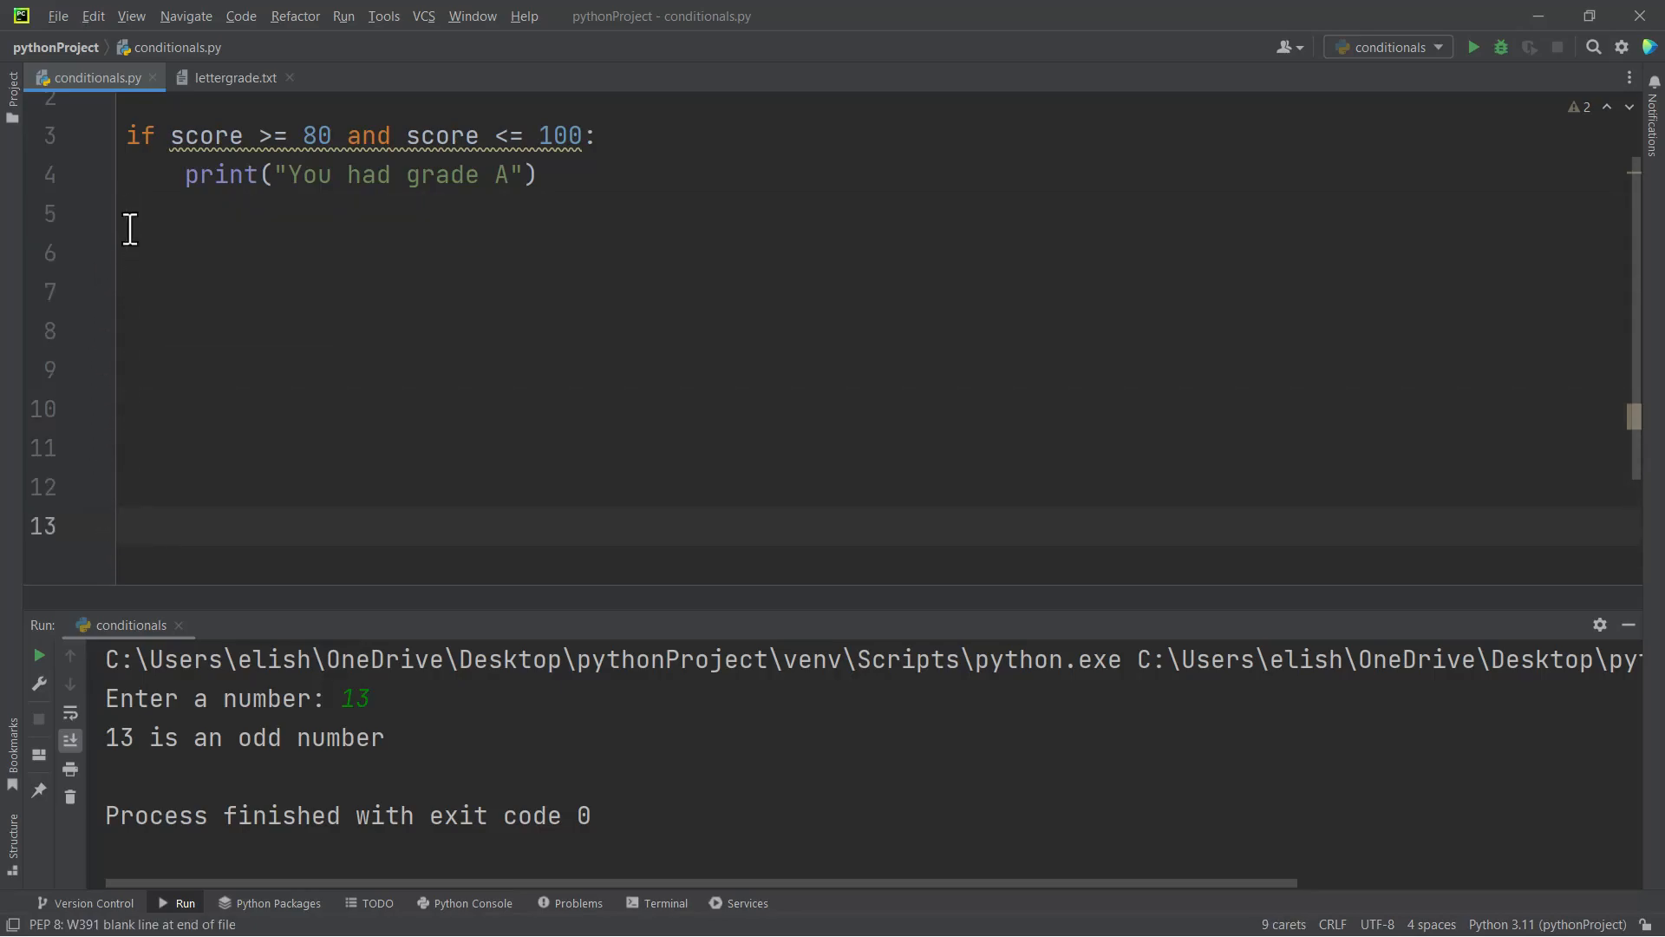
{"action": "left_click", "coordinate": [127, 212]}
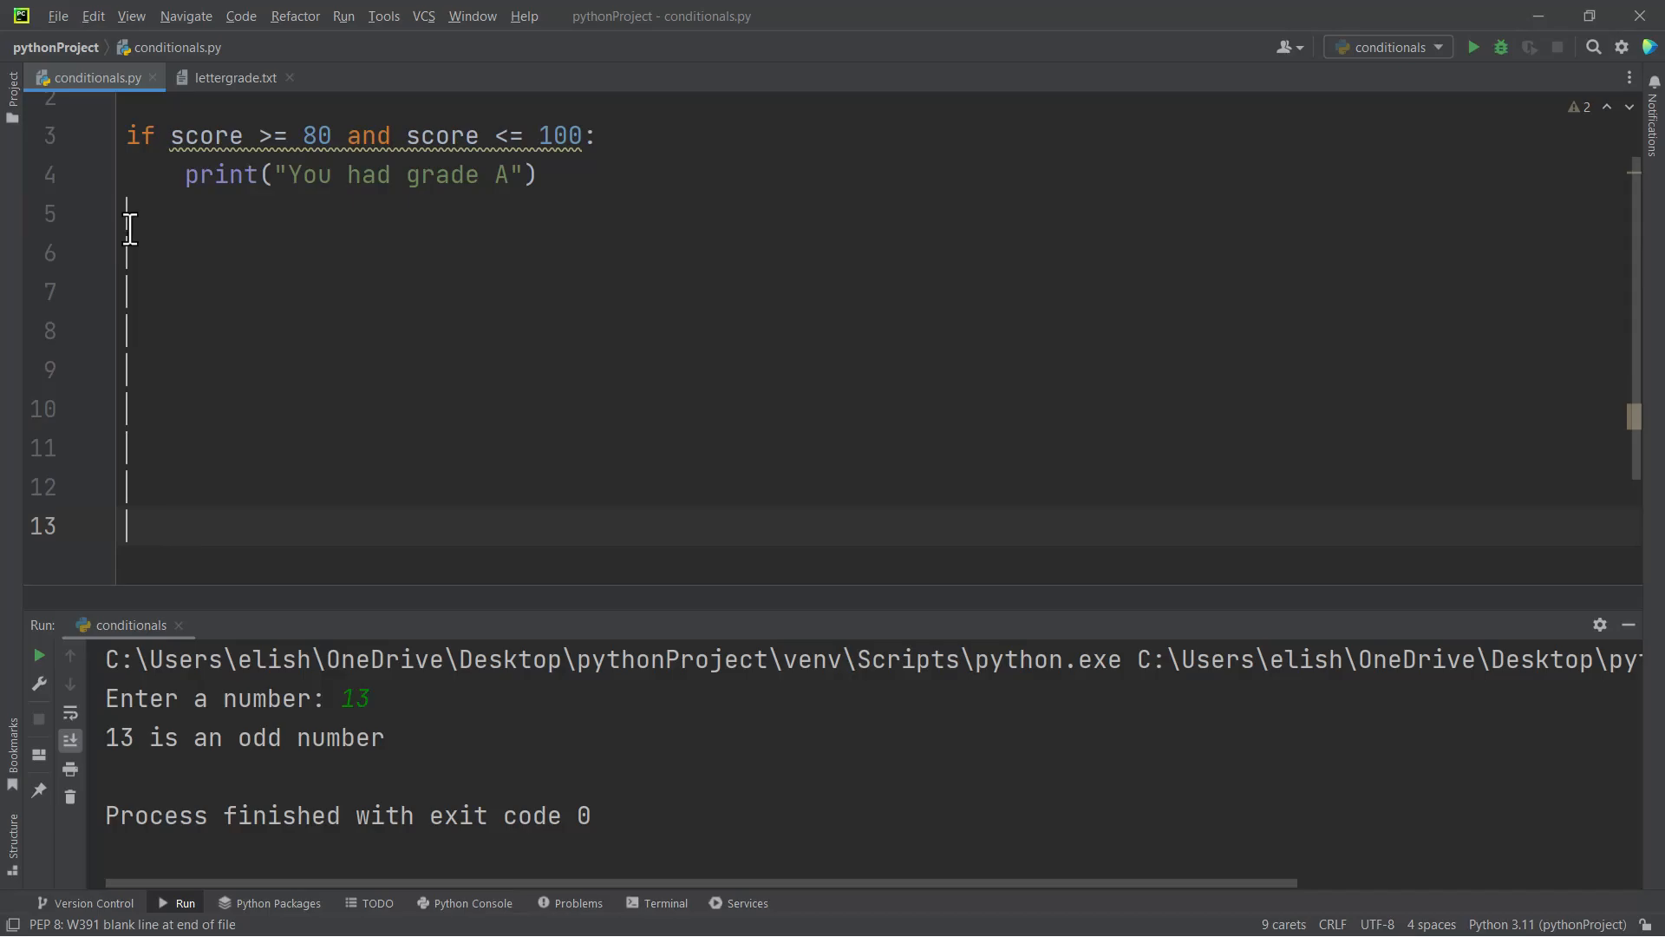
{"action": "type", "text": "elif"}
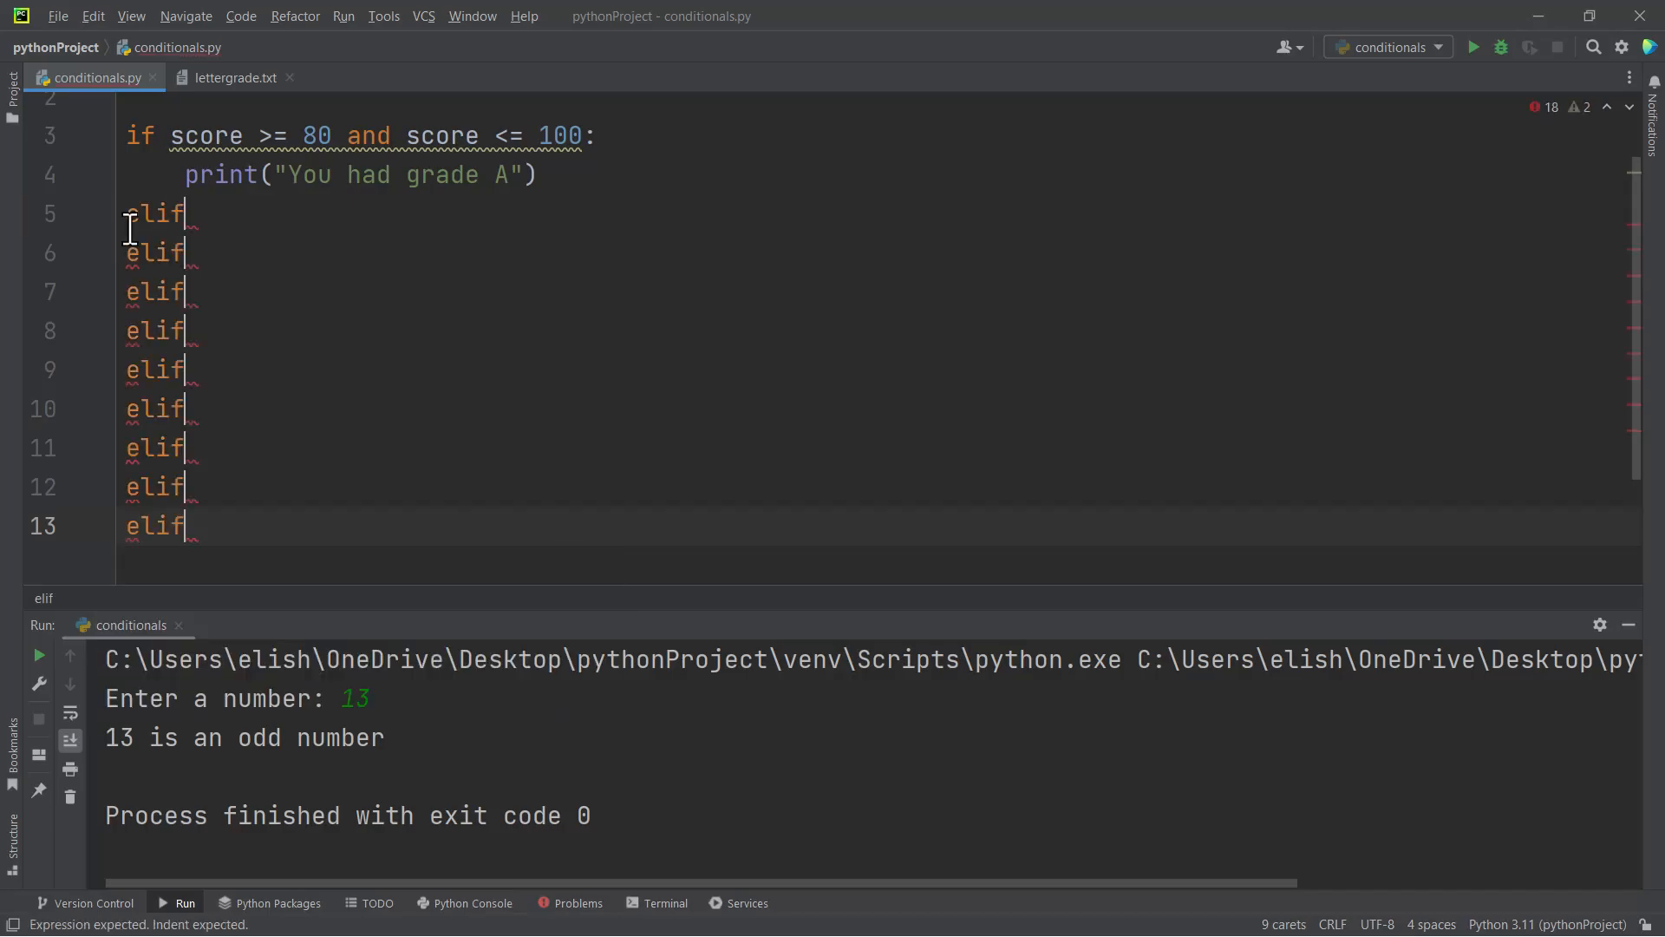
{"action": "type", "text": "score >"}
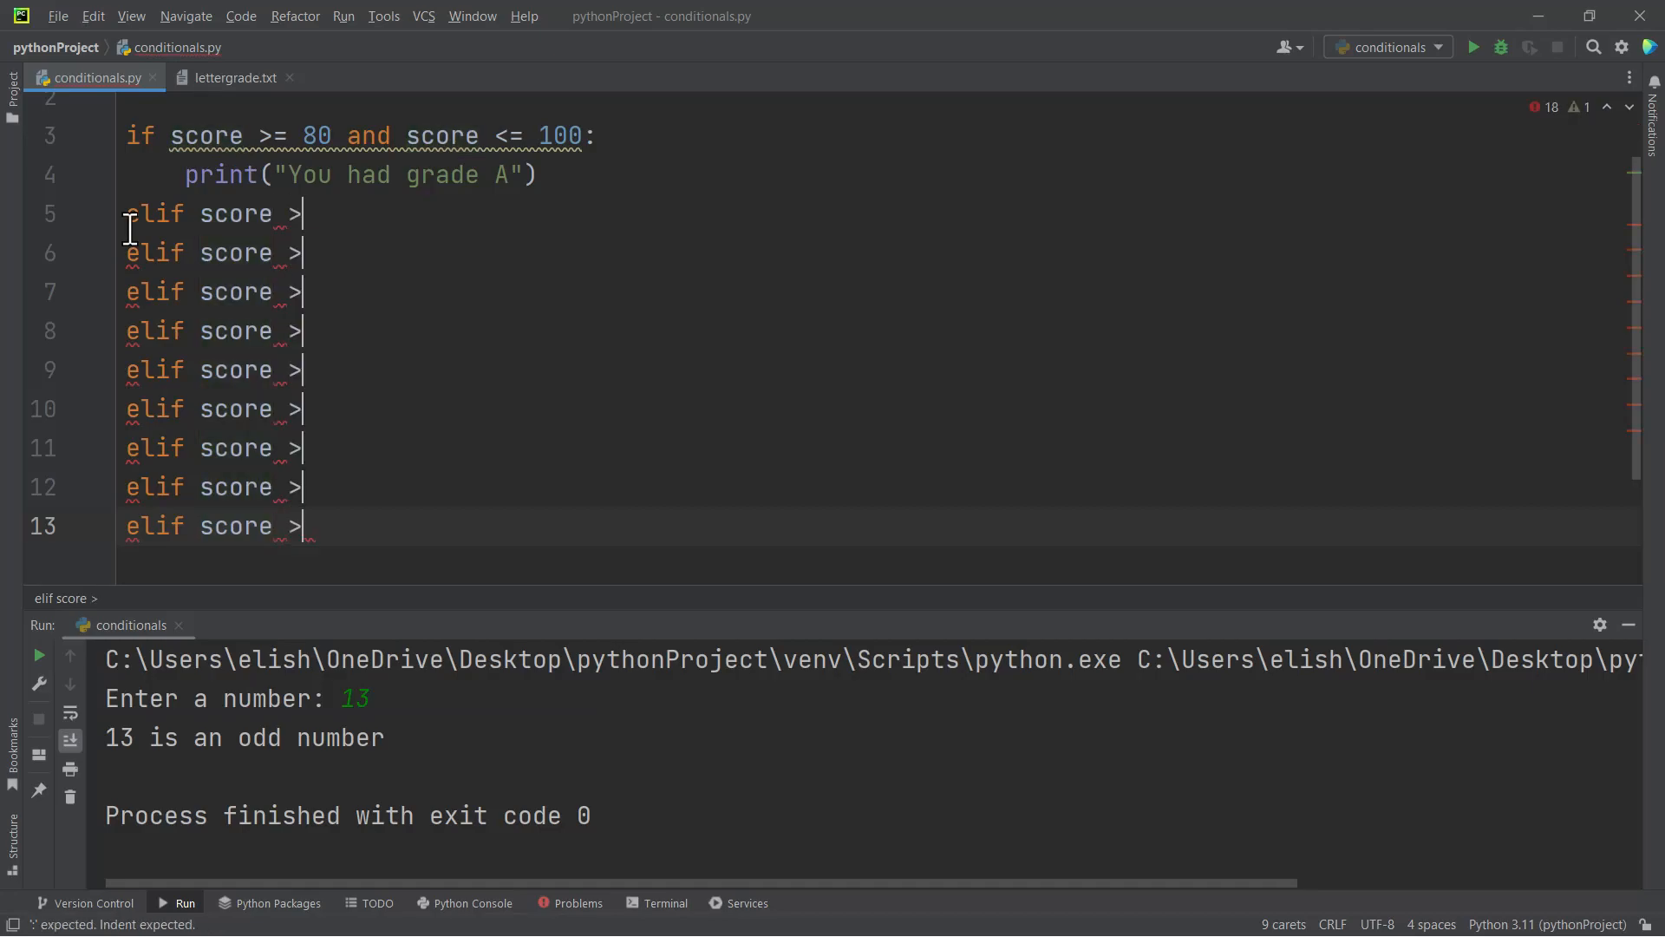
{"action": "type", "text": "="}
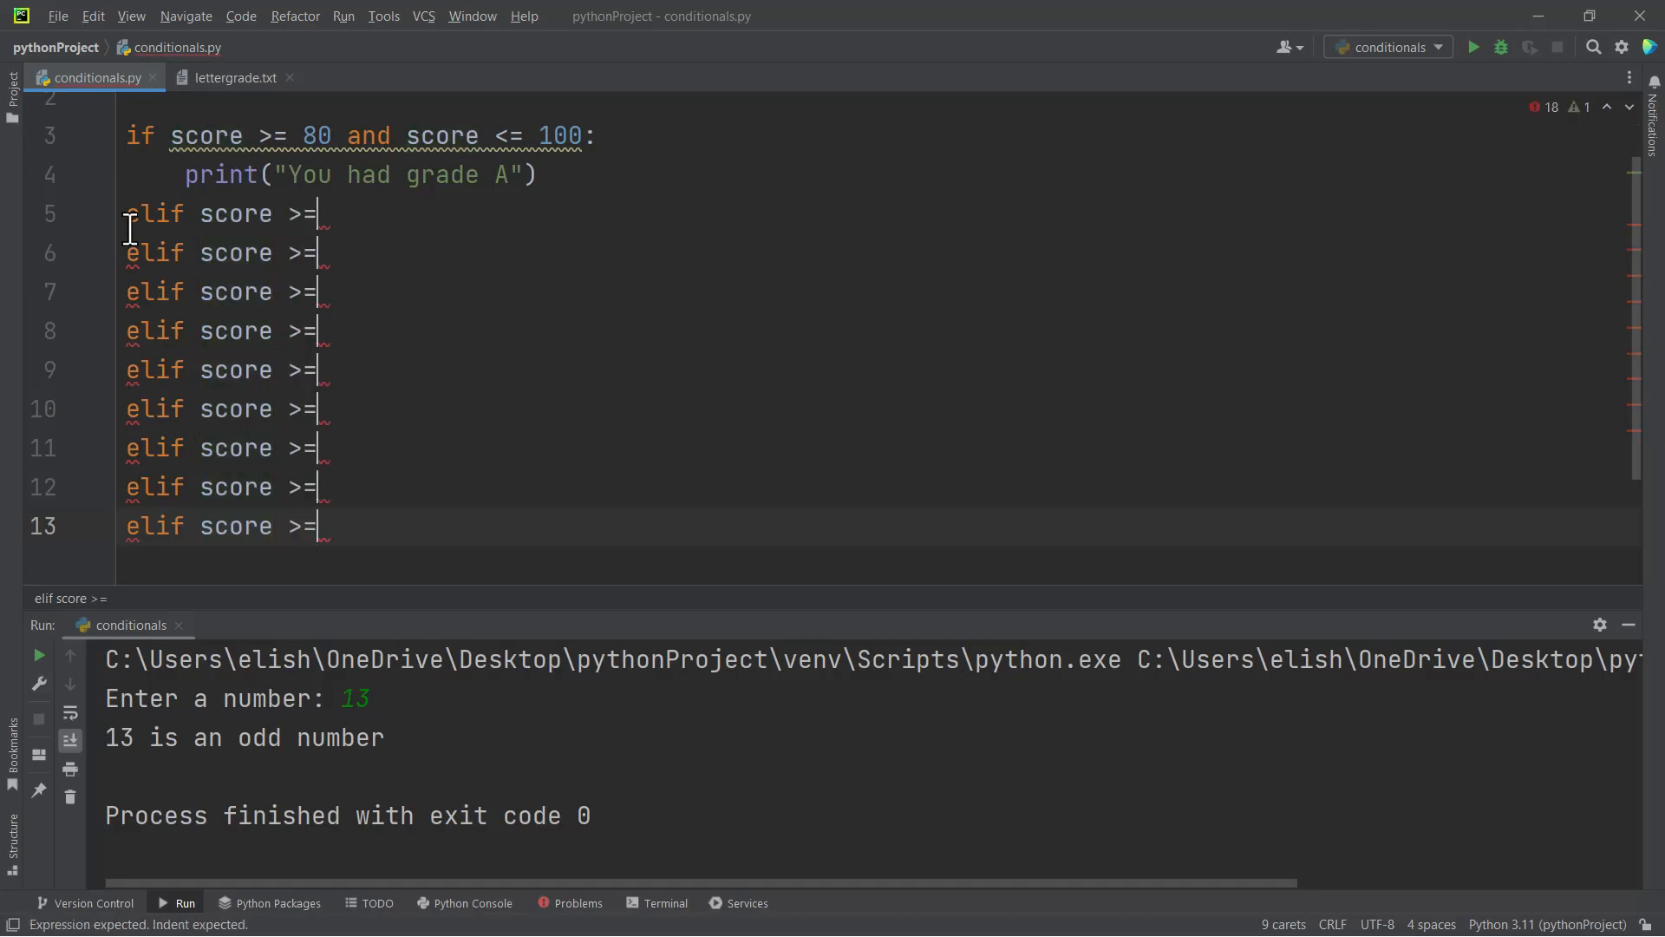
{"action": "type", "text": "75 a"}
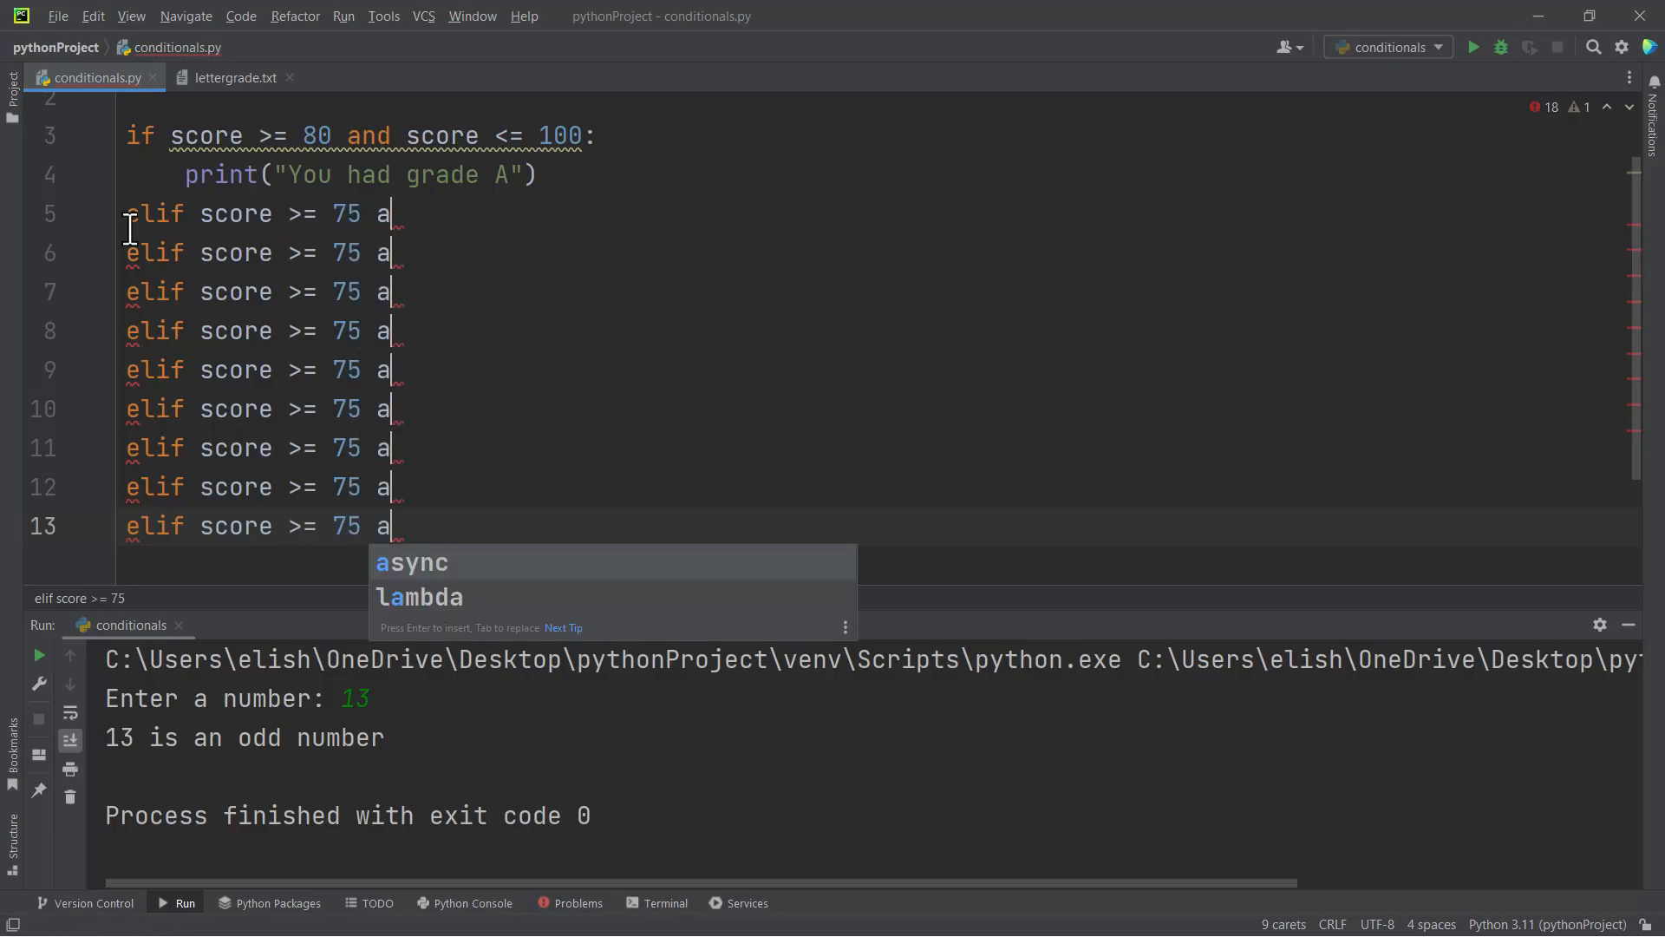
{"action": "type", "text": "nd score <"}
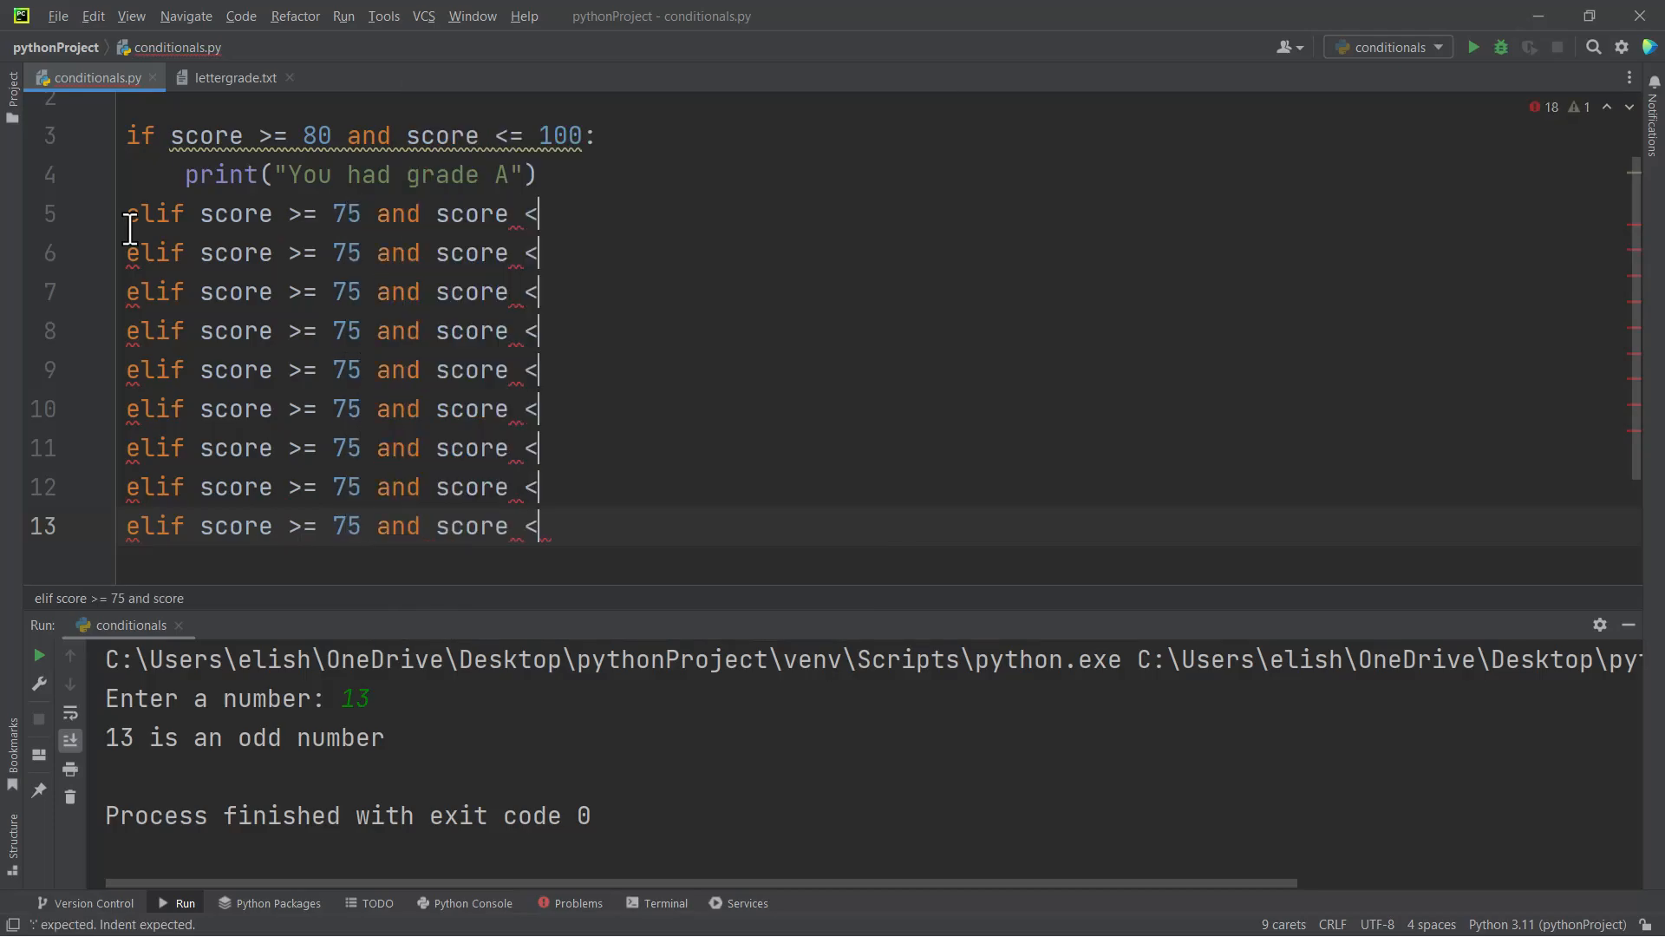
{"action": "type", "text": "="}
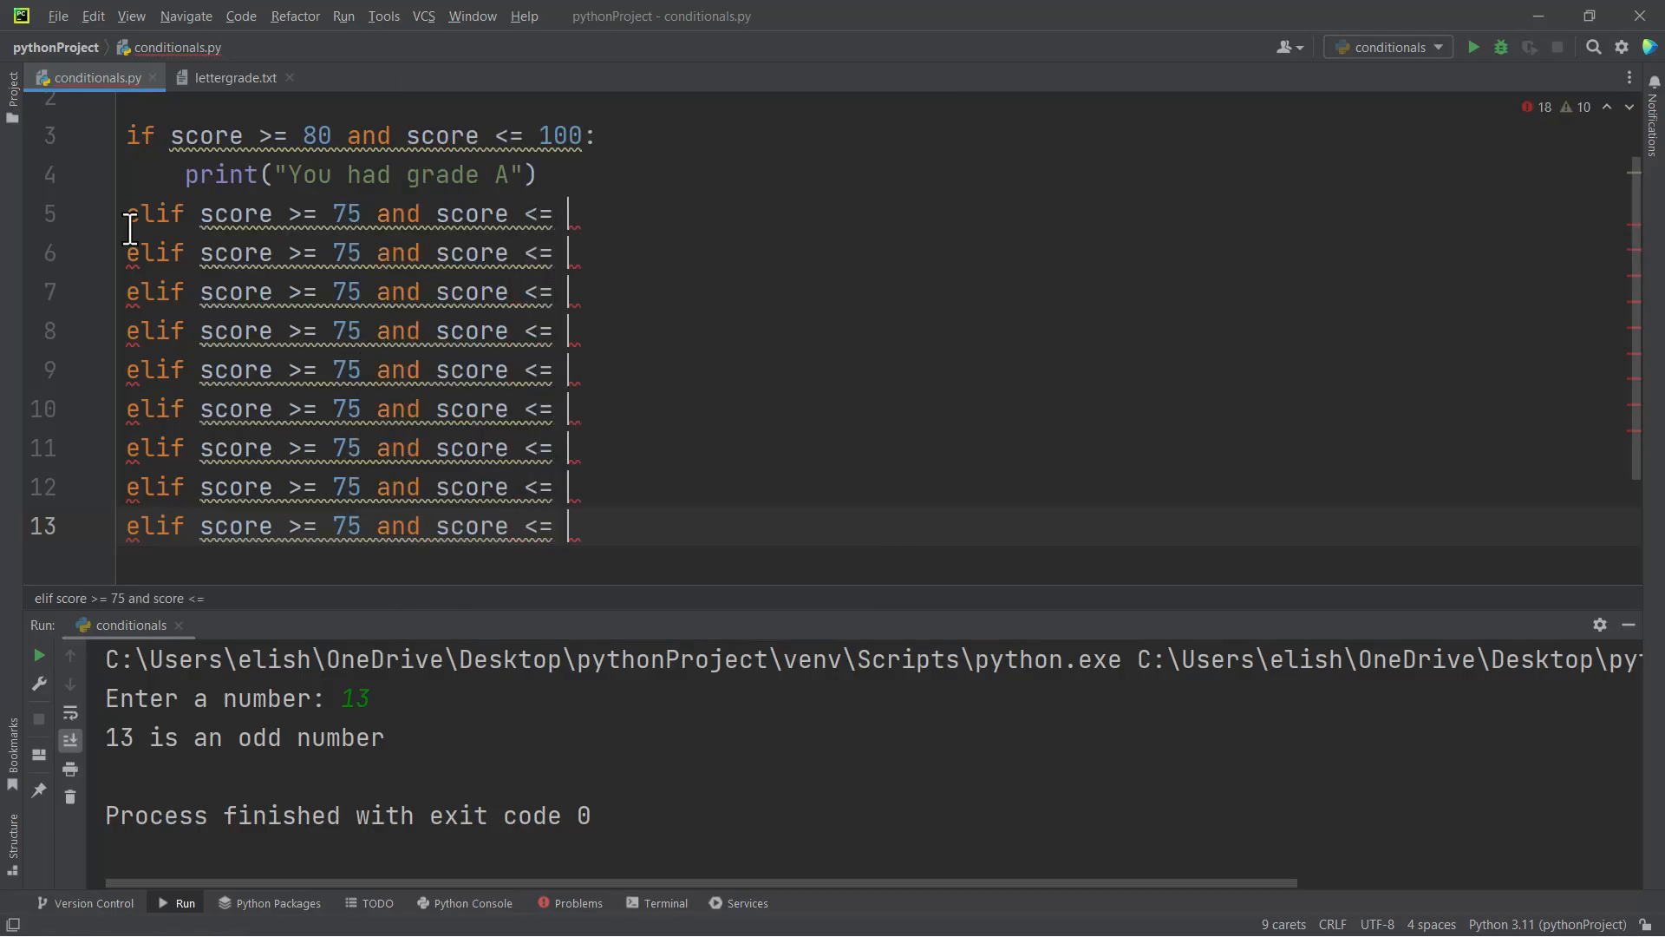
{"action": "type", "text": "79"}
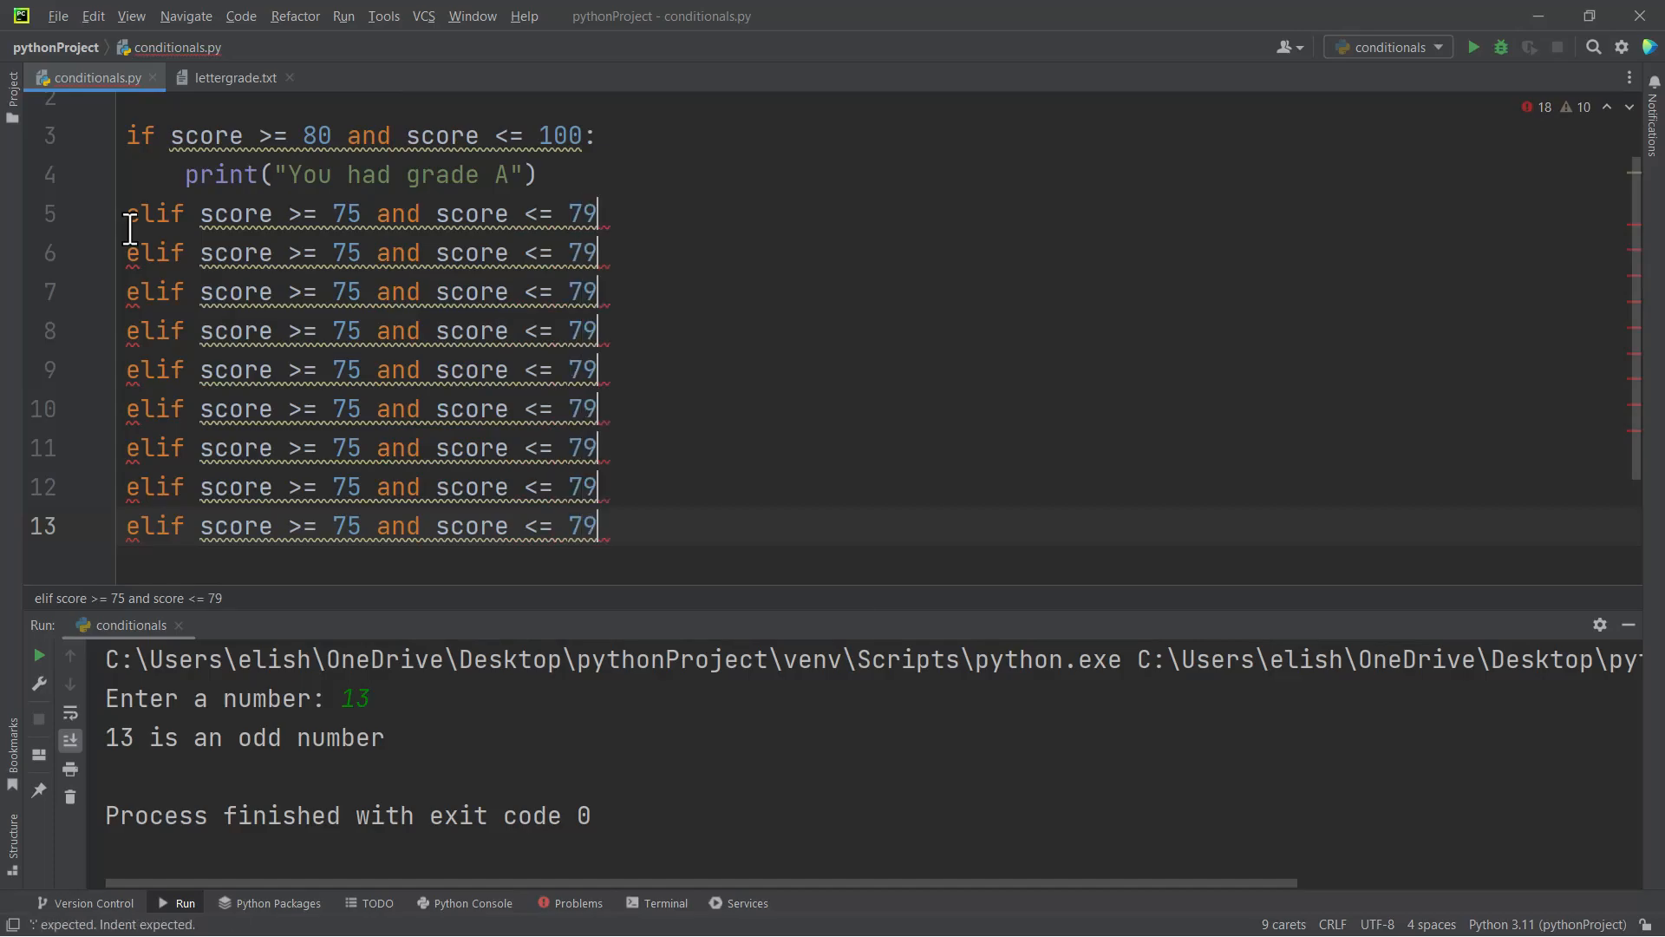
{"action": "type", "text": ":"}
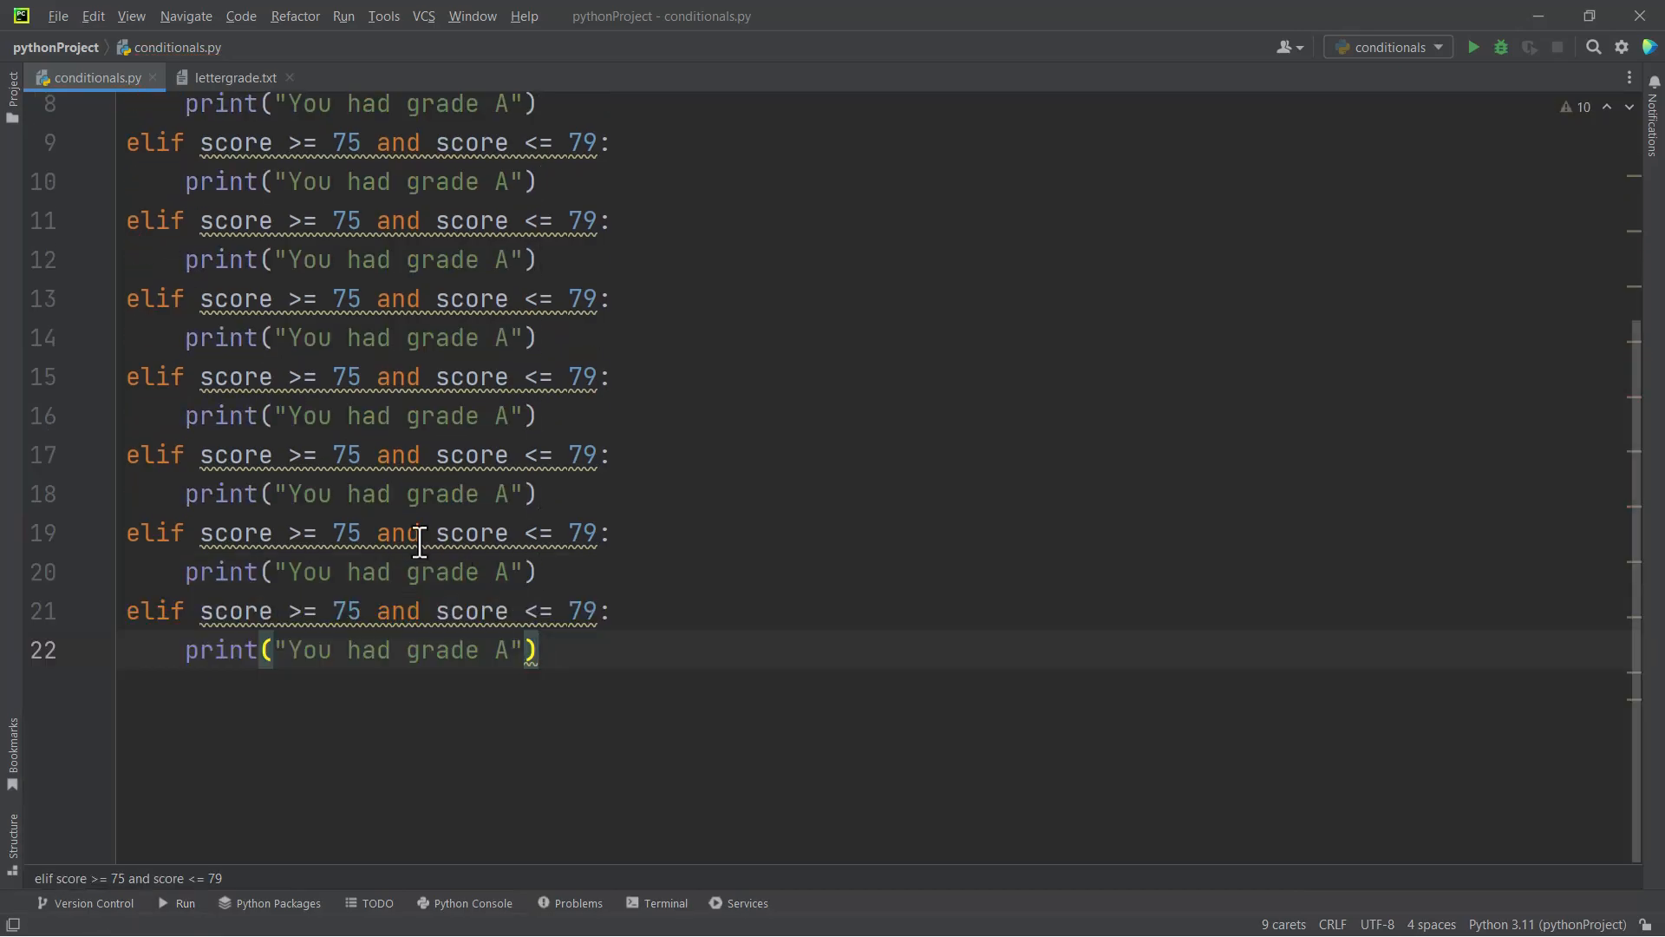
Set the second branch to grade B+ for 75-79, checking against lettergrade.txt
{"action": "scroll", "scroll_direction": "up", "scroll_amount": 3}
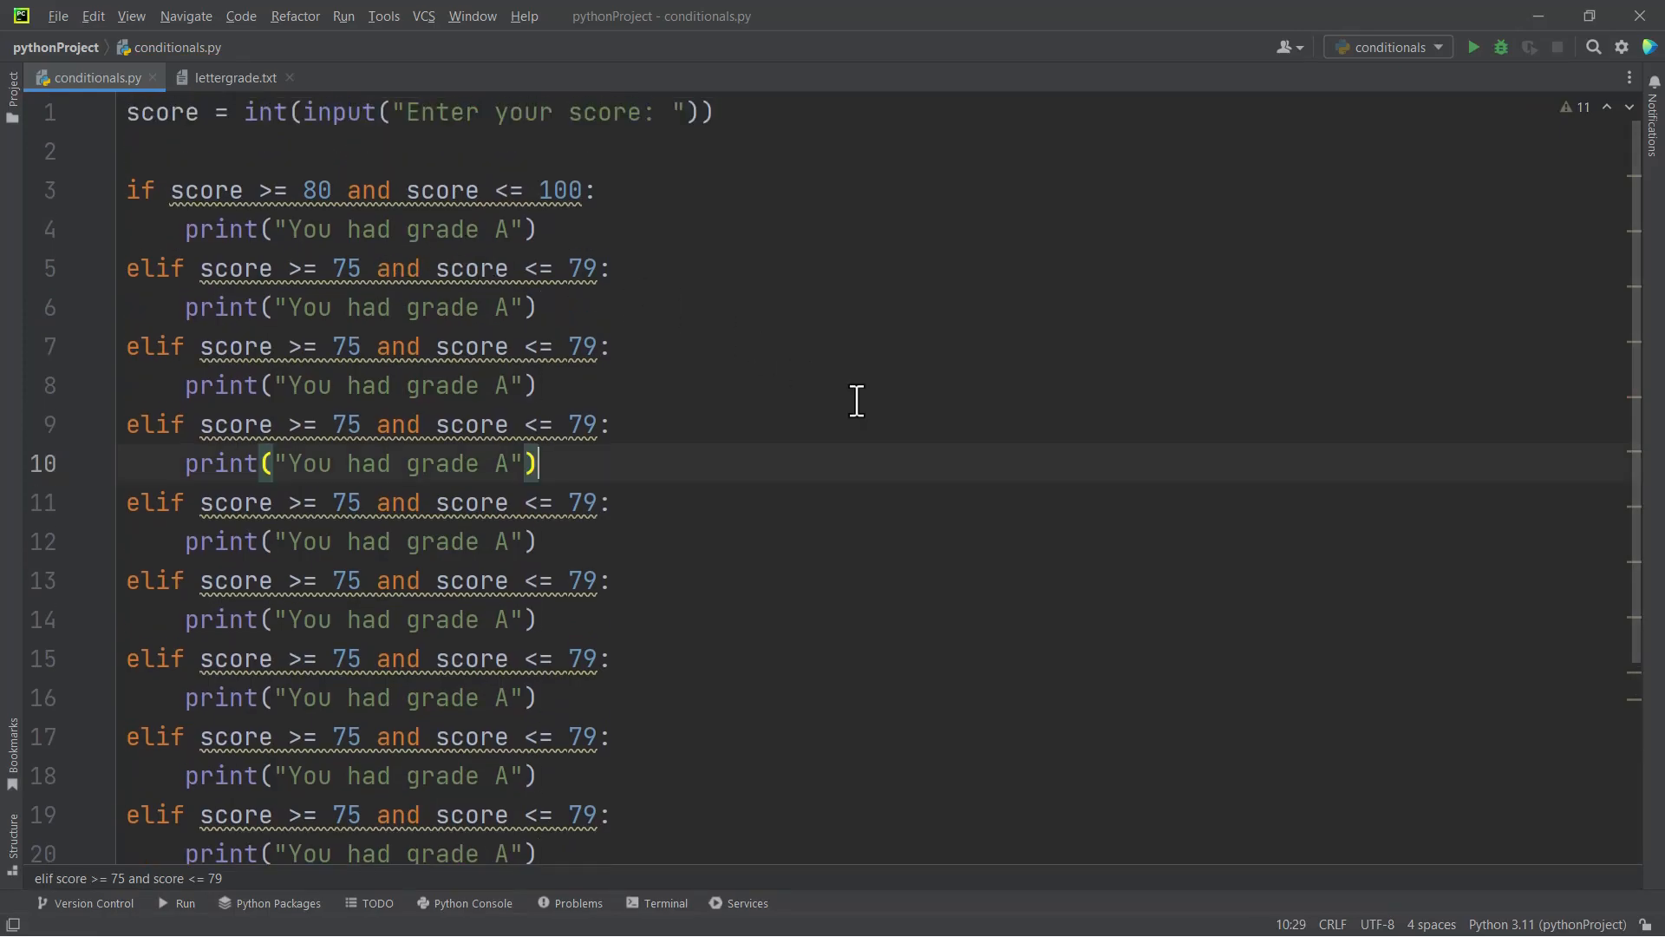
{"action": "scroll", "scroll_direction": "down", "scroll_amount": 3}
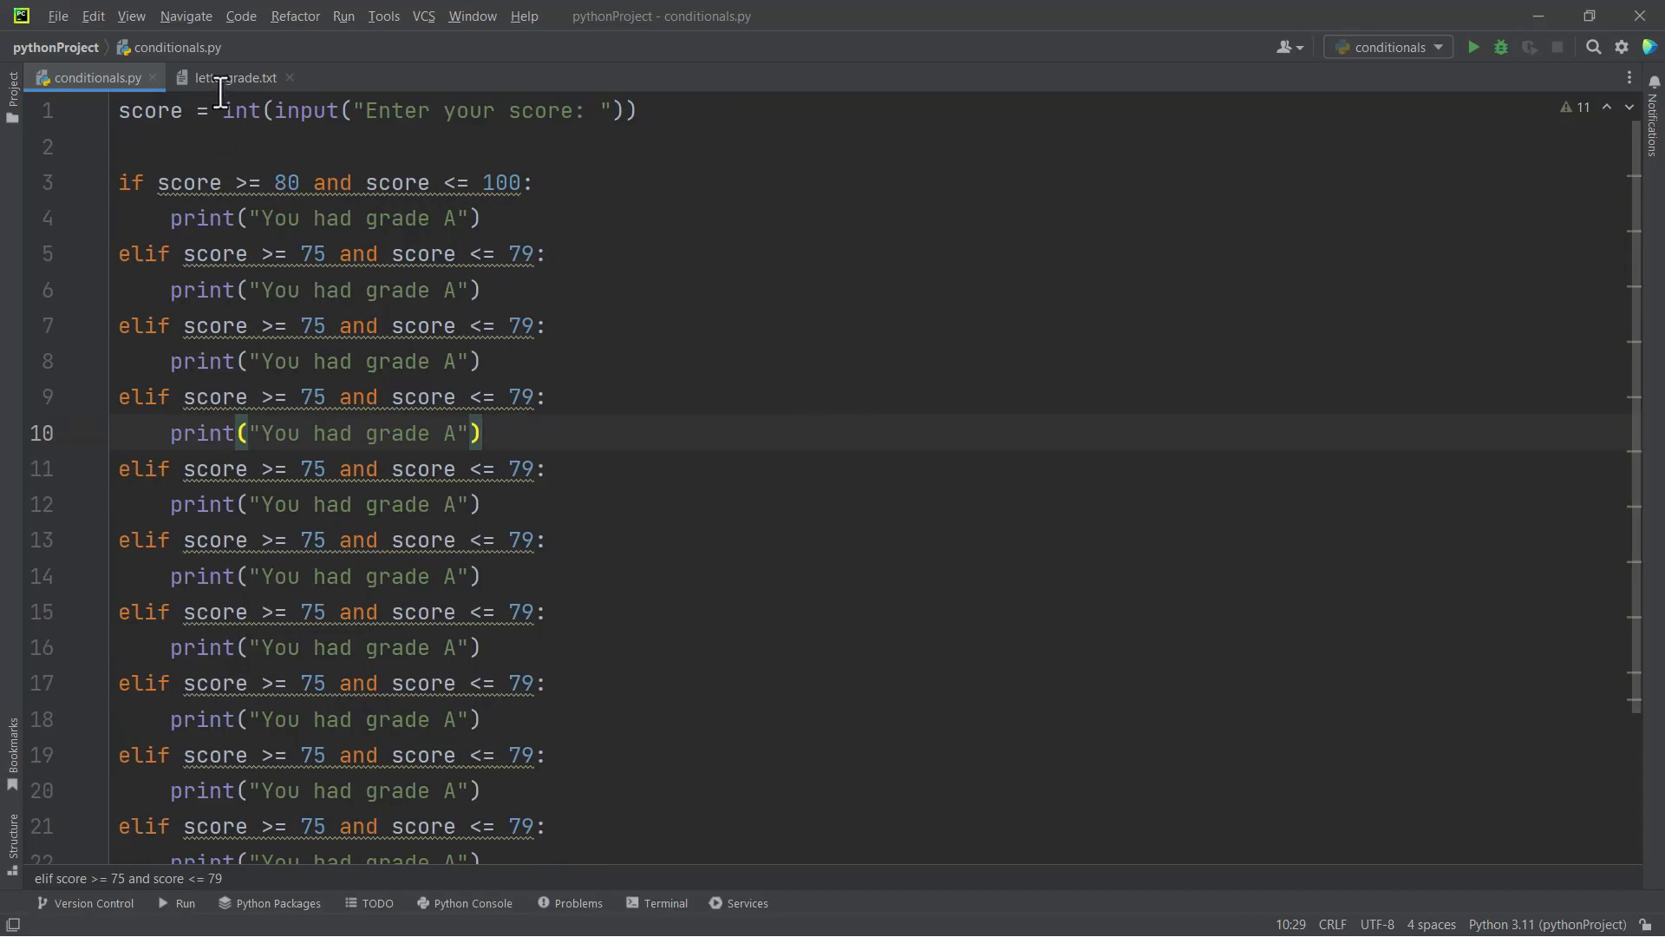
{"action": "mouse_move", "coordinate": [401, 274]}
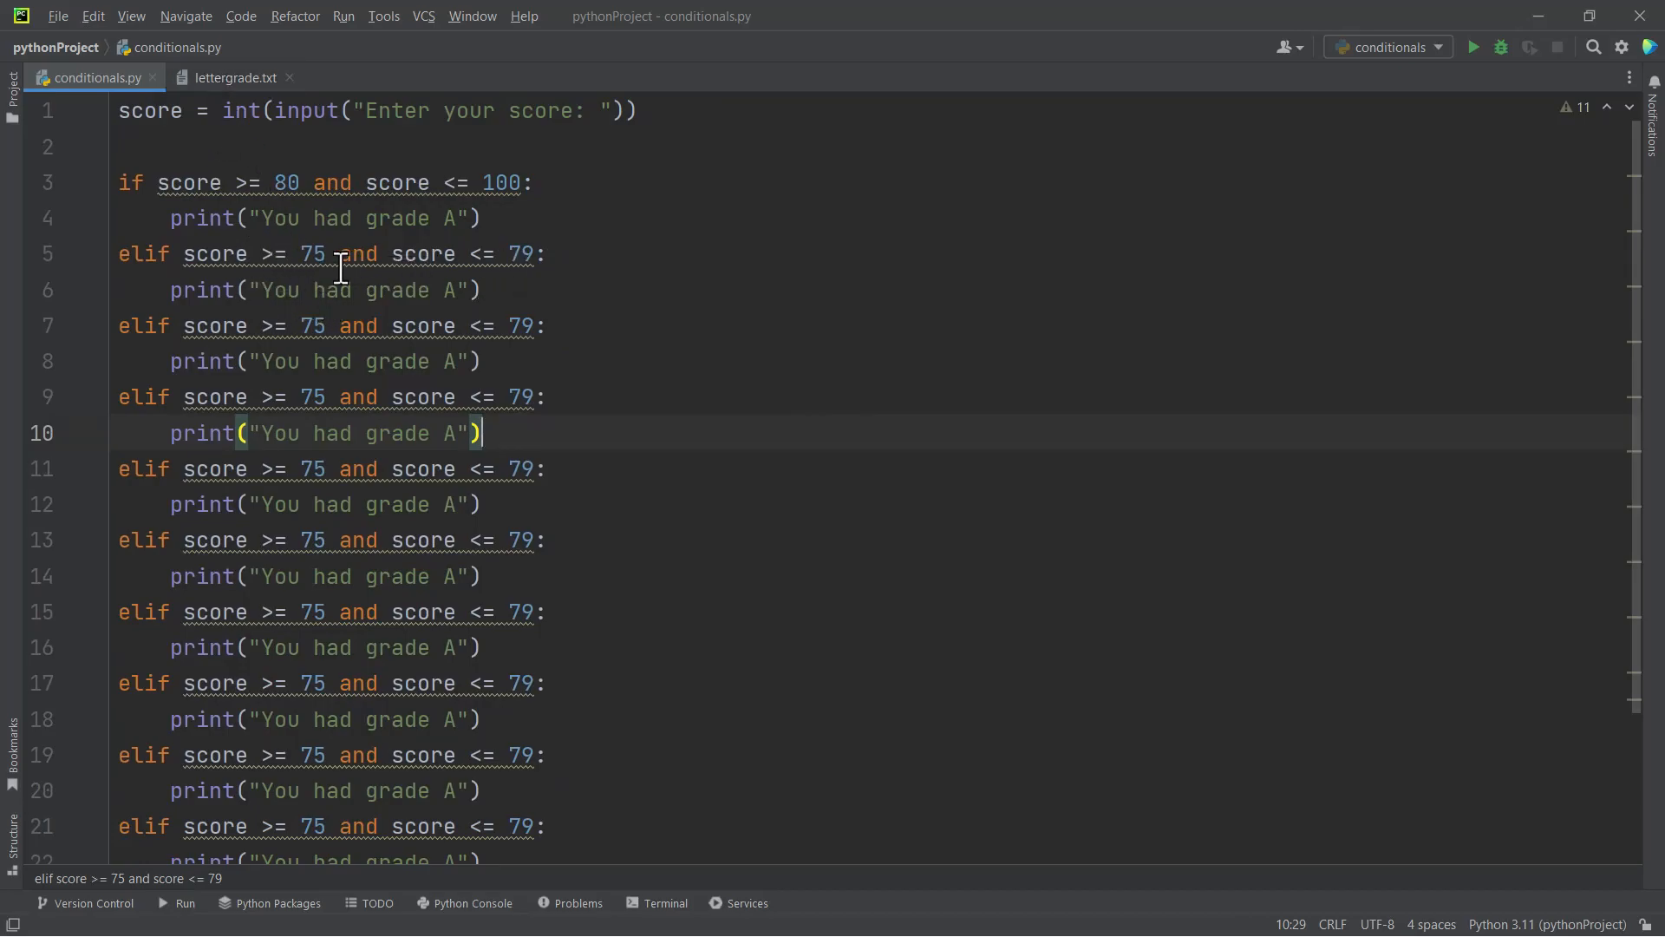
{"action": "left_click", "coordinate": [455, 290]}
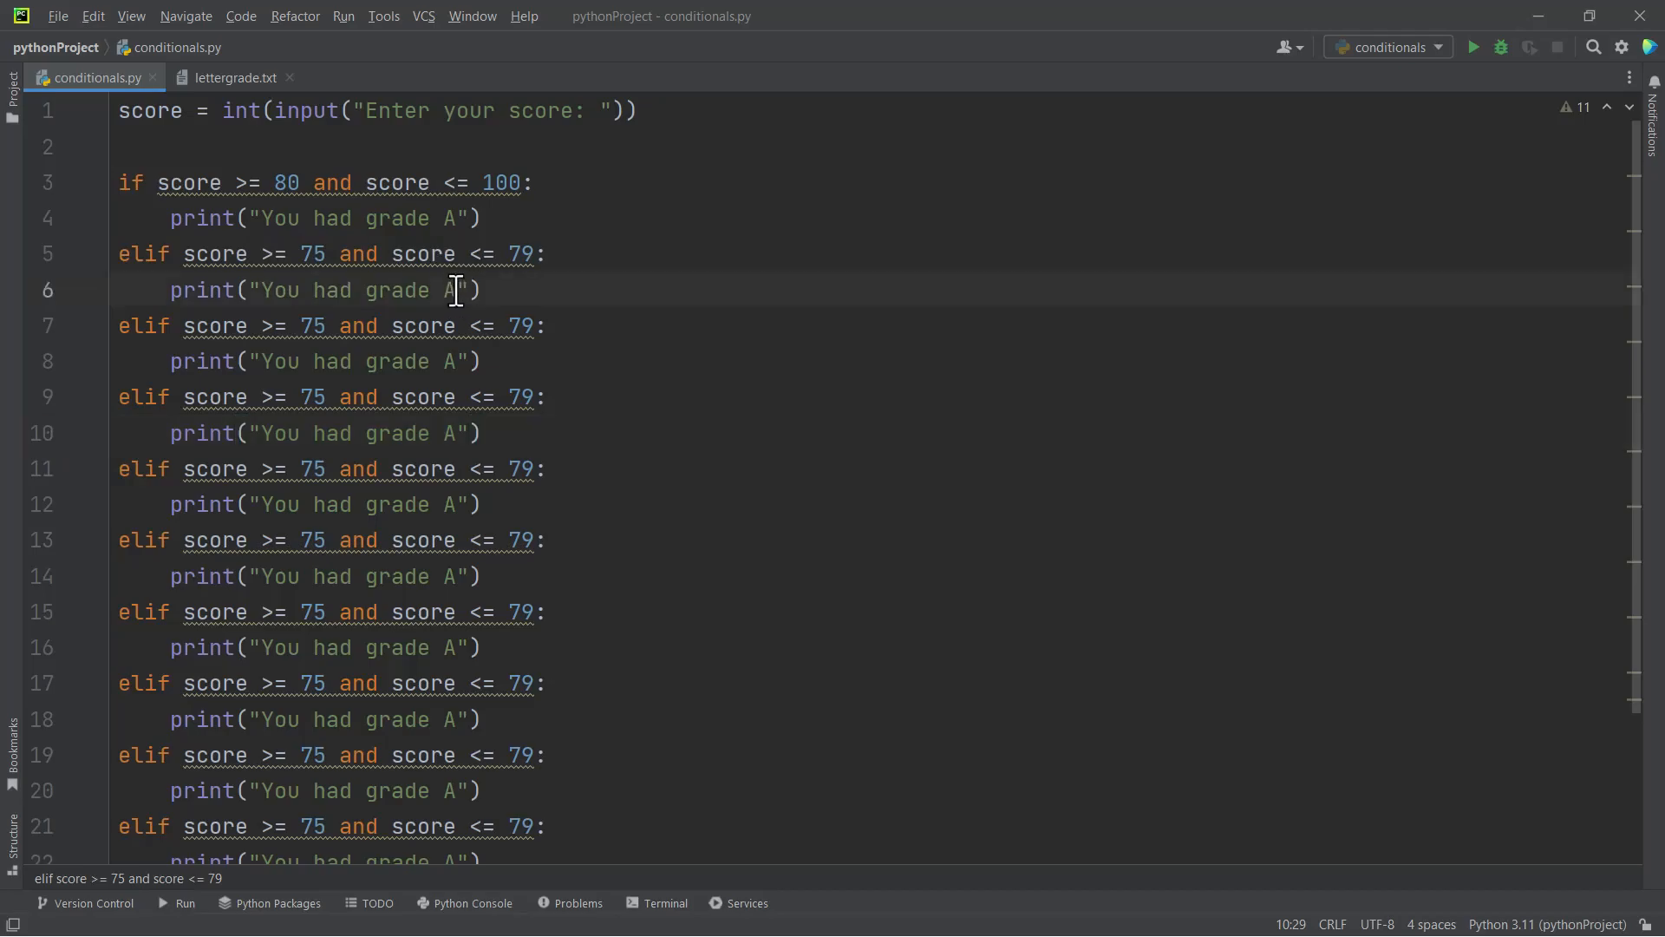
{"action": "key", "text": "Backspace"}
{"action": "type", "text": "B+"}
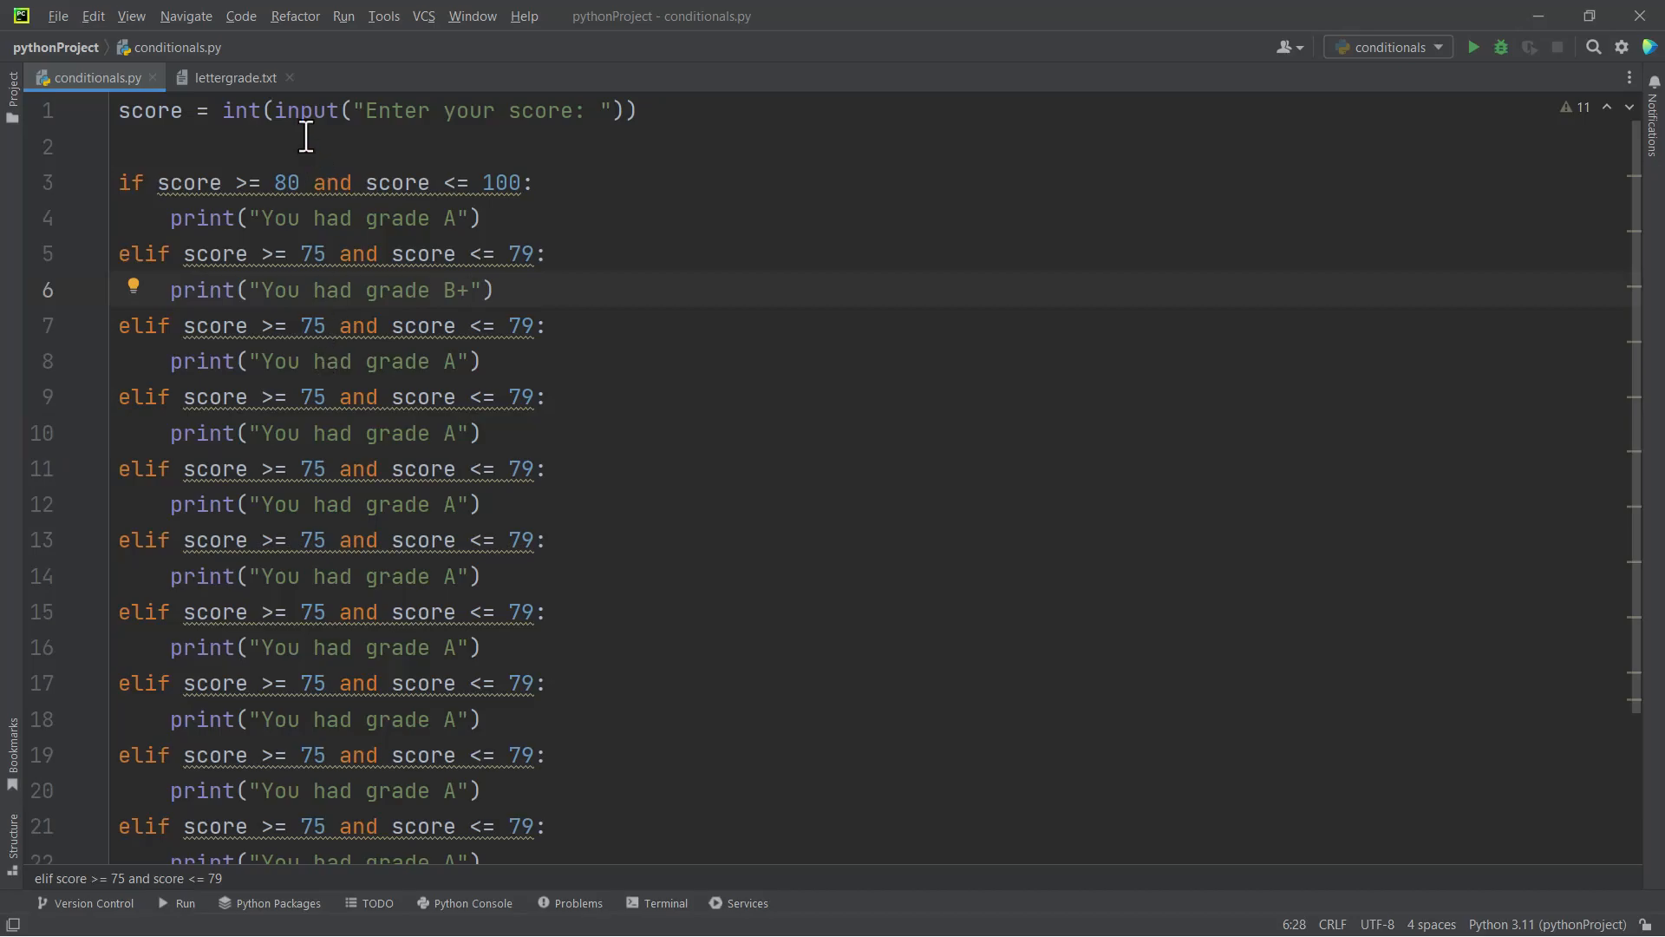
{"action": "left_click", "coordinate": [232, 78]}
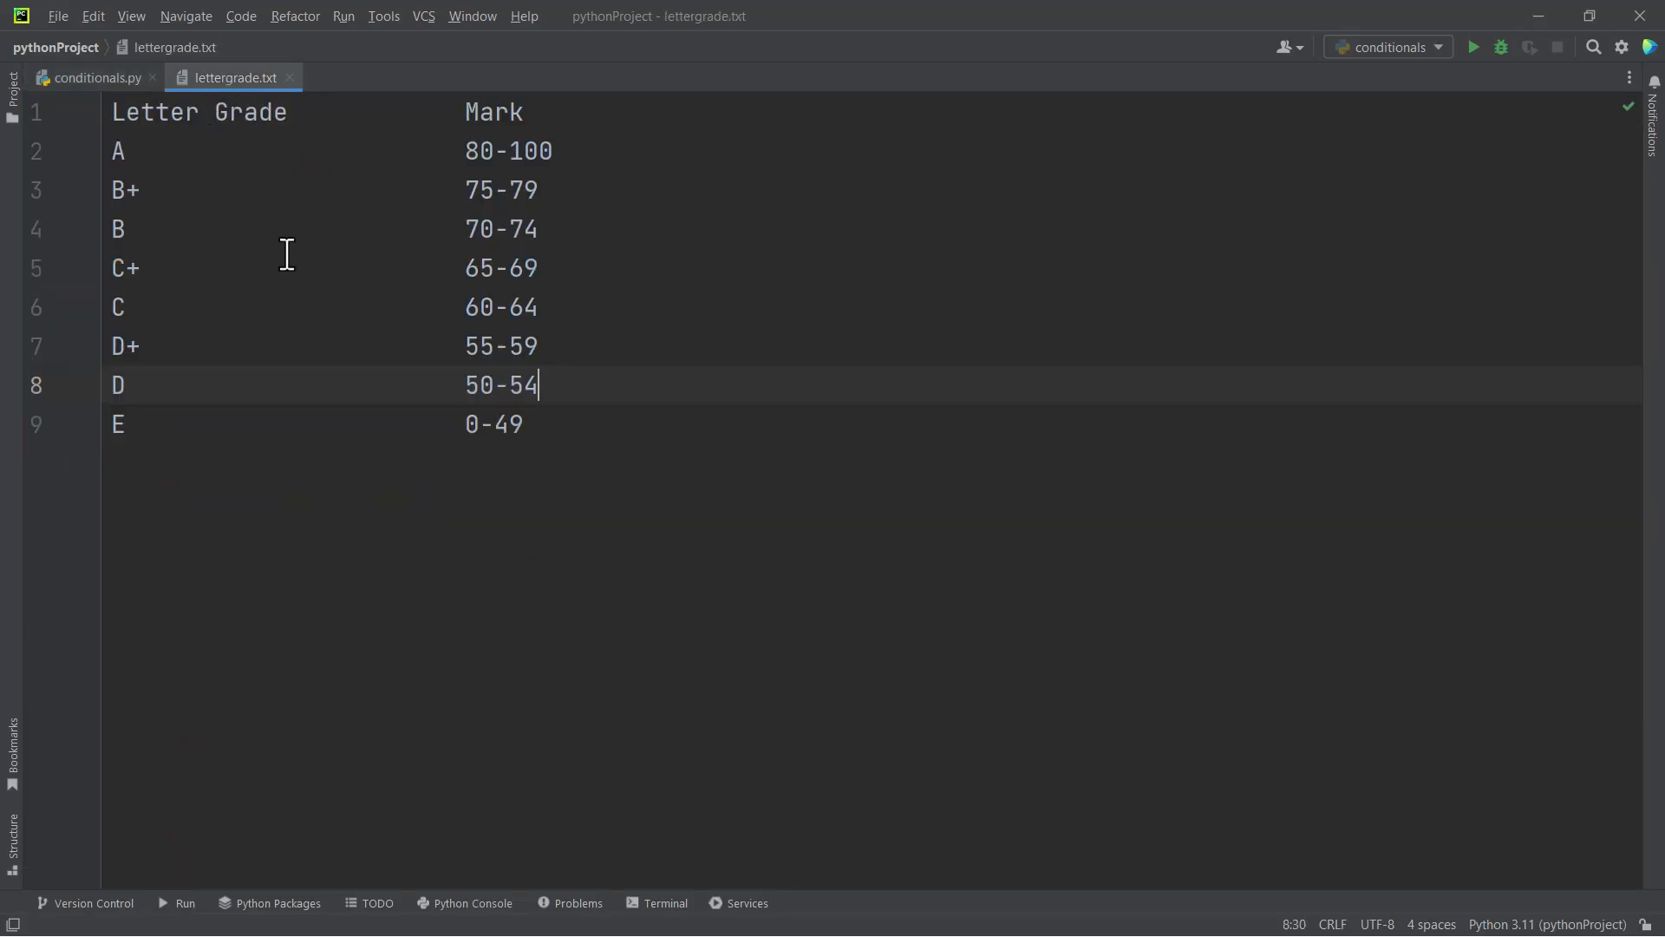
{"action": "left_click", "coordinate": [93, 76]}
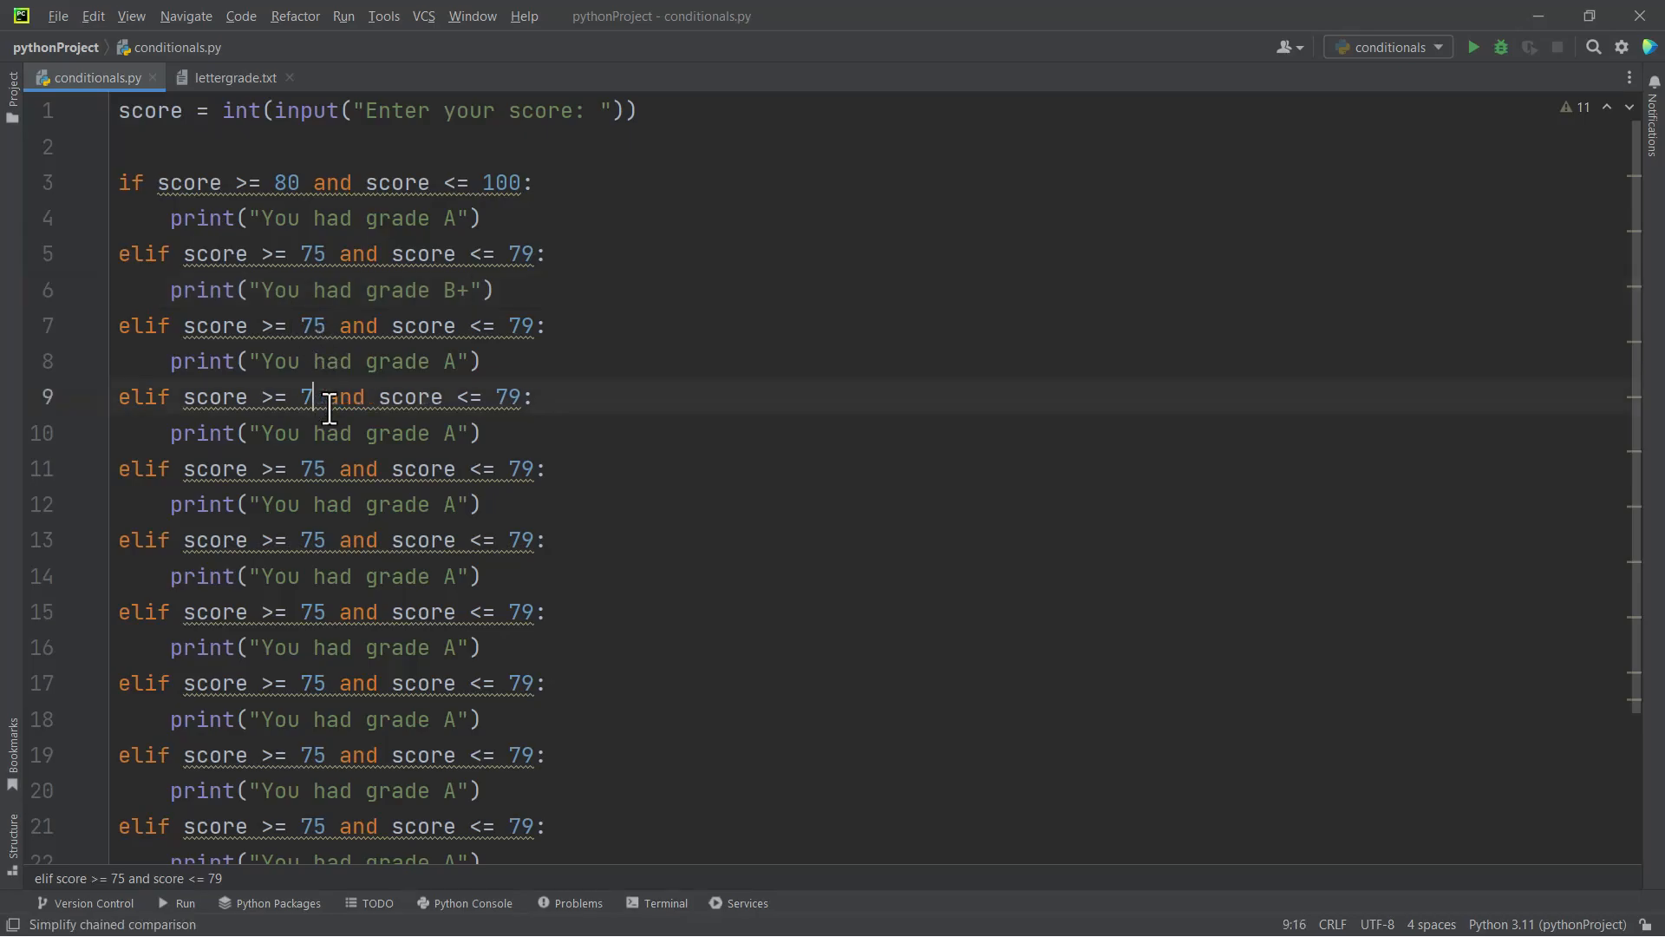
{"action": "type", "text": "0"}
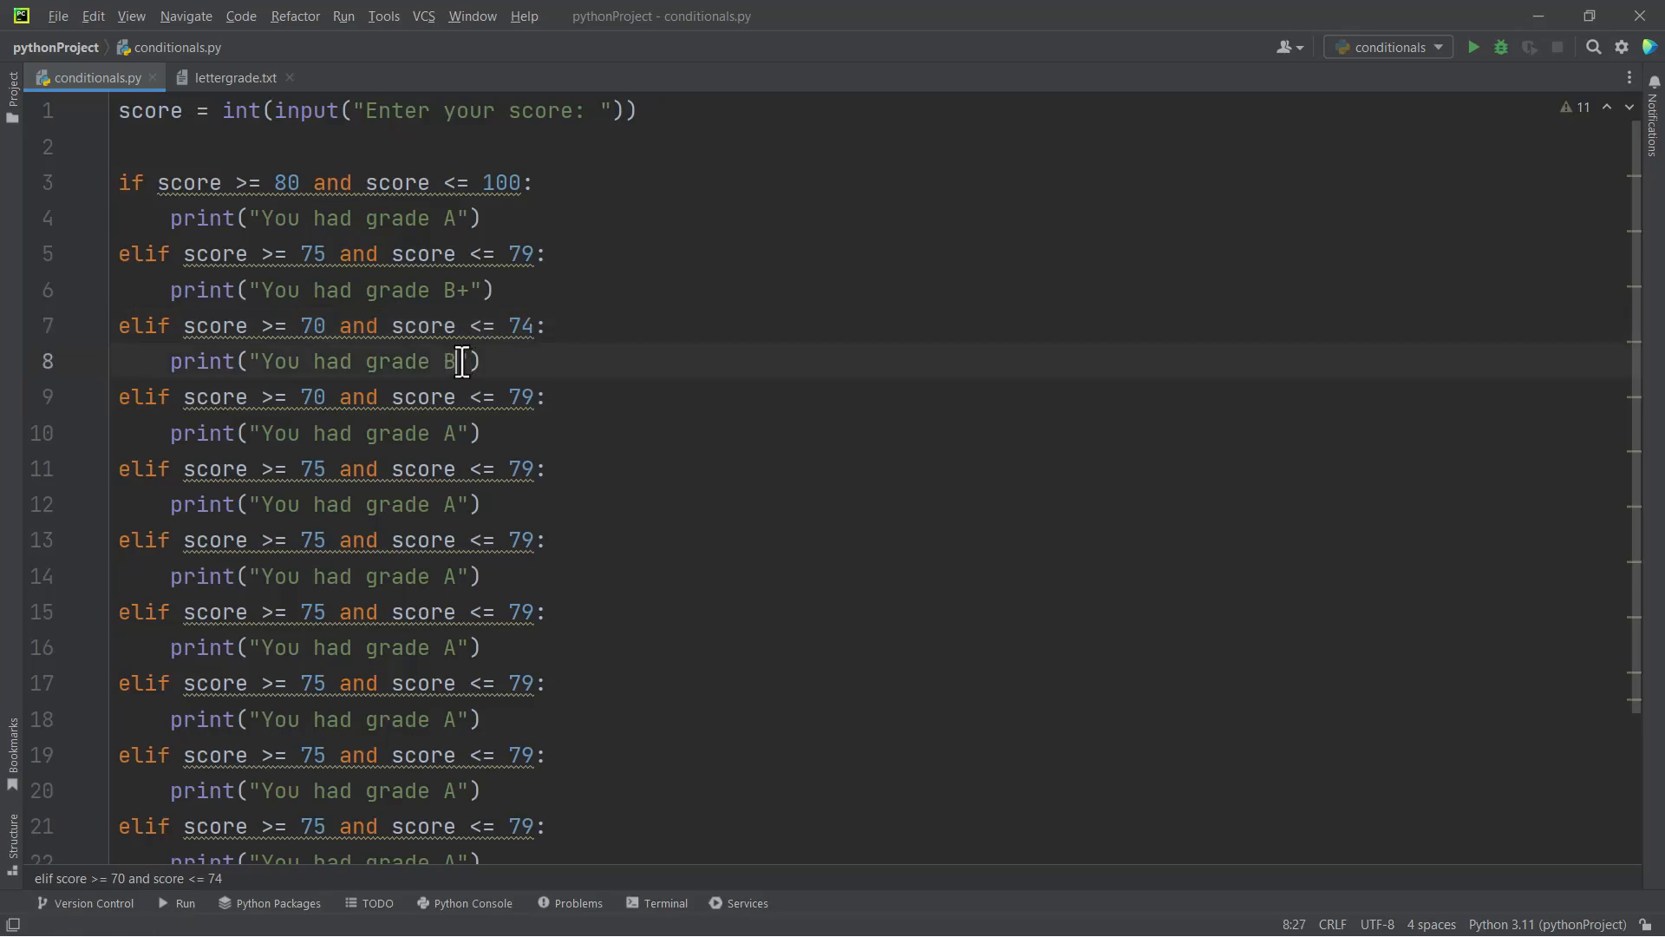
Edit the remaining branches down to 60-64 for D+, following the reference bands
{"action": "left_click", "coordinate": [133, 354]}
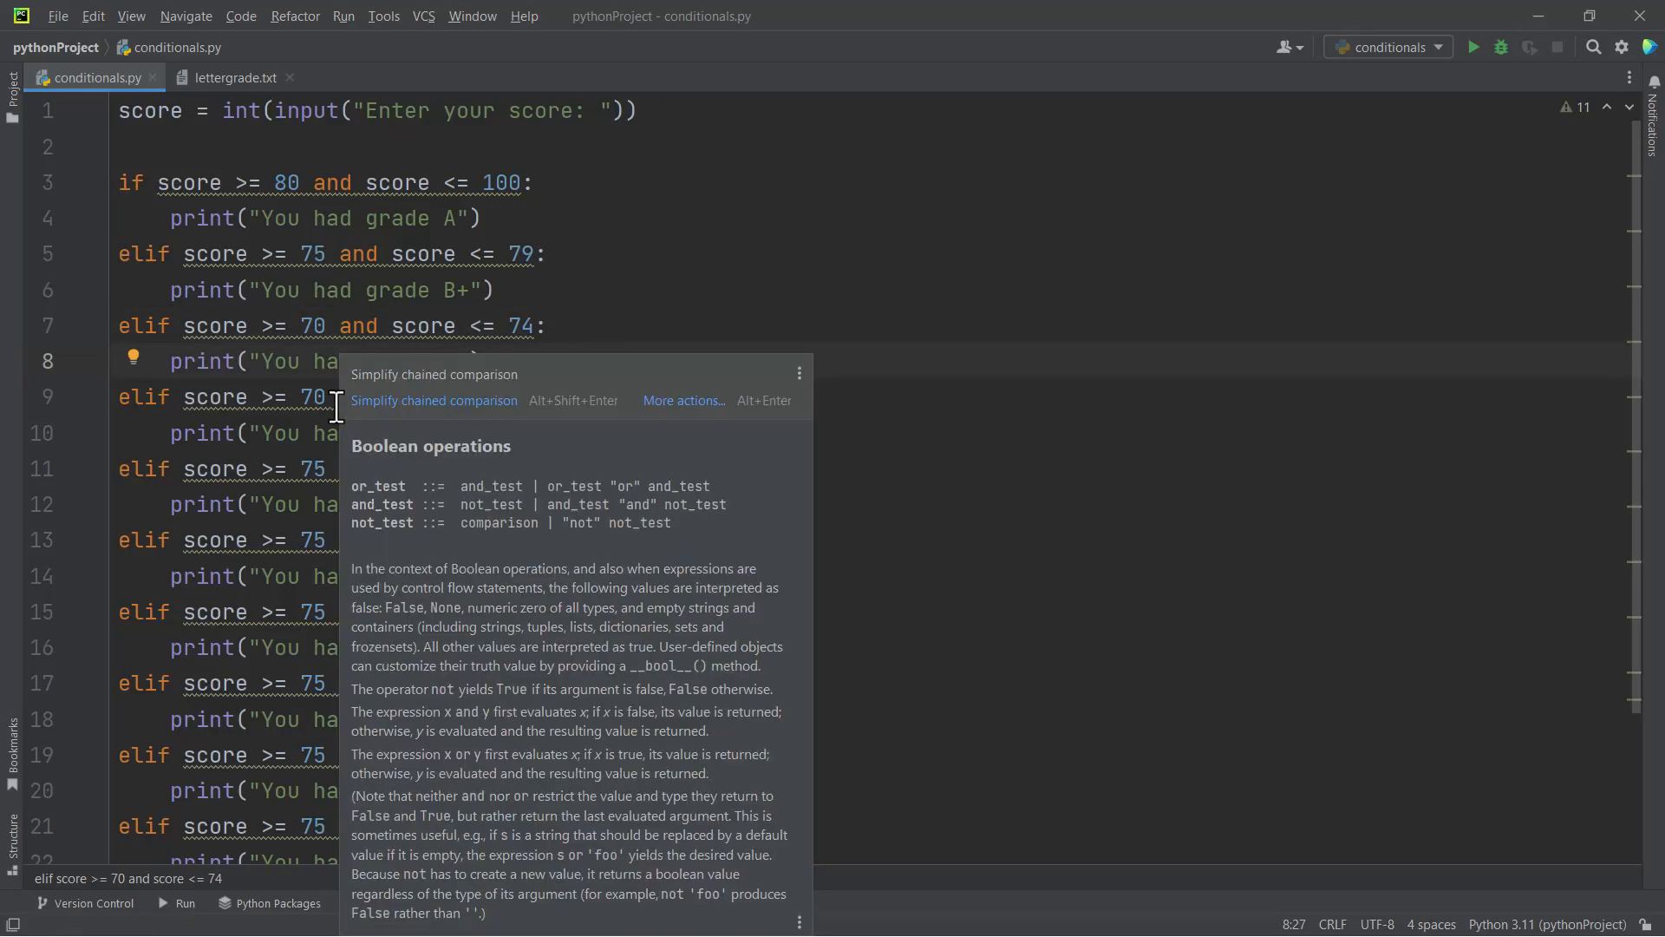
{"action": "left_click", "coordinate": [234, 78]}
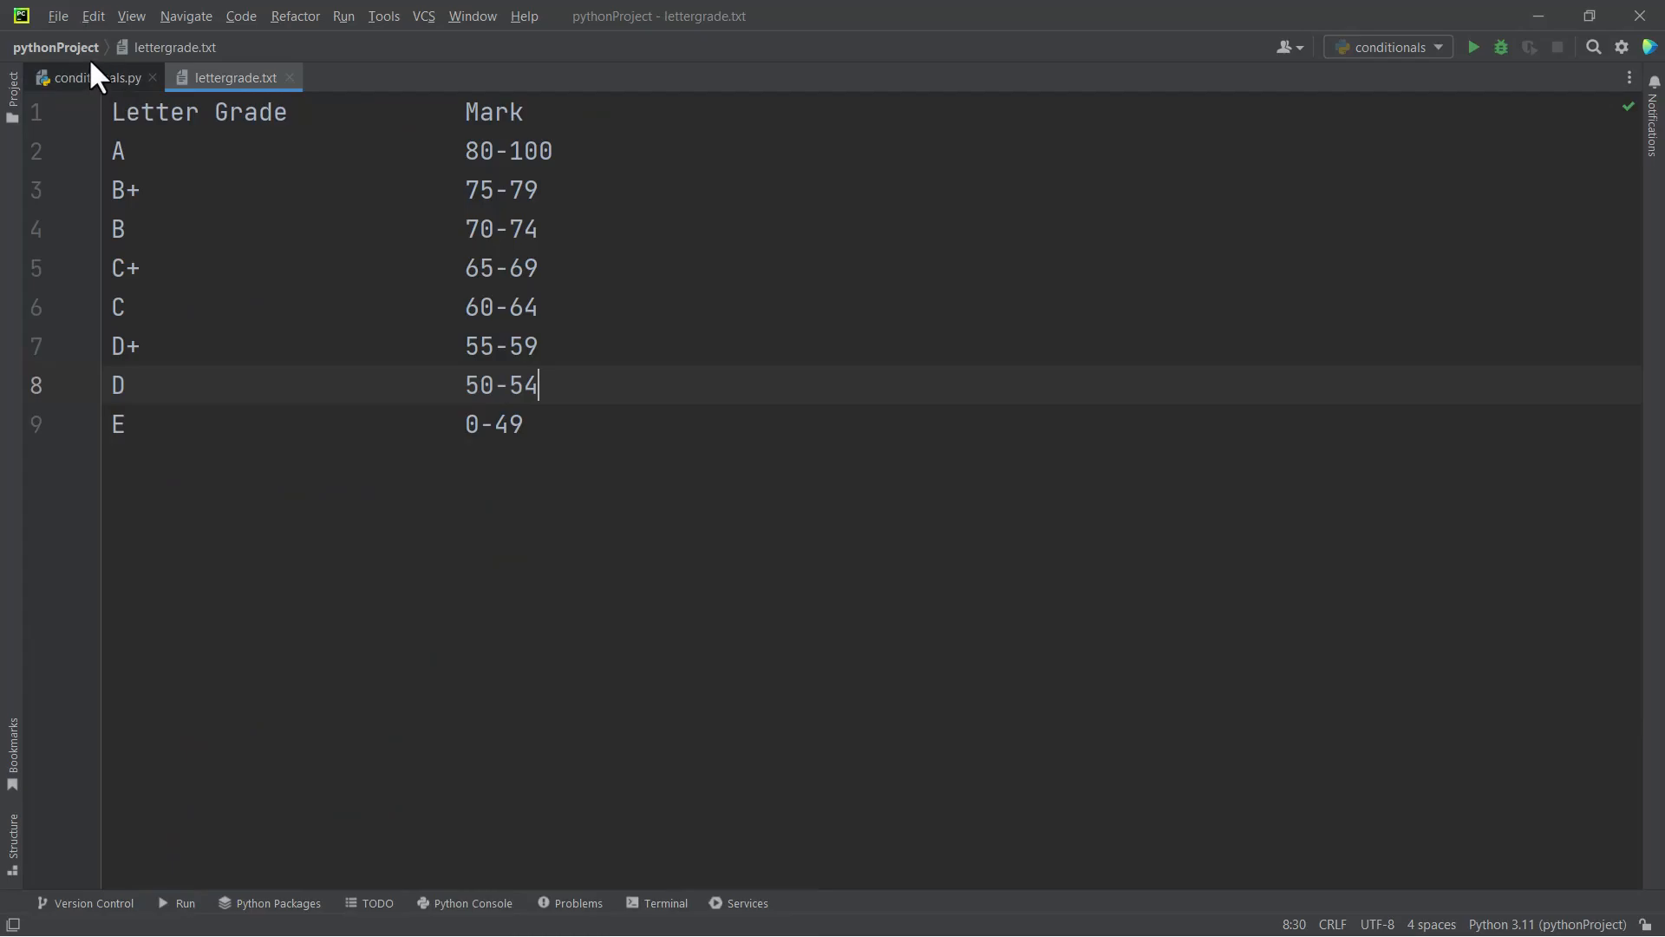
{"action": "left_click", "coordinate": [94, 78]}
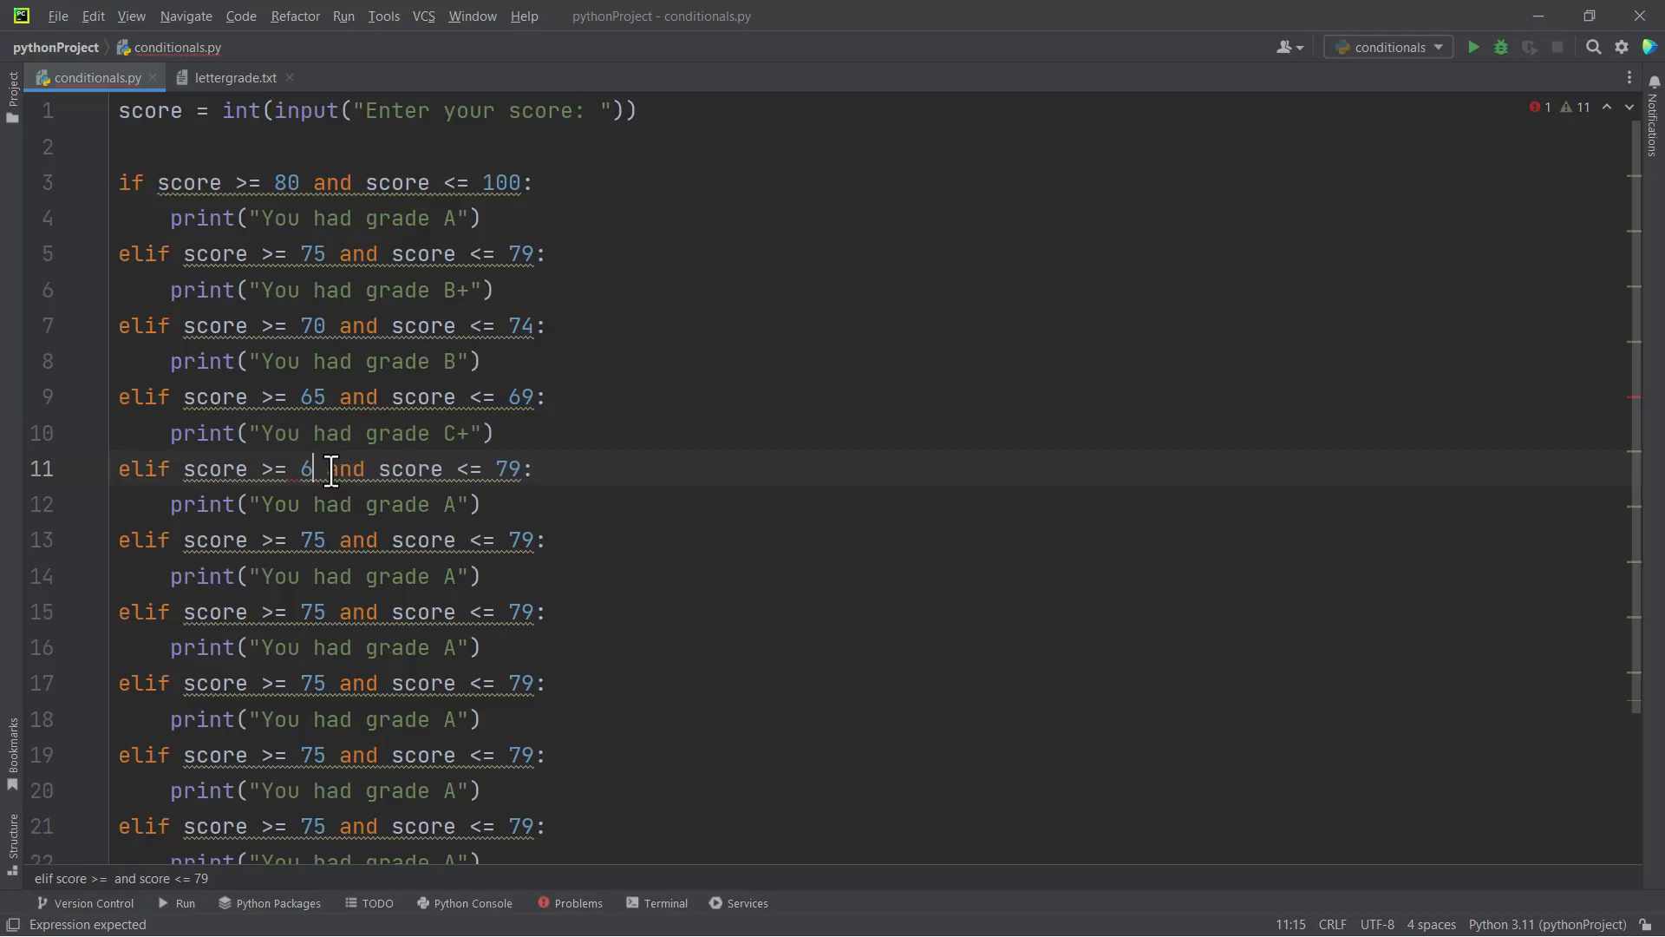
{"action": "type", "text": "0"}
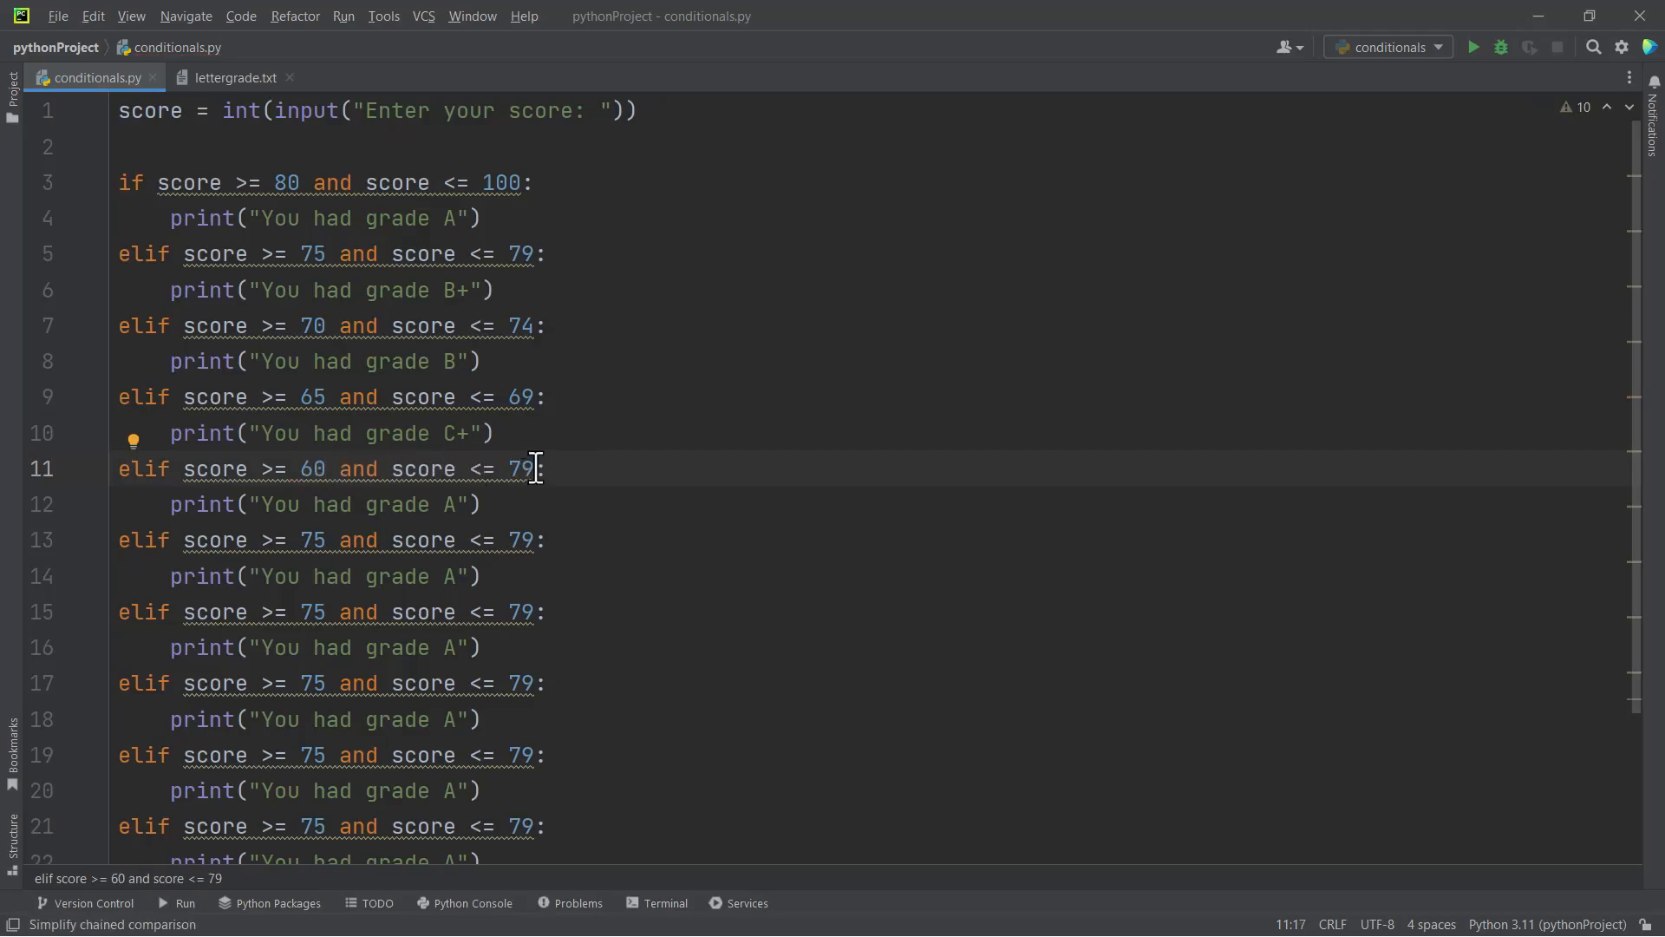
{"action": "type", "text": "64"}
{"action": "left_click", "coordinate": [871, 503]}
{"action": "type", "text": "C"}
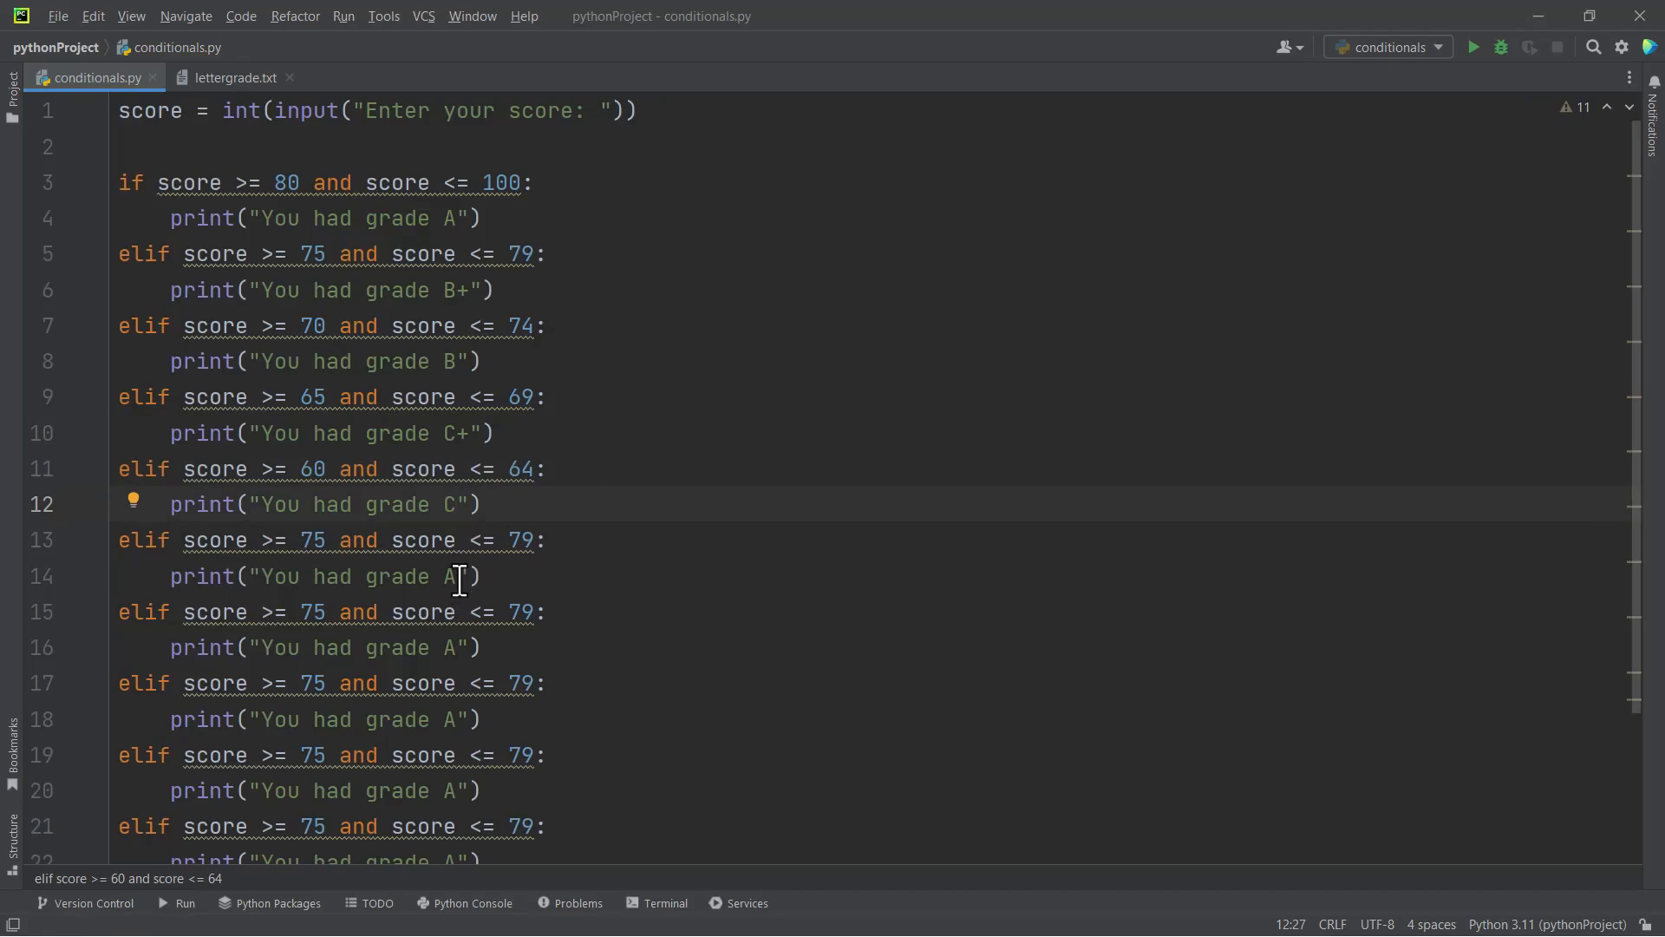
{"action": "type", "text": "S"}
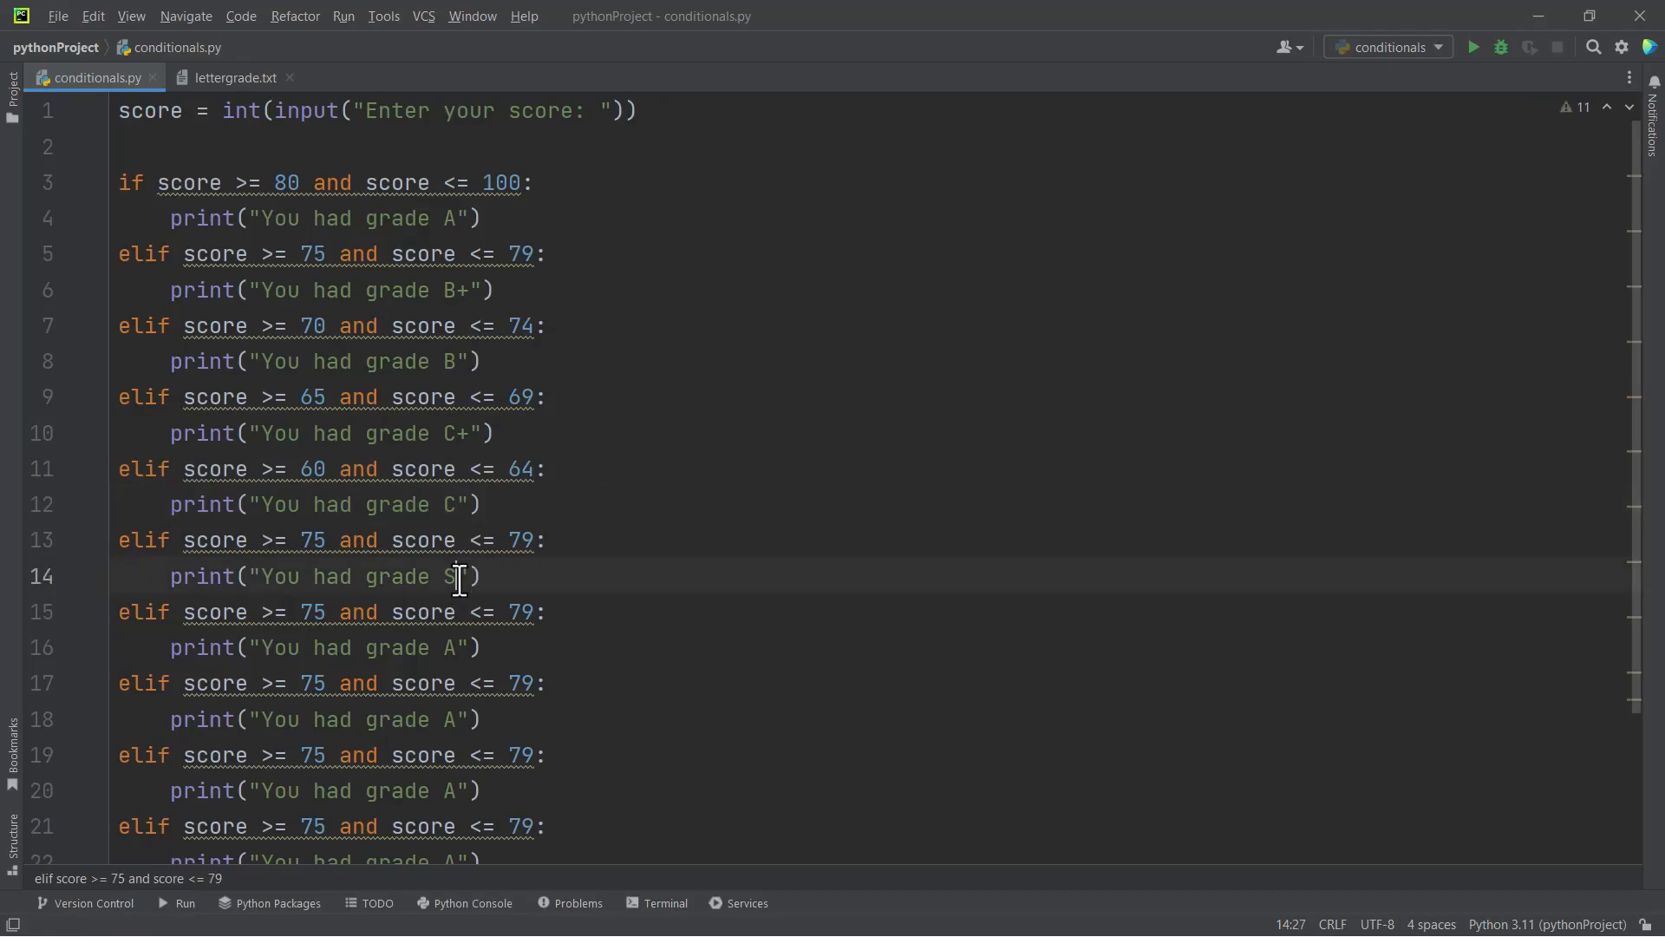
{"action": "type", "text": "D+"}
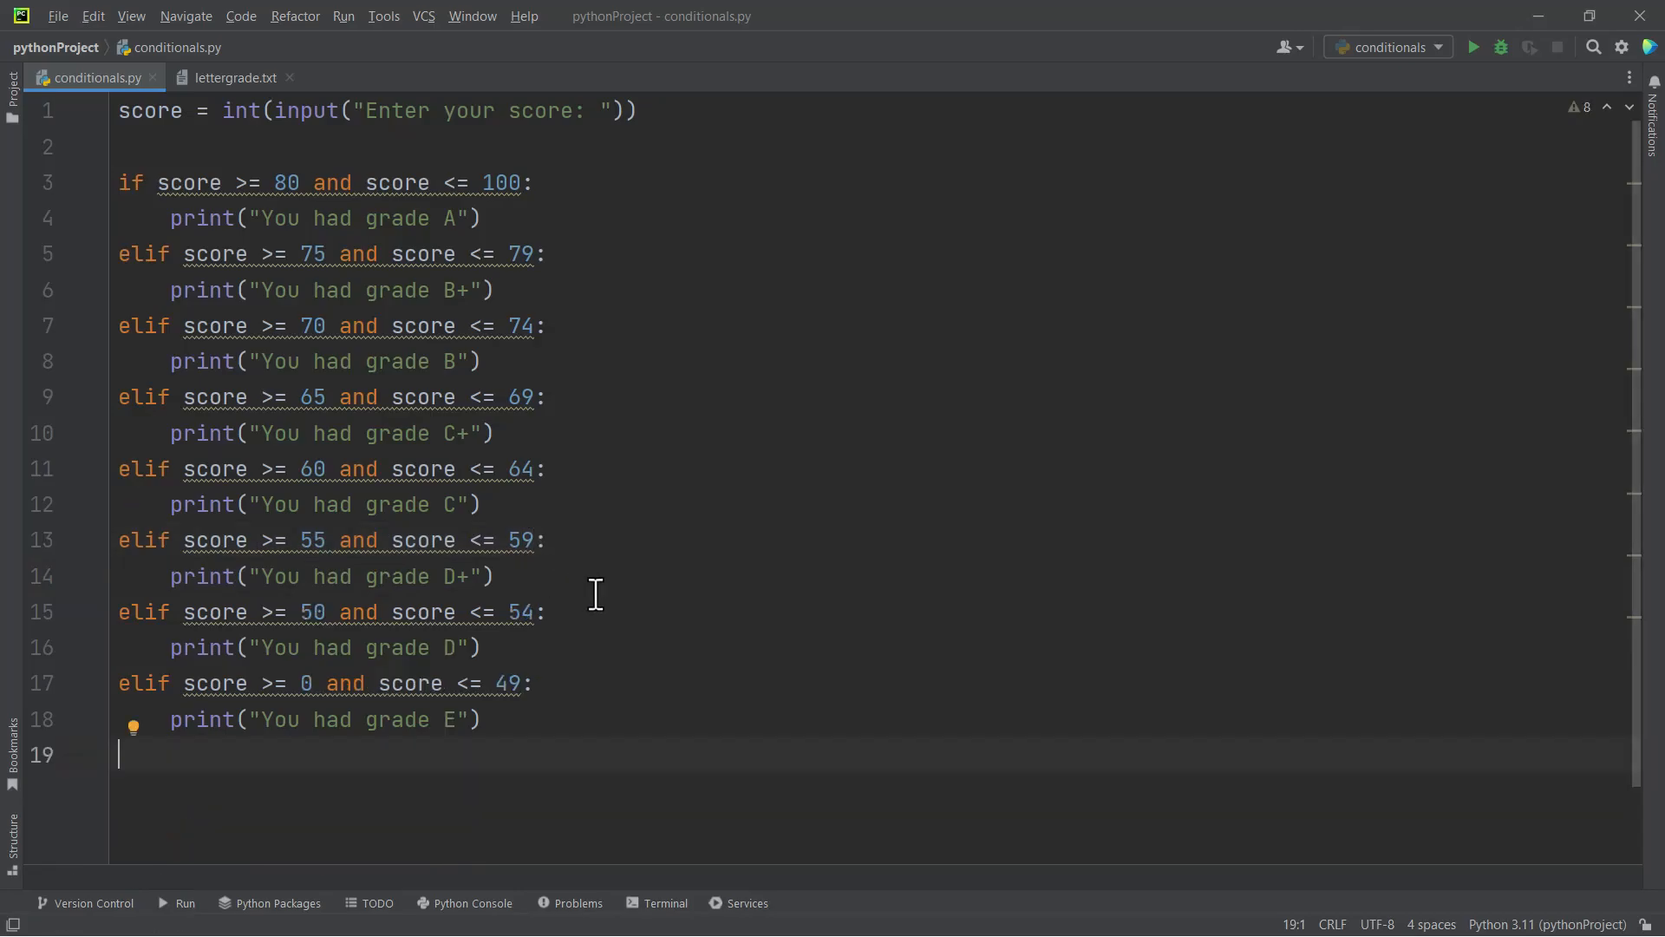
{"action": "mouse_move", "coordinate": [544, 575]}
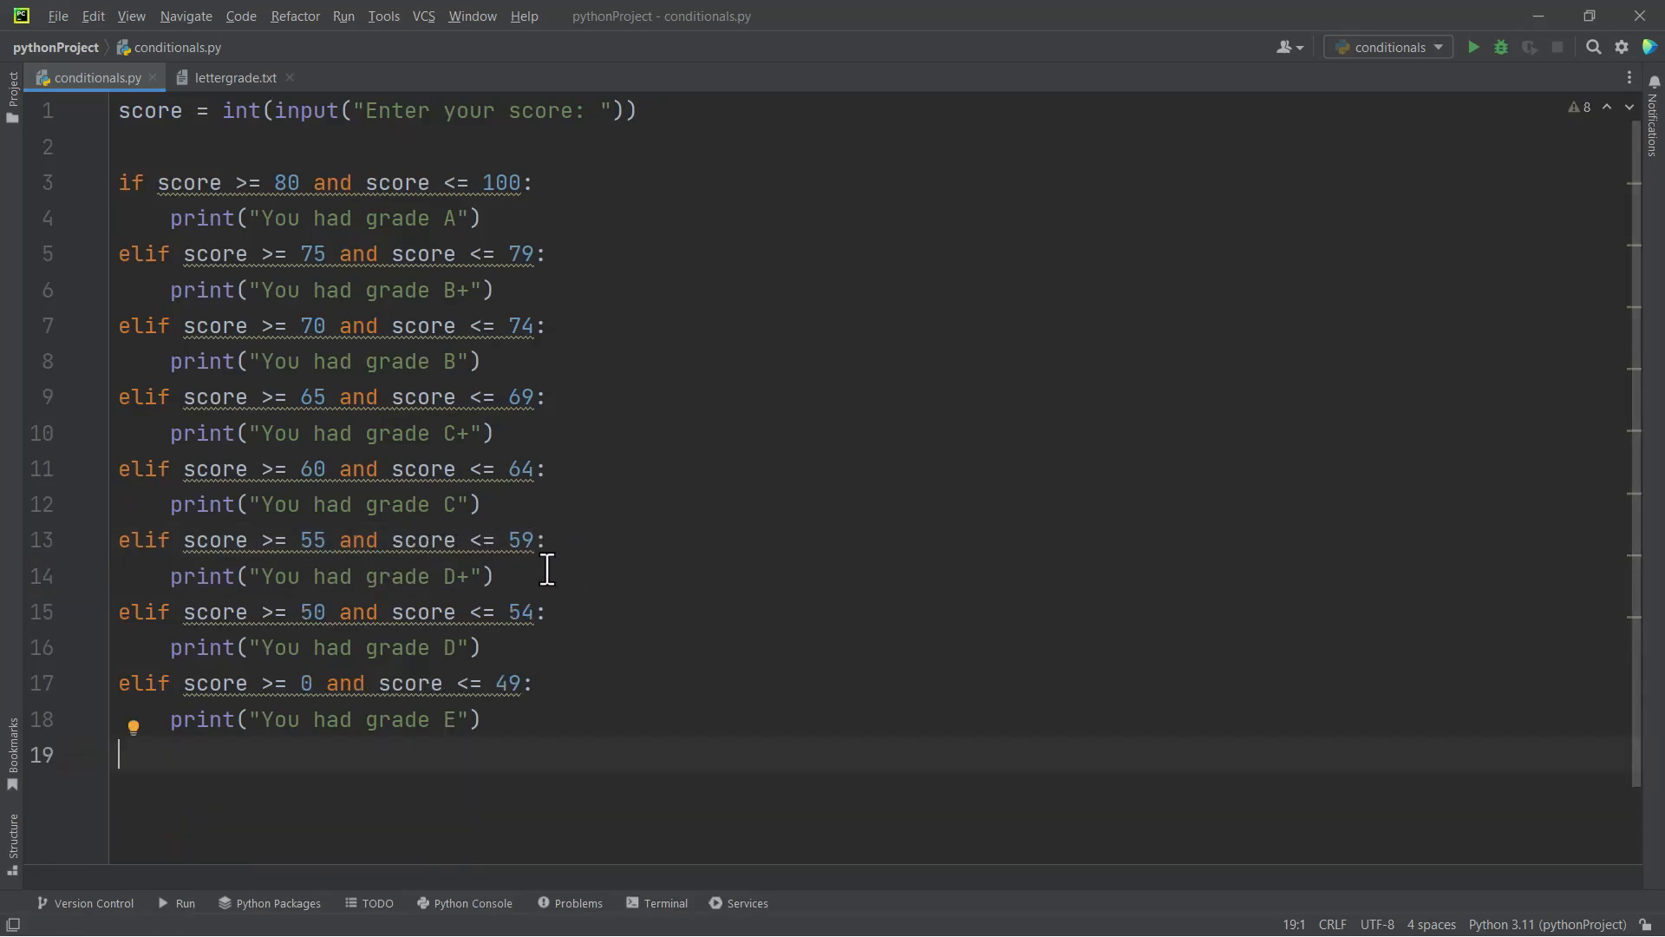
{"action": "mouse_move", "coordinate": [1014, 485]}
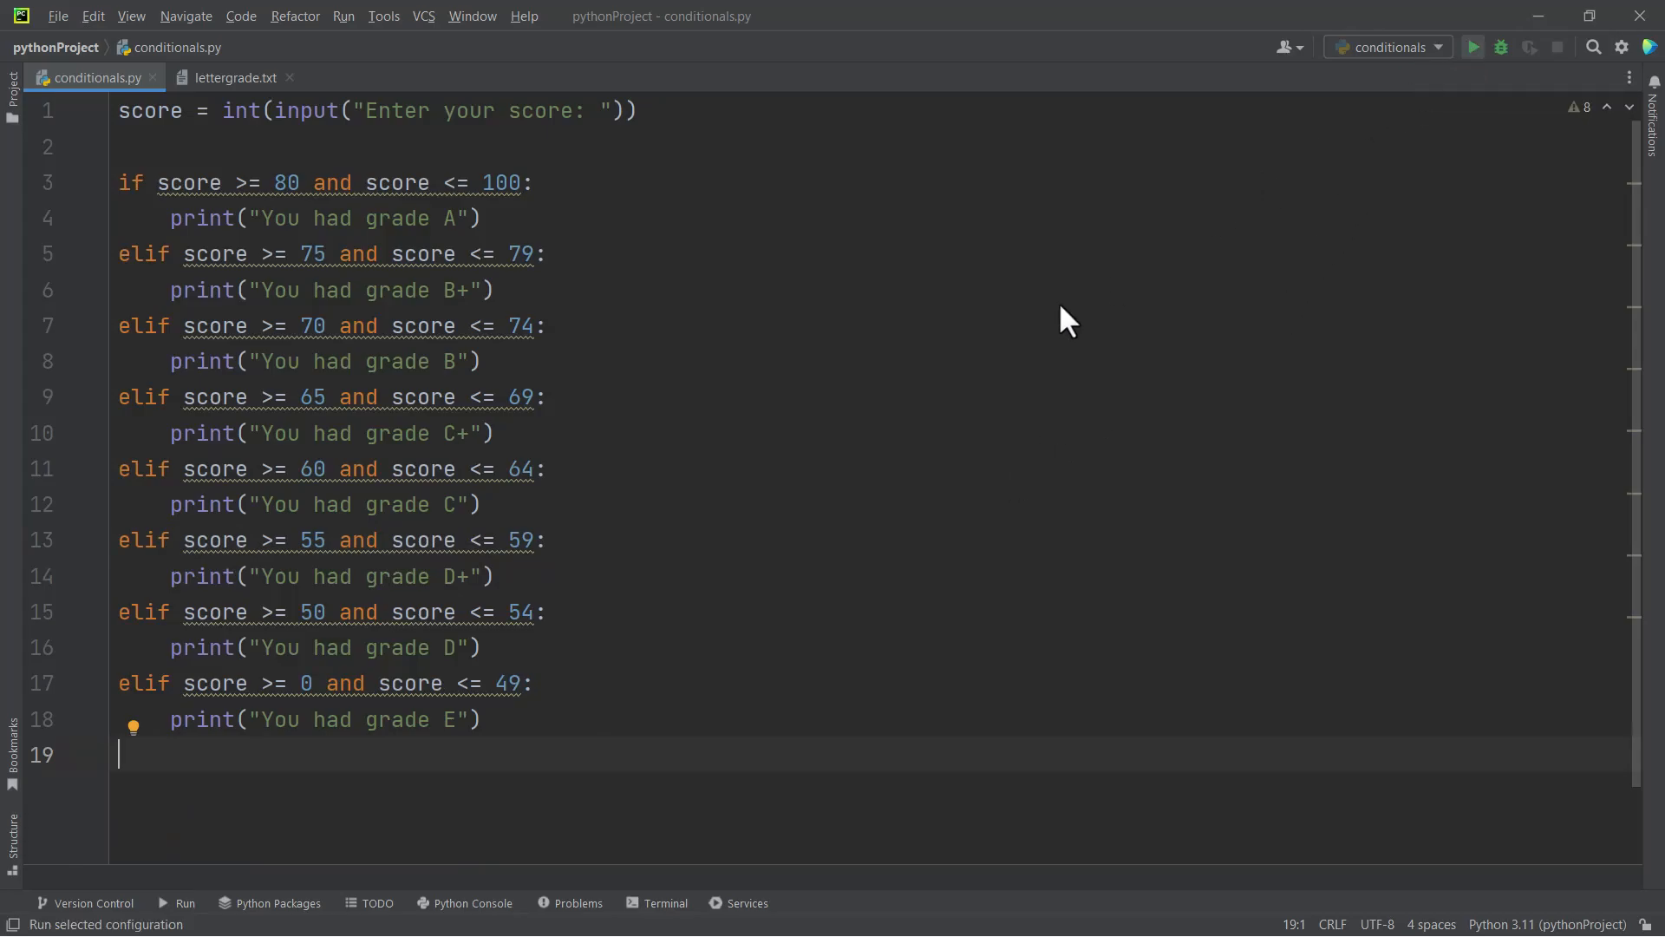
Run the grading script repeatedly, checking 79 gives B+ and 49 gives E, then entering 95
{"action": "left_click", "coordinate": [1472, 47]}
{"action": "type", "text": "79"}
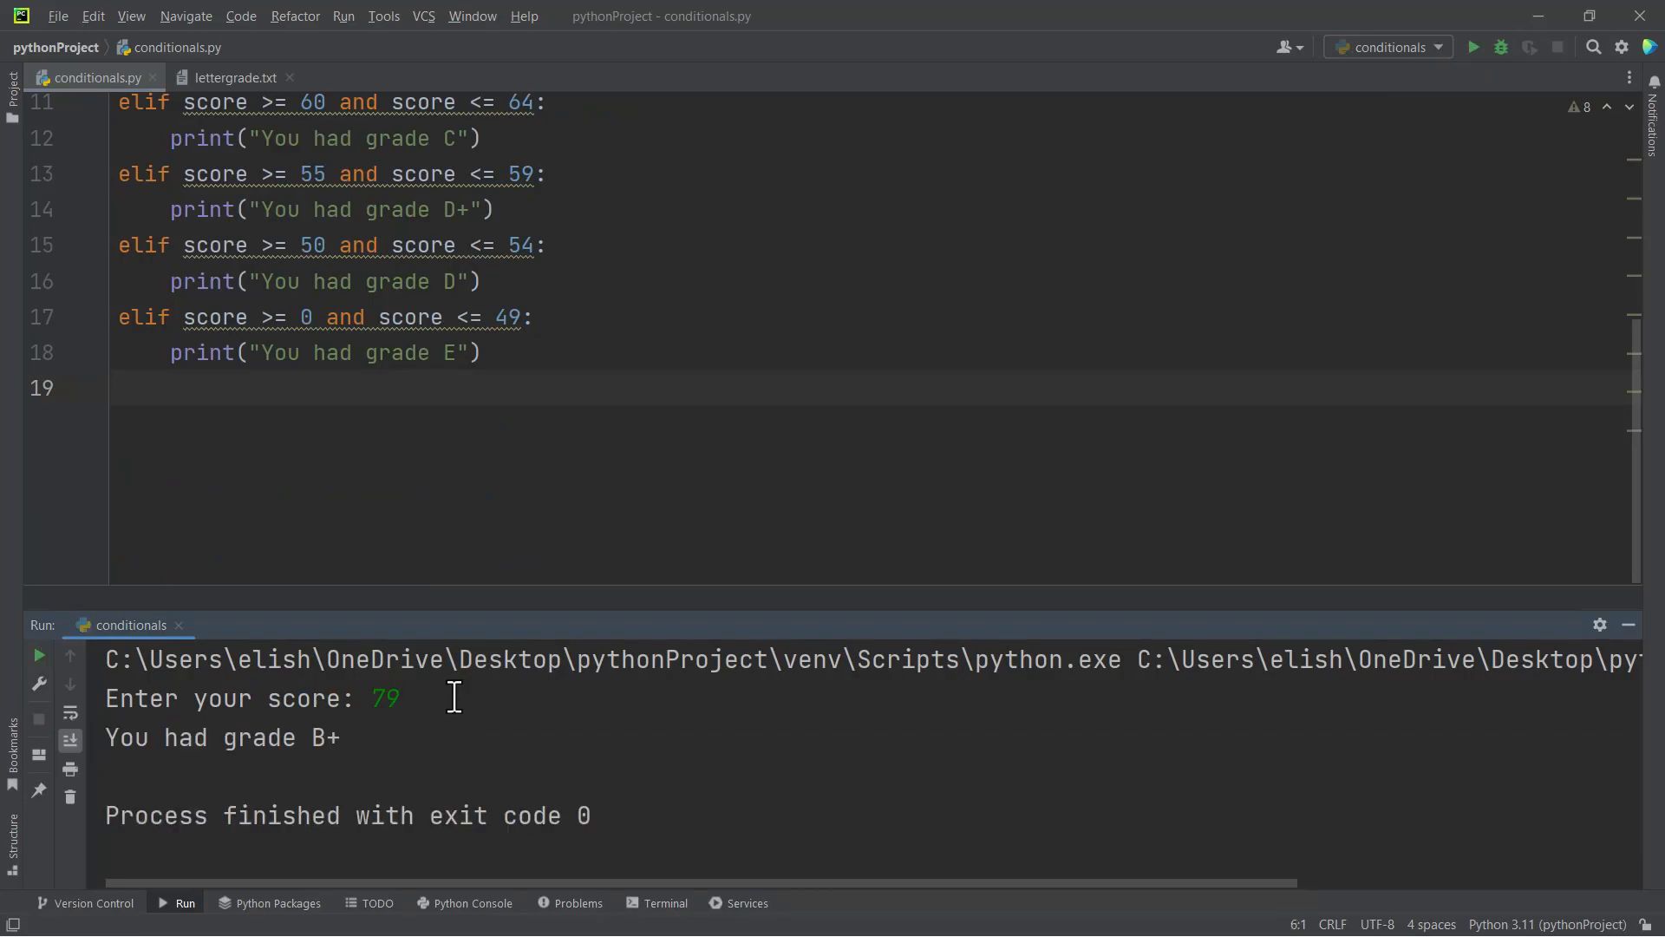
{"action": "mouse_move", "coordinate": [1484, 90]}
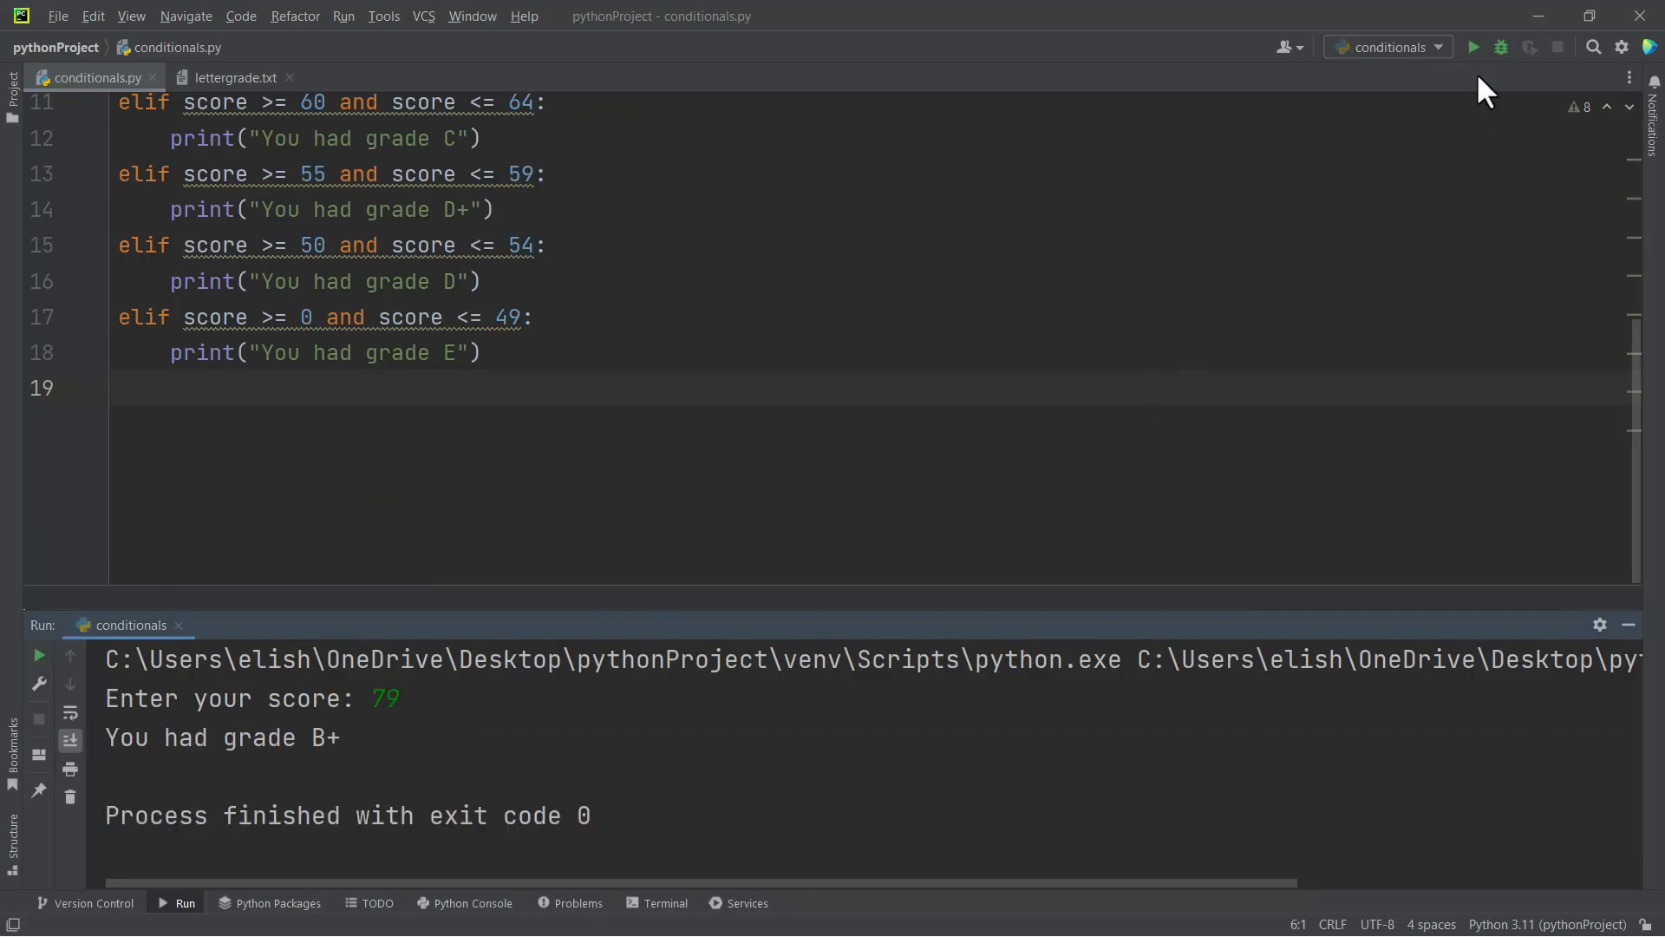
{"action": "left_click", "coordinate": [1473, 45]}
{"action": "type", "text": "49"}
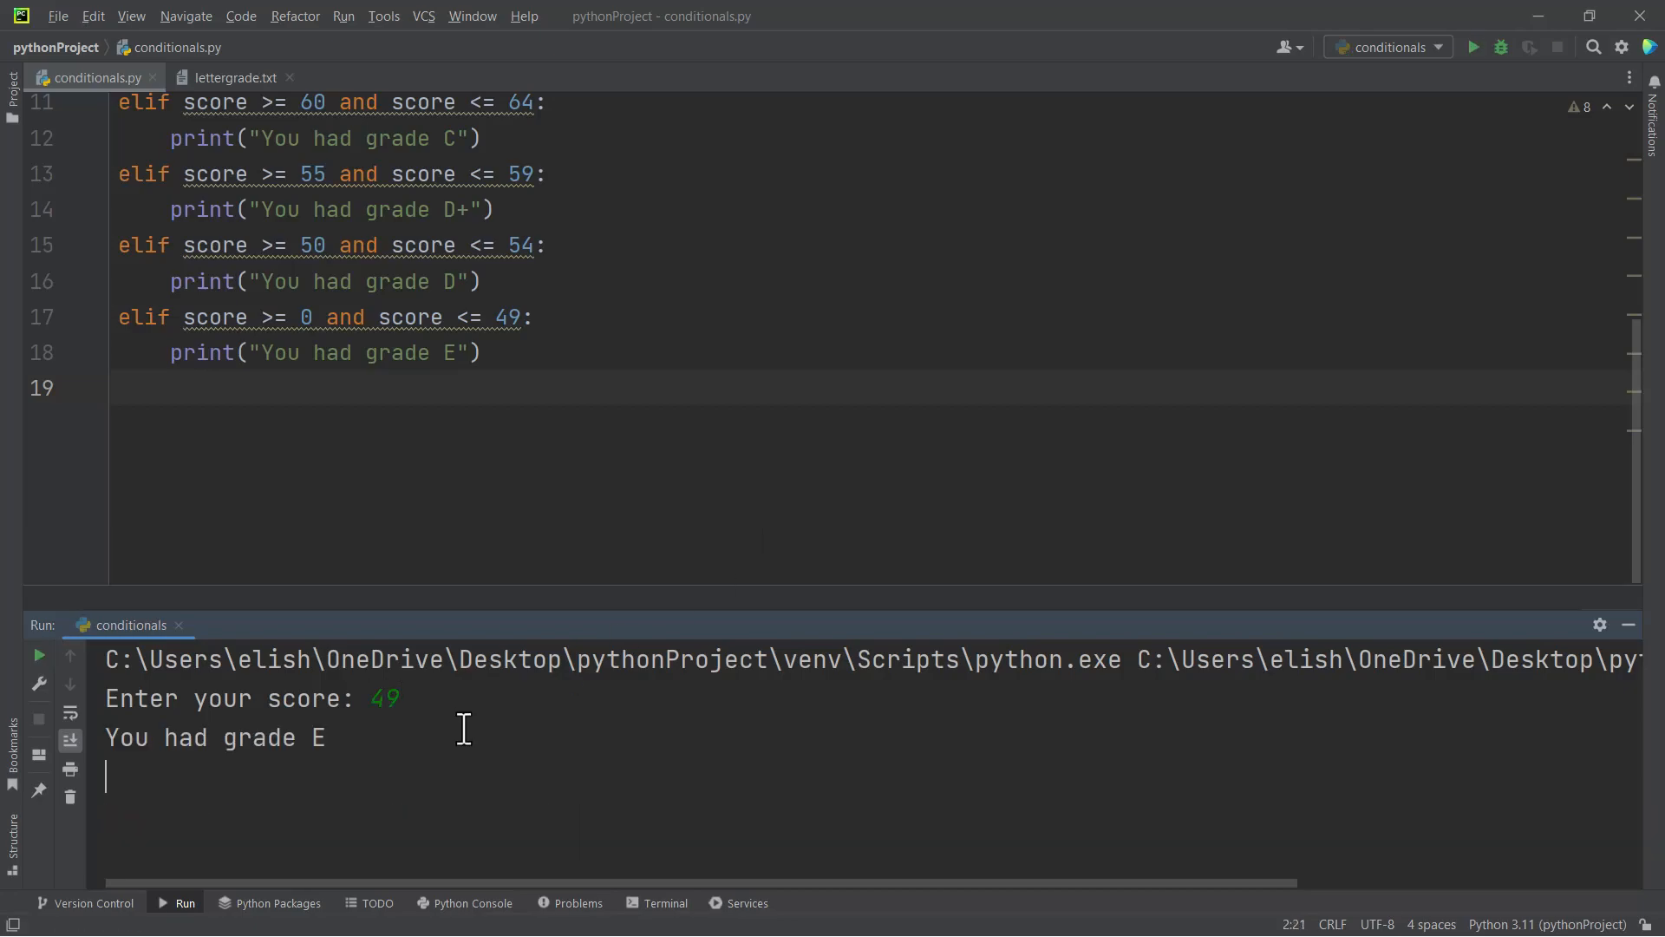
{"action": "left_click", "coordinate": [1474, 47]}
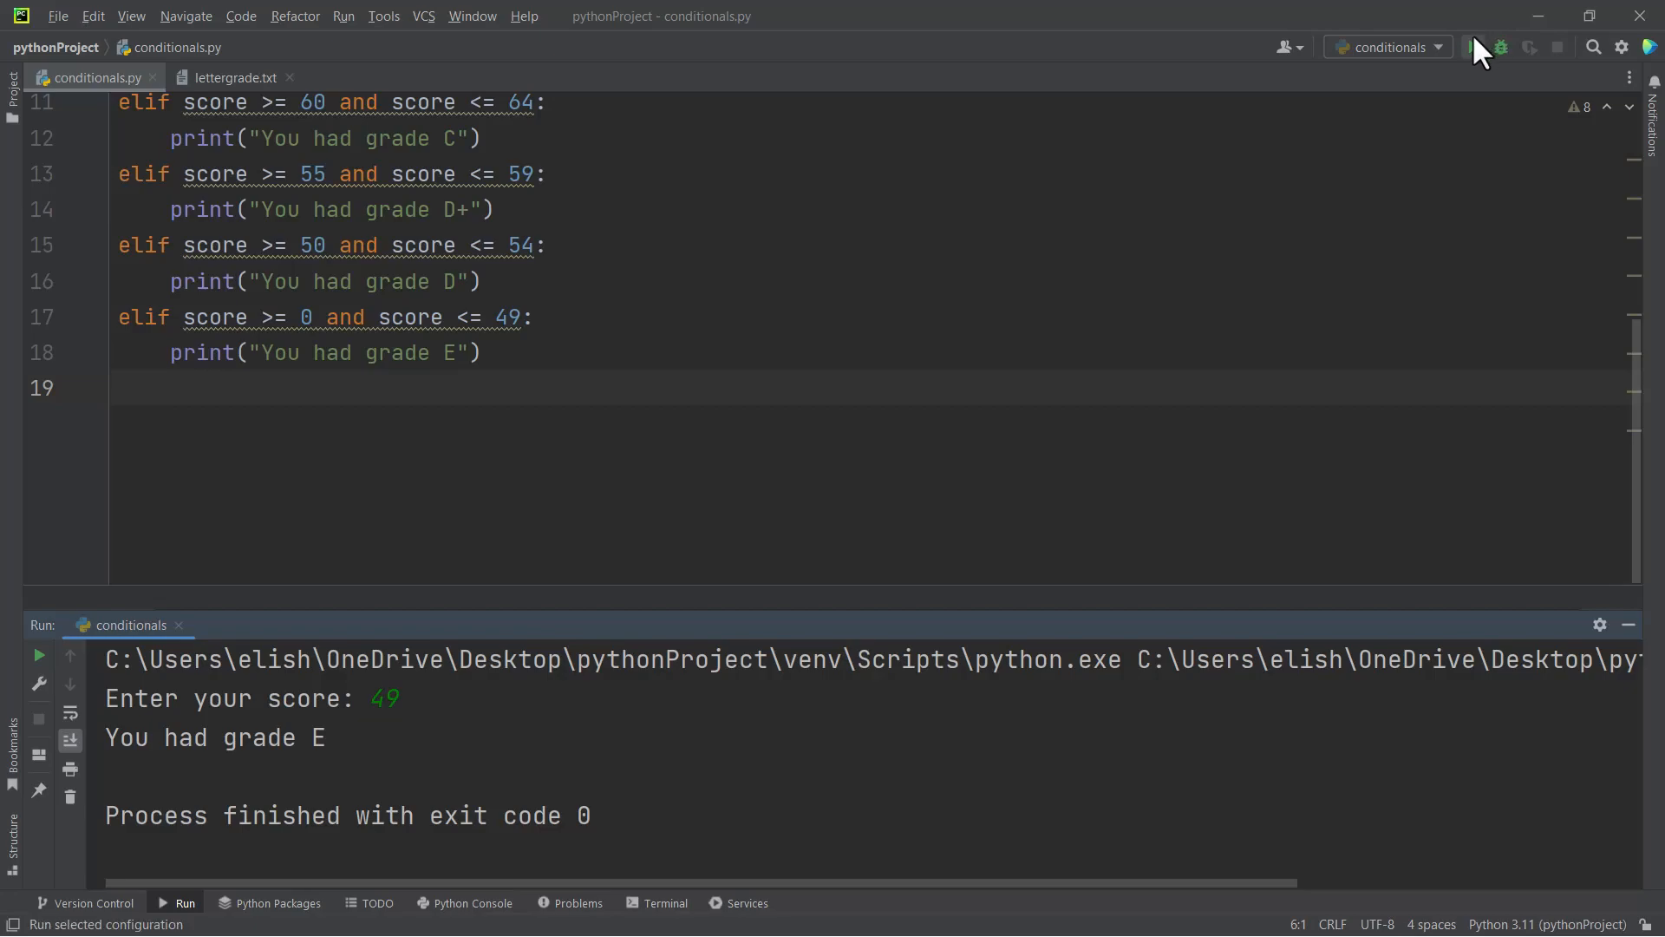
{"action": "left_click", "coordinate": [1474, 47]}
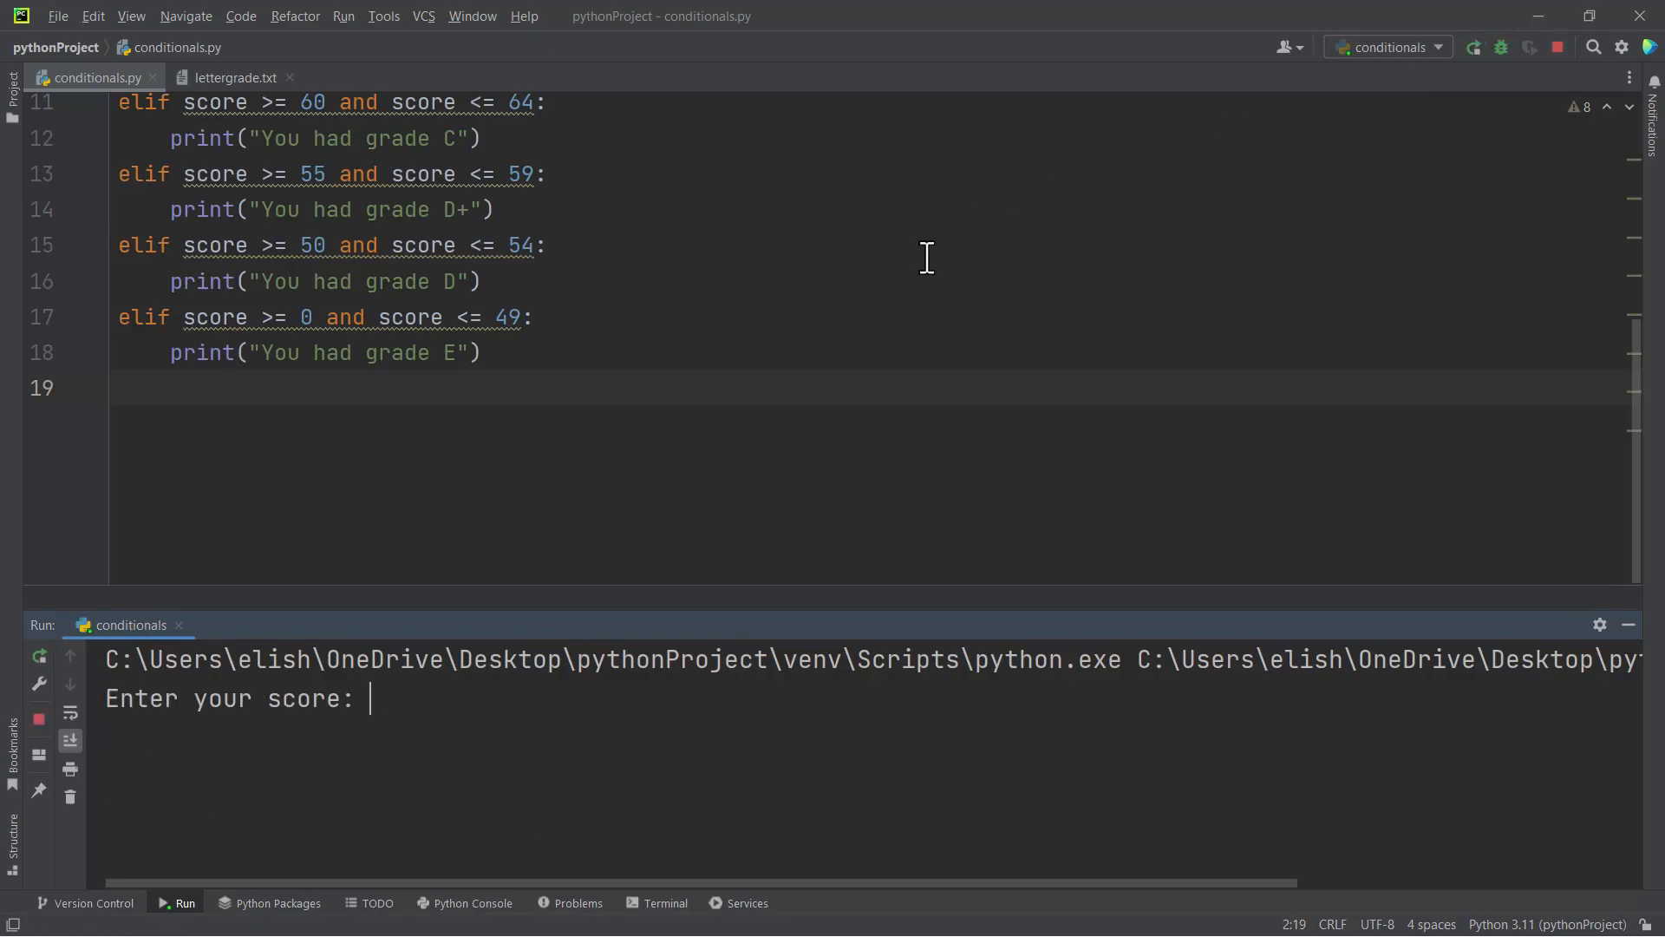
{"action": "type", "text": "95"}
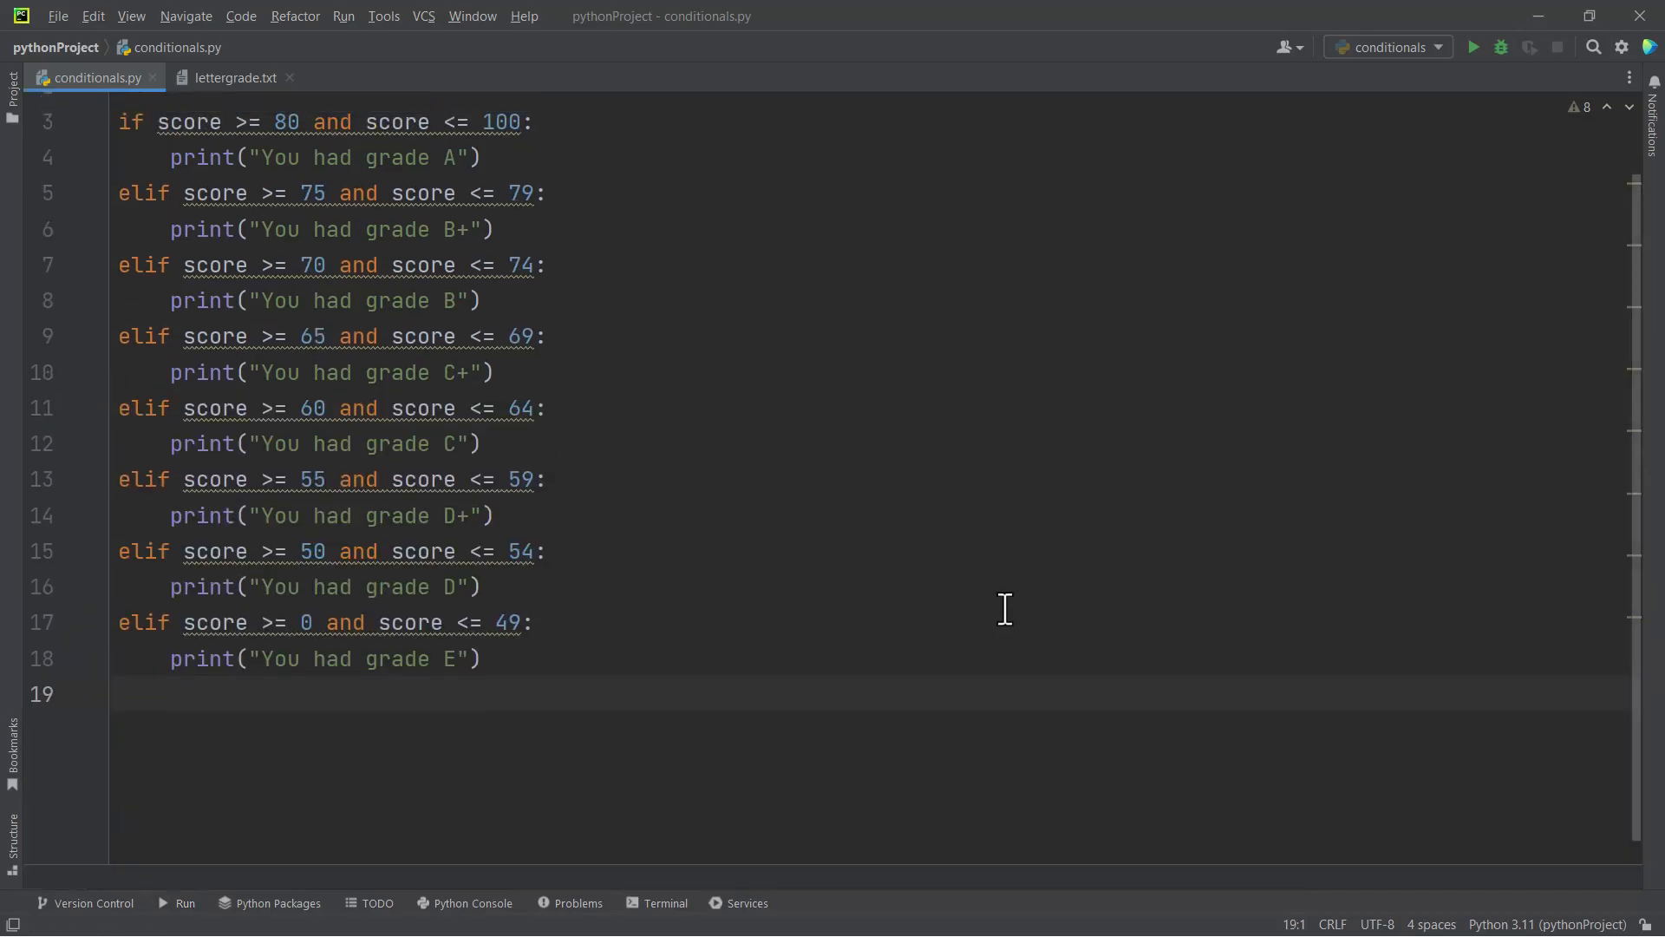
Rewrite the 80 to 100 grade check as the chained comparison 80 <= score <= 100
{"action": "scroll", "scroll_direction": "up", "scroll_amount": 3}
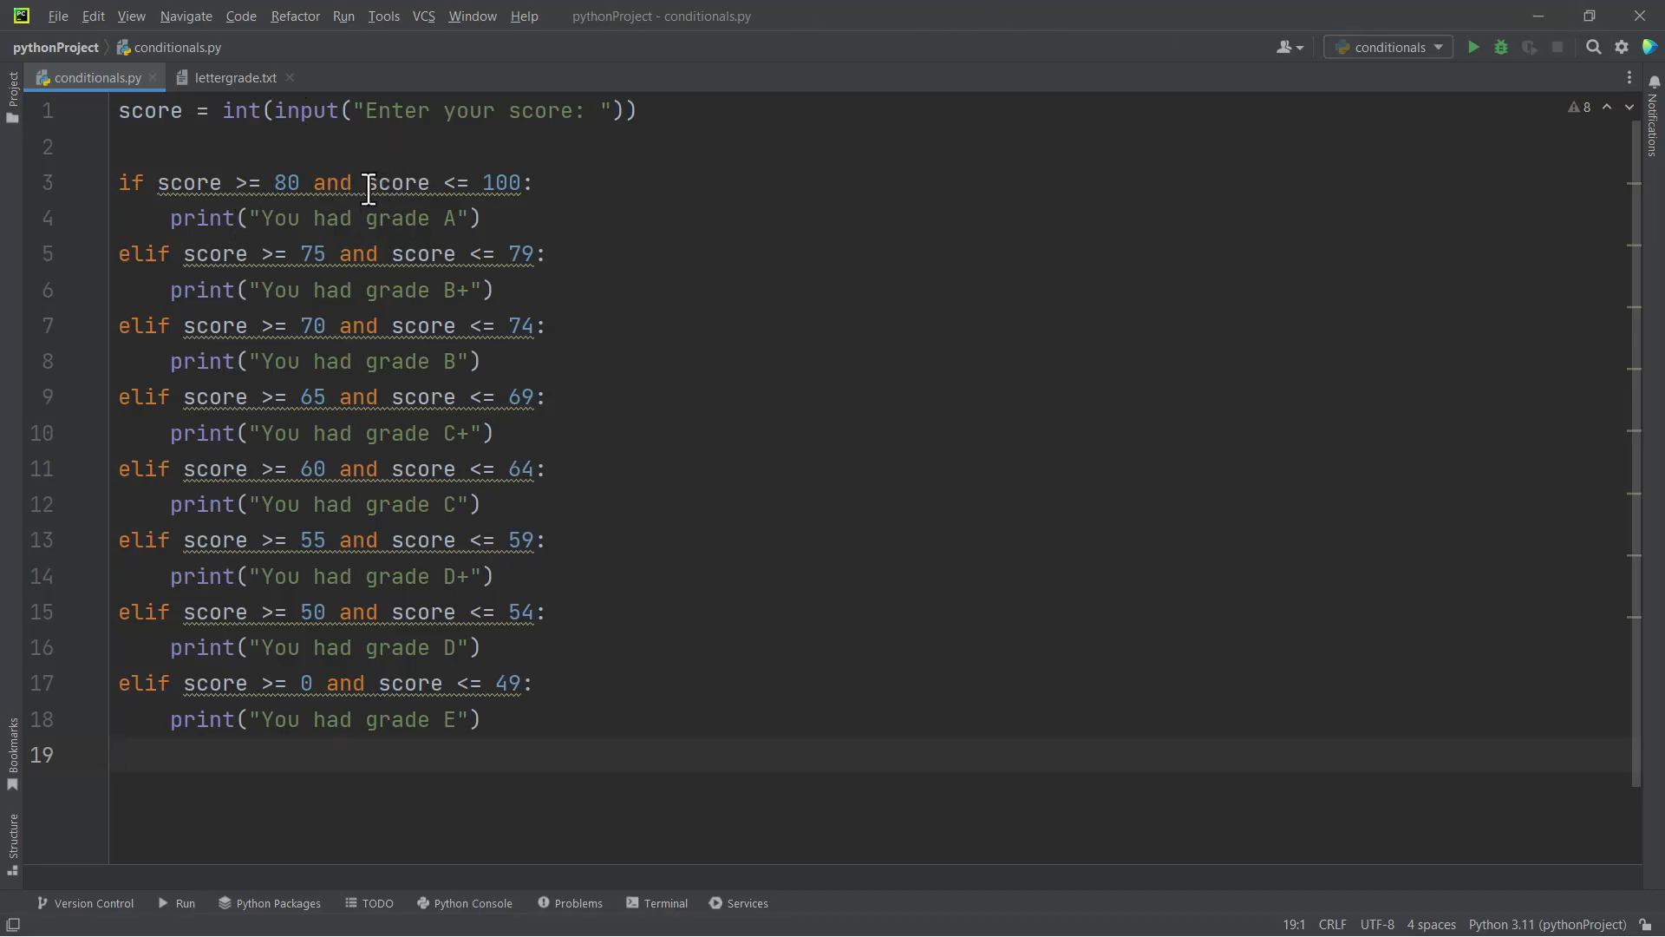
{"action": "mouse_move", "coordinate": [357, 194]}
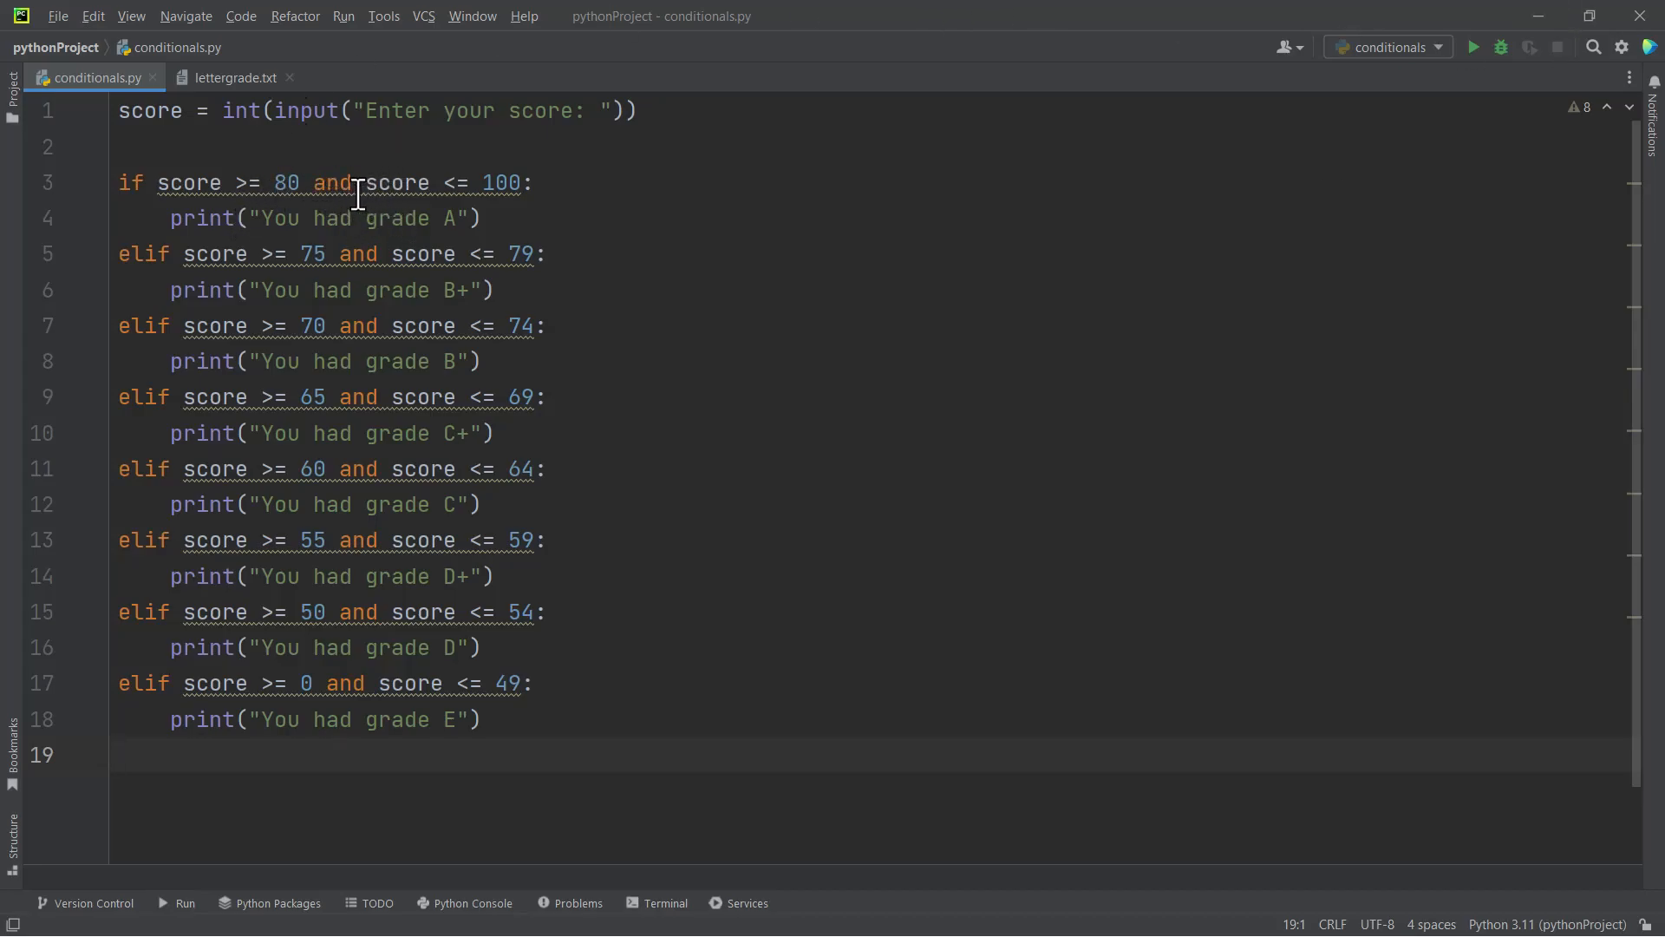
{"action": "left_click", "coordinate": [356, 182]}
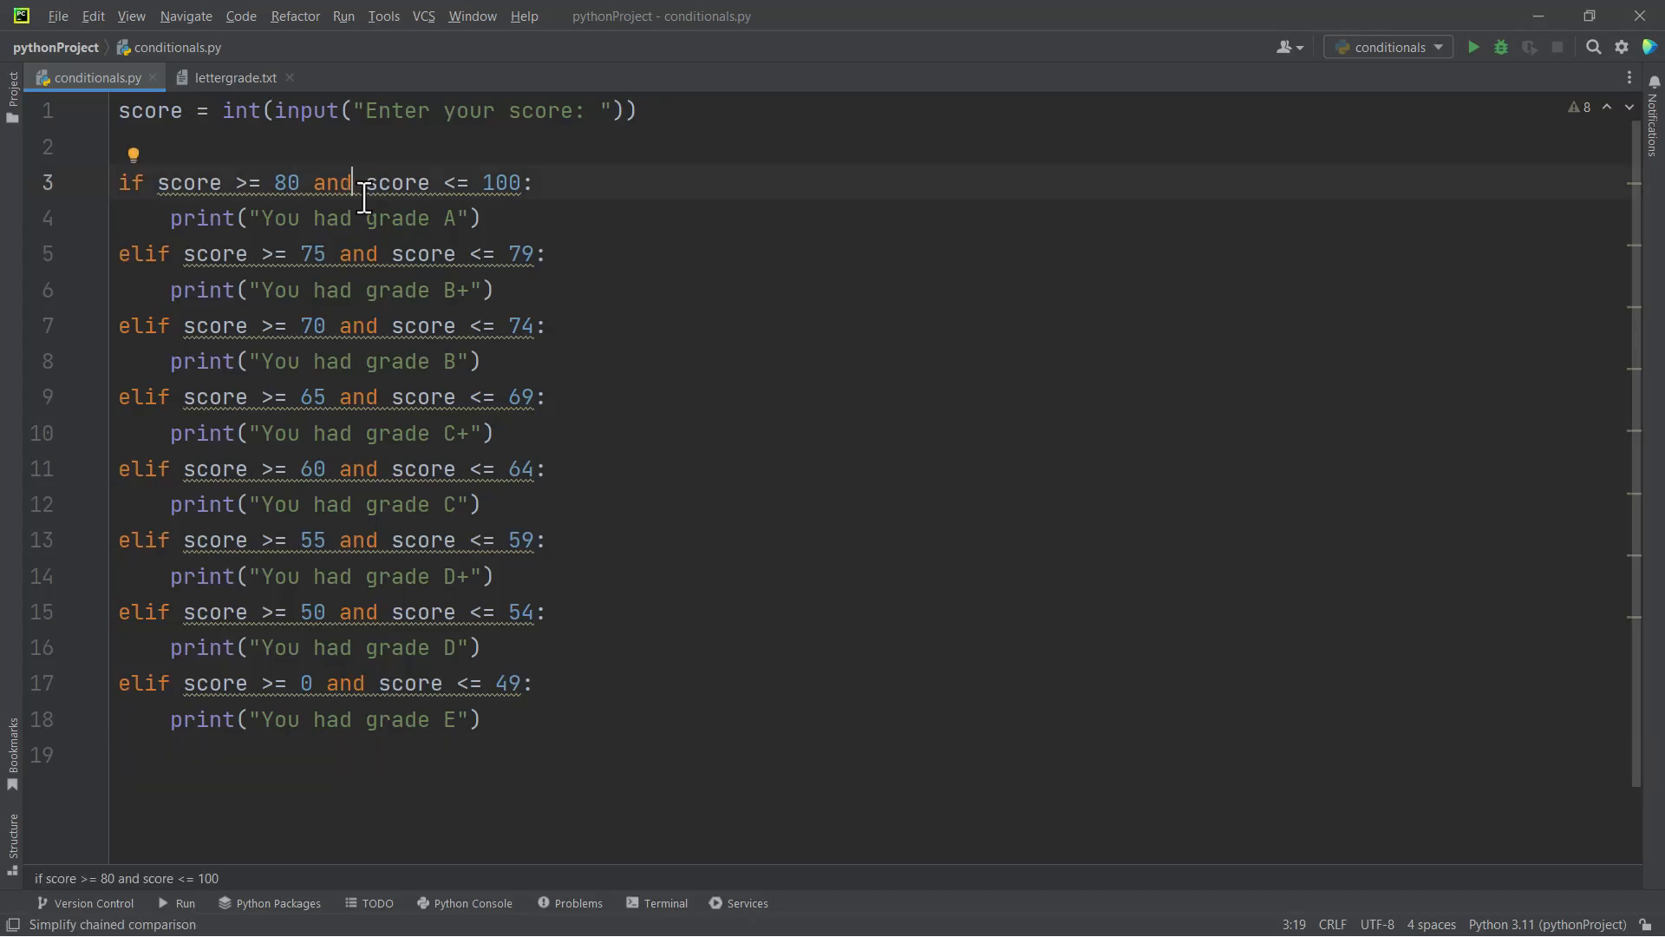
{"action": "left_click", "coordinate": [134, 154]}
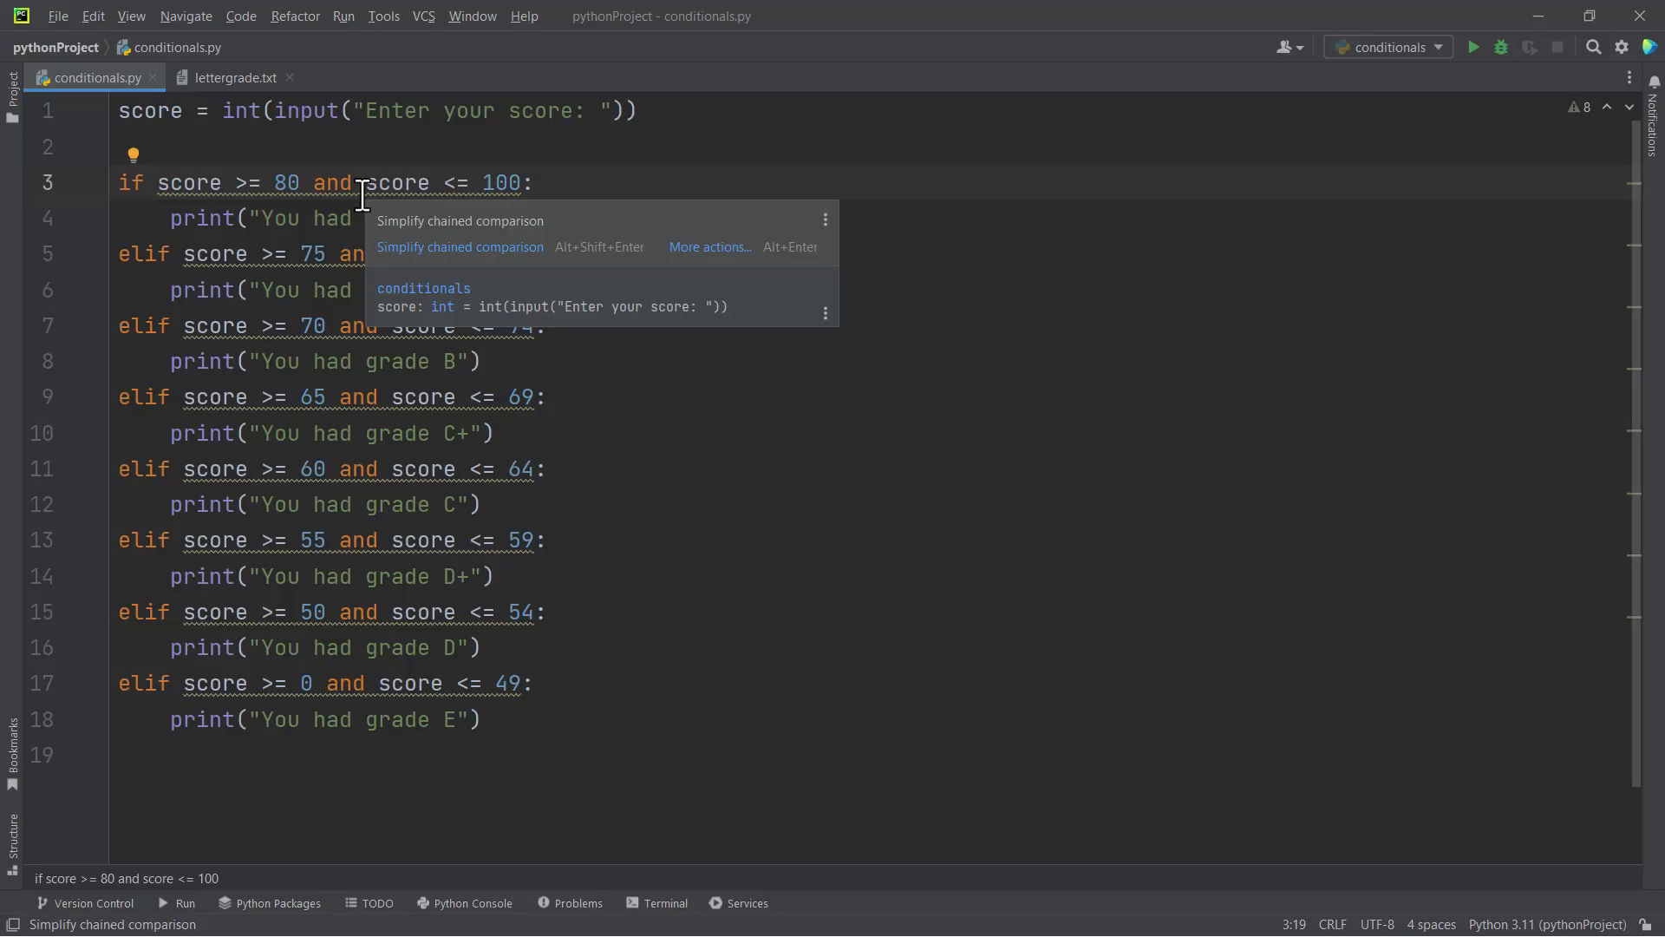
{"action": "mouse_move", "coordinate": [458, 247]}
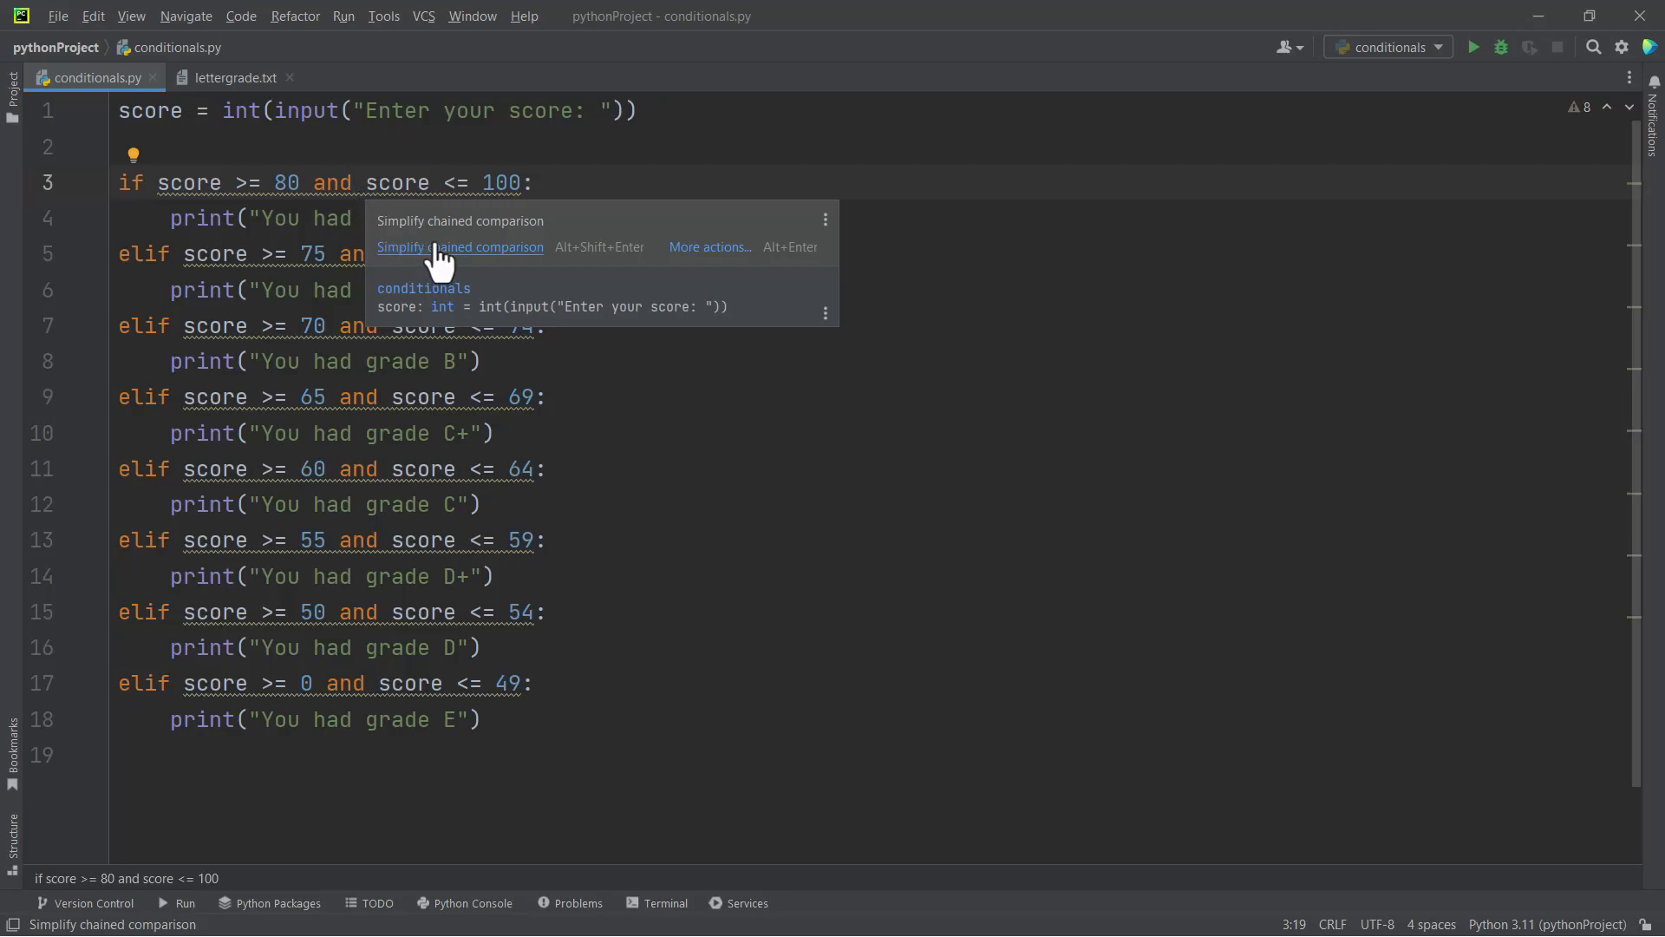
{"action": "left_click", "coordinate": [459, 246]}
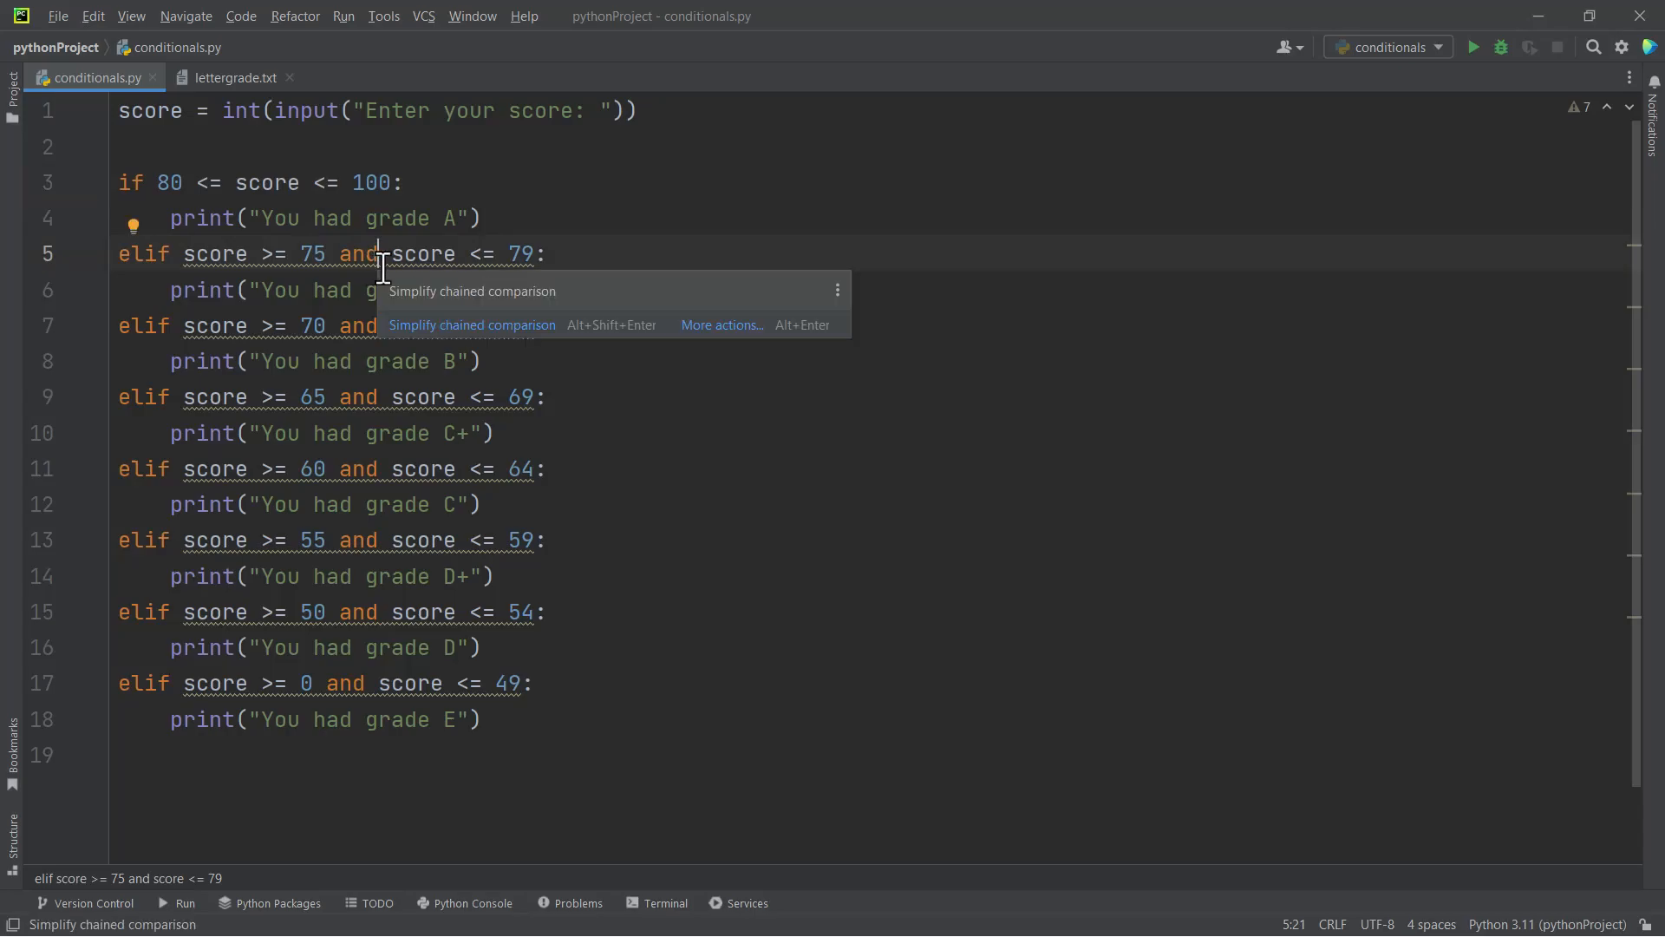
Convert the 75 to 79 check and the remaining grade checks into chained comparisons
{"action": "left_click", "coordinate": [471, 325]}
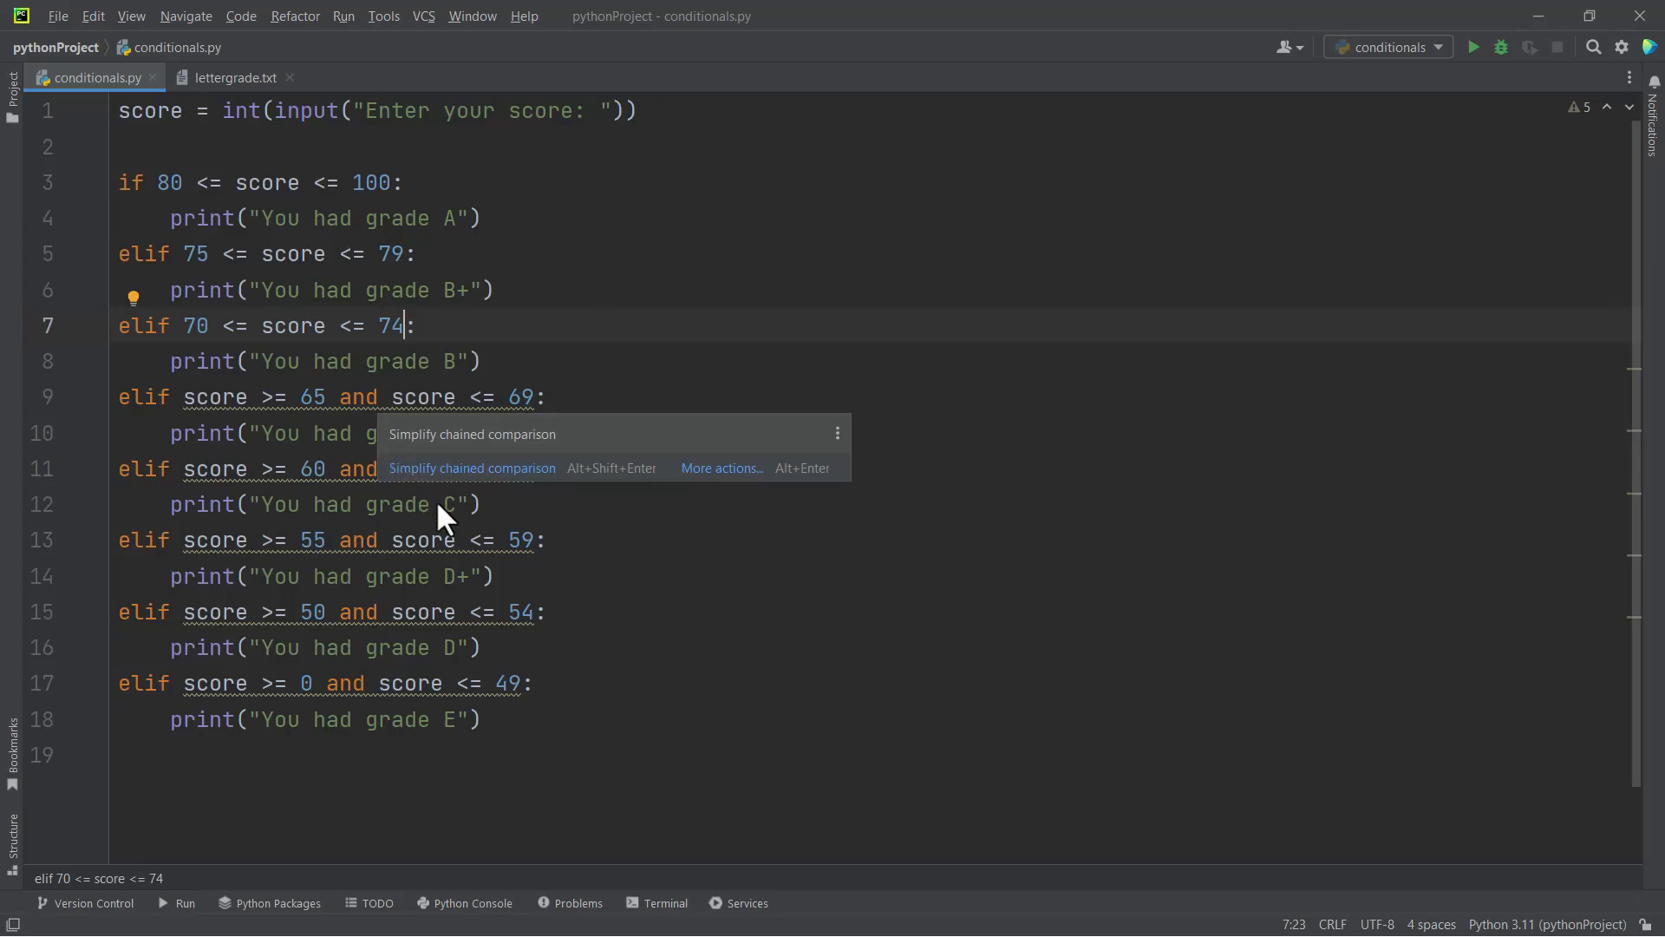
{"action": "left_click", "coordinate": [471, 466]}
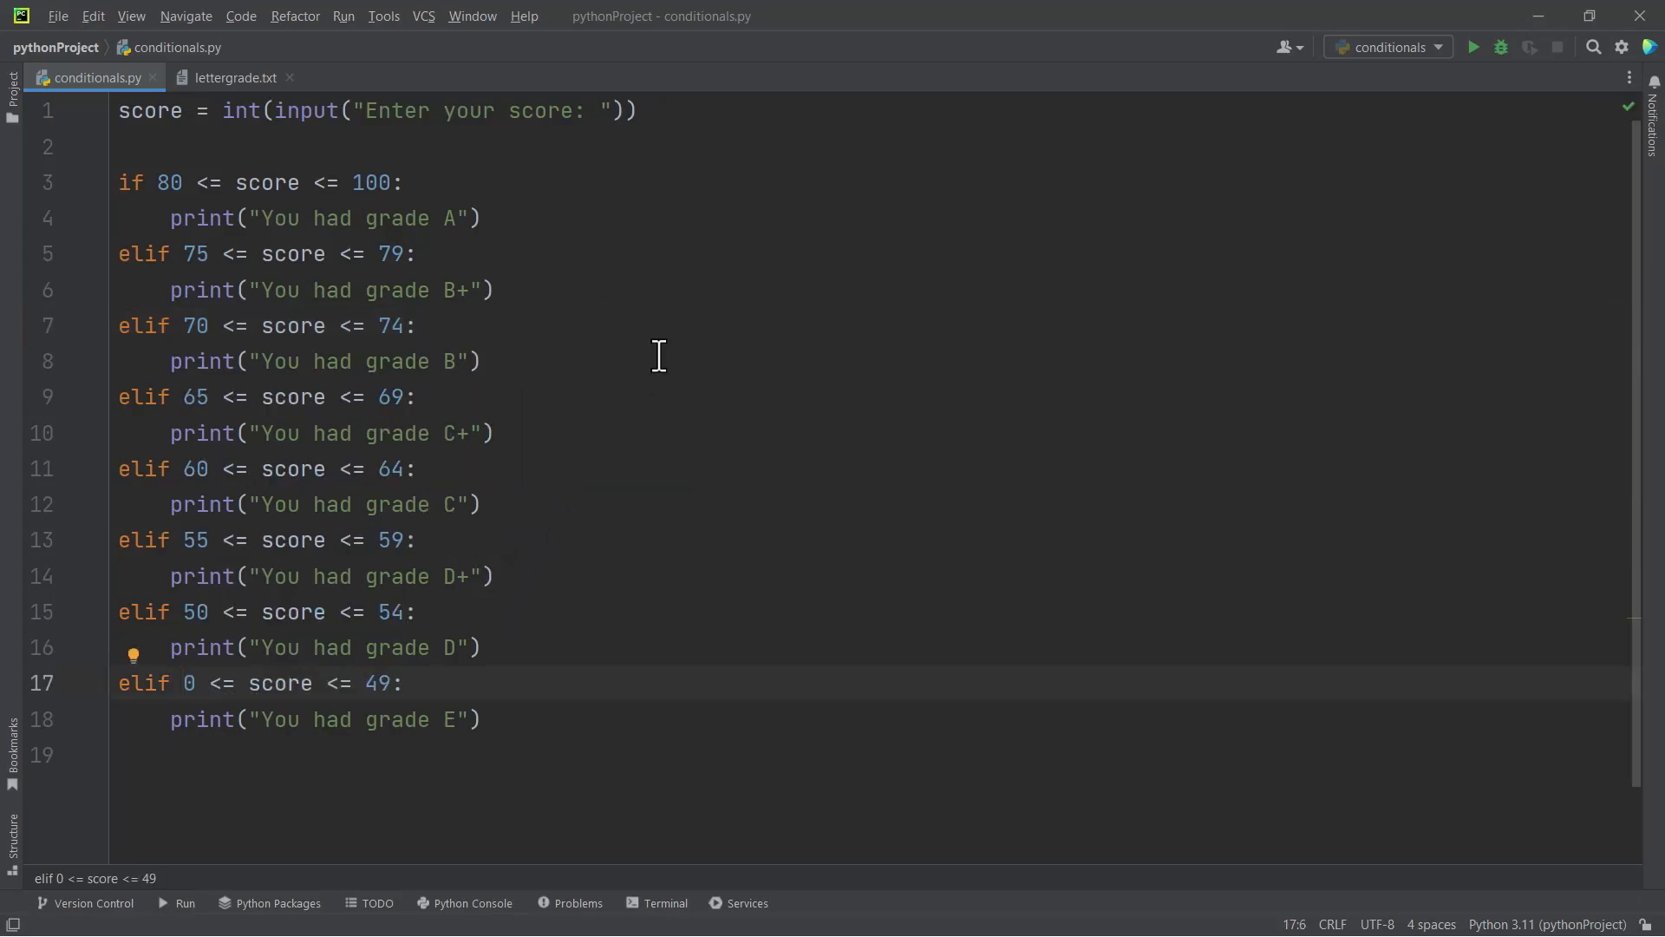
{"action": "mouse_move", "coordinate": [664, 352]}
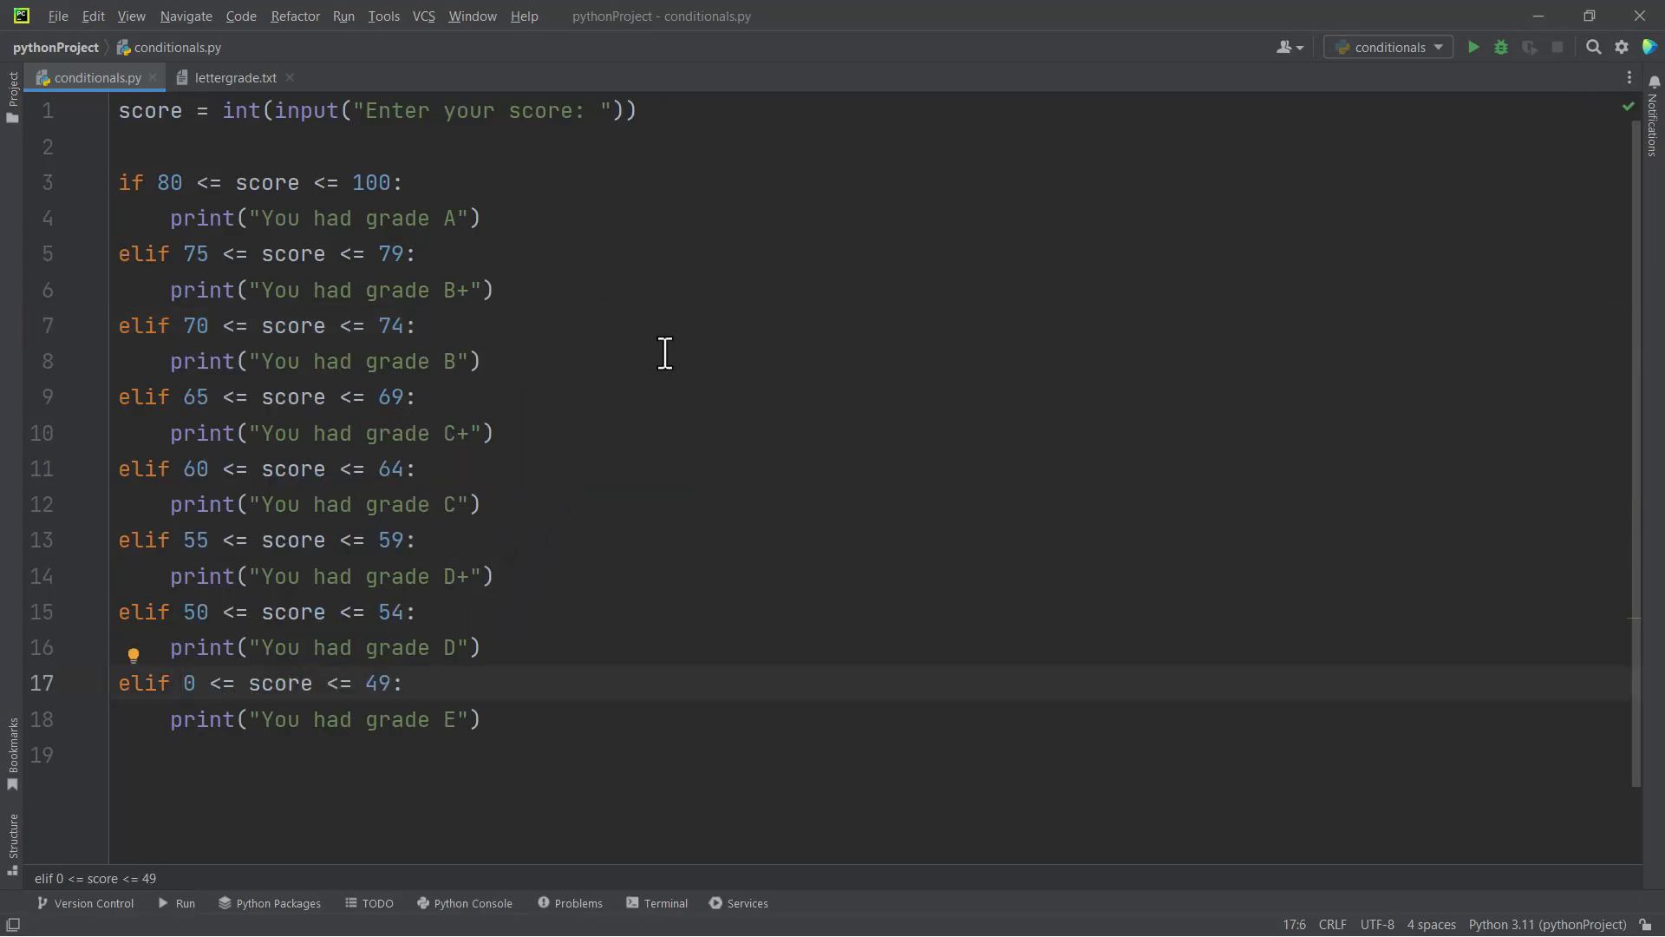
{"action": "mouse_move", "coordinate": [550, 678]}
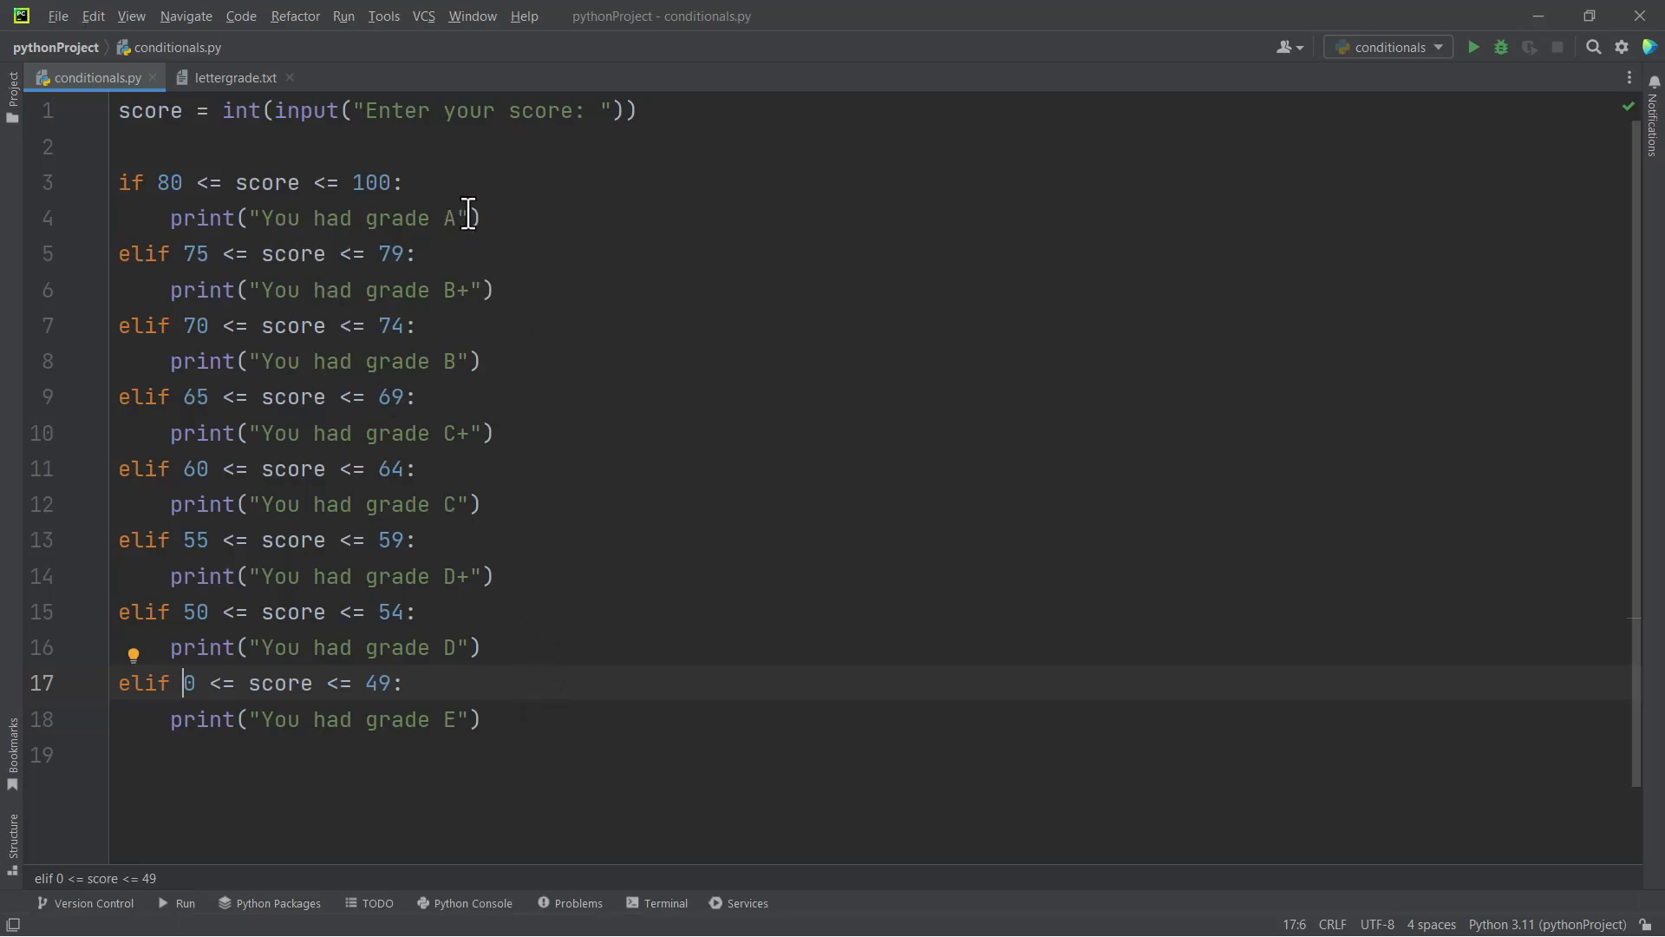
{"action": "mouse_move", "coordinate": [647, 255]}
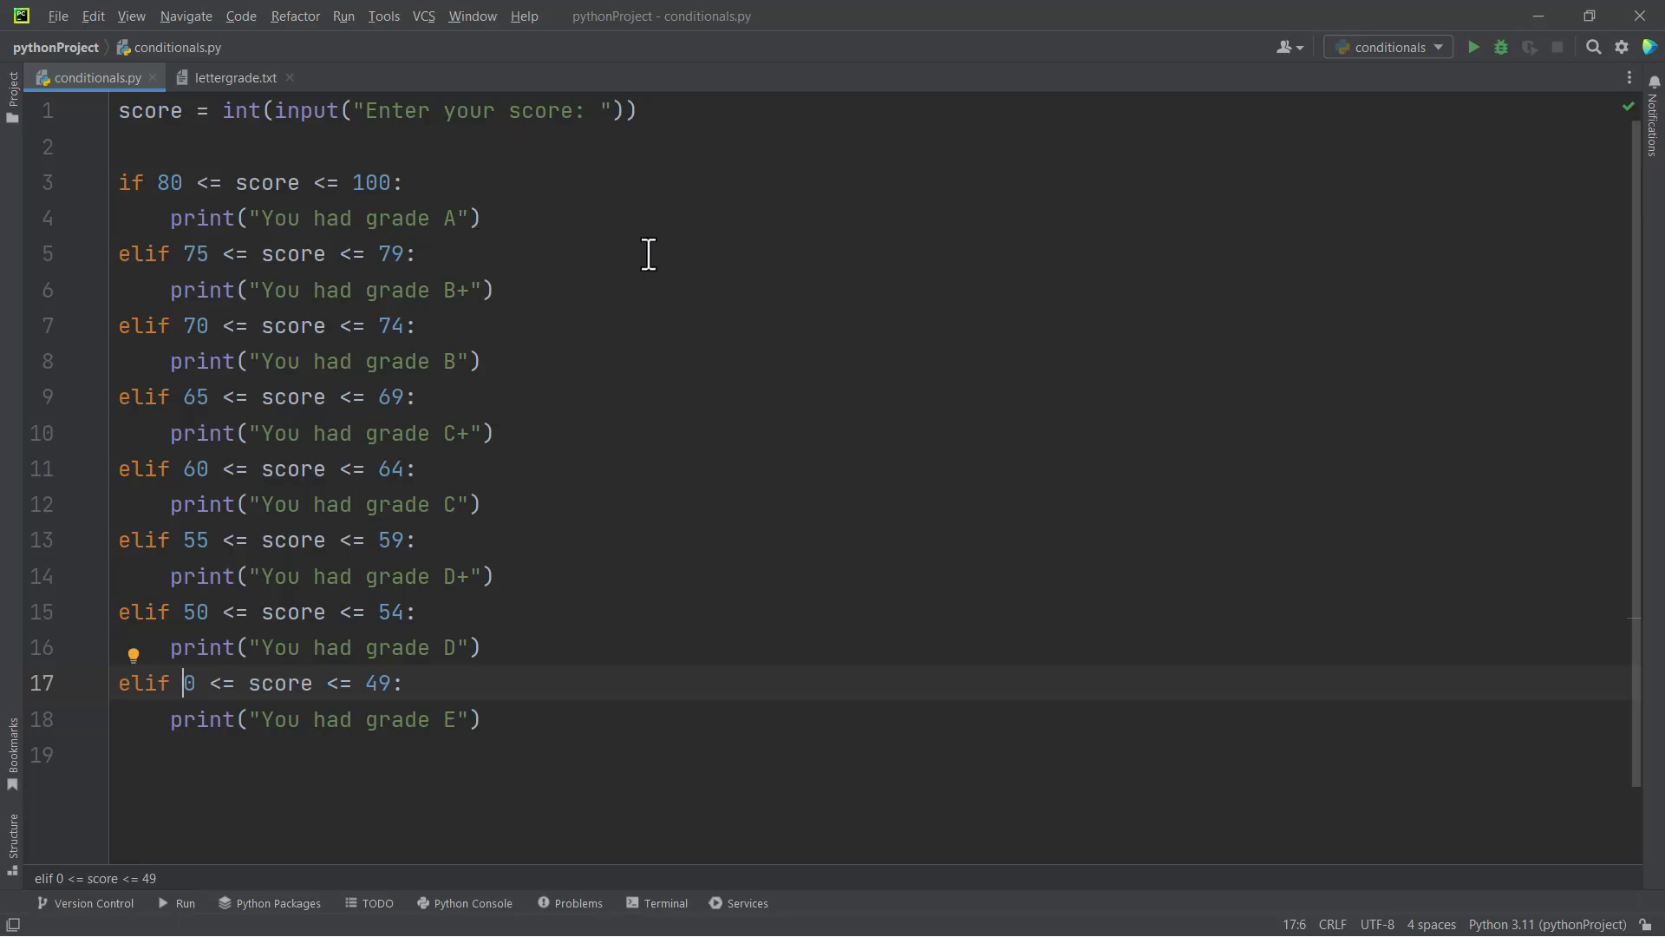
{"action": "mouse_move", "coordinate": [270, 174]}
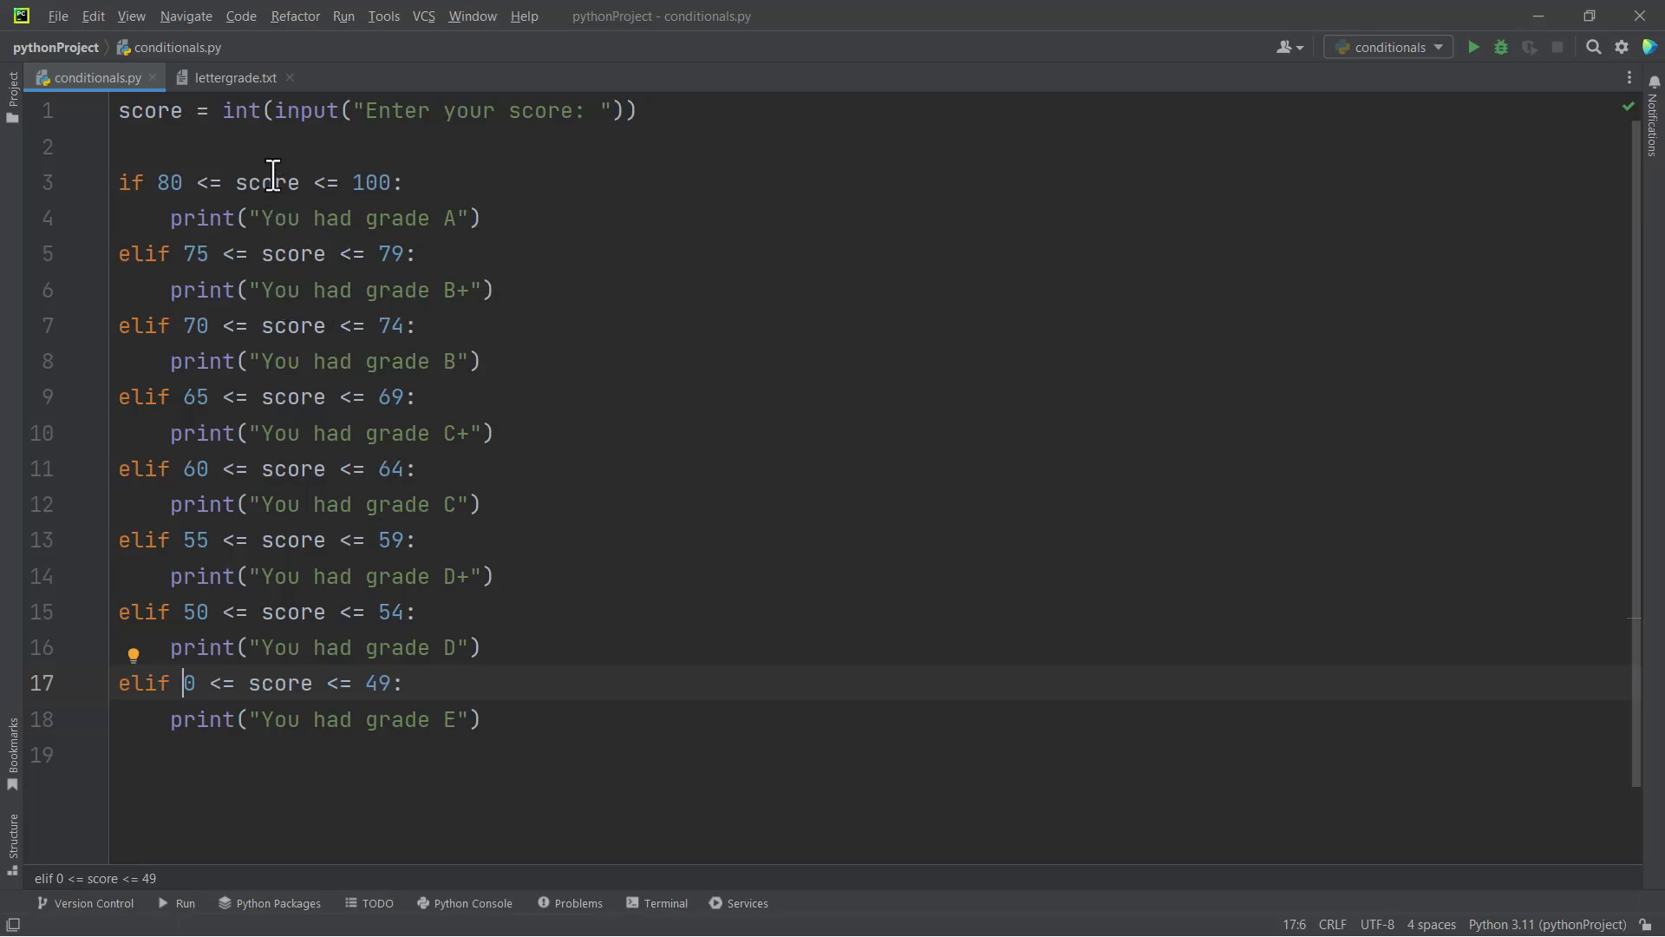
{"action": "mouse_move", "coordinate": [231, 231]}
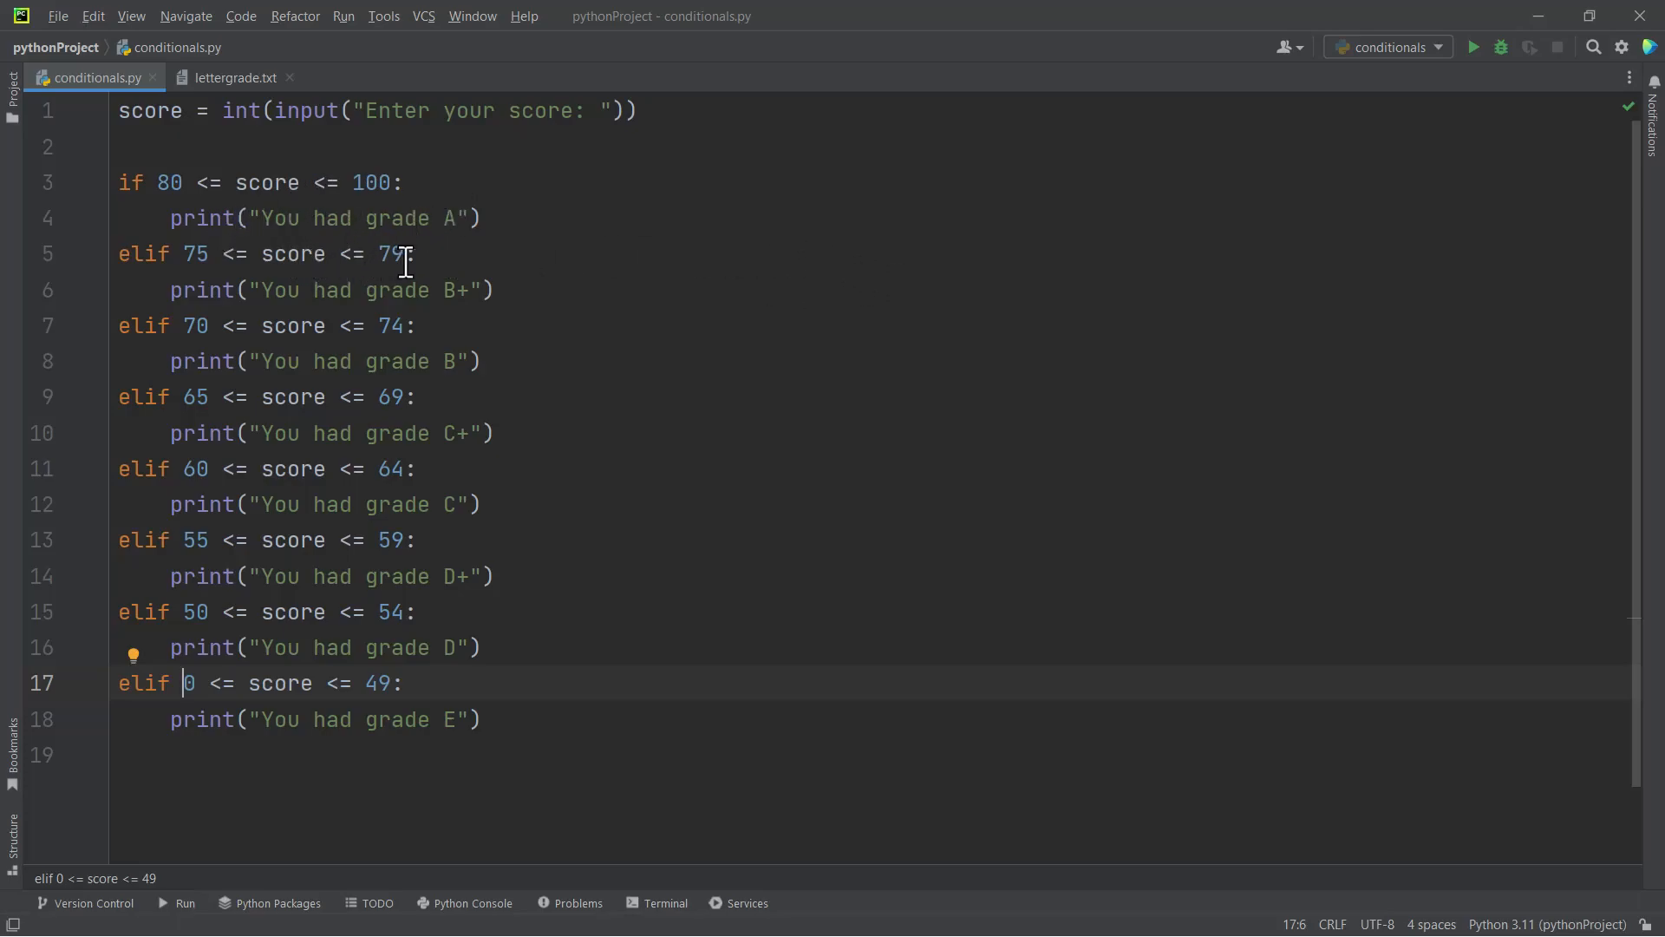
{"action": "mouse_move", "coordinate": [1474, 47]}
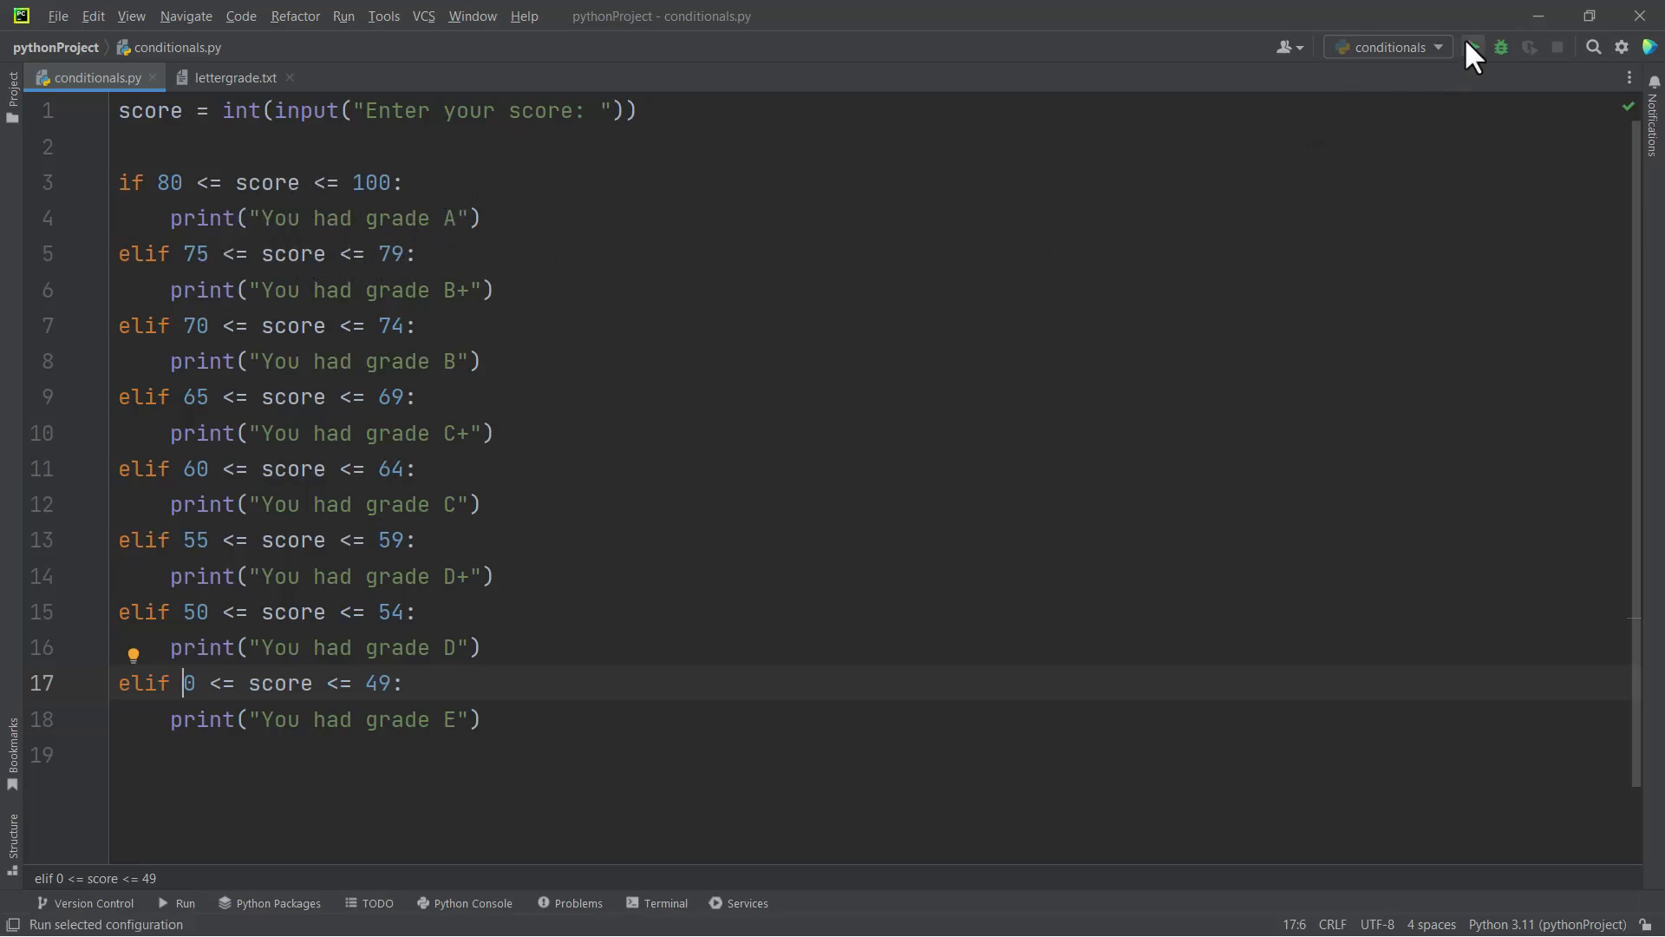
Run conditionals.py with score 55, confirm grade D+, and close the output
{"action": "left_click", "coordinate": [1474, 46]}
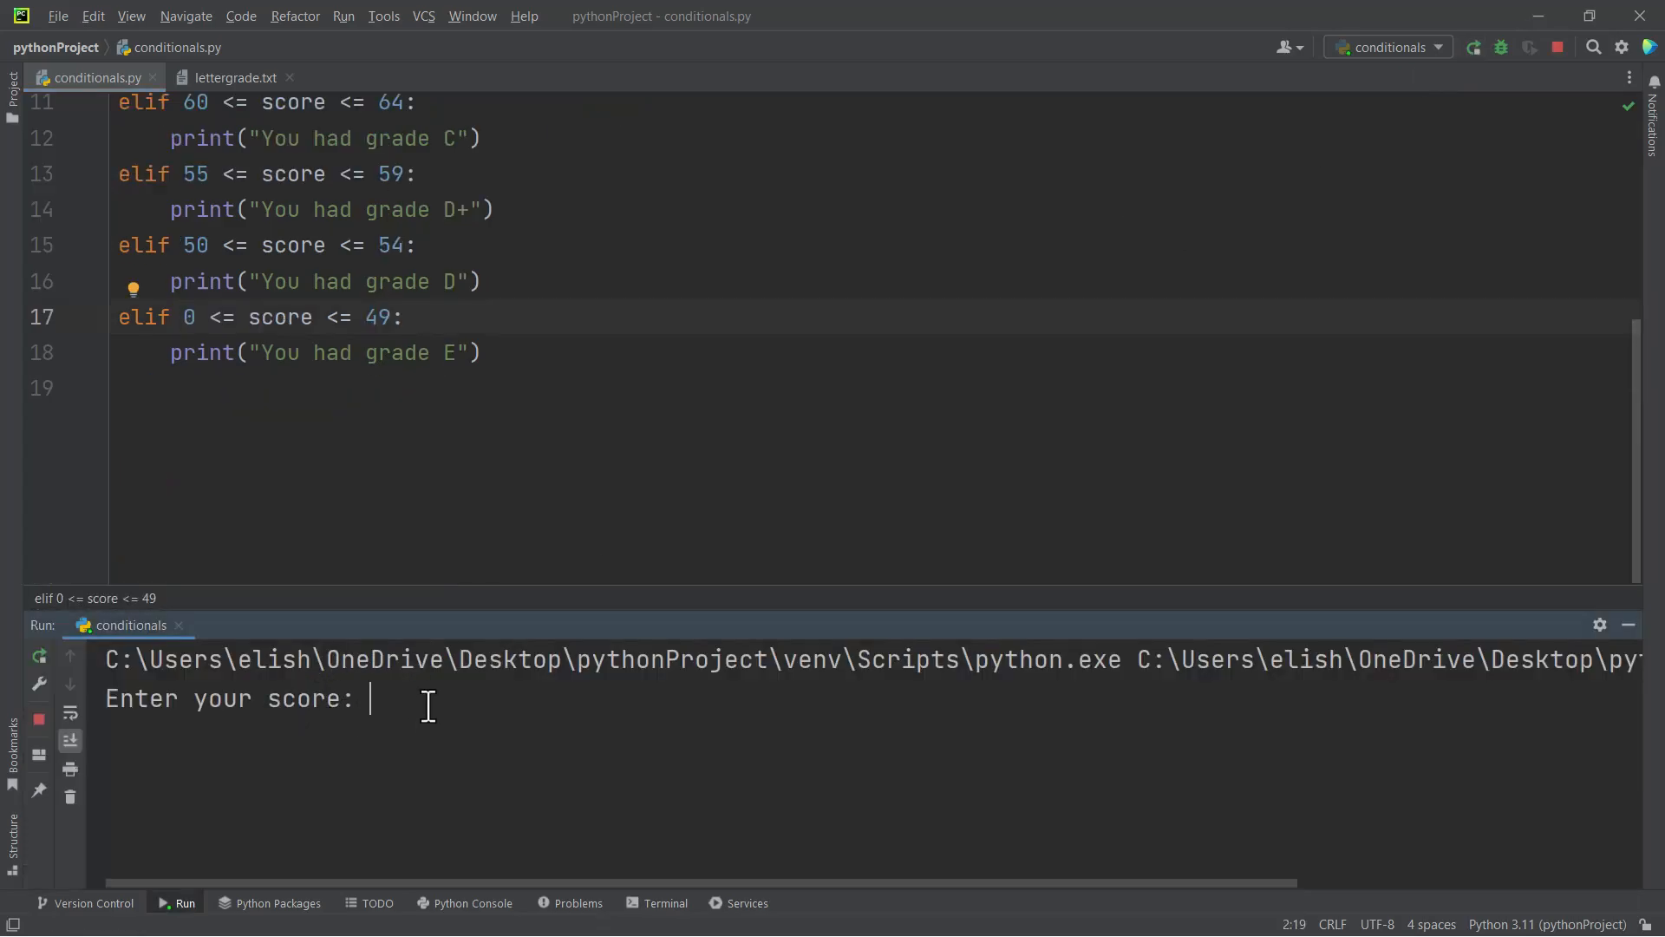
{"action": "type", "text": "55"}
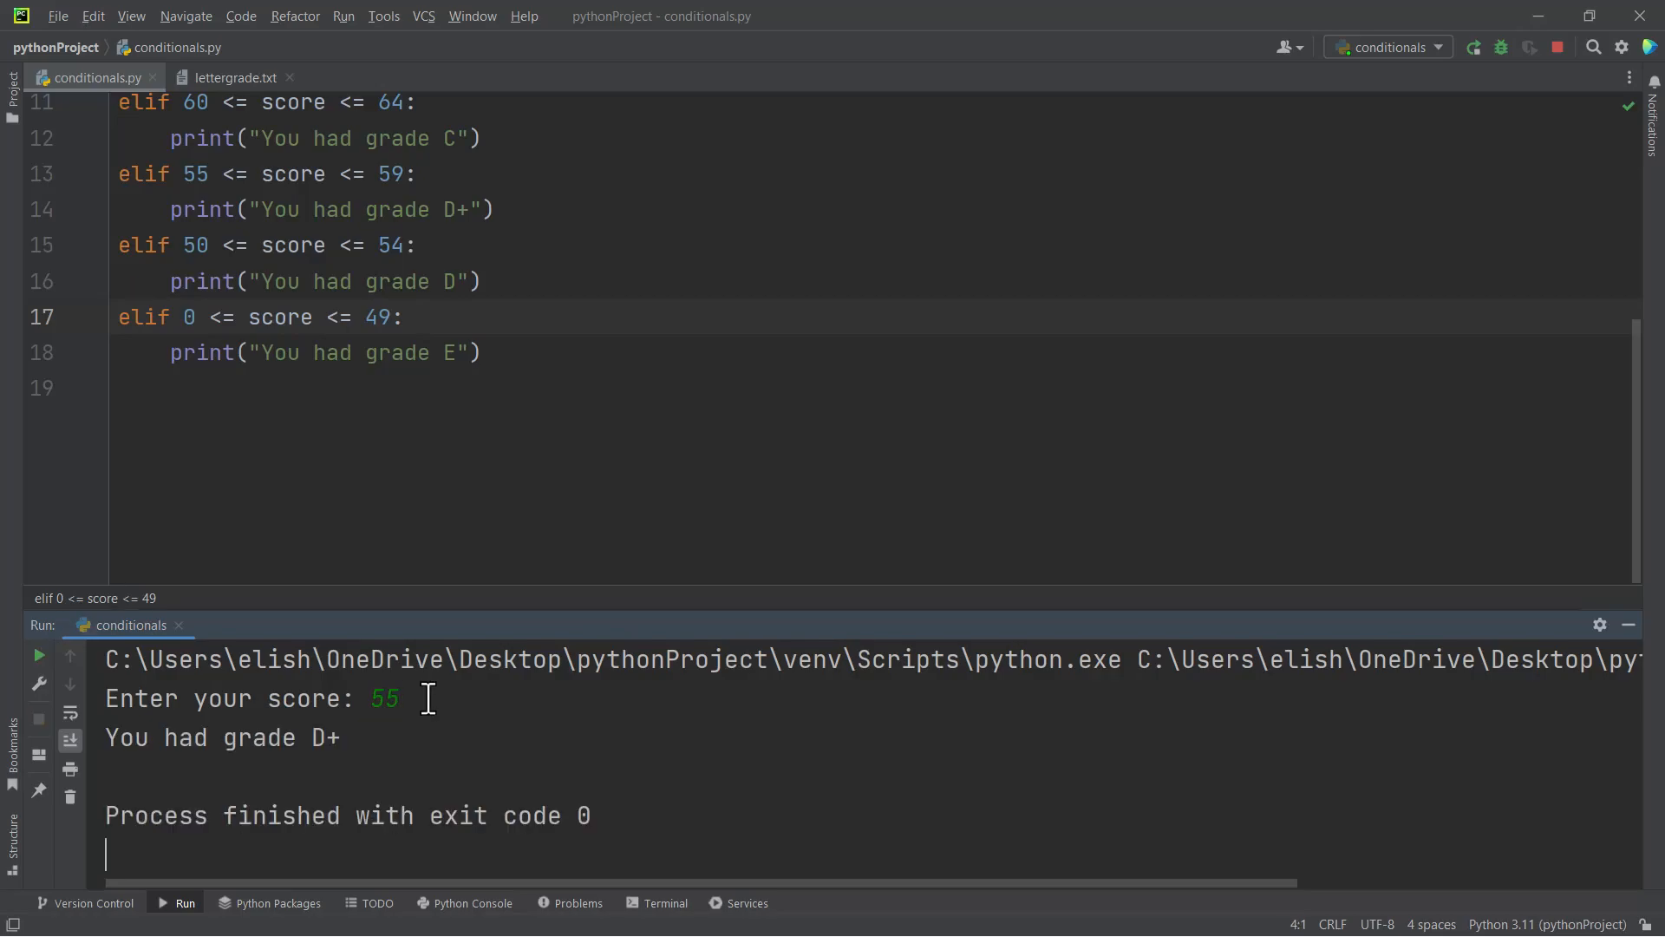
{"action": "left_click", "coordinate": [1296, 569]}
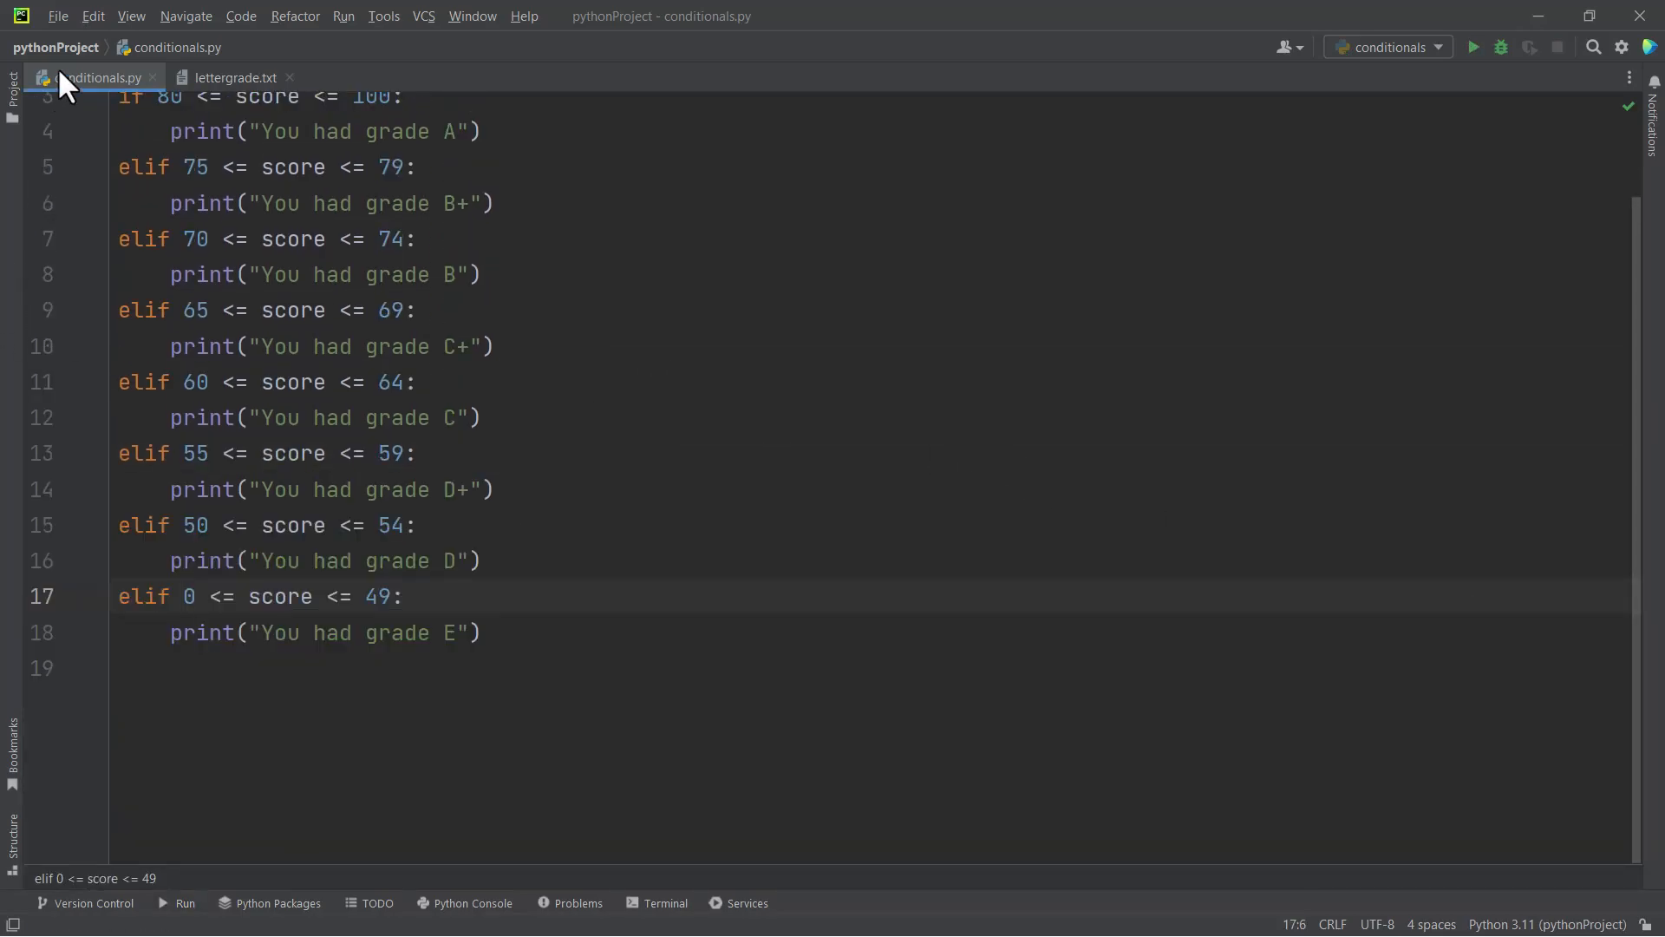
Open grade.py from the Project list in a split editor beside conditionals.py
{"action": "left_click", "coordinate": [14, 91]}
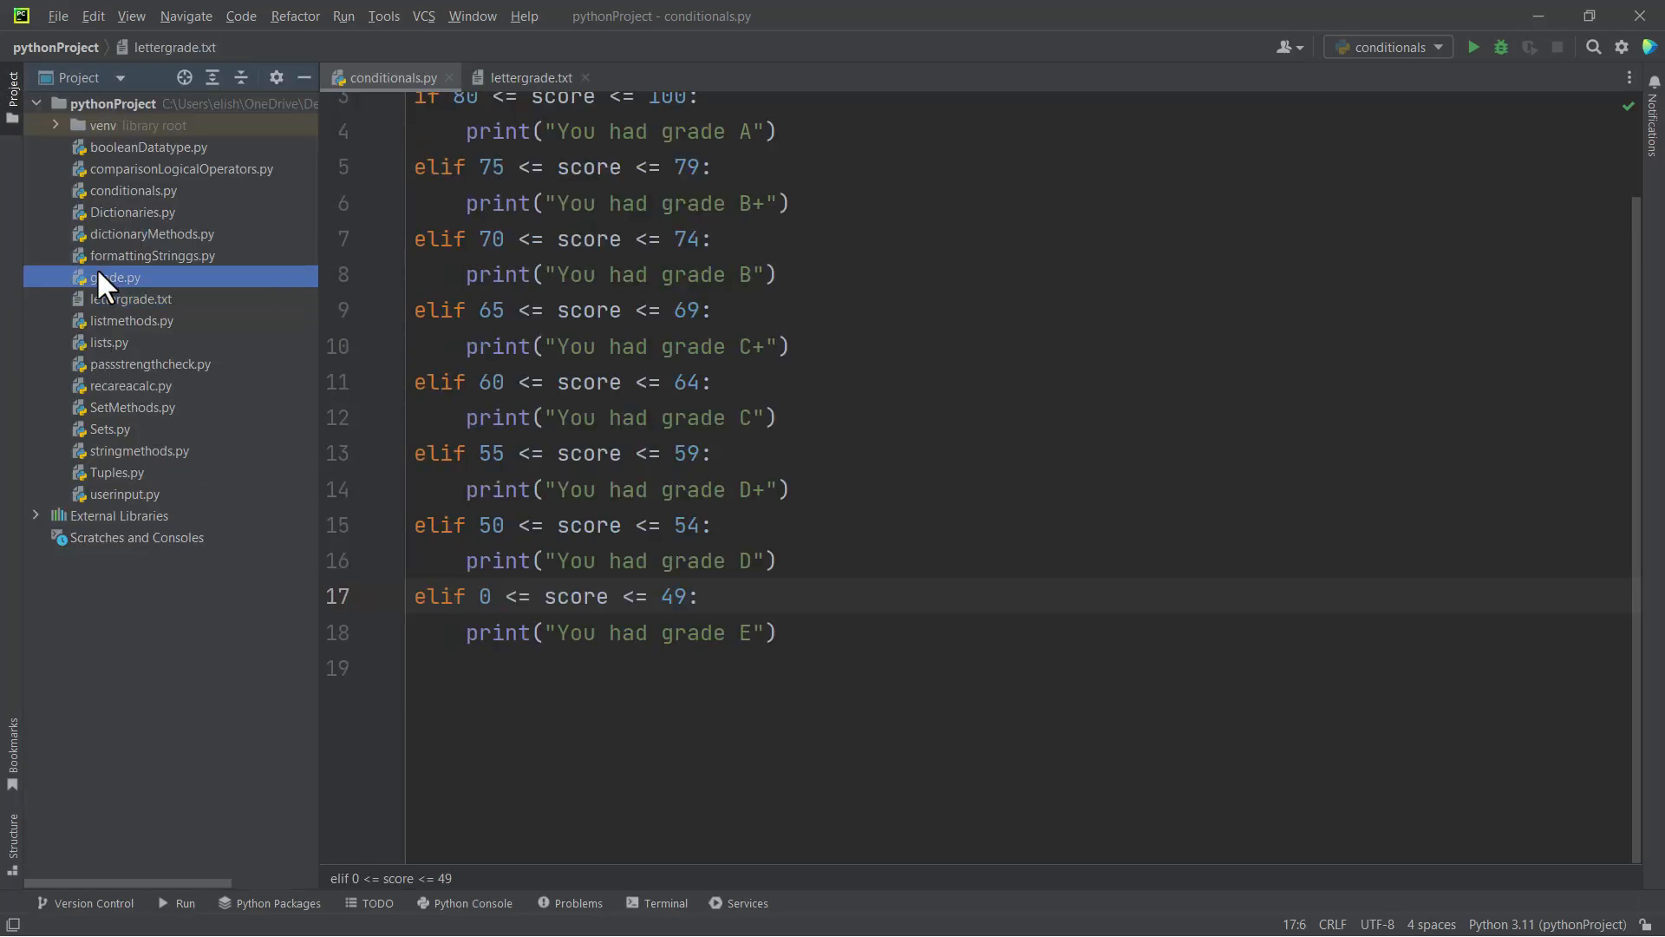
{"action": "double_click", "coordinate": [114, 278]}
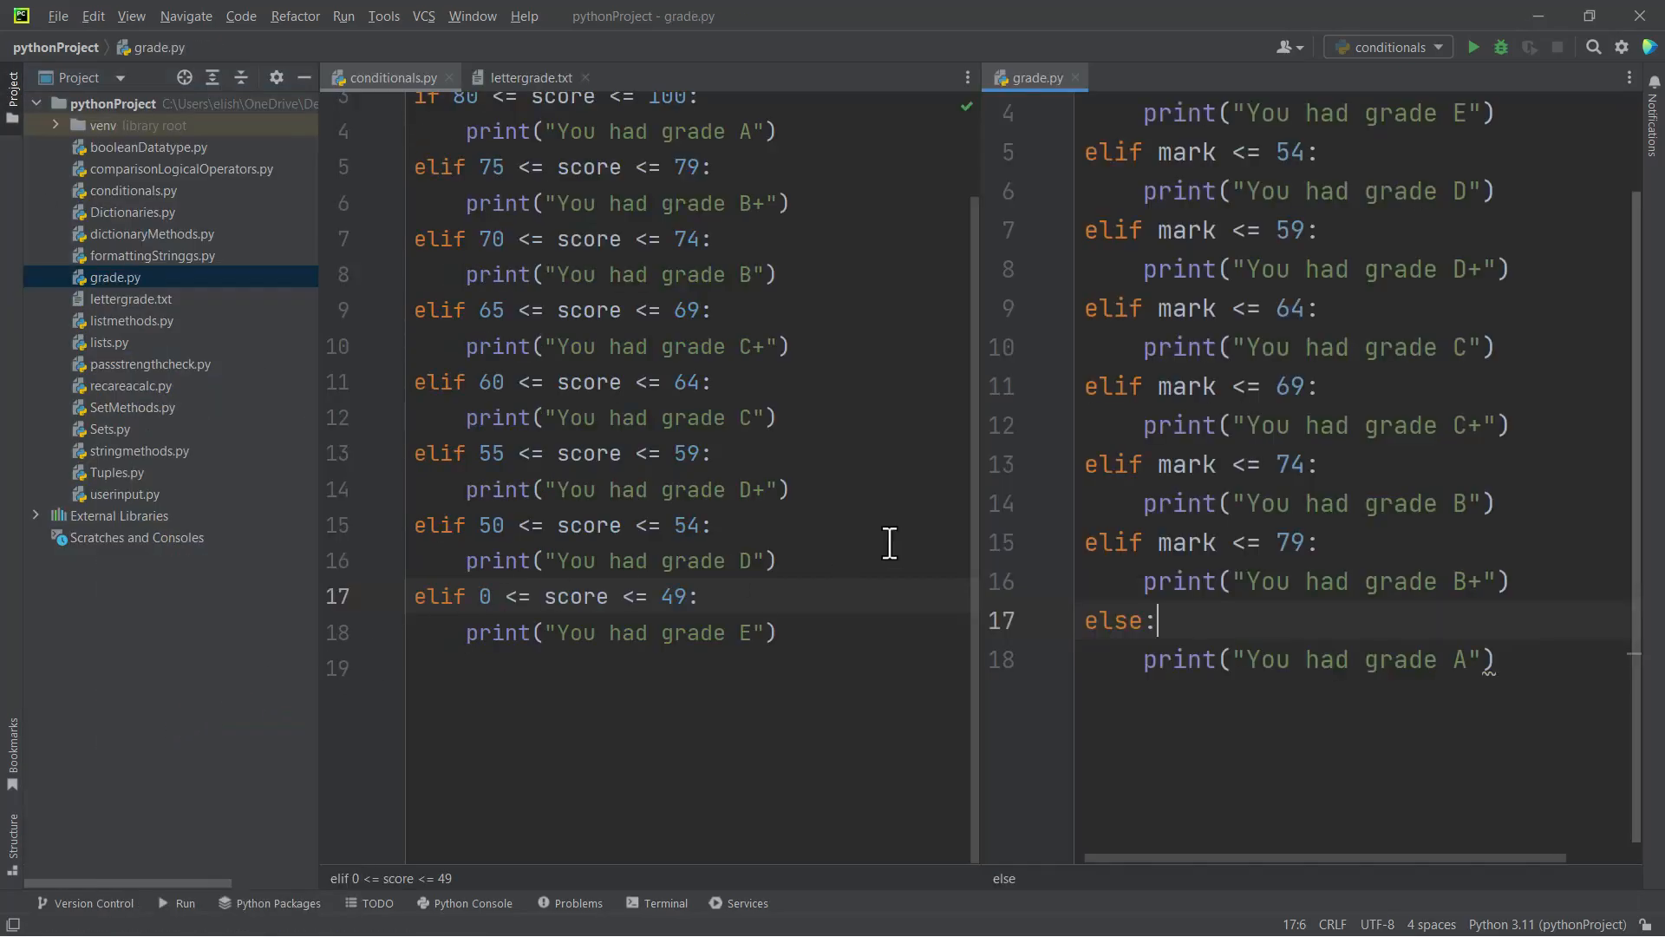
{"action": "scroll", "scroll_direction": "down", "scroll_amount": 3}
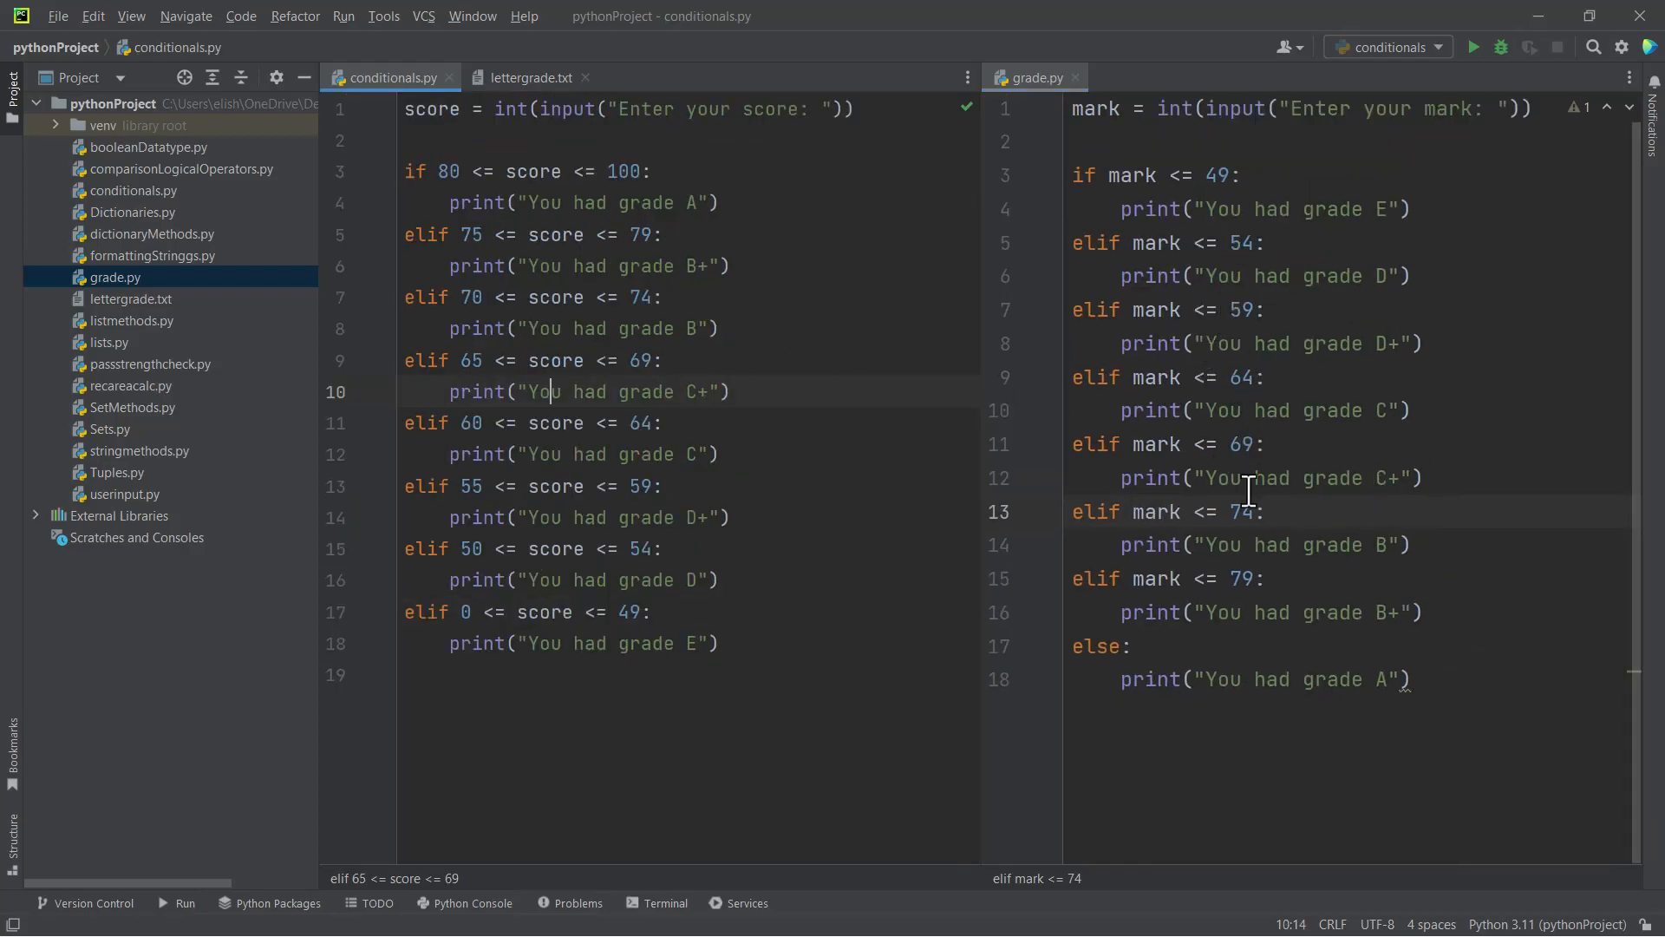
{"action": "mouse_move", "coordinate": [716, 394]}
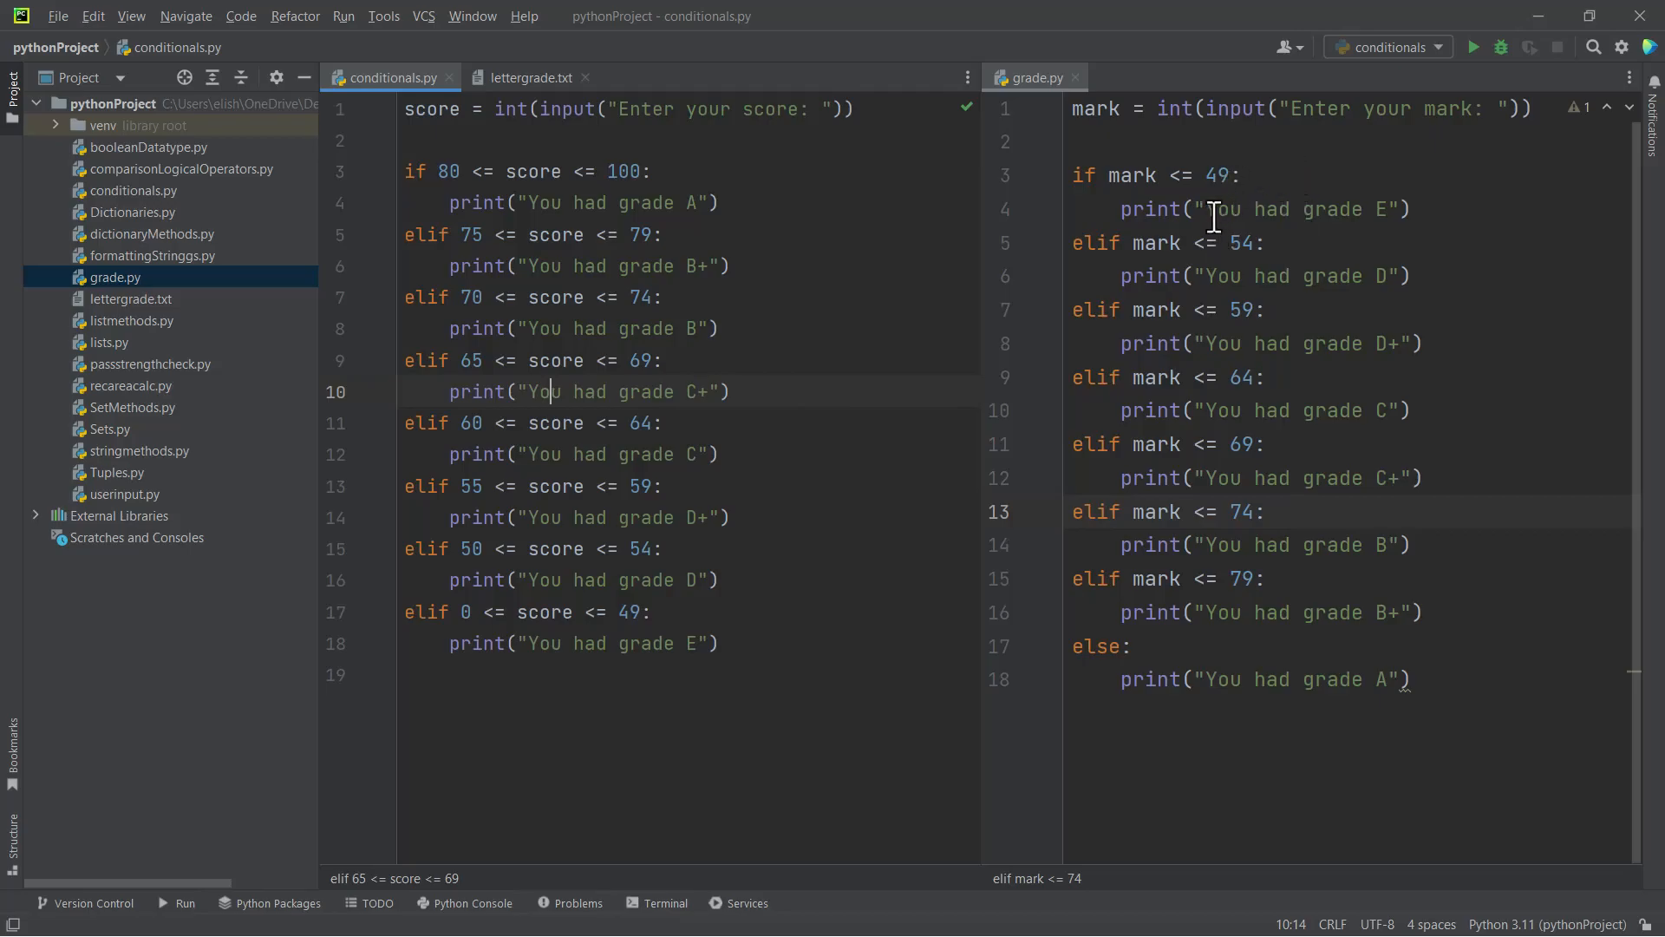
{"action": "mouse_move", "coordinate": [1200, 191]}
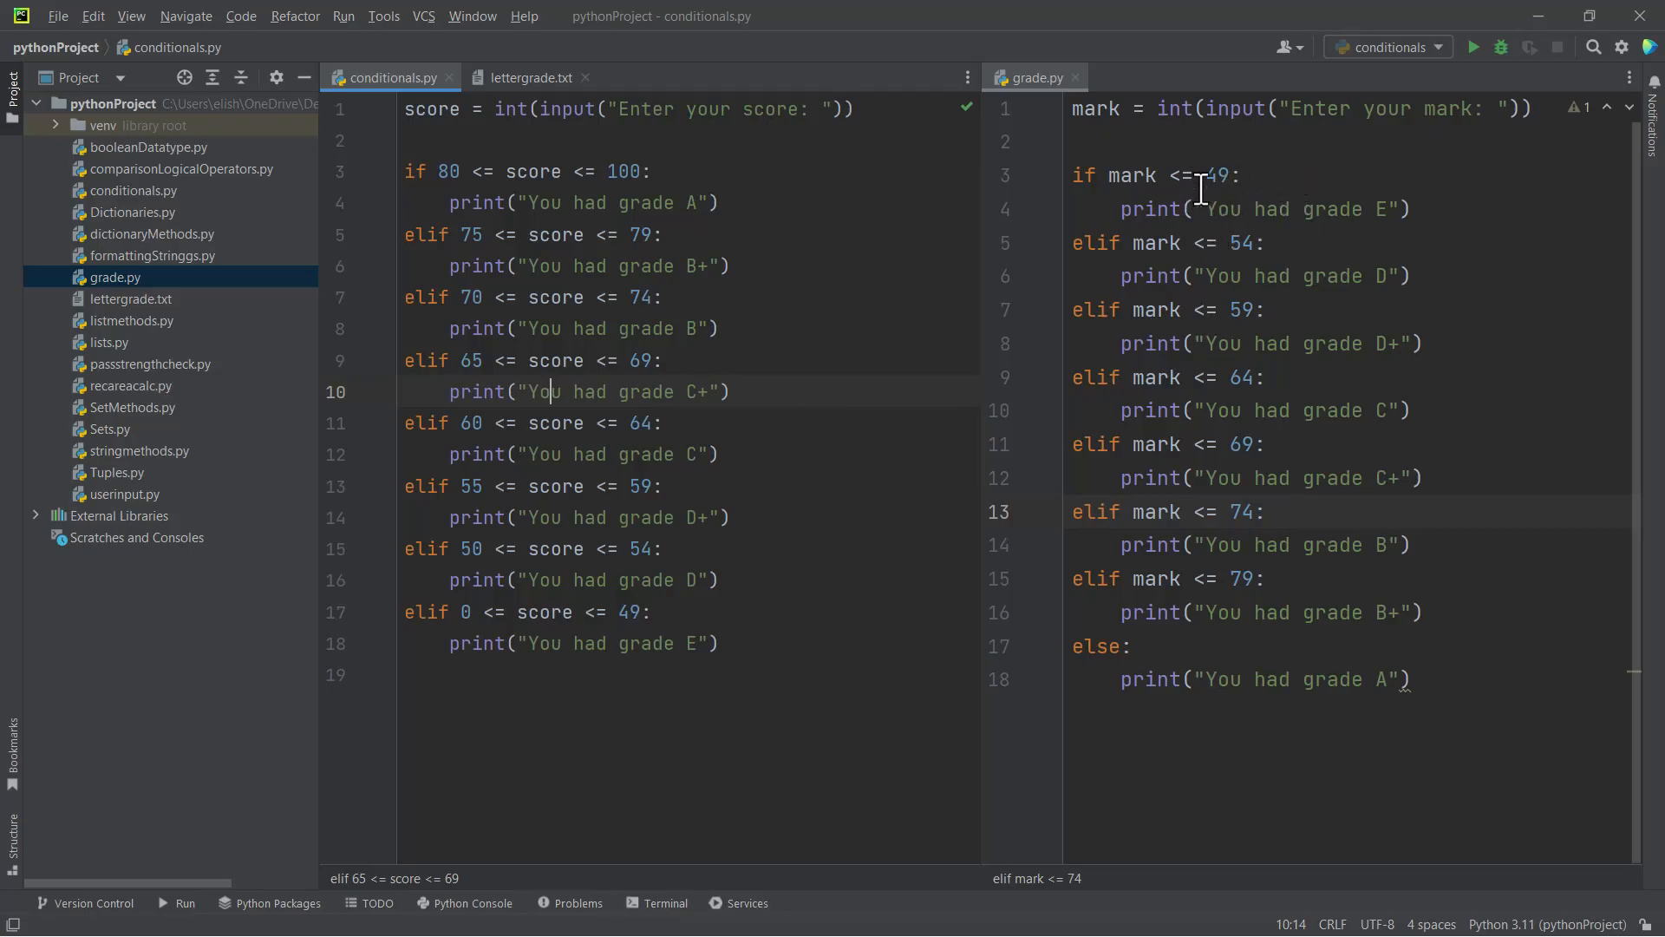
{"action": "mouse_move", "coordinate": [716, 265]}
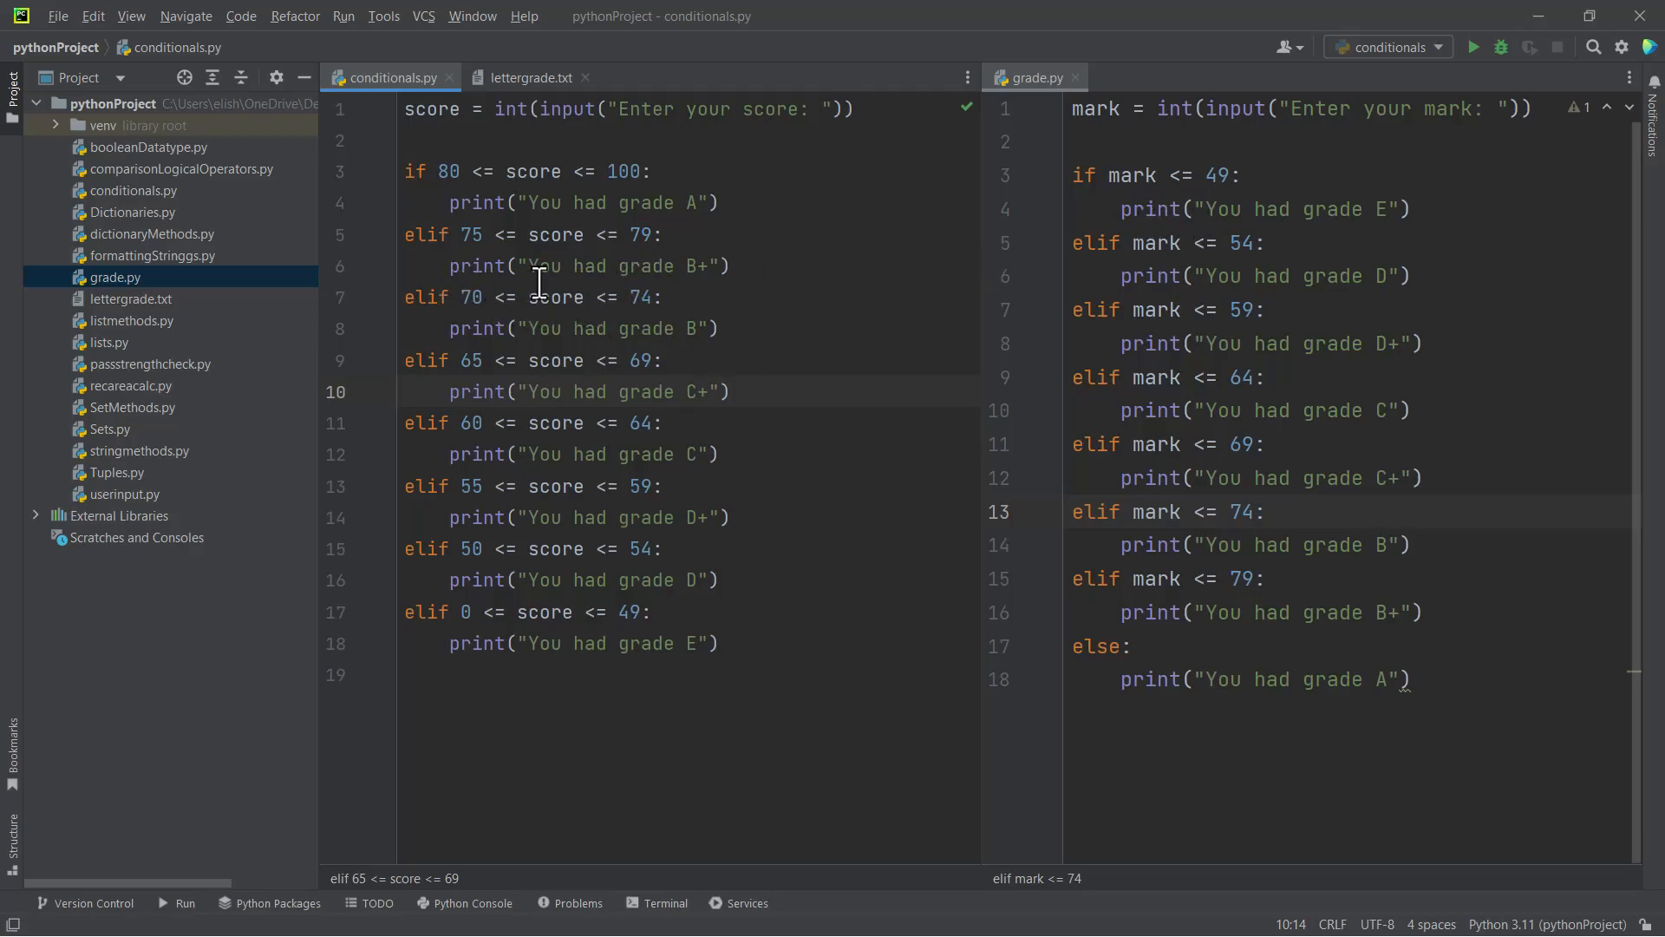
{"action": "mouse_move", "coordinate": [1134, 185]}
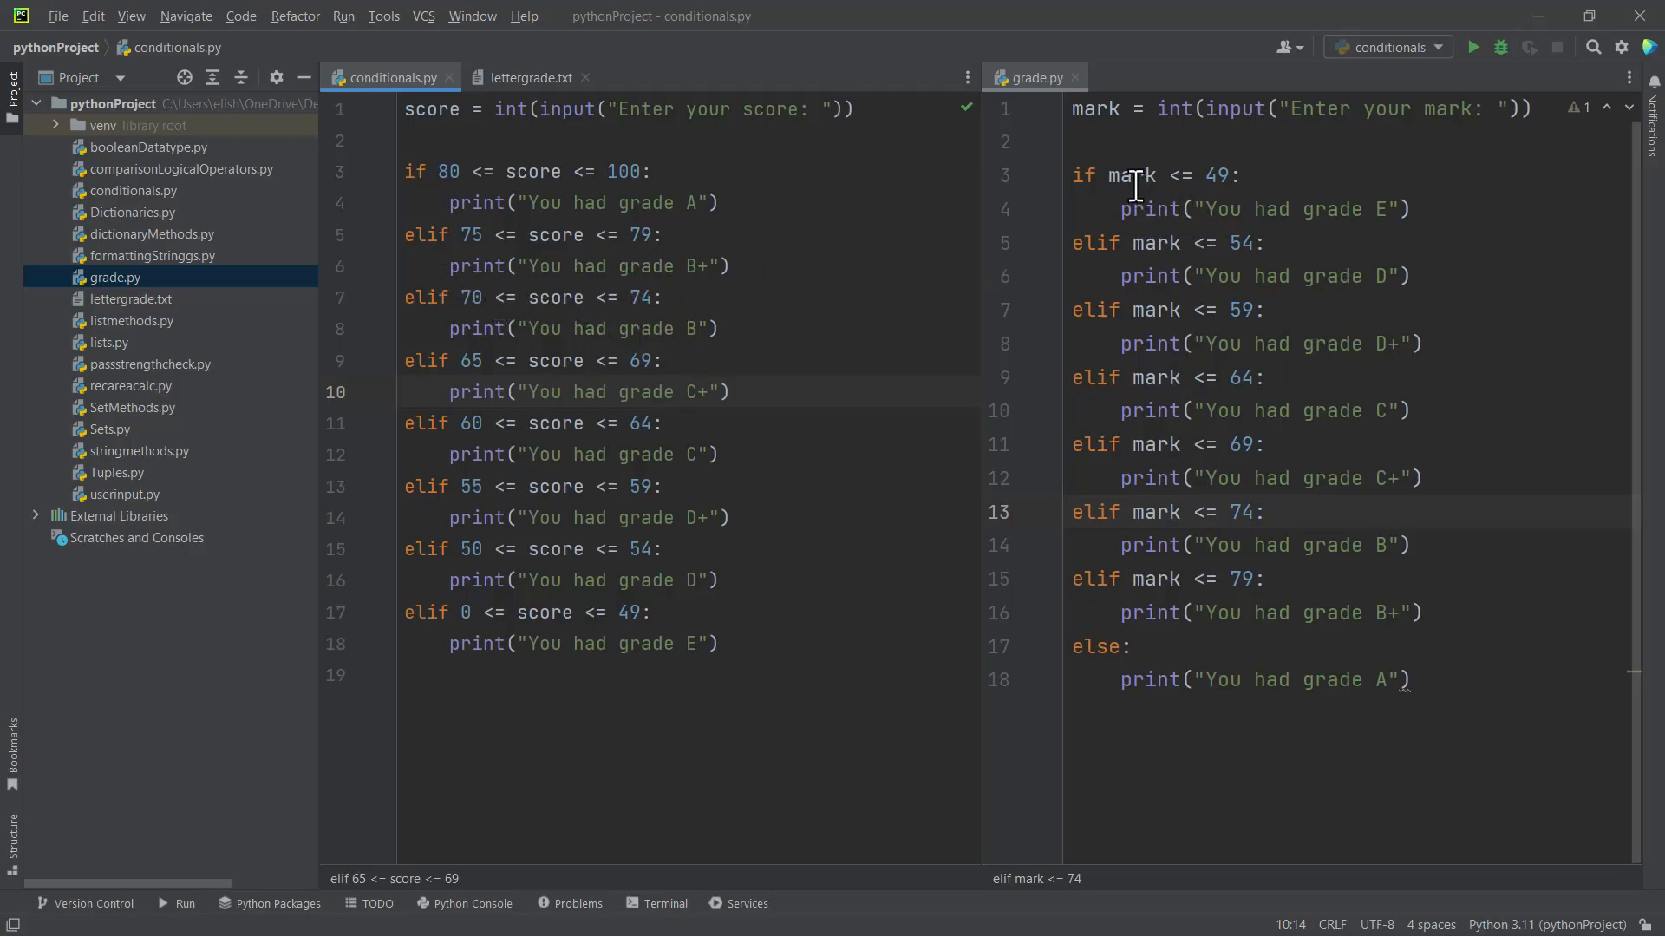
{"action": "mouse_move", "coordinate": [1190, 193]}
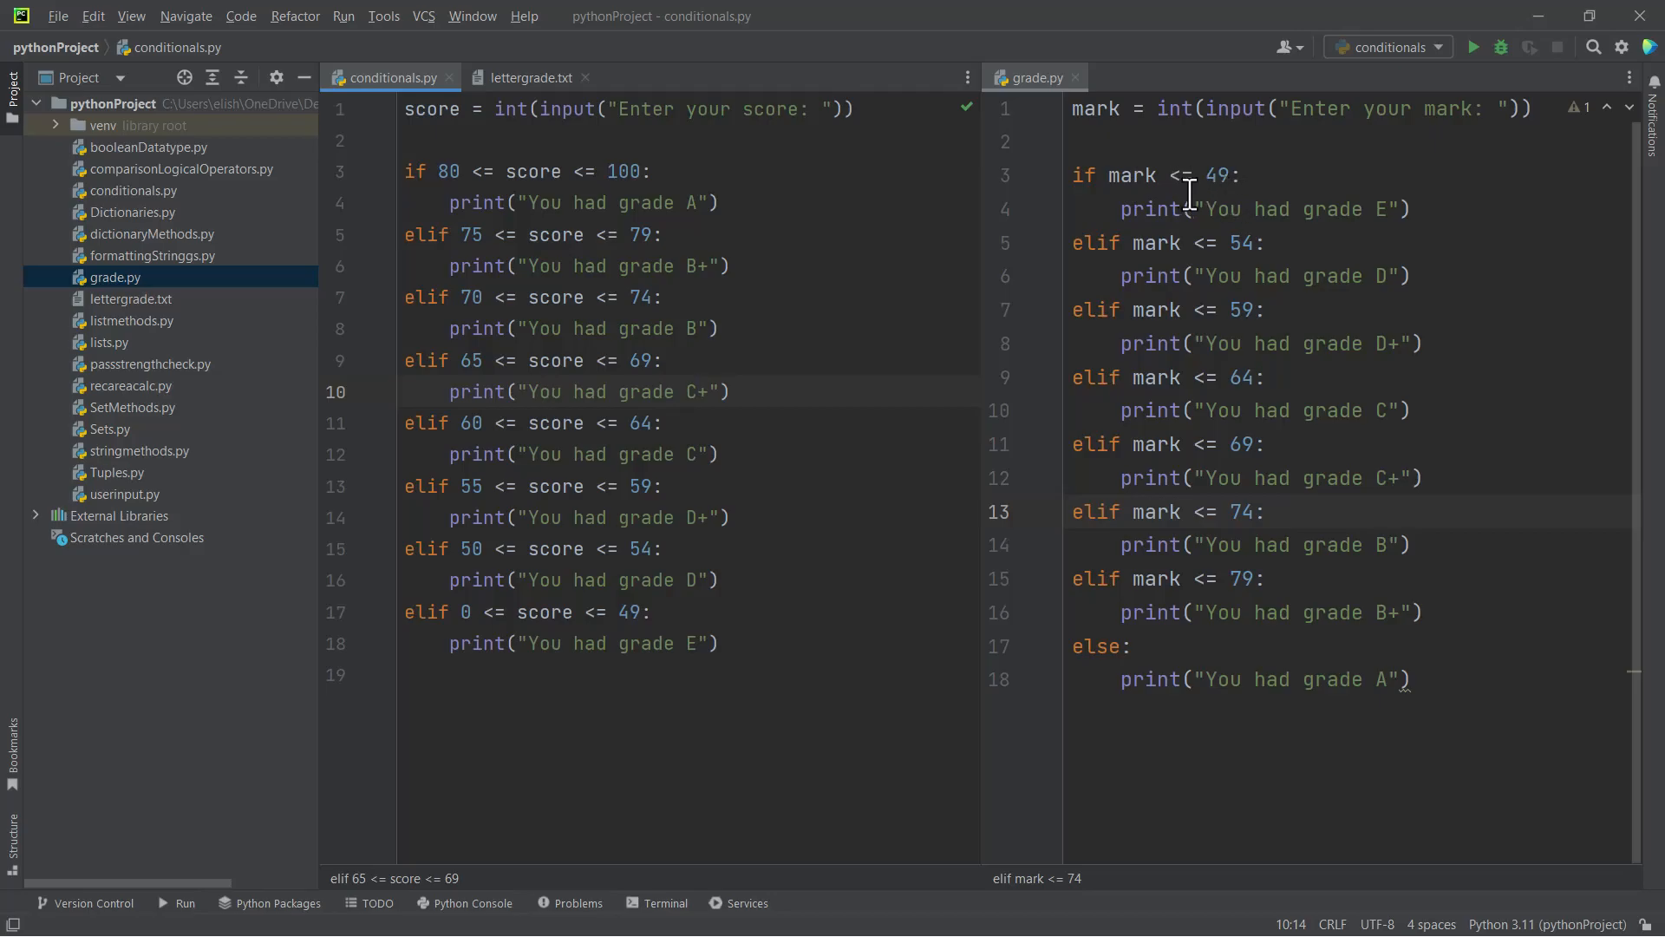
{"action": "mouse_move", "coordinate": [1236, 250]}
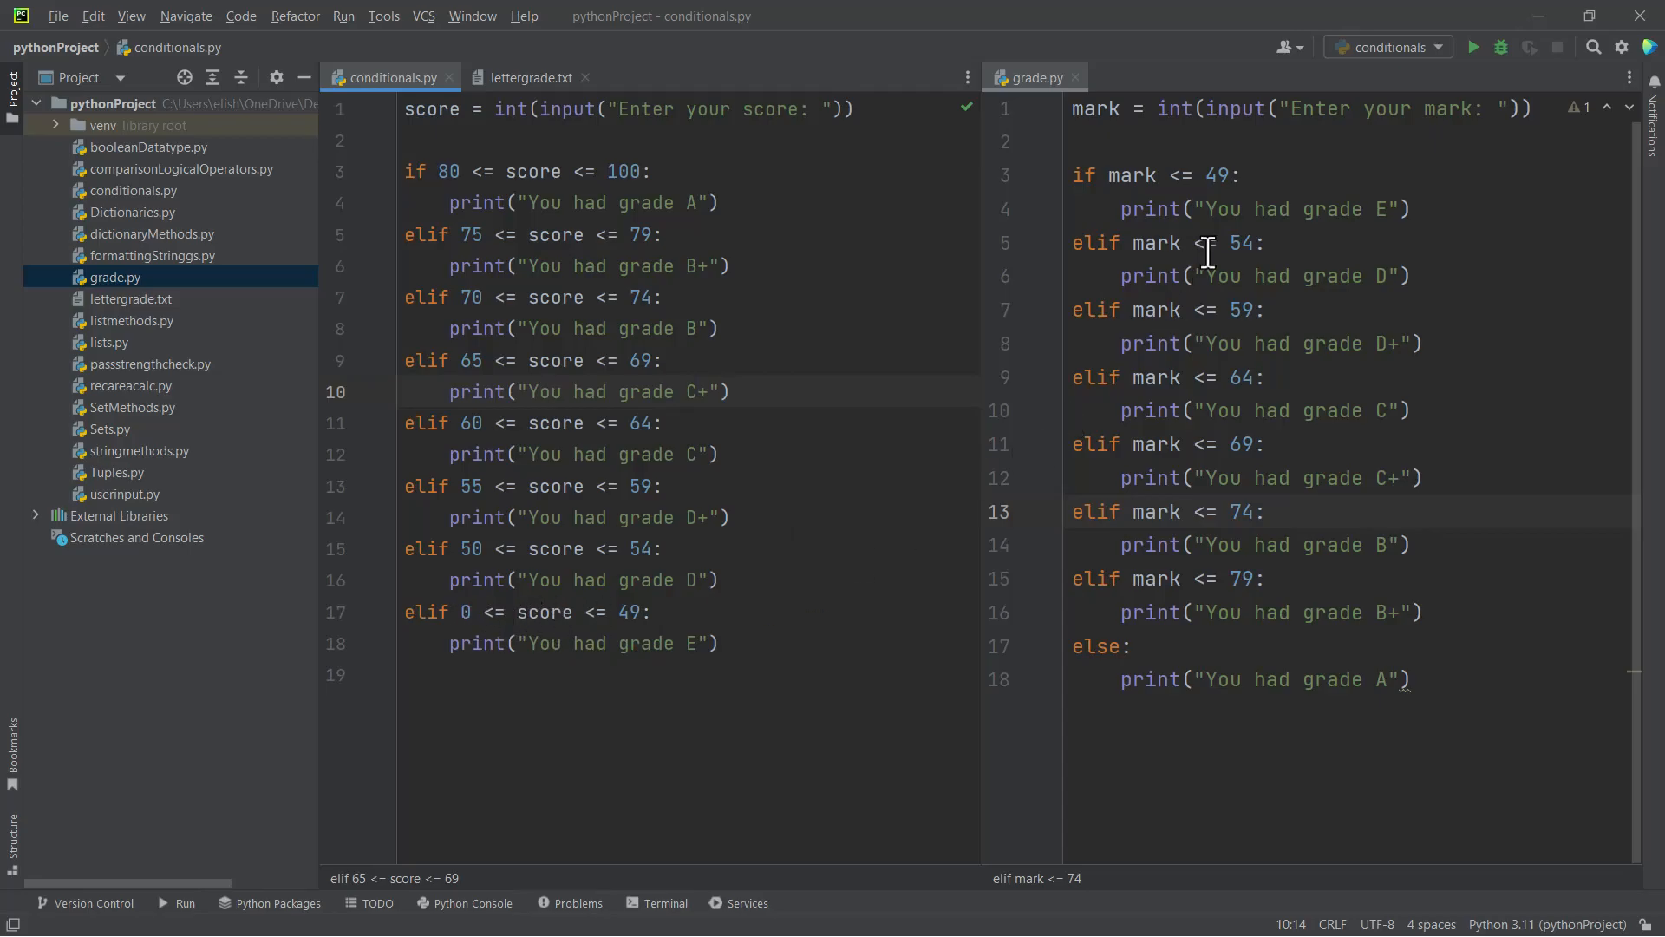
{"action": "mouse_move", "coordinate": [1256, 276]}
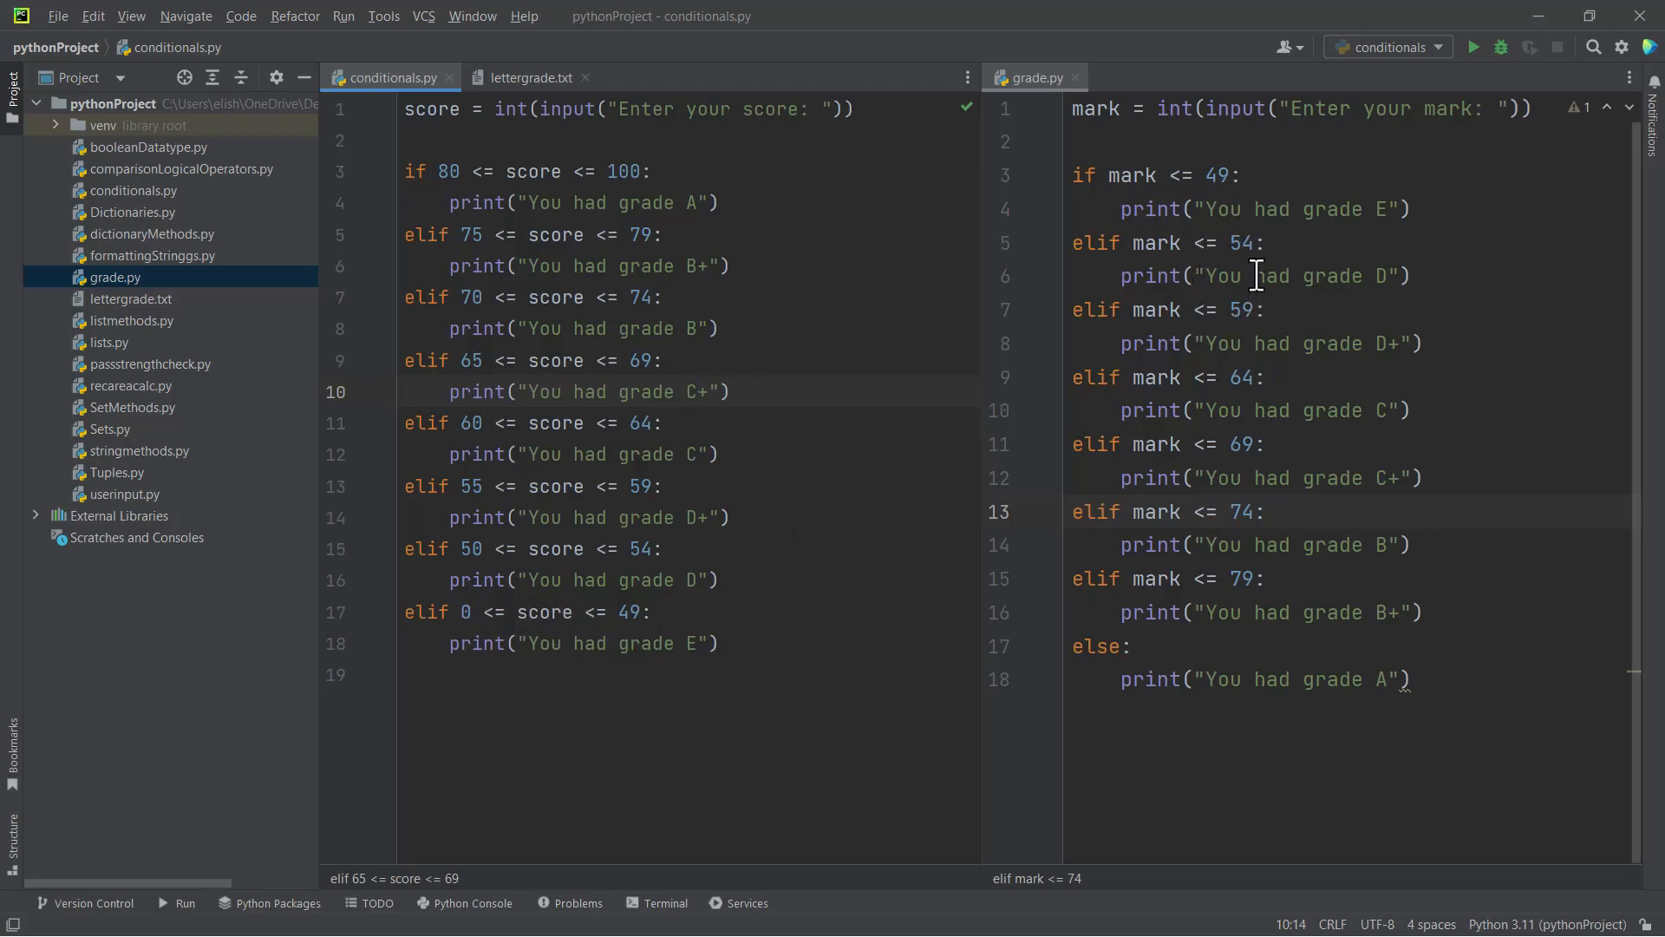
{"action": "mouse_move", "coordinate": [1240, 261]}
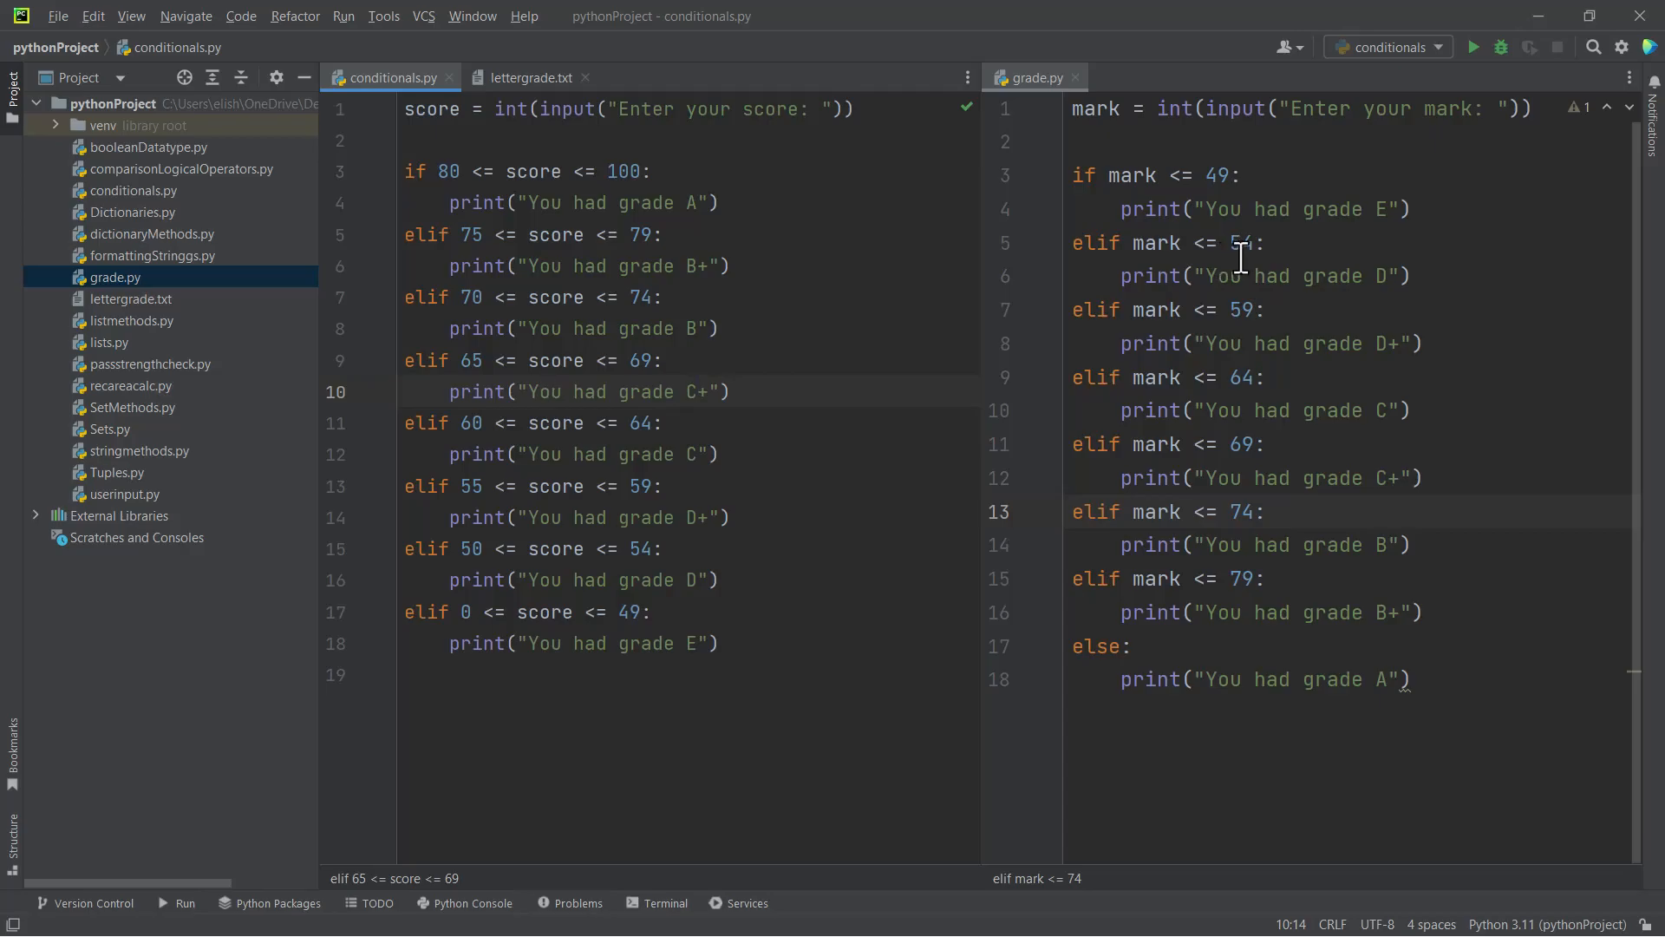
{"action": "mouse_move", "coordinate": [1218, 276]}
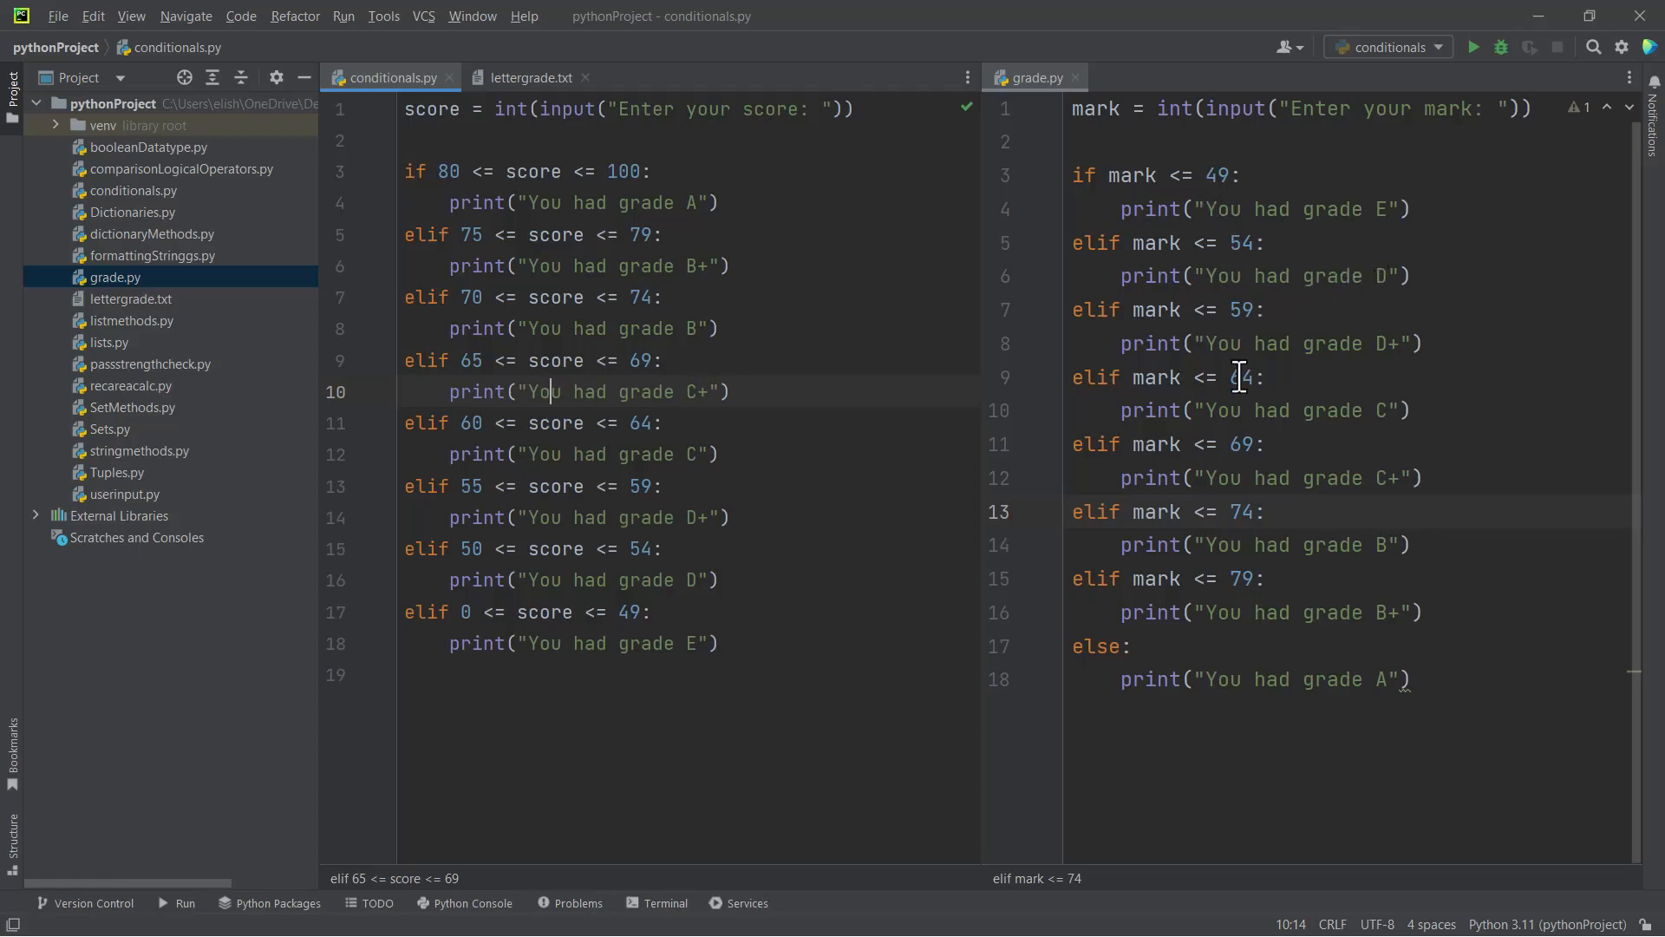
{"action": "mouse_move", "coordinate": [720, 396]}
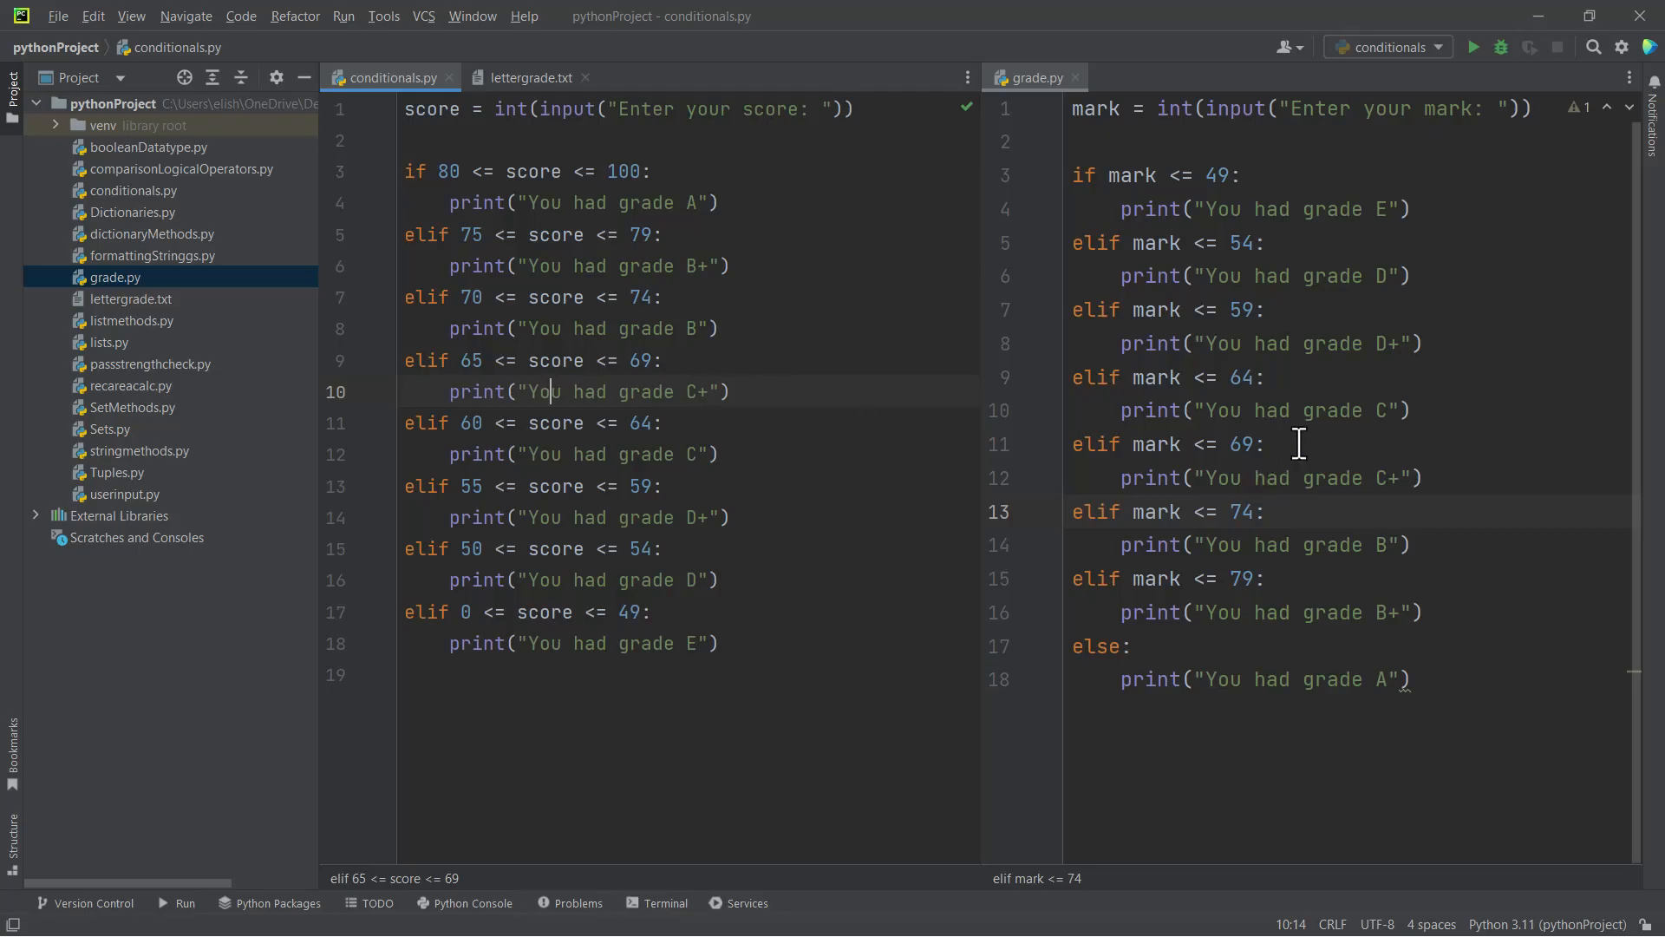
Run grade.py from its context menu and submit a mark of 5 at the prompt
{"action": "right_click", "coordinate": [1295, 442]}
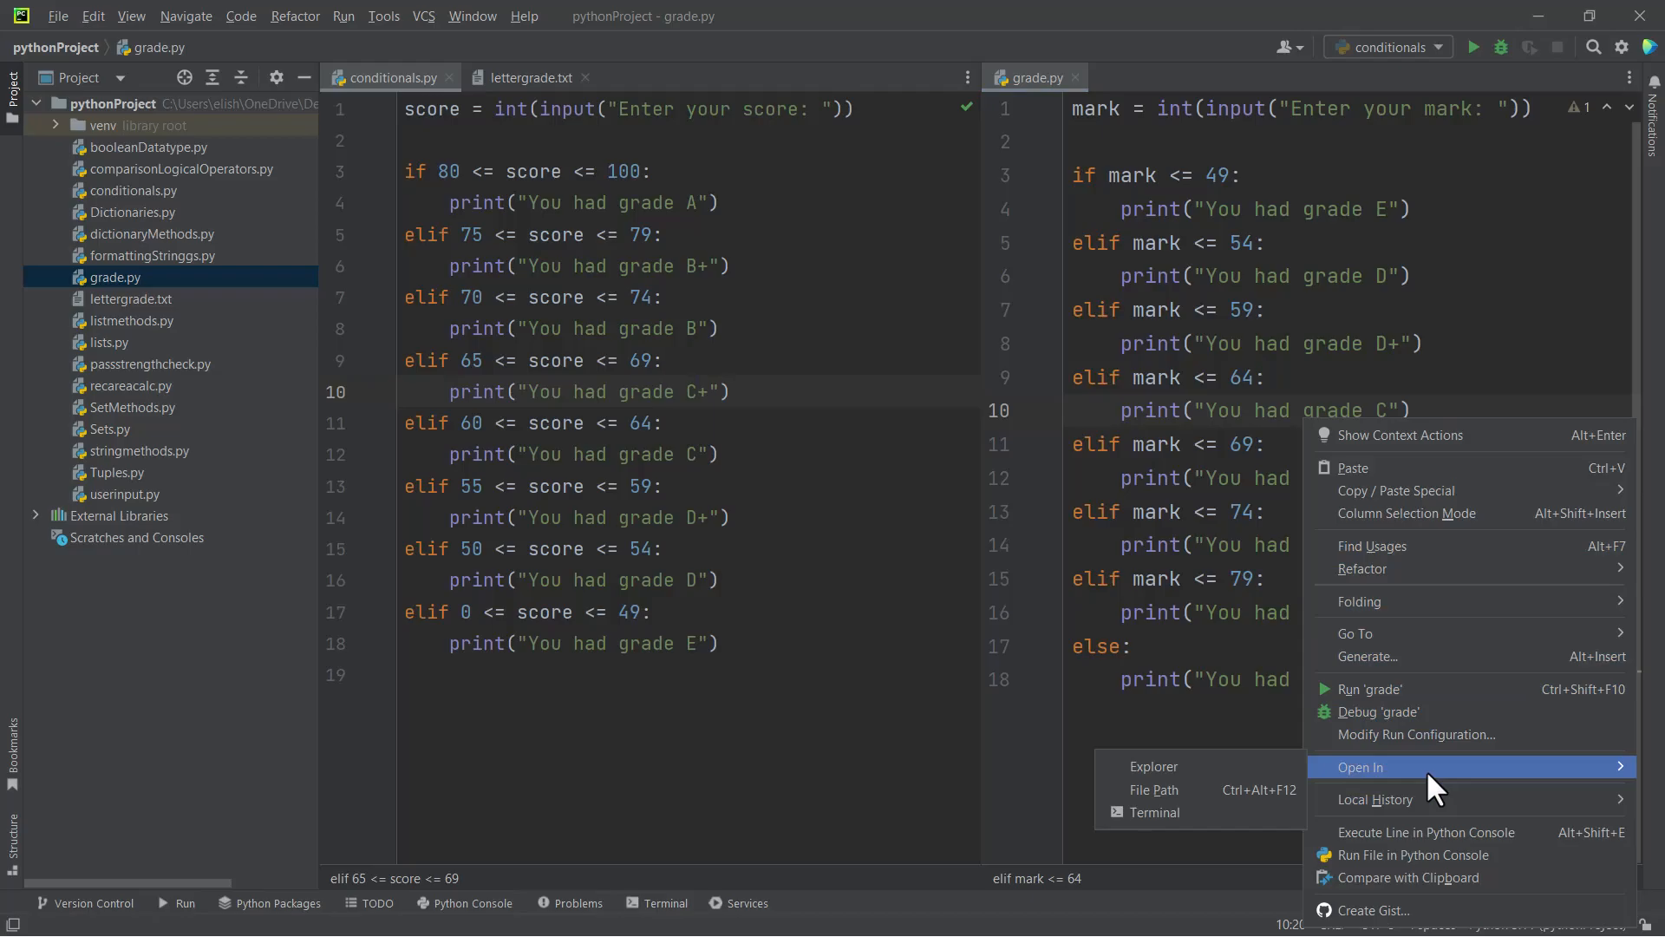
{"action": "mouse_move", "coordinate": [1411, 695]}
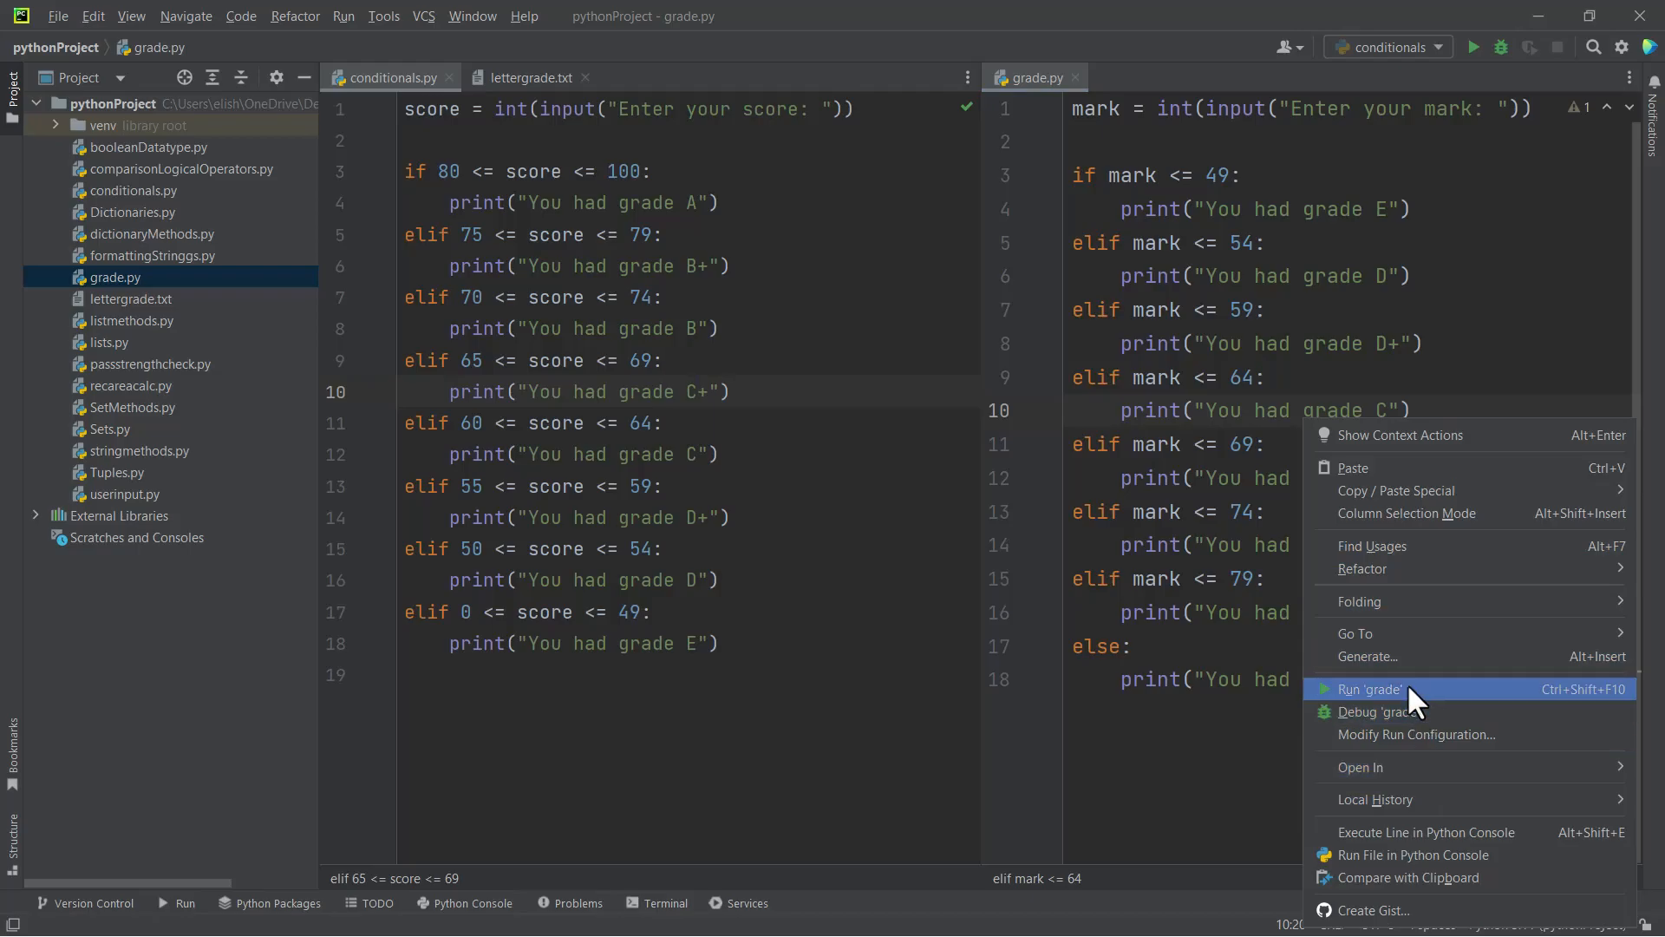
{"action": "left_click", "coordinate": [1370, 688]}
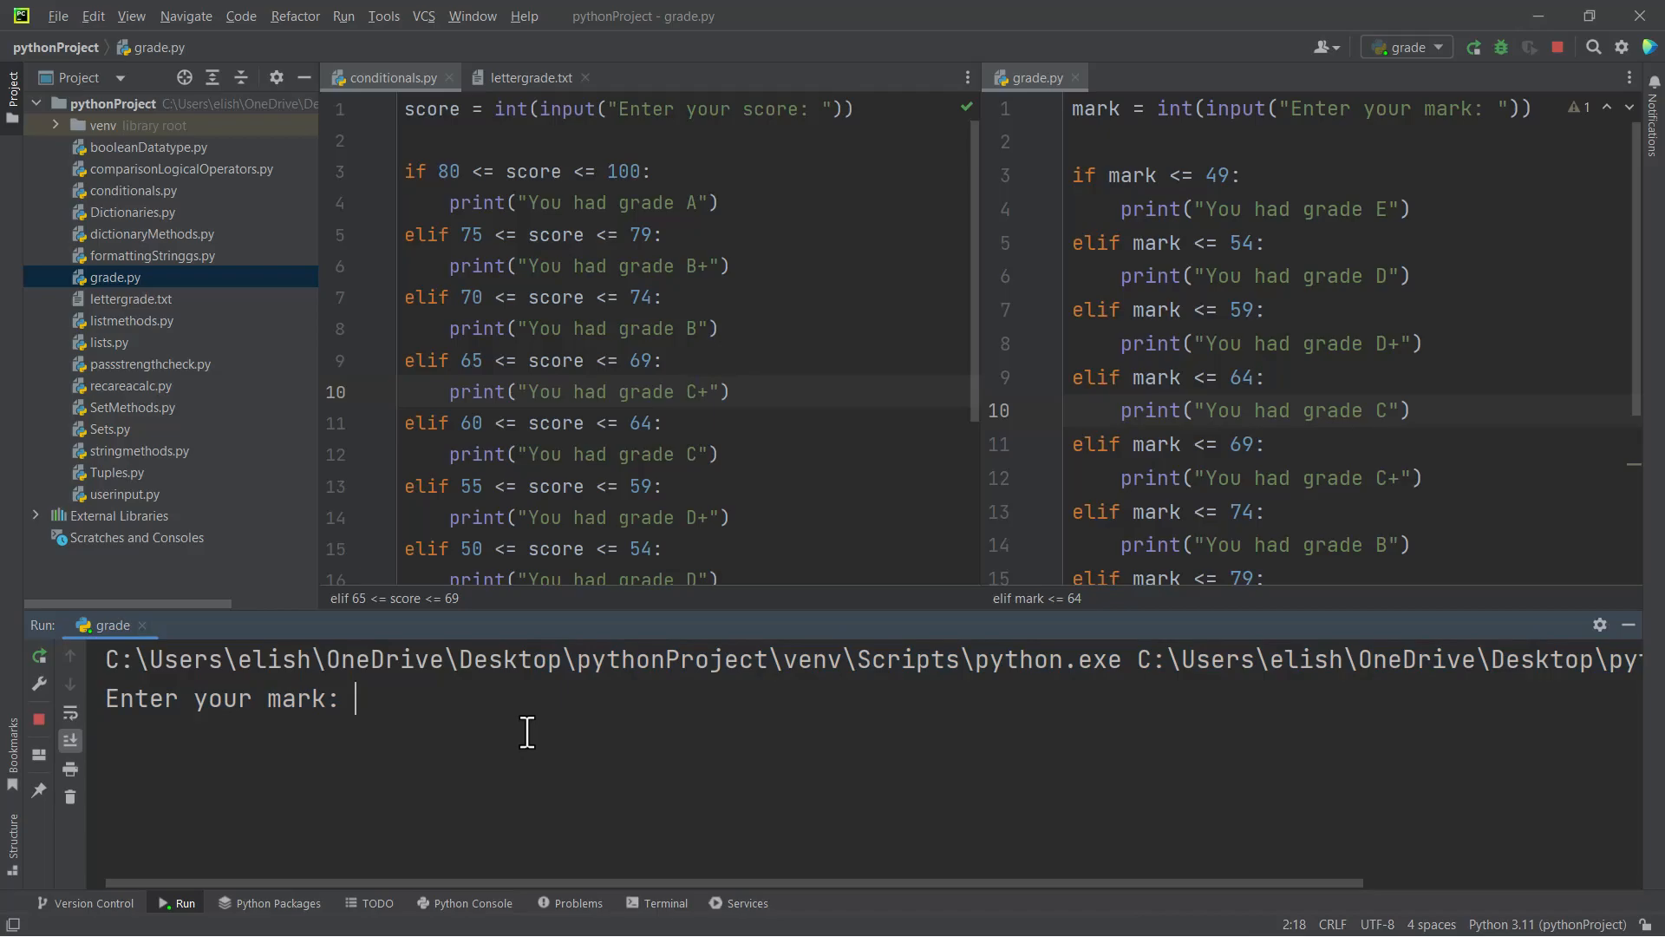
{"action": "type", "text": "5"}
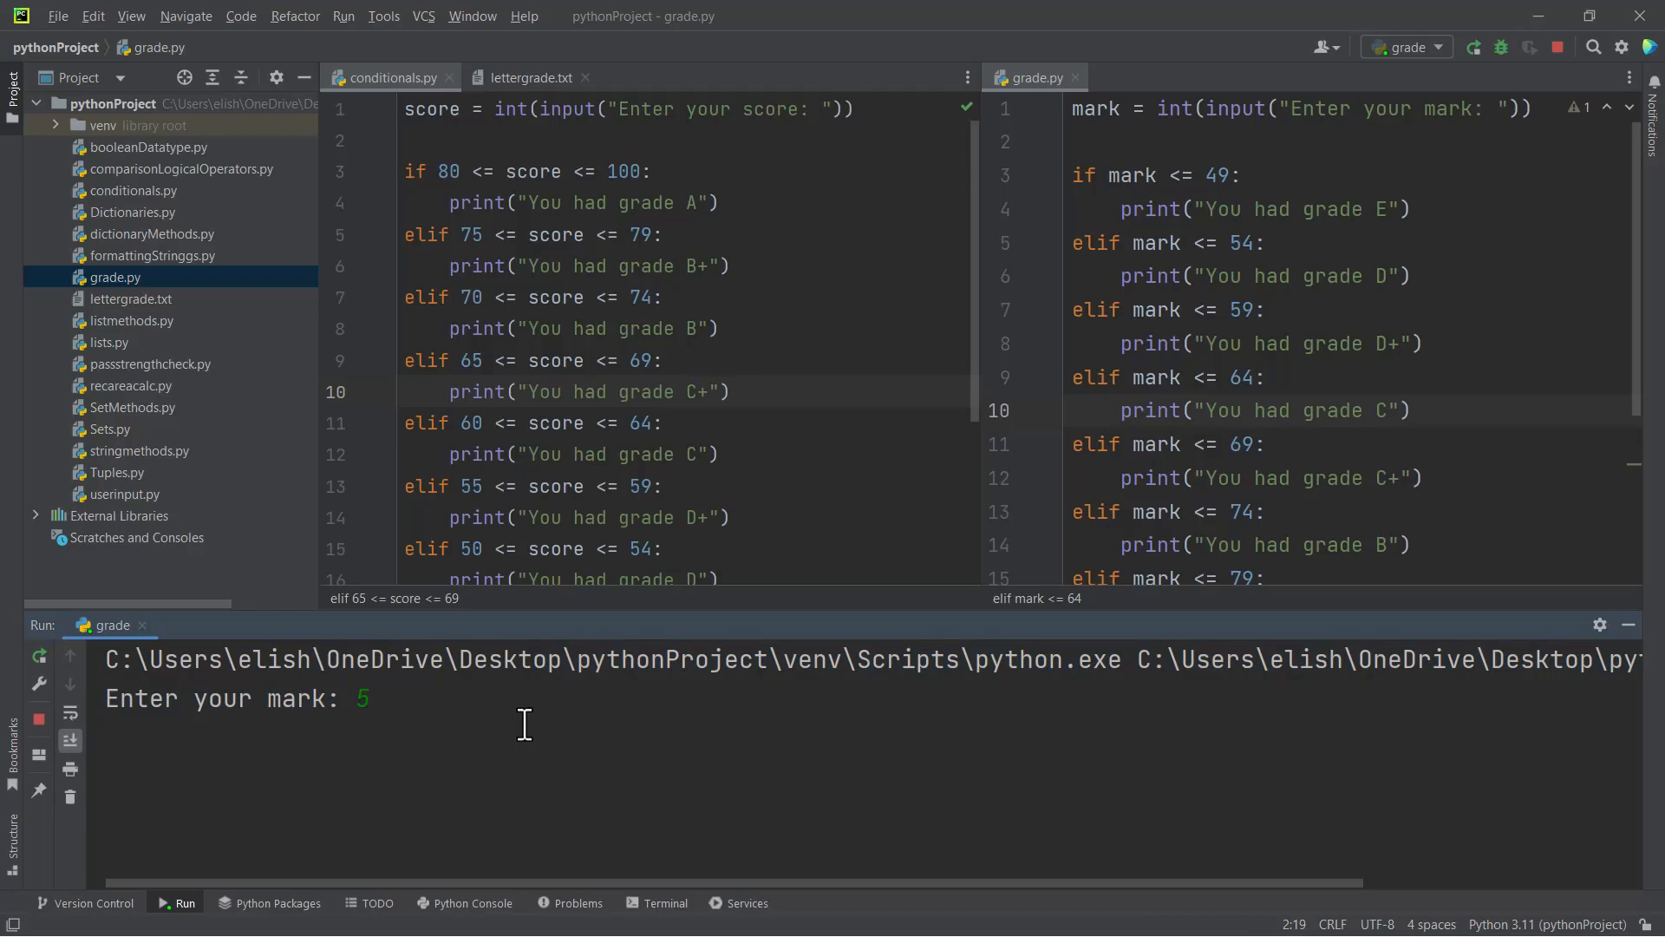
{"action": "key", "text": "Return"}
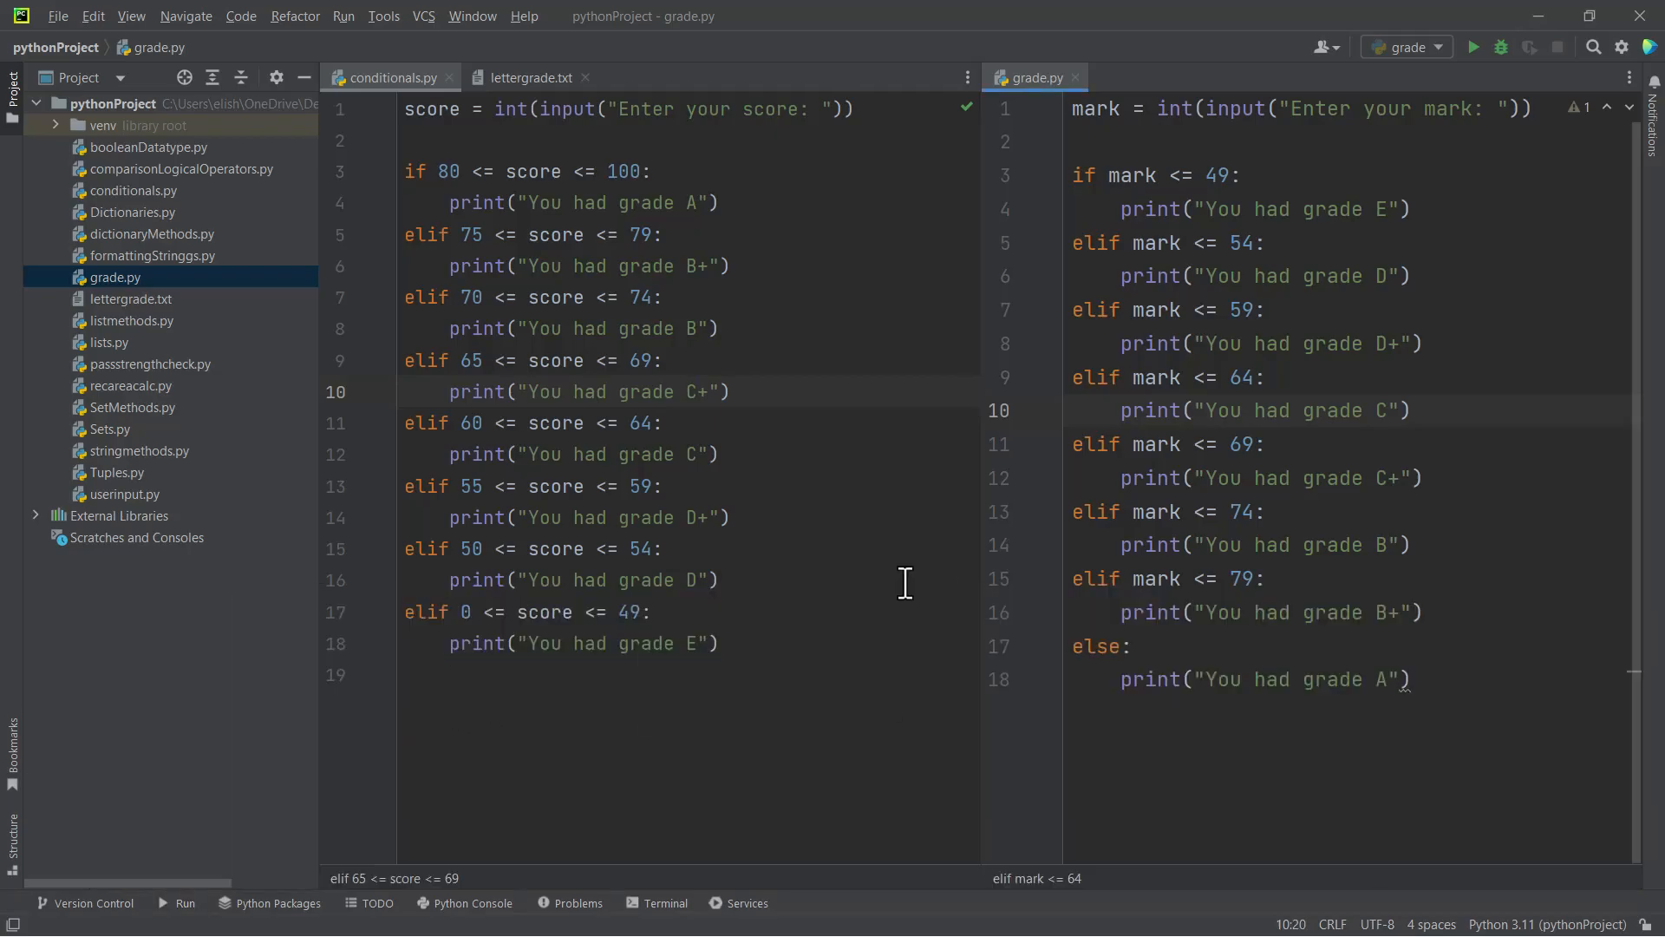
{"action": "mouse_move", "coordinate": [910, 555]}
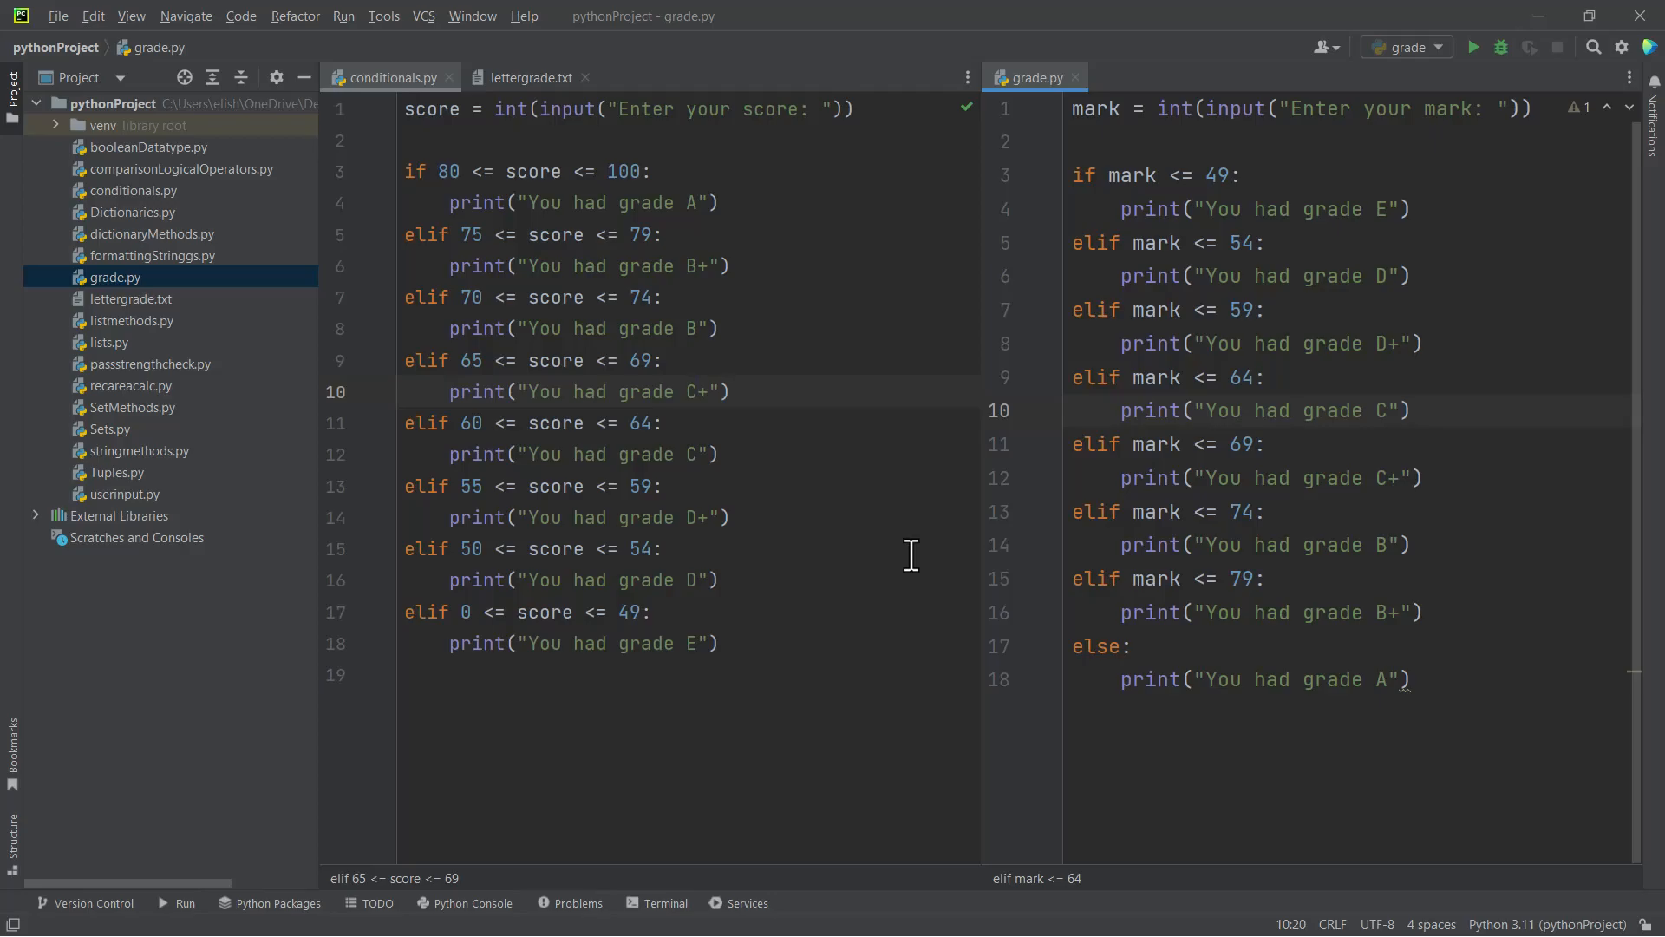
{"action": "mouse_move", "coordinate": [766, 527]}
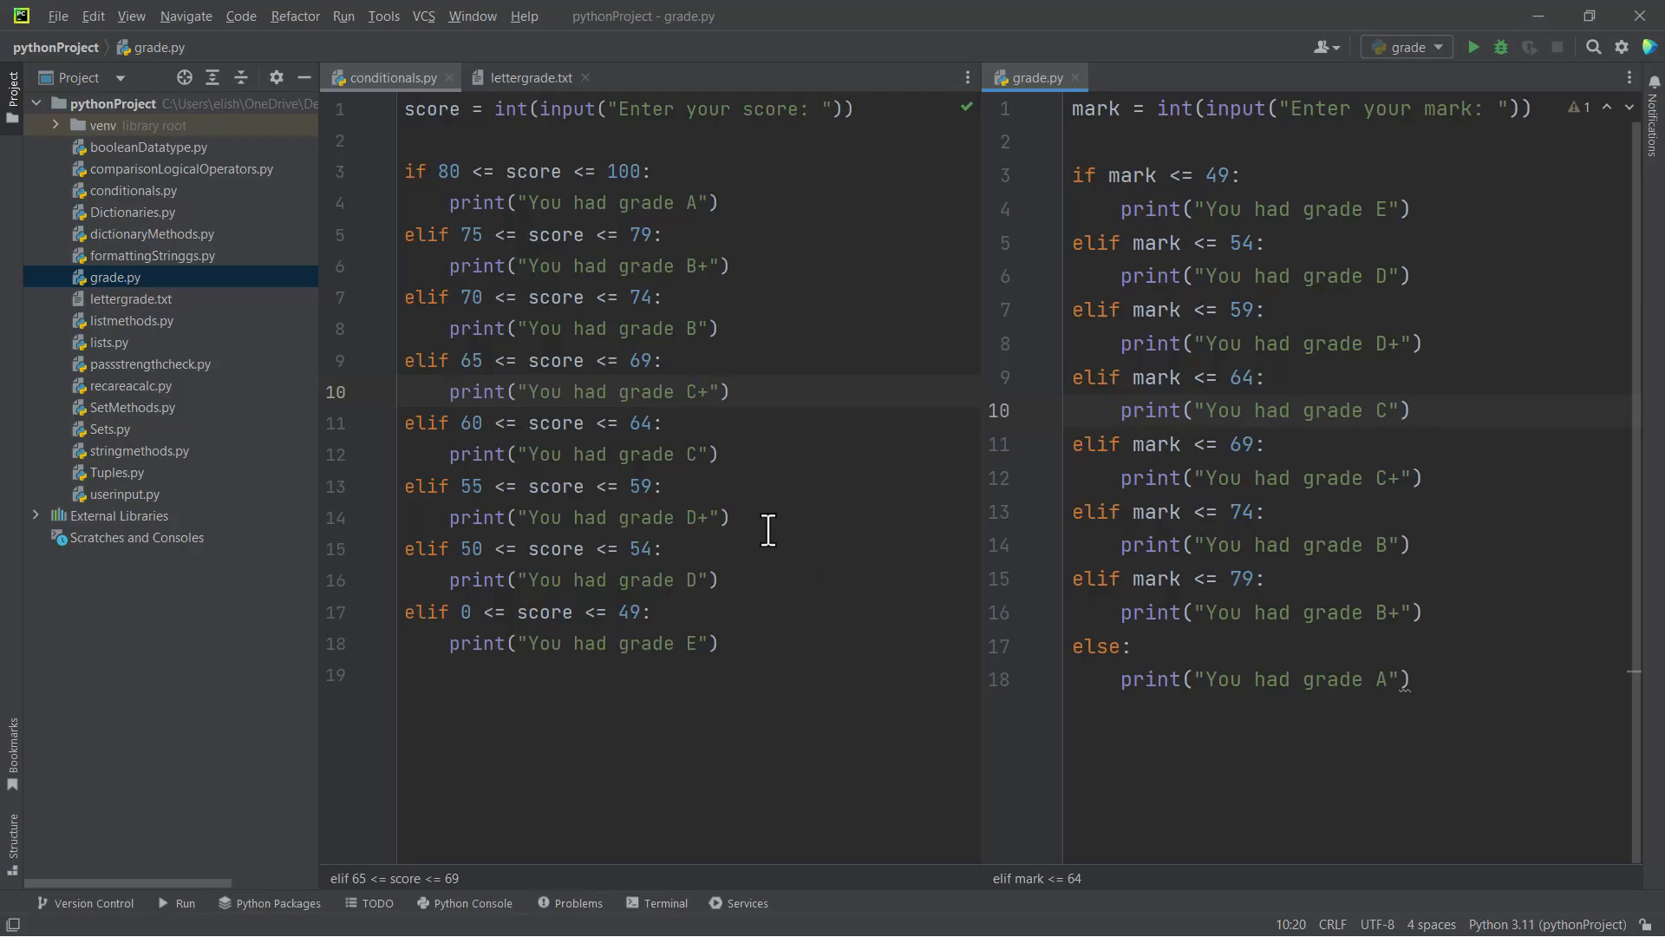
{"action": "mouse_move", "coordinate": [536, 673]}
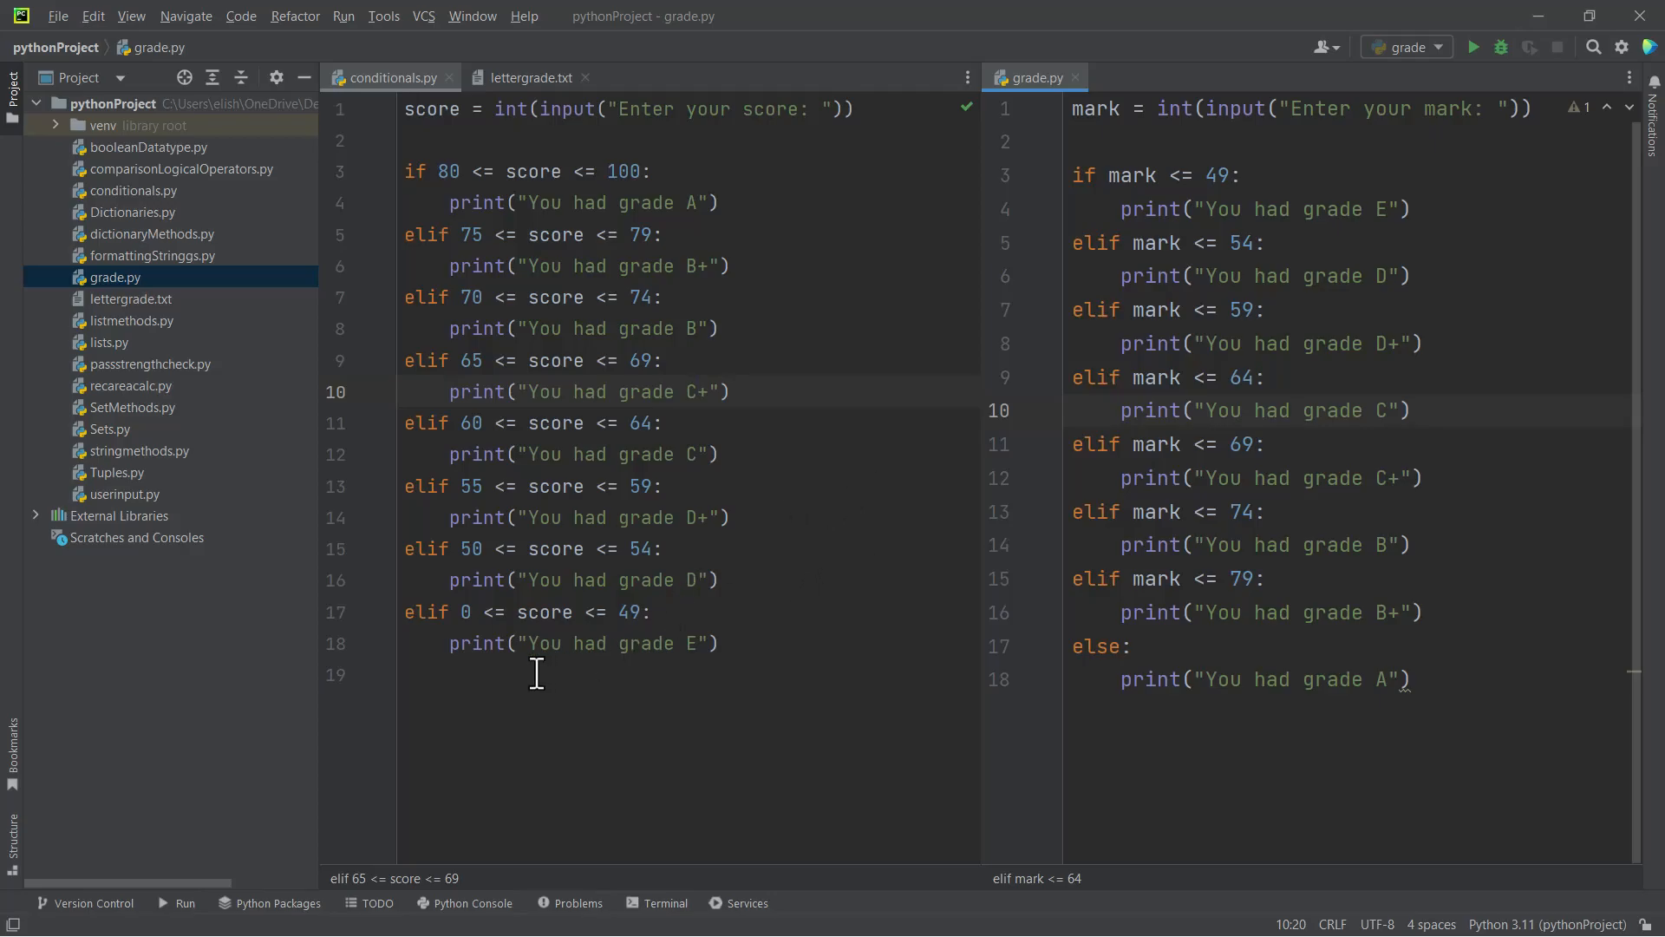
{"action": "mouse_move", "coordinate": [1335, 696]}
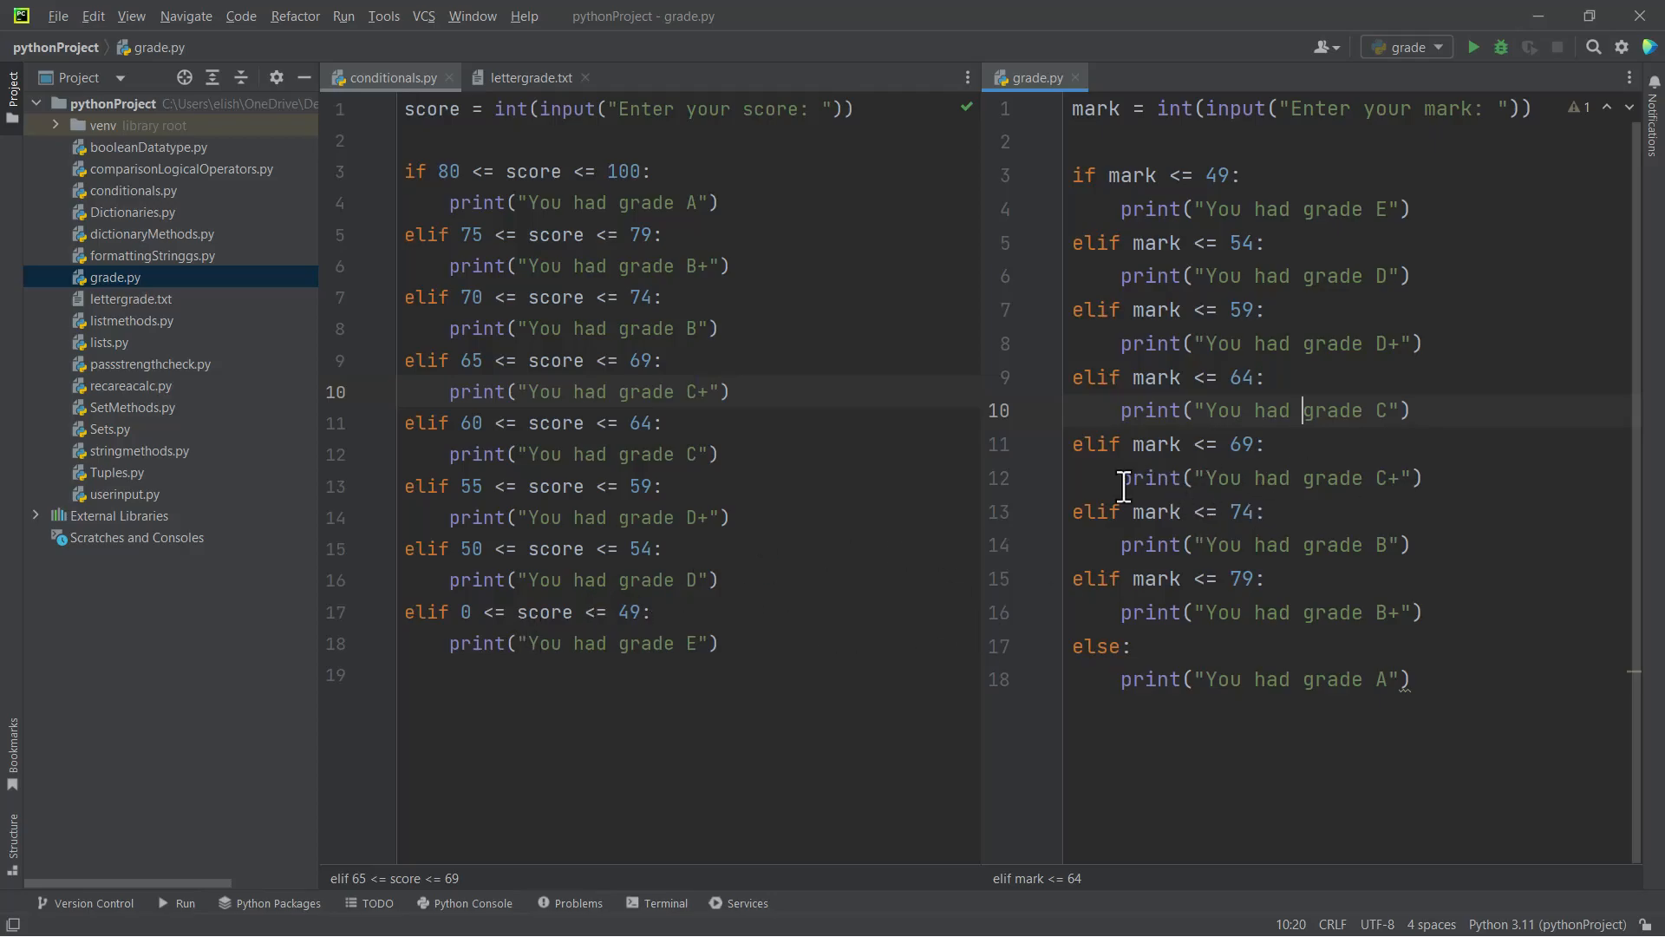
{"action": "mouse_move", "coordinate": [860, 471]}
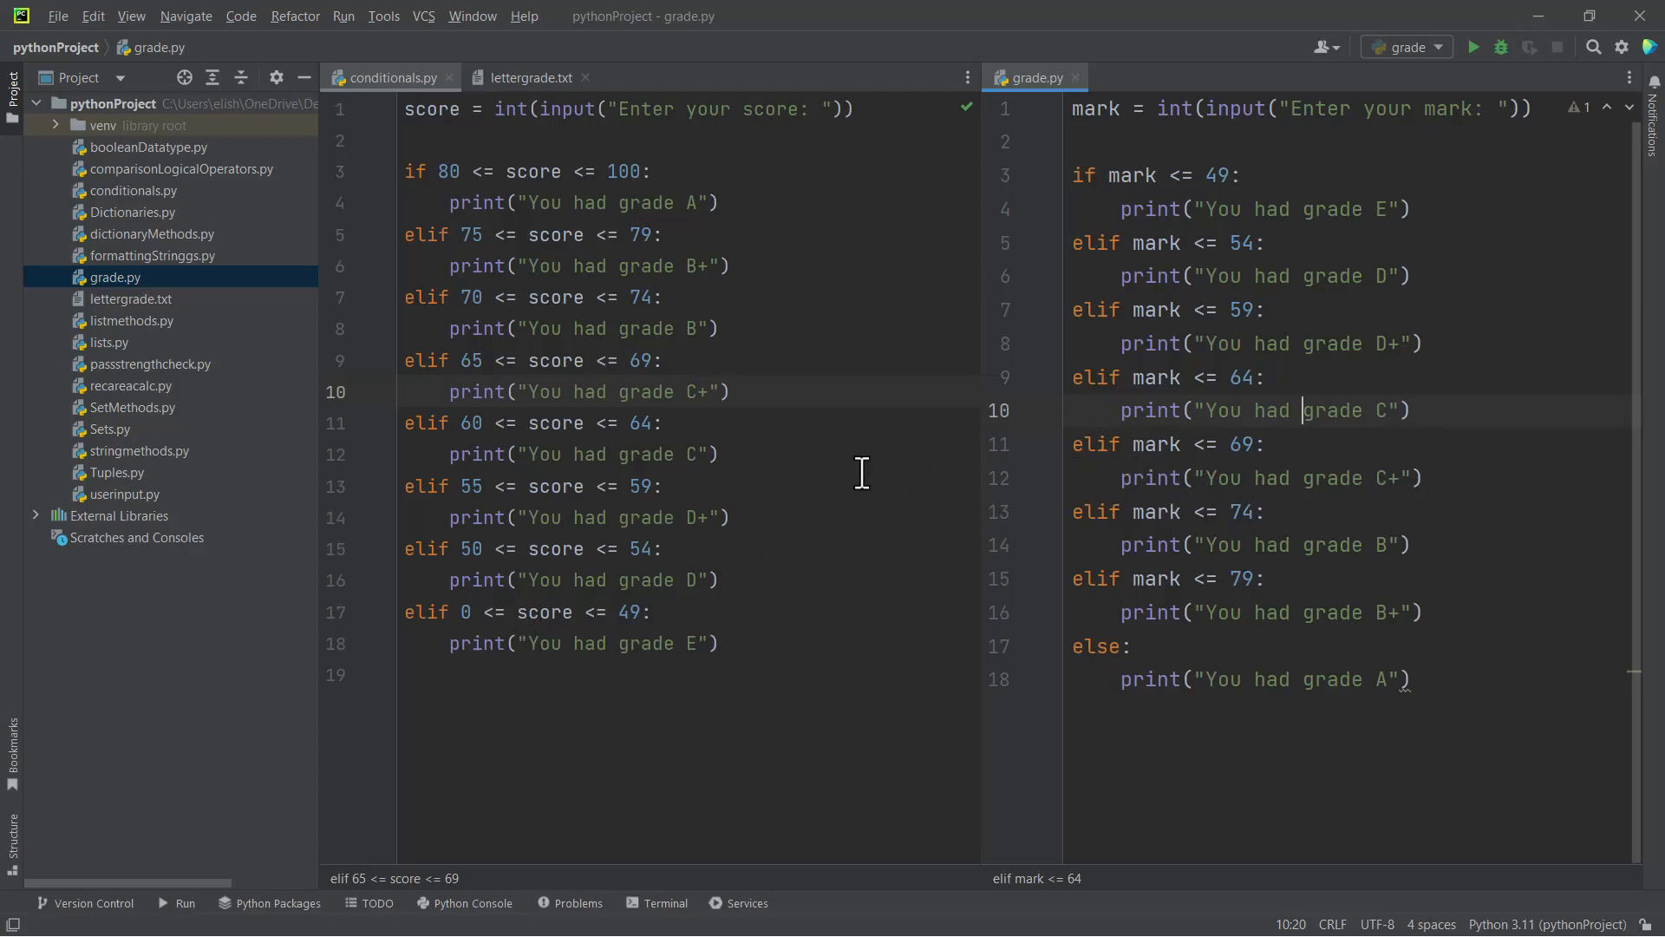
{"action": "mouse_move", "coordinate": [1326, 434]}
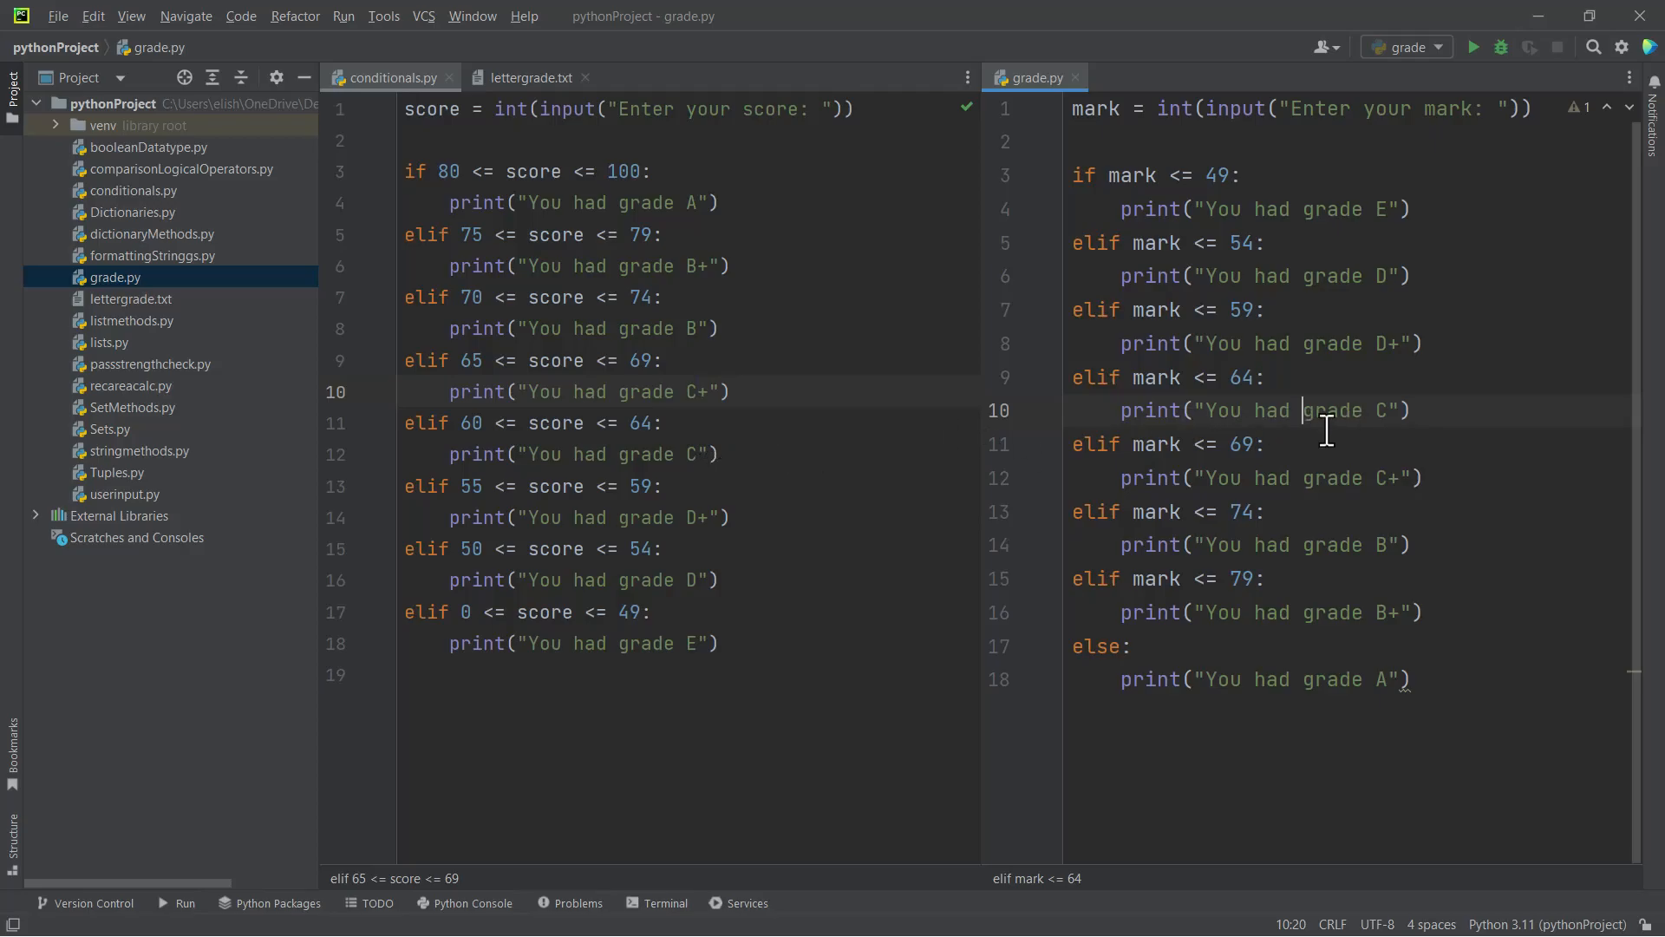
{"action": "mouse_move", "coordinate": [1241, 520]}
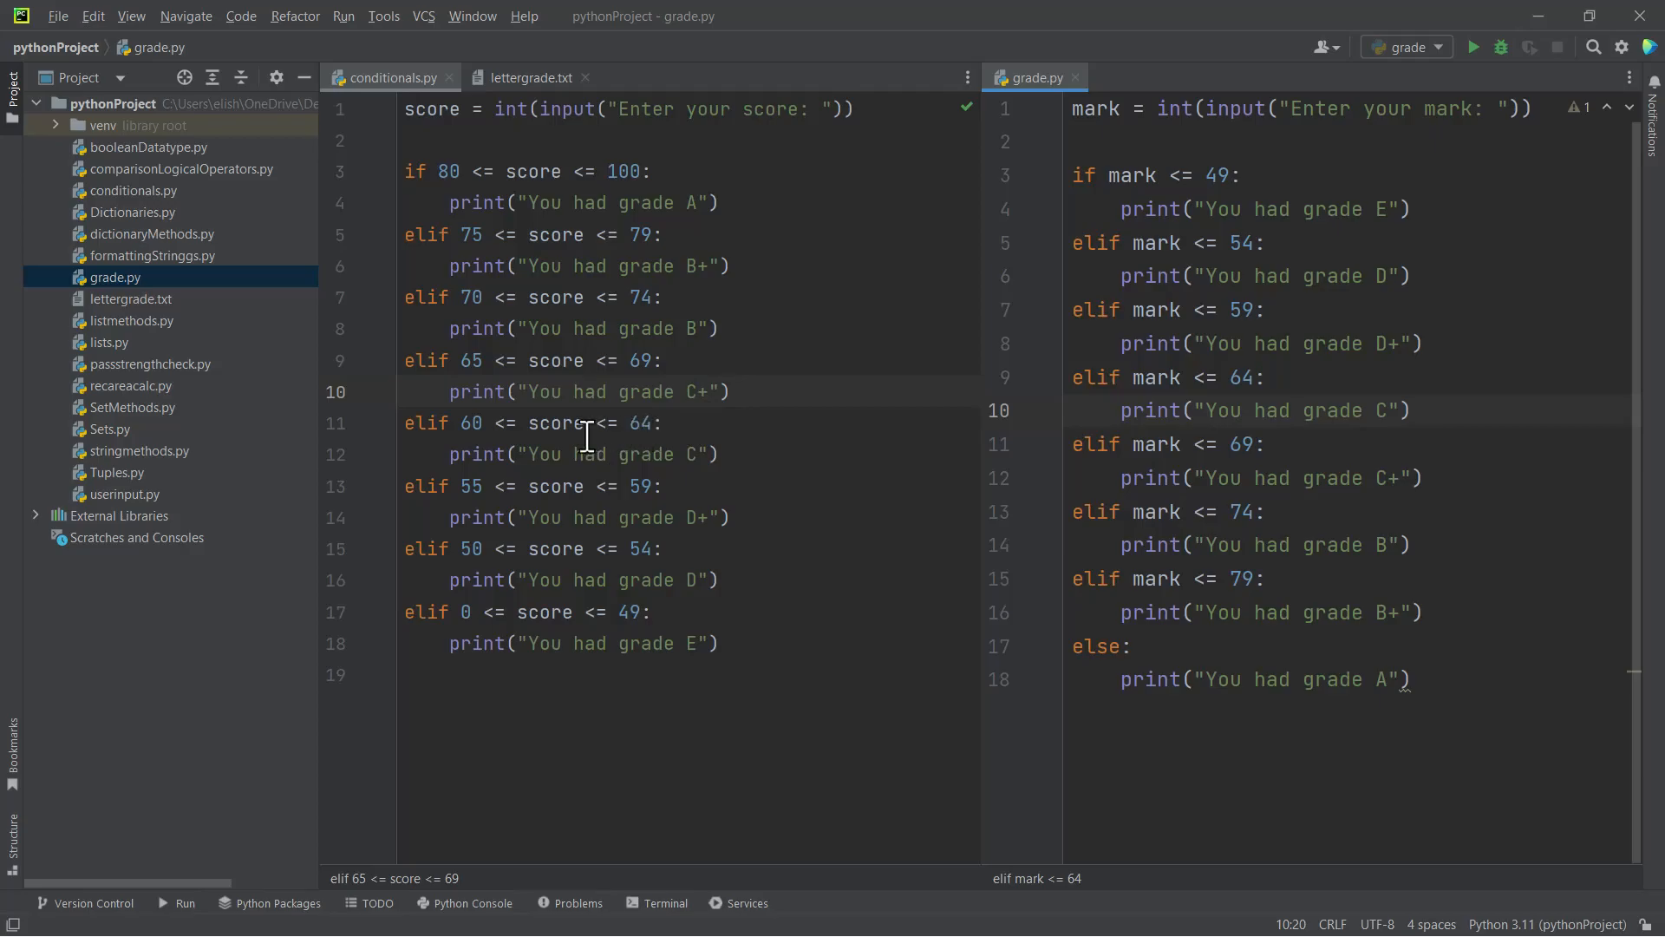
{"action": "mouse_move", "coordinate": [746, 338]}
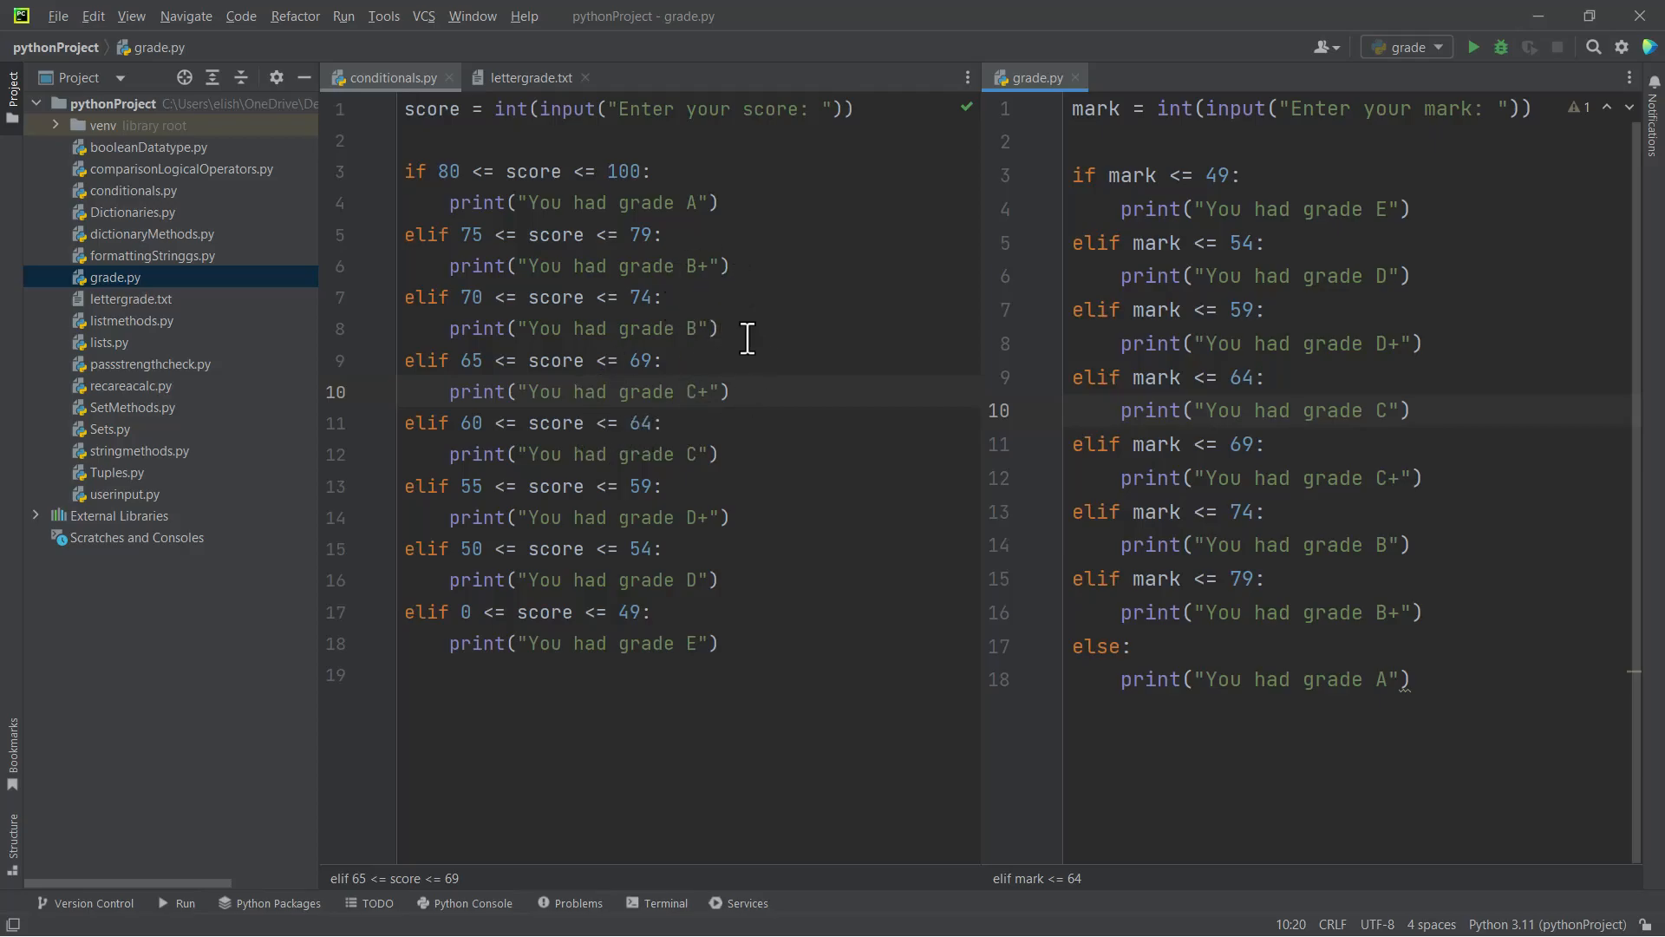
{"action": "mouse_move", "coordinate": [1261, 296]}
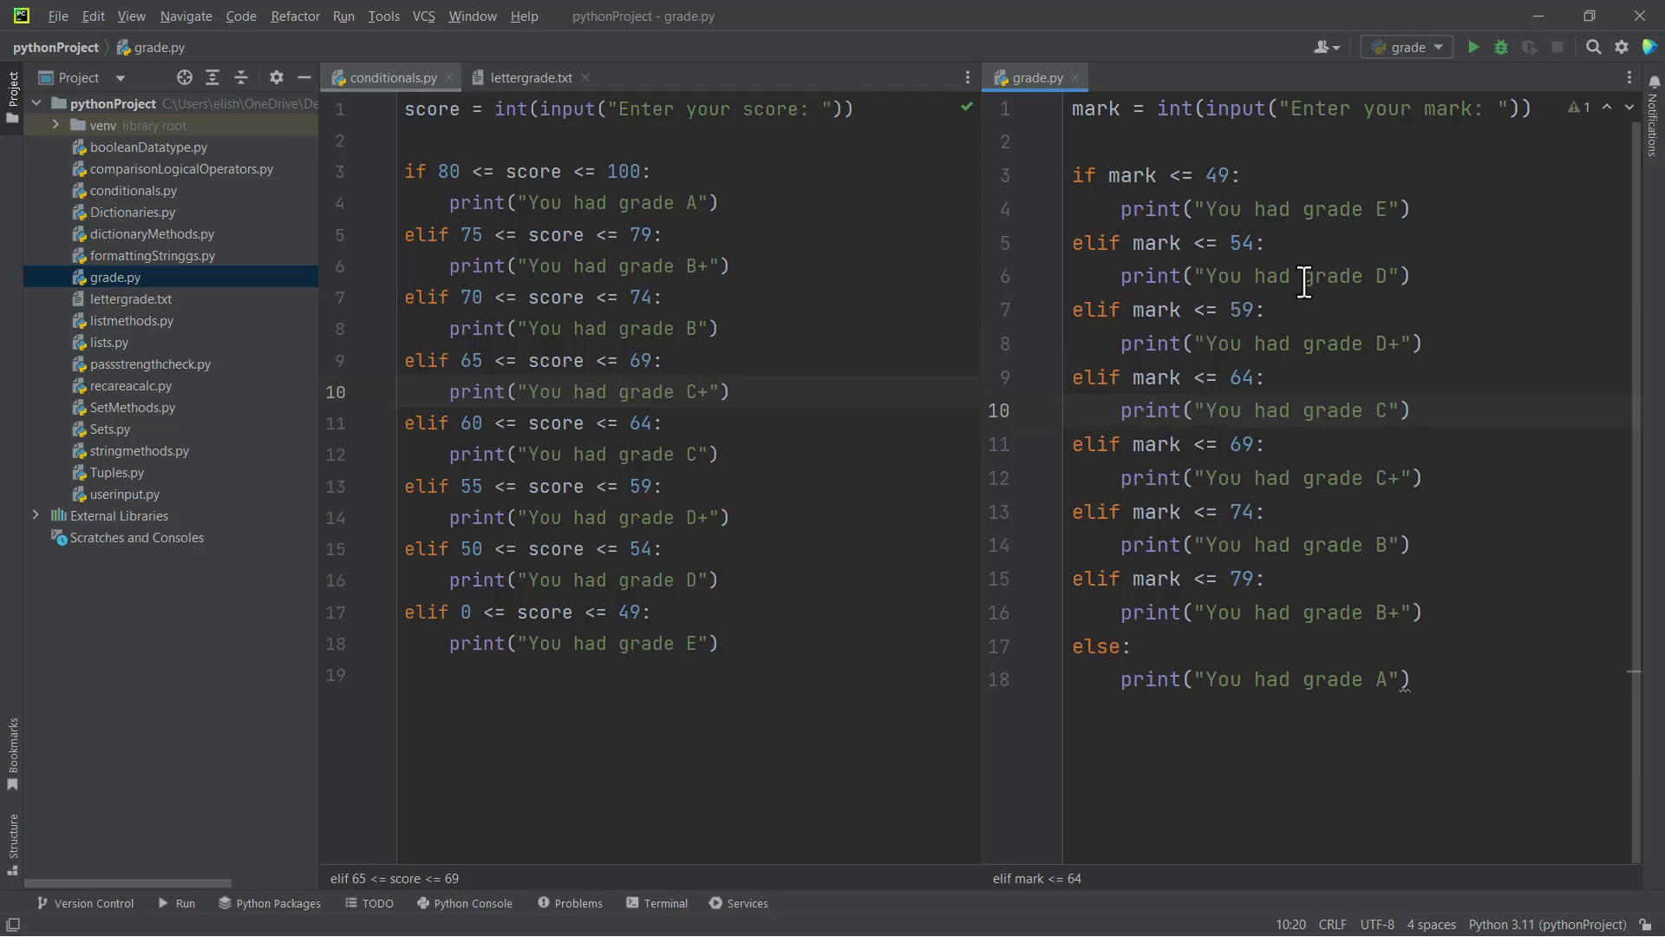
{"action": "mouse_move", "coordinate": [1241, 484]}
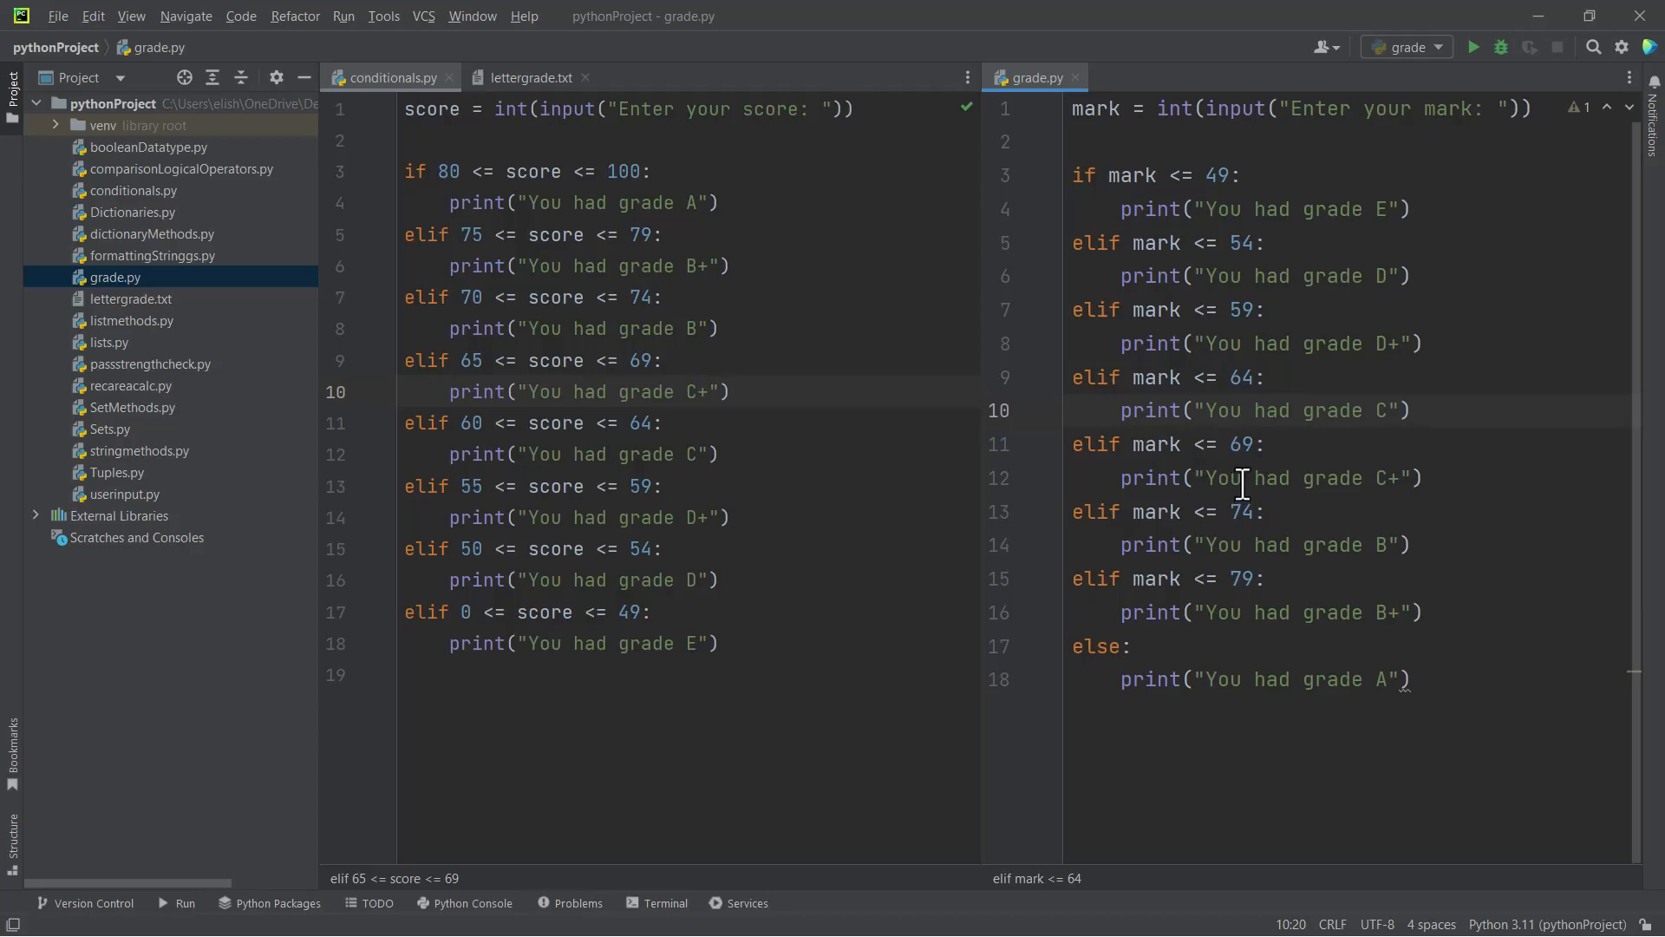
{"action": "mouse_move", "coordinate": [624, 314]}
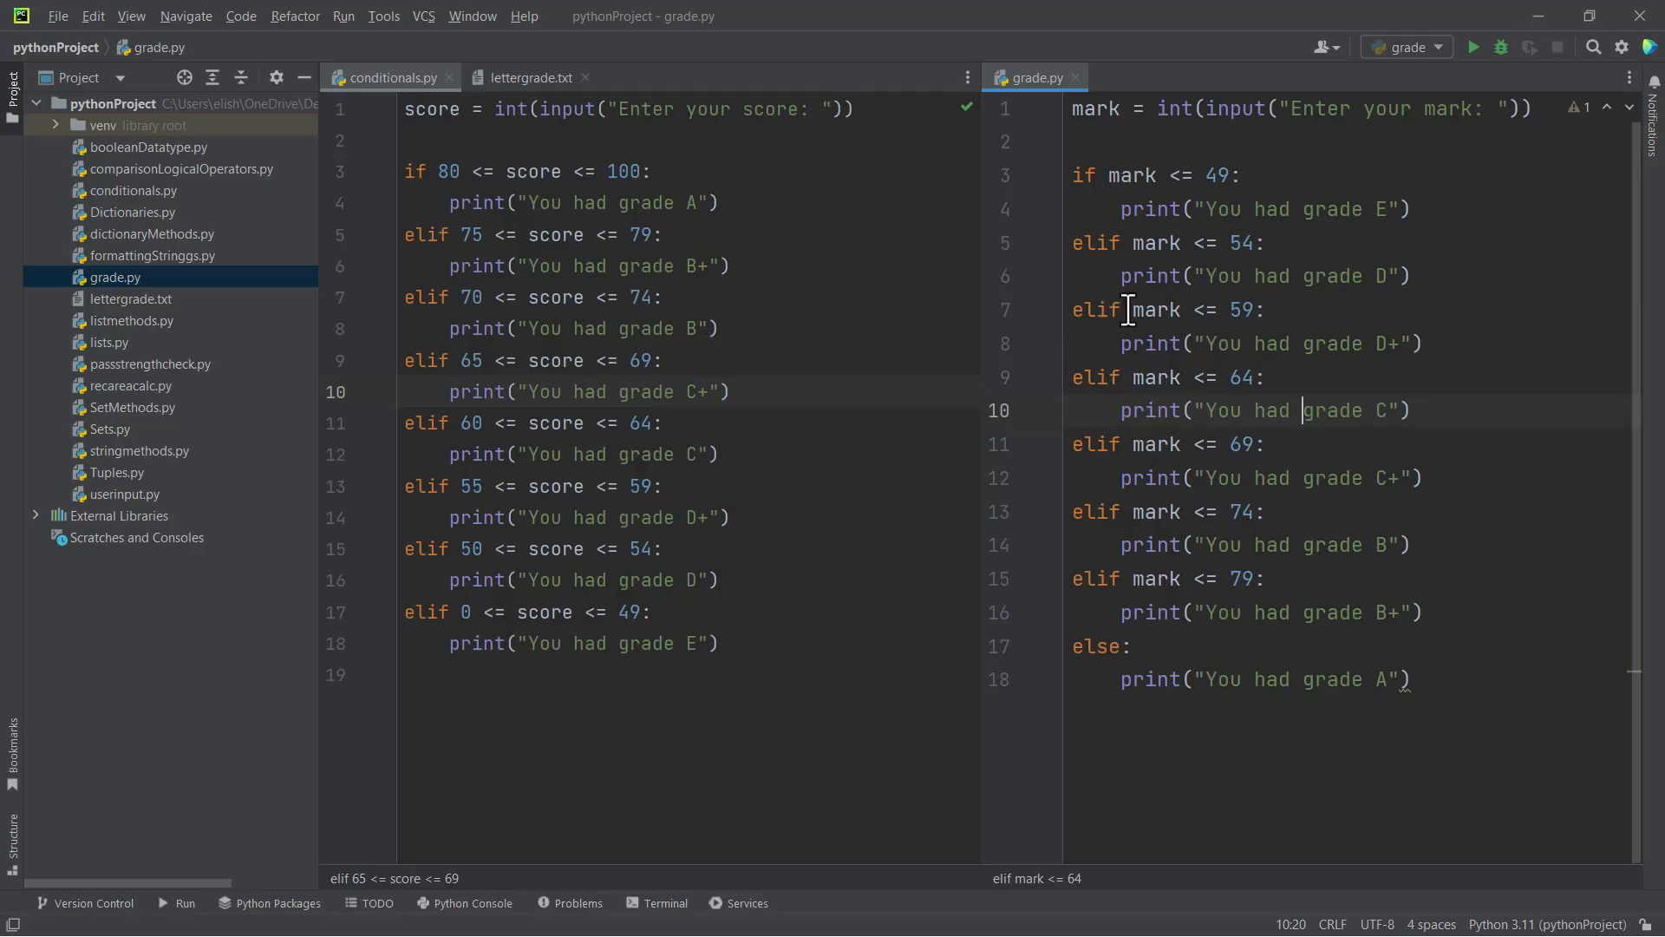
{"action": "mouse_move", "coordinate": [1205, 276]}
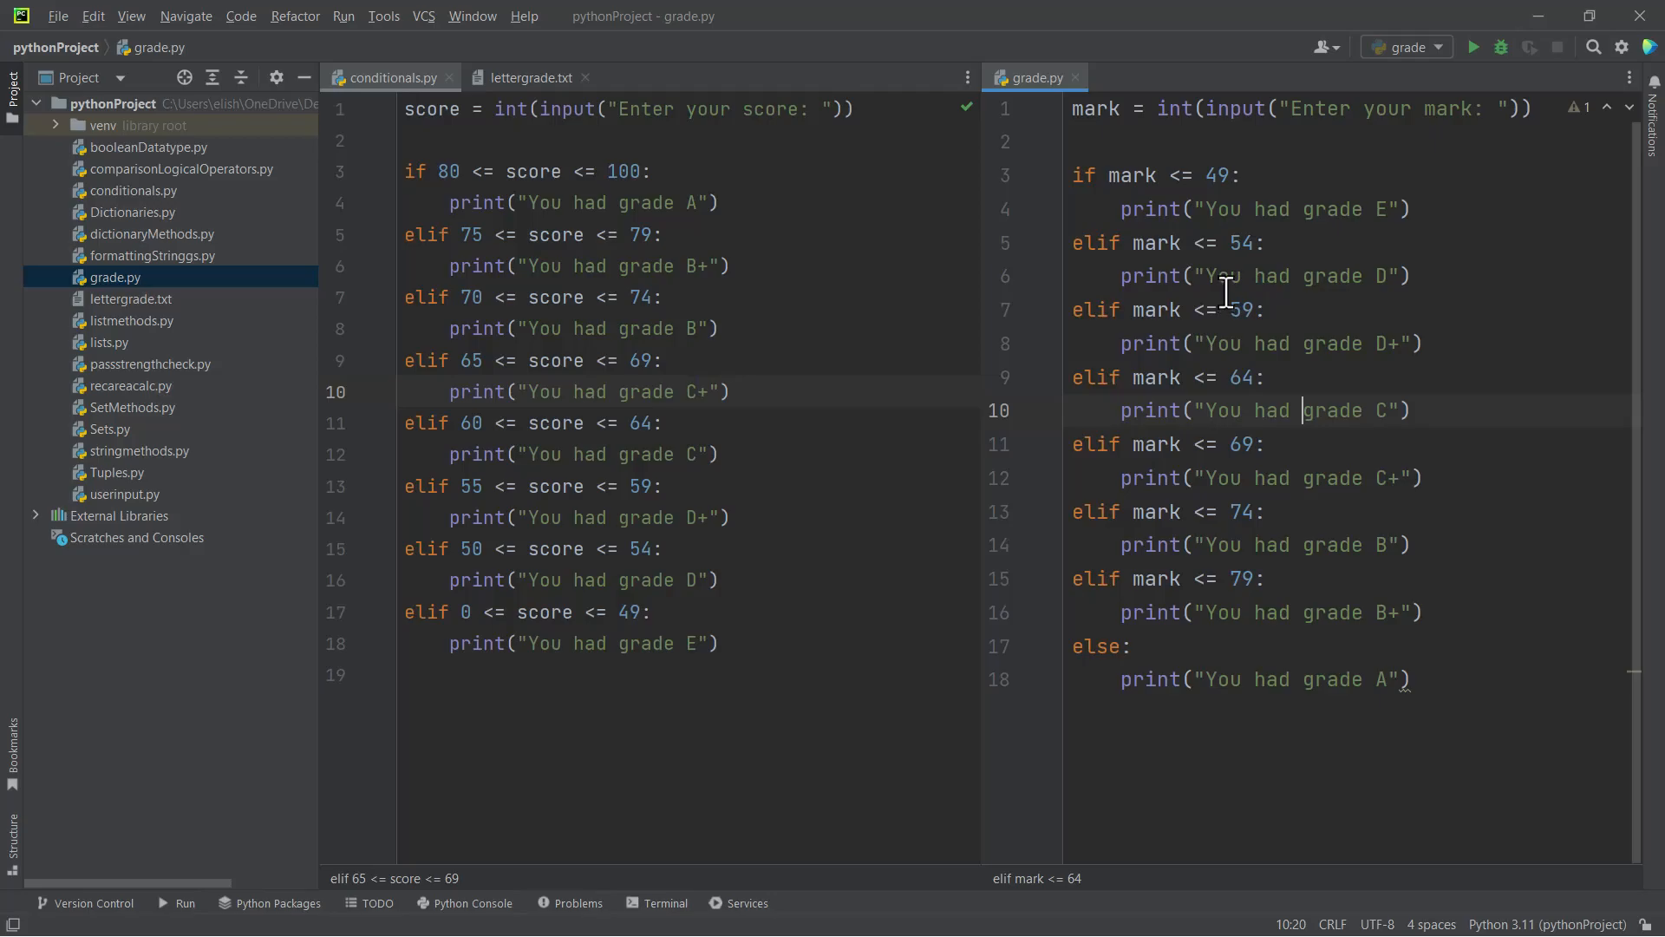
{"action": "mouse_move", "coordinate": [956, 331]}
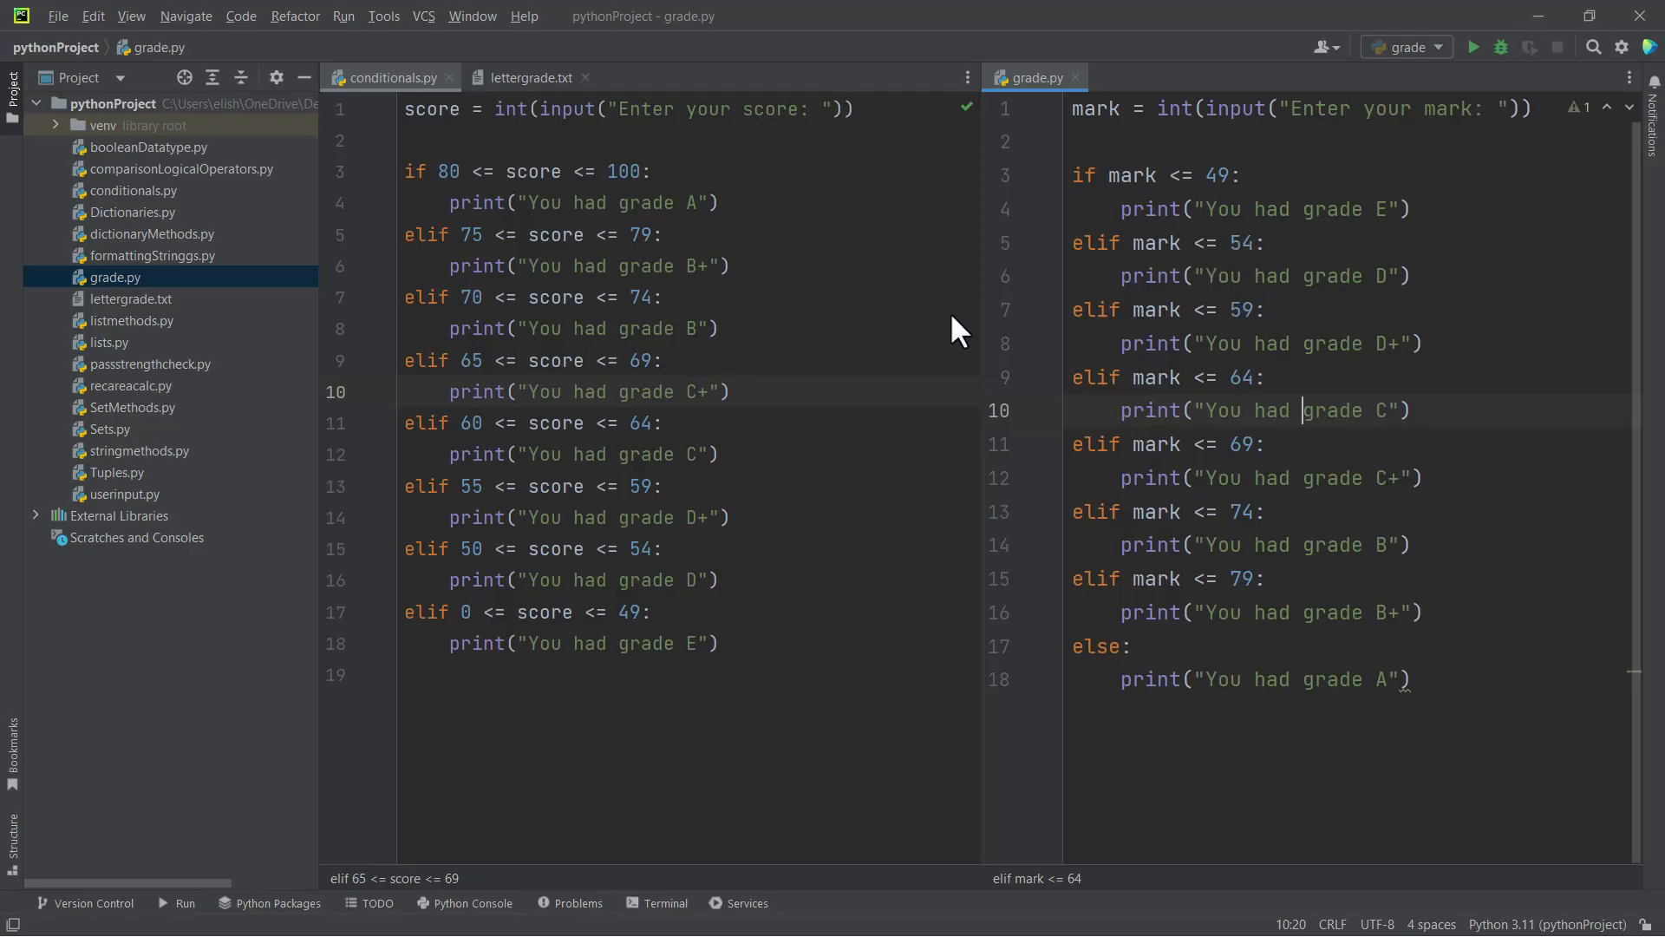
{"action": "mouse_move", "coordinate": [721, 314]}
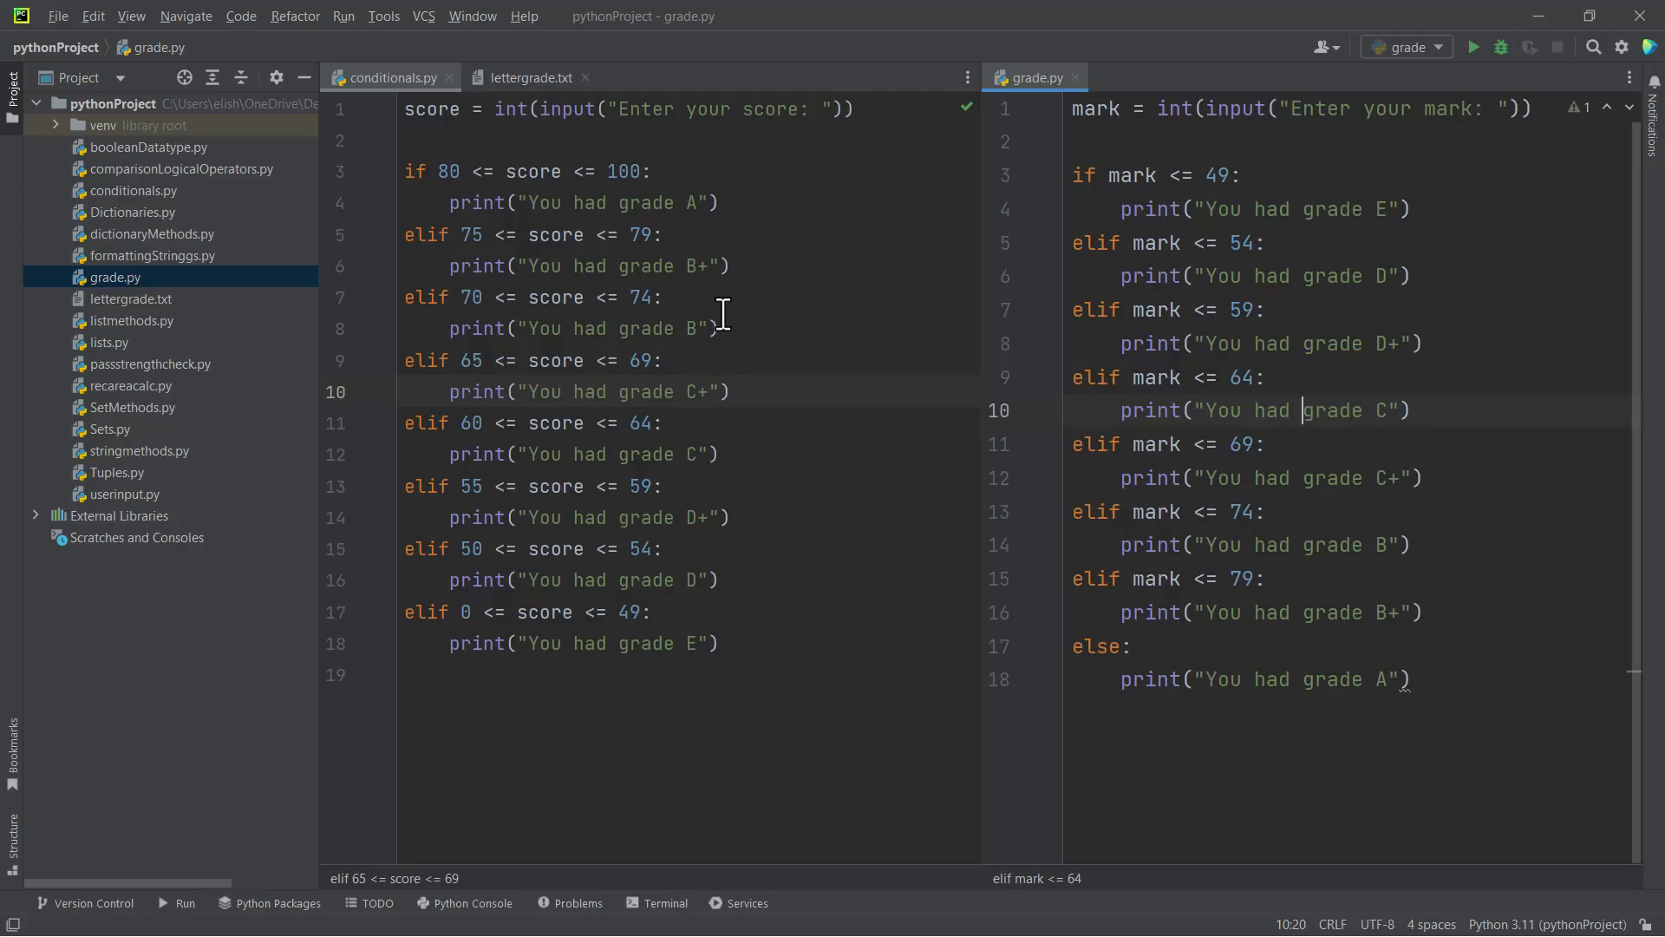
{"action": "mouse_move", "coordinate": [696, 348]}
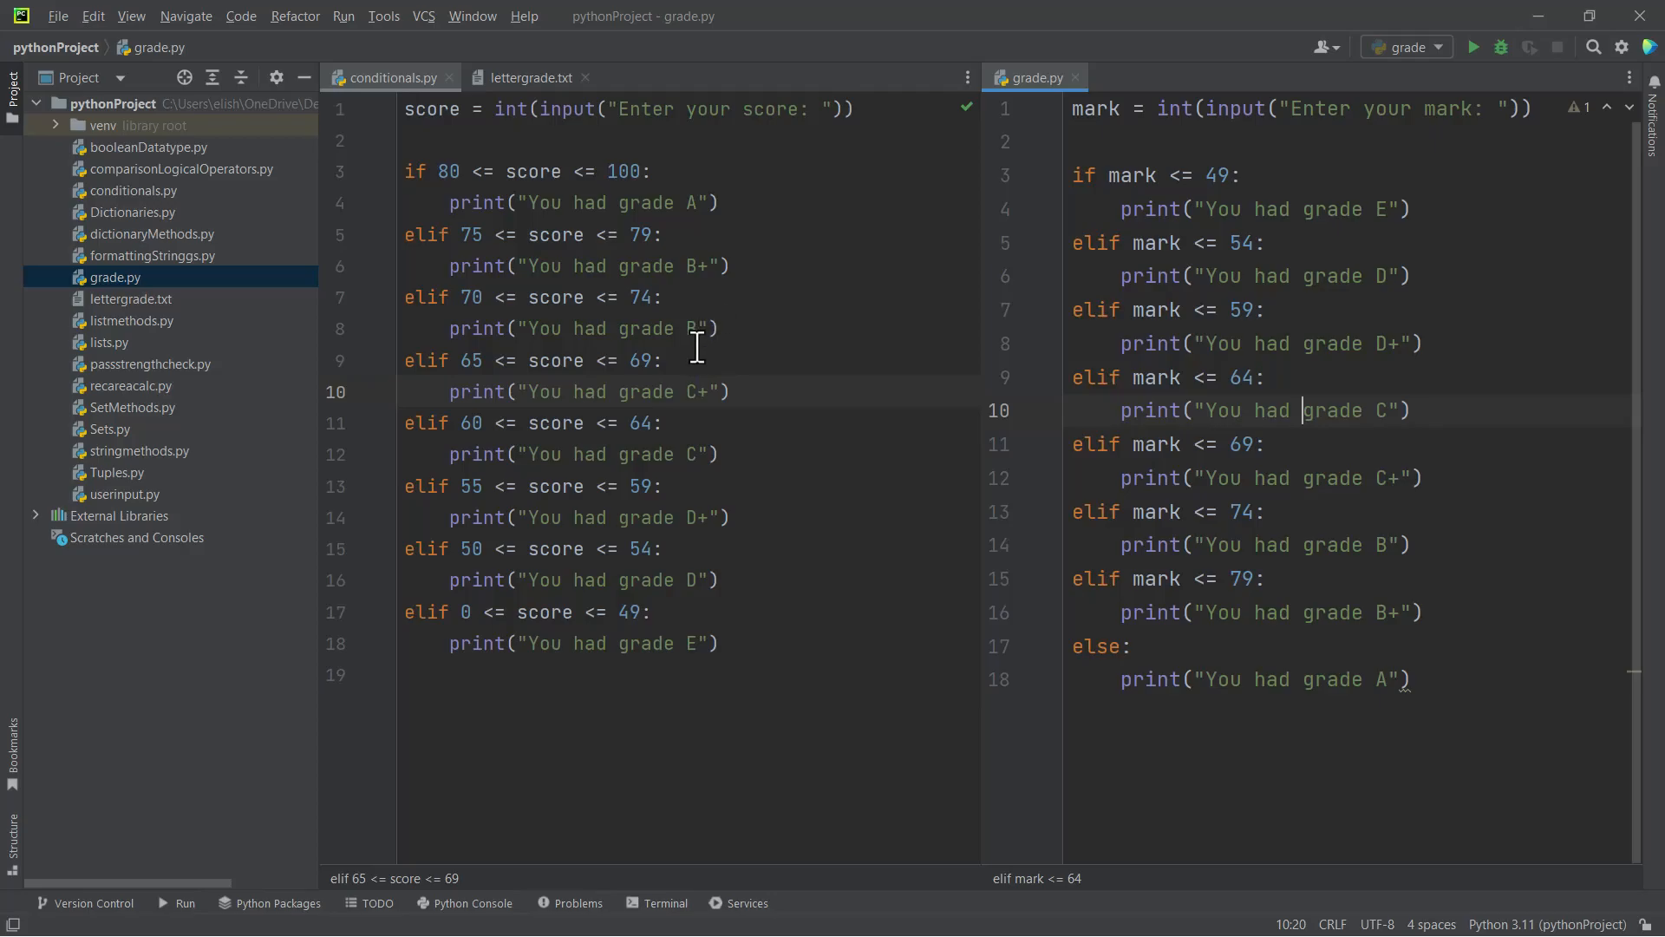
{"action": "mouse_move", "coordinate": [527, 319]}
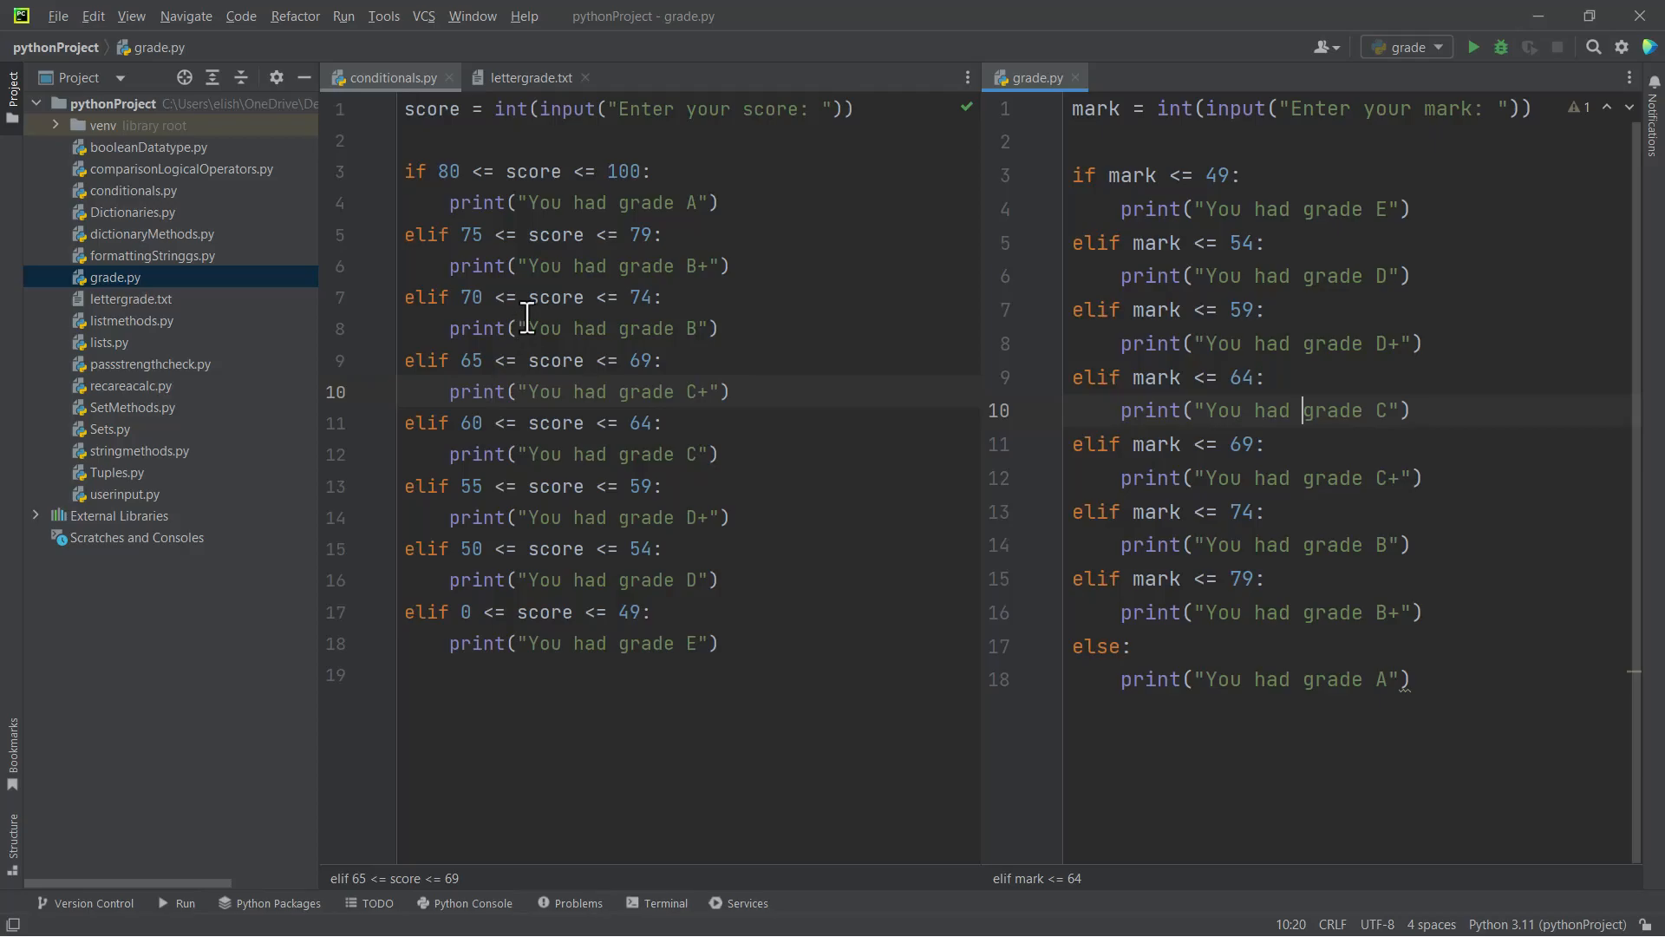
{"action": "mouse_move", "coordinate": [540, 404]}
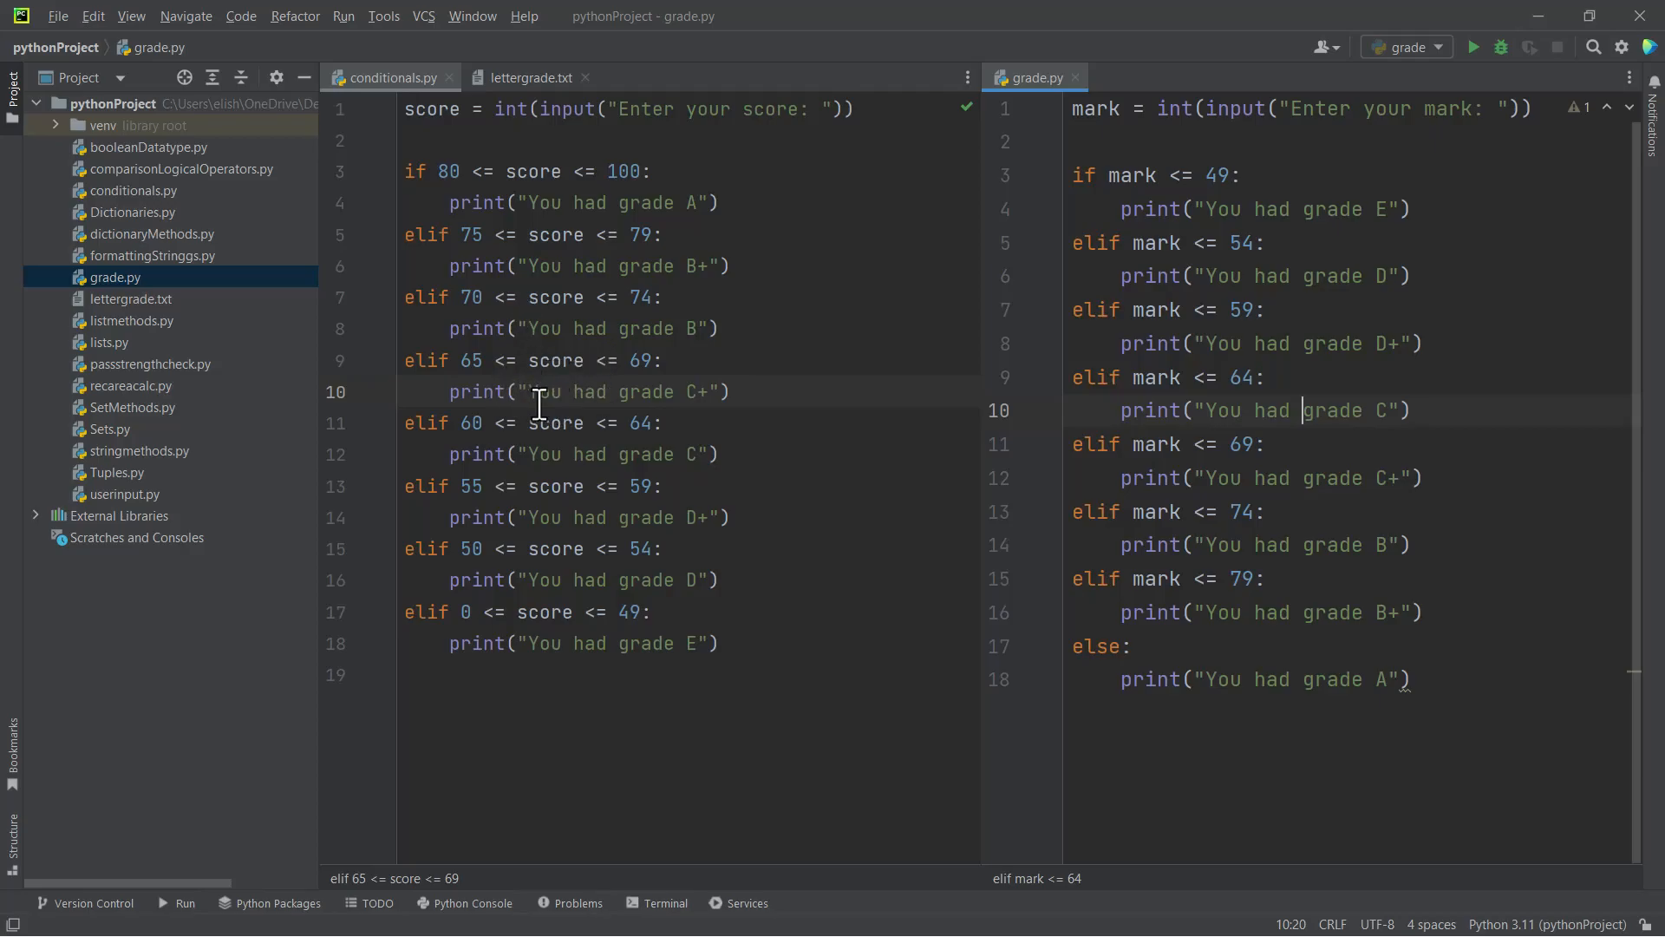
{"action": "mouse_move", "coordinate": [550, 433]}
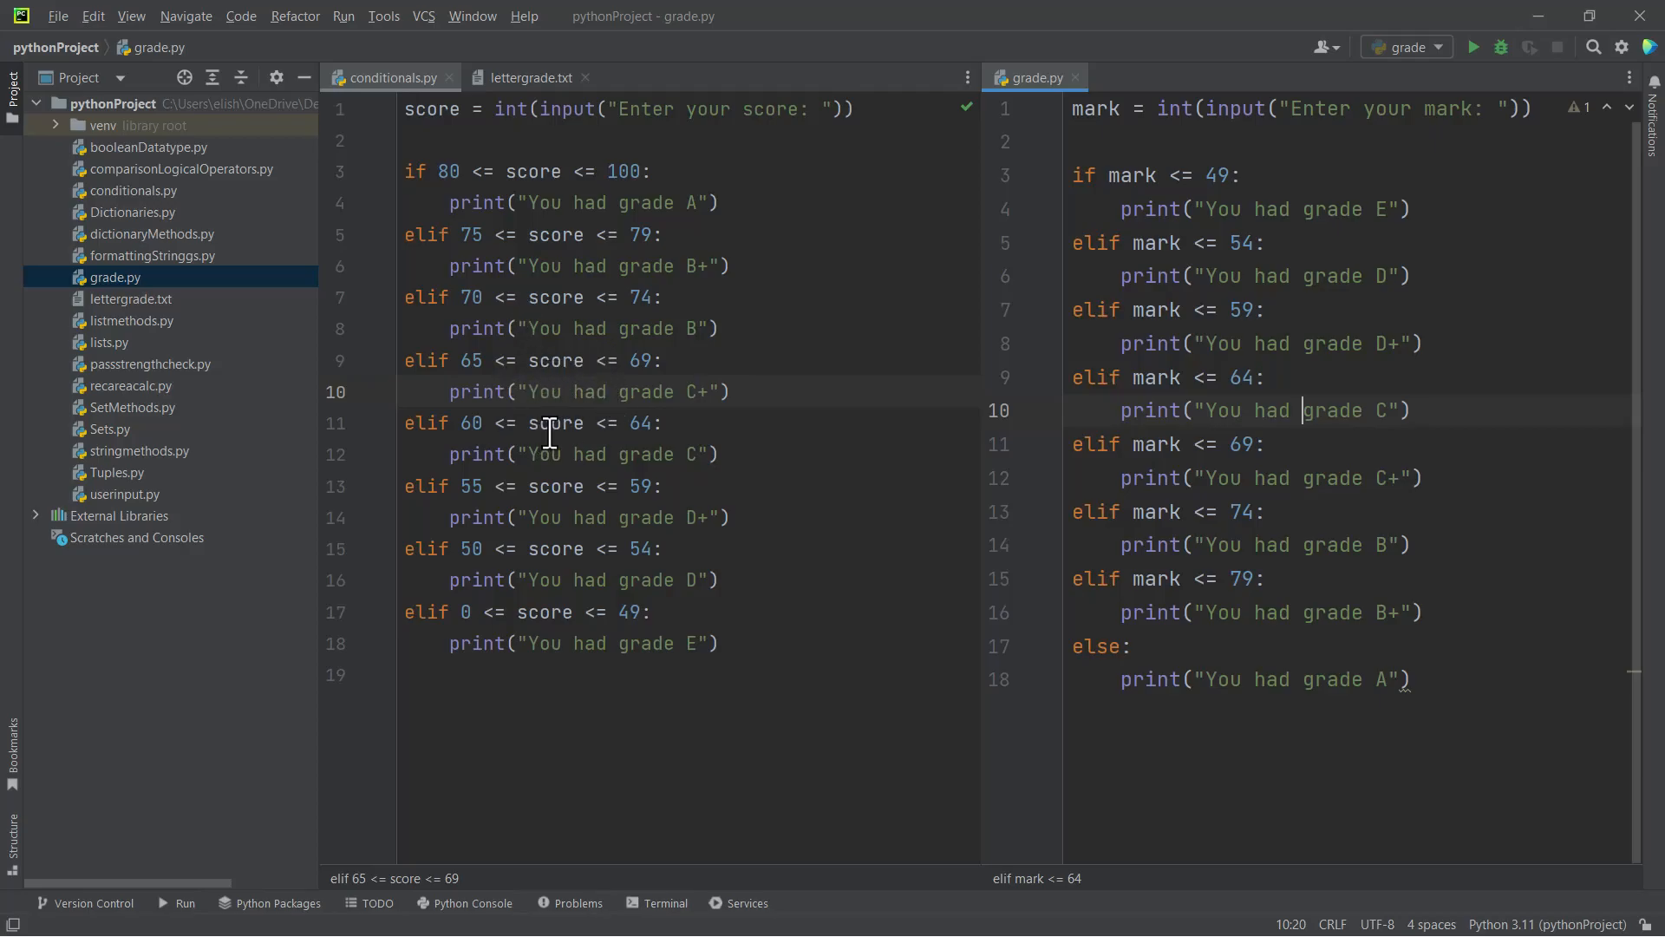
{"action": "mouse_move", "coordinate": [1130, 415]}
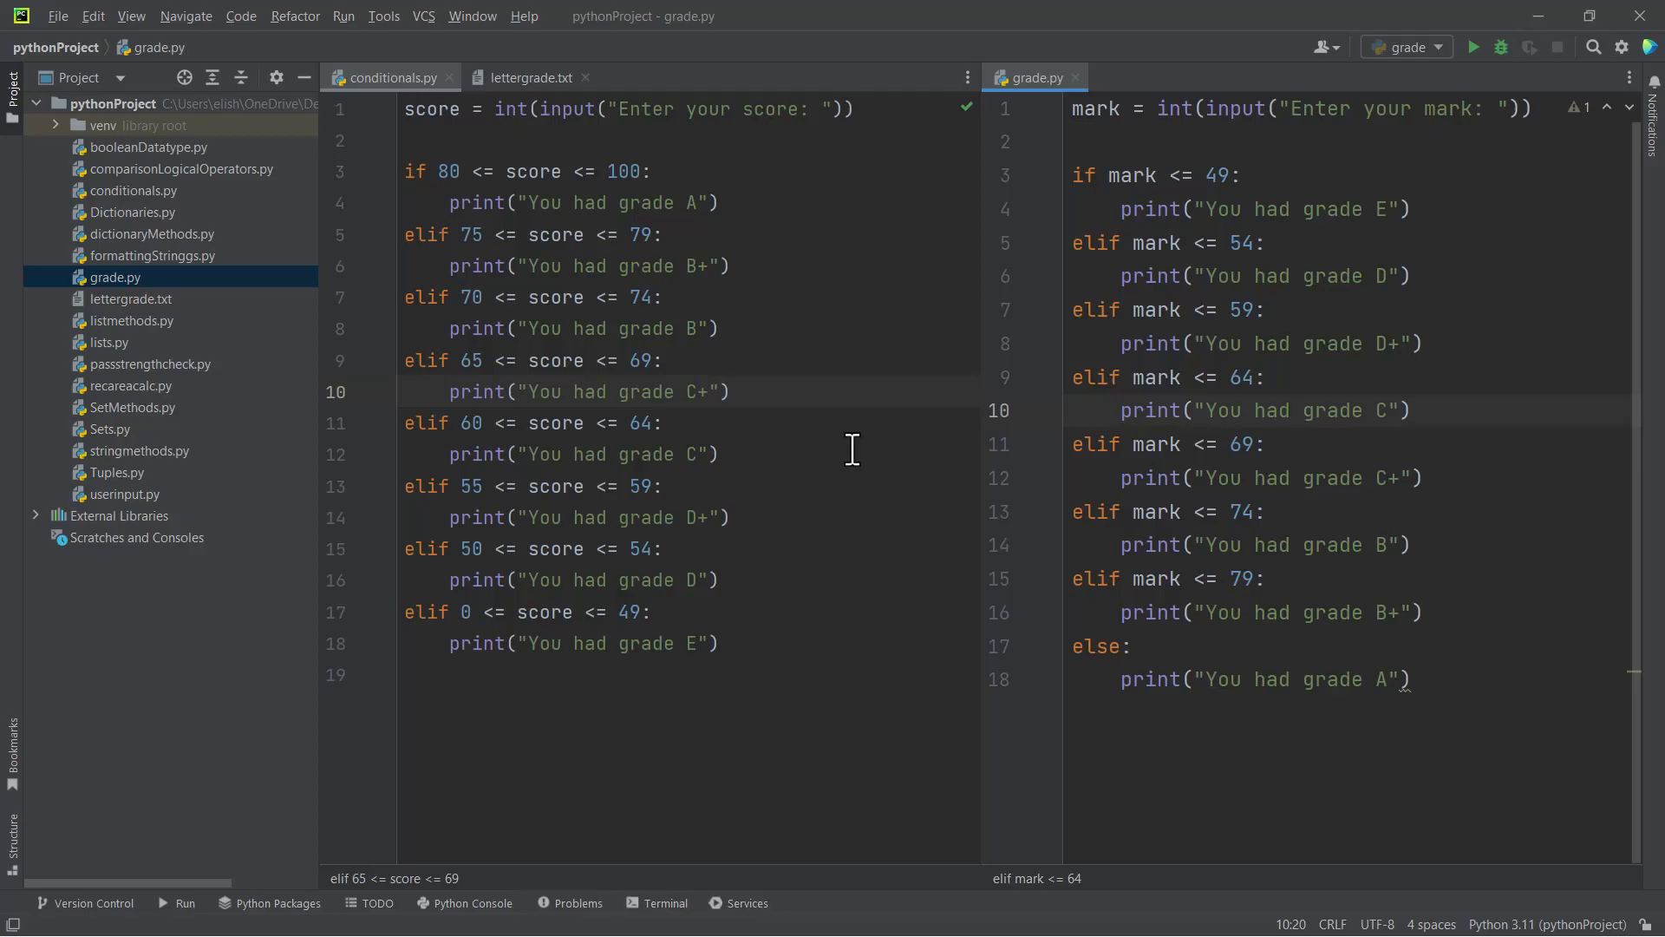
{"action": "mouse_move", "coordinate": [1061, 359]}
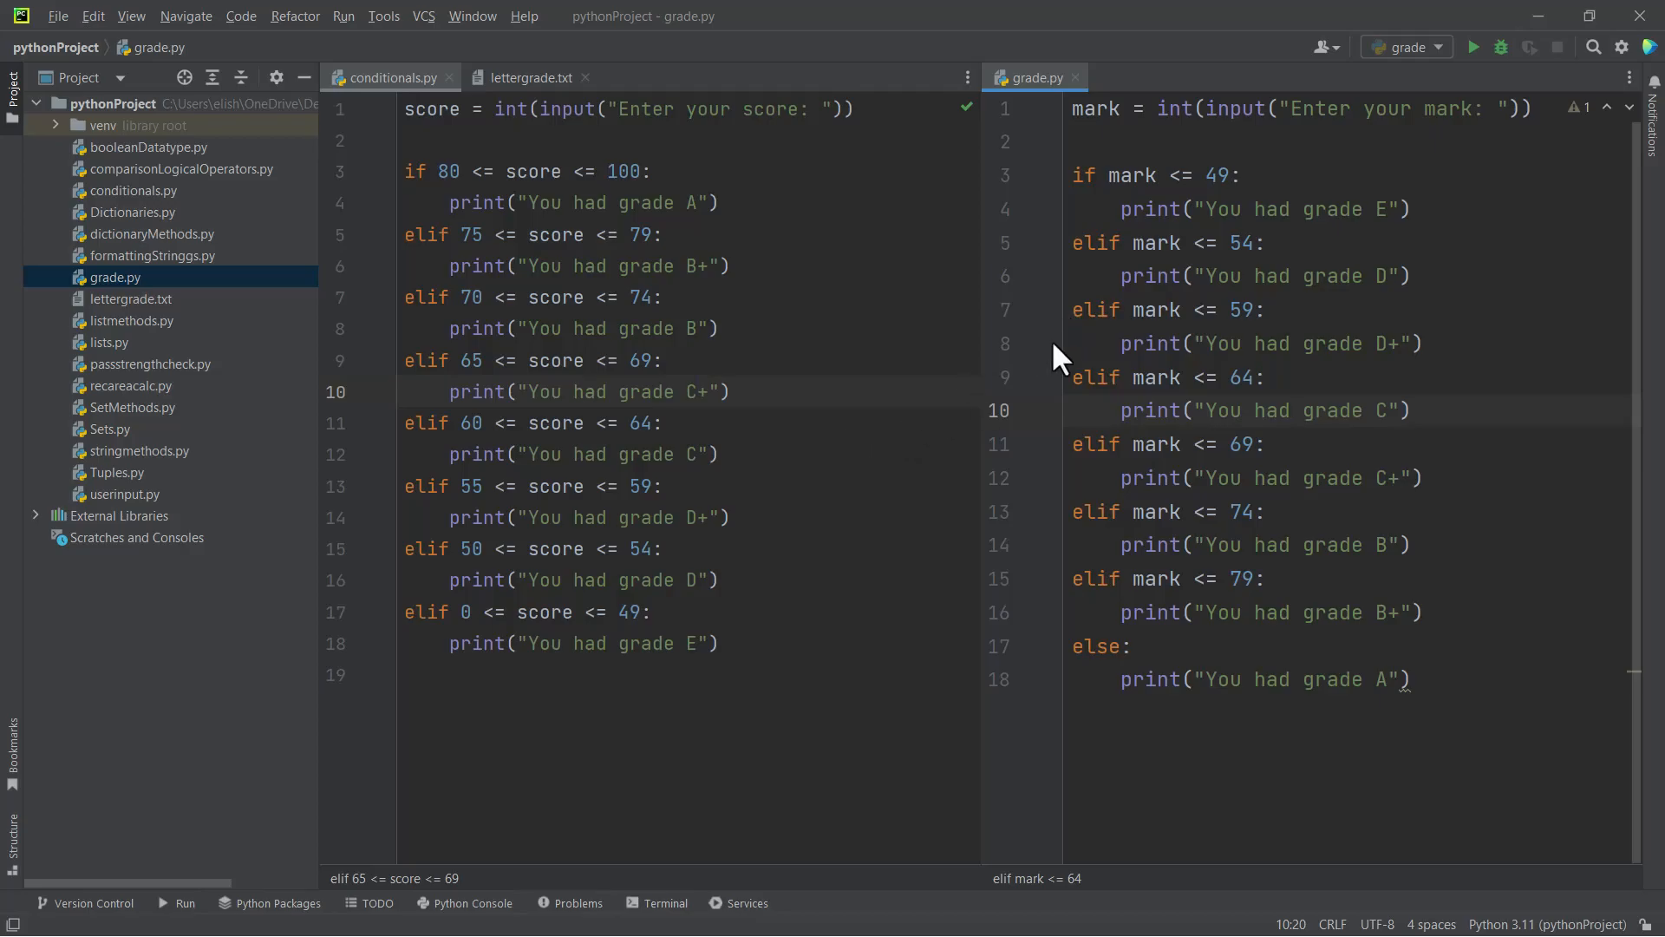